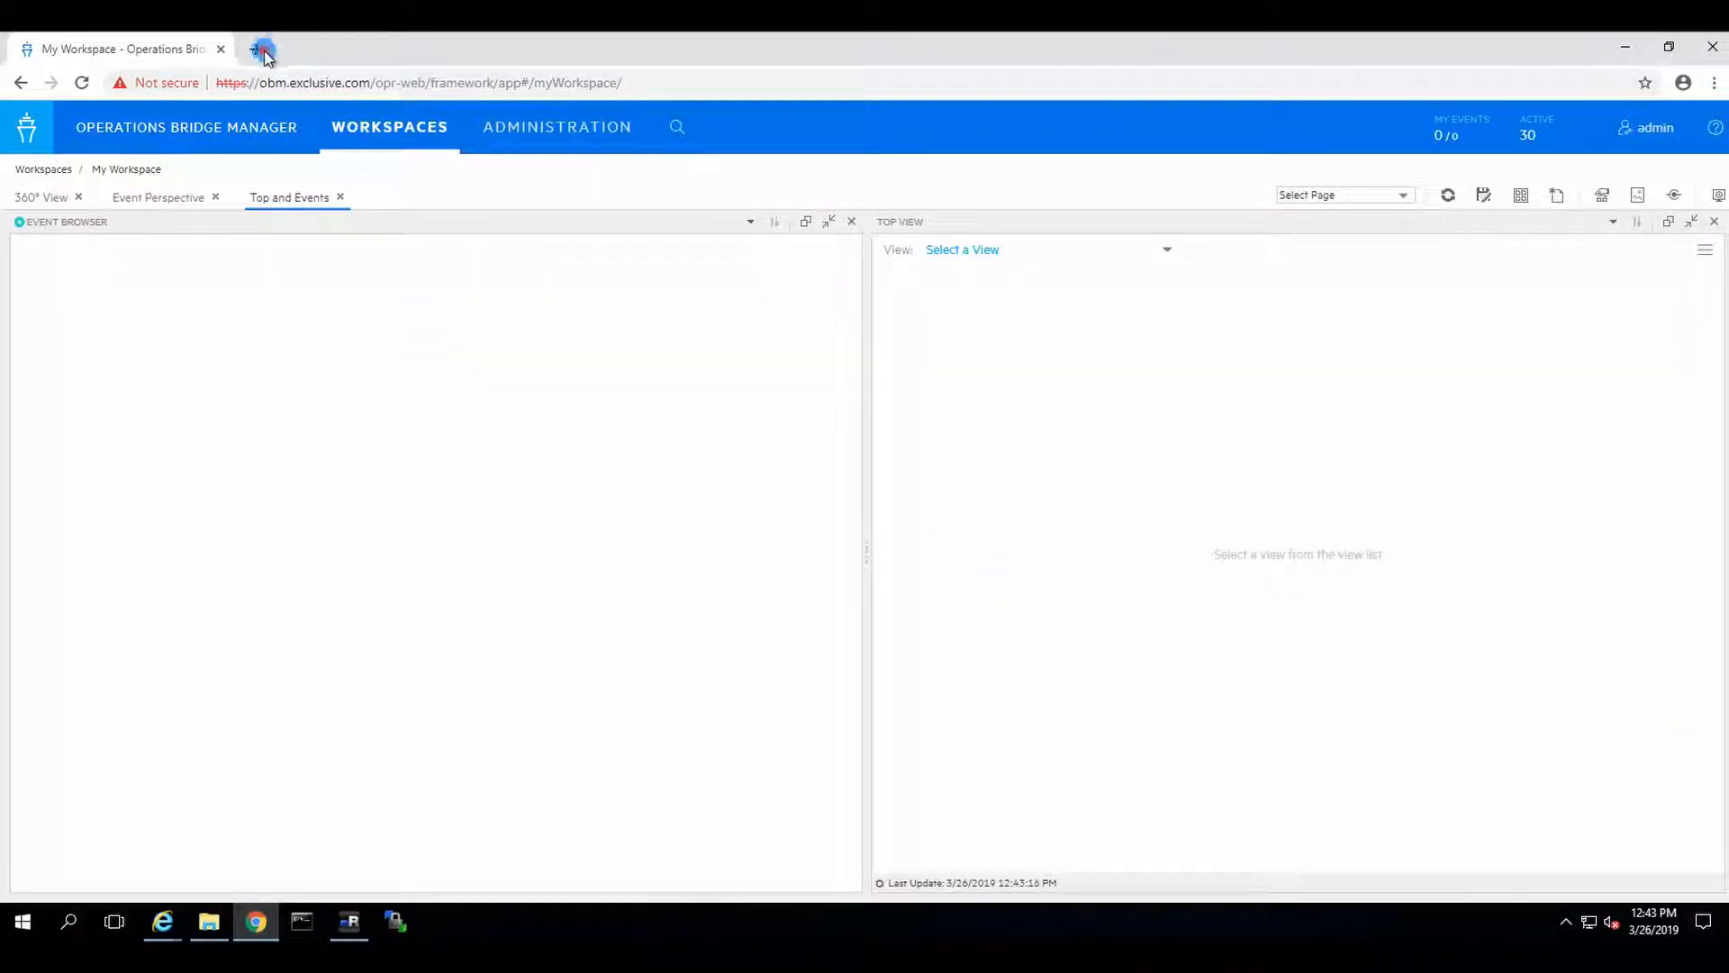
# - Load the Operations Orchestration dashboard at oo.exclusive.com:8443 in a new tab, proceeding past the certificate warning
pyautogui.click(263, 49)
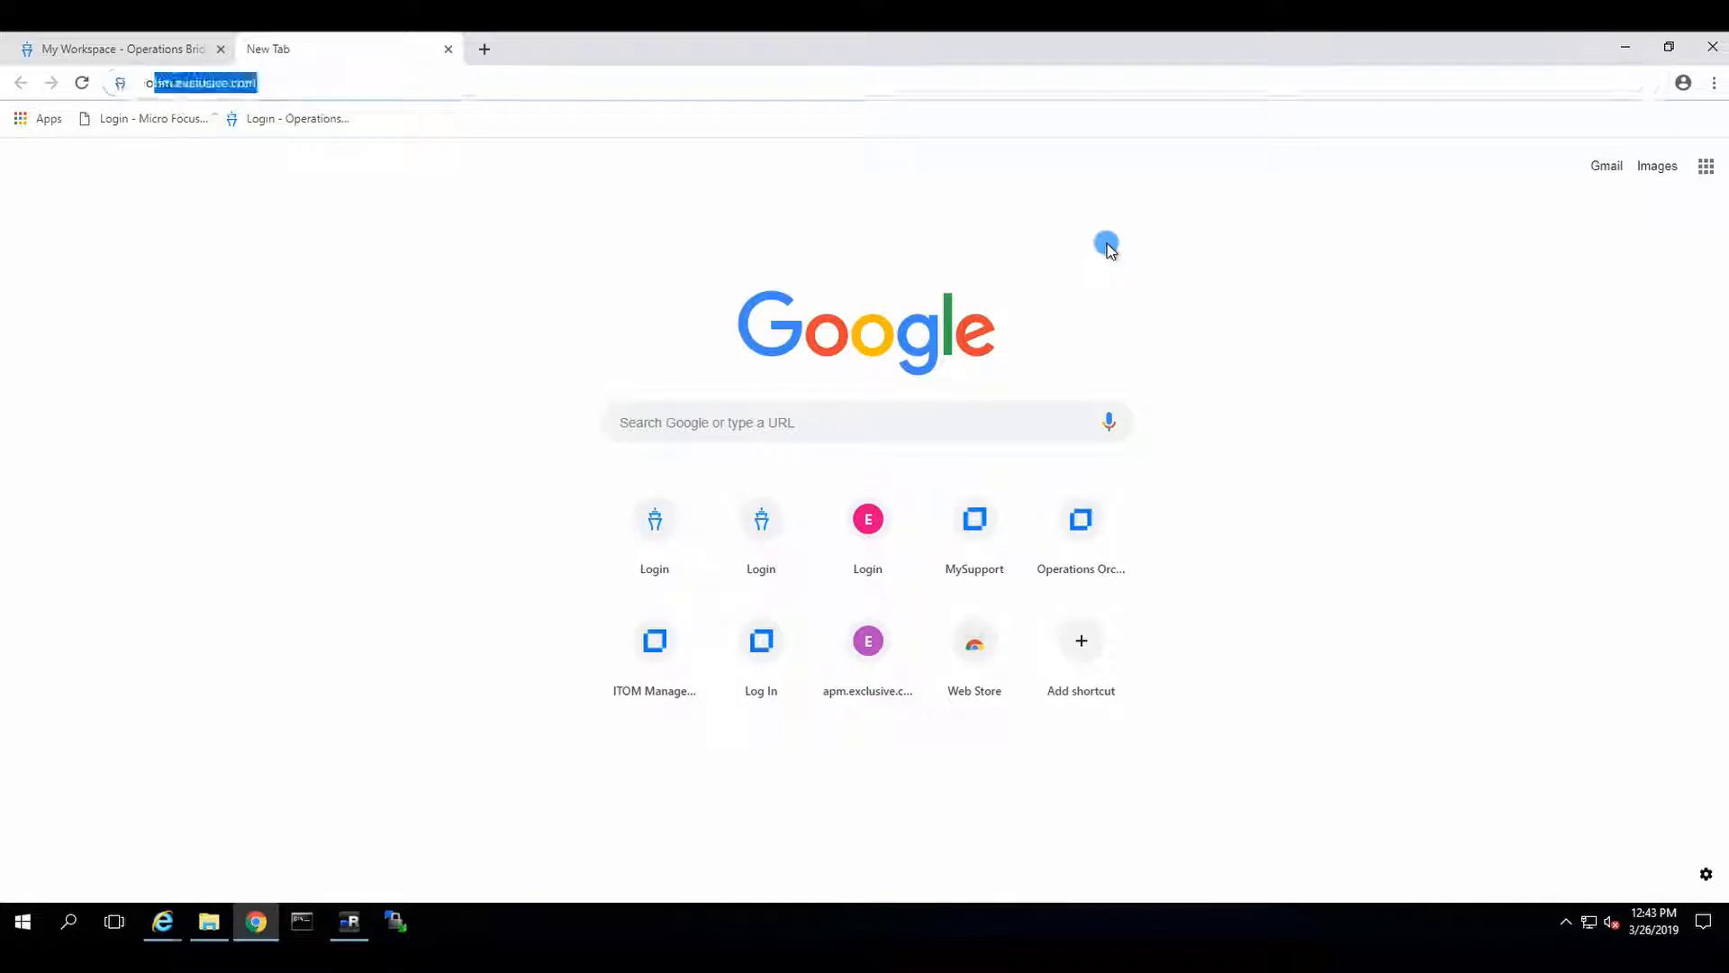
pyautogui.write('oo.exclusive.com:8443')
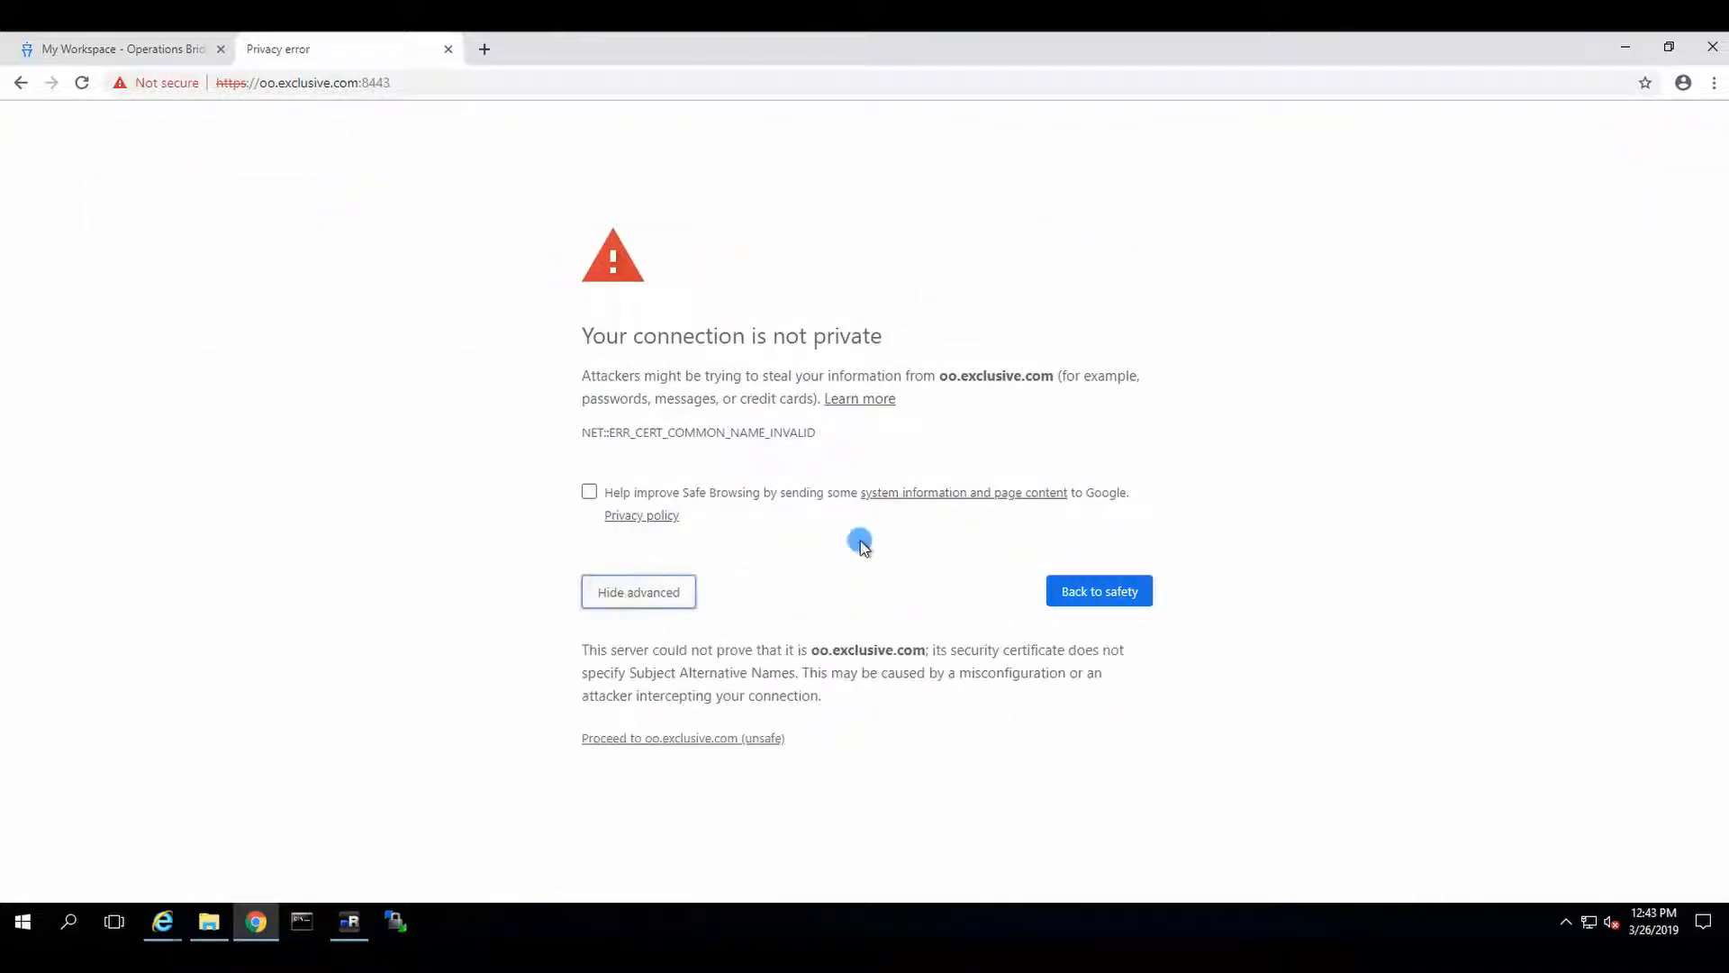
pyautogui.click(681, 738)
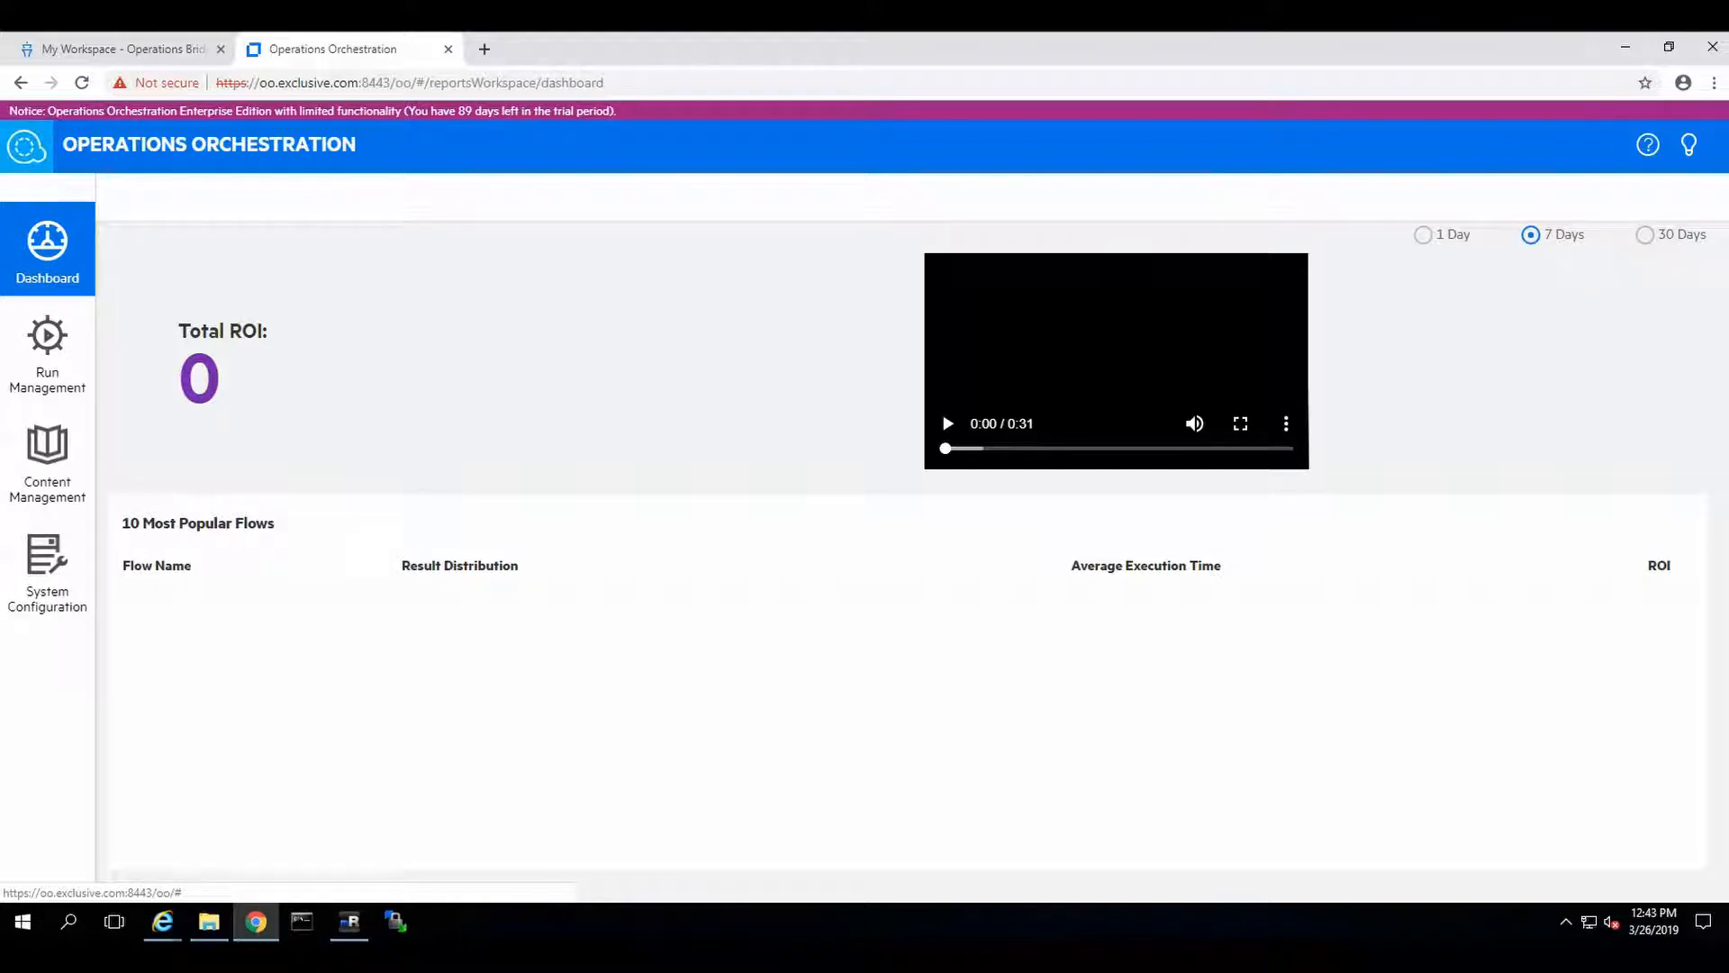
# - Under System Configuration > Security > SSO, enable LW SSO with an InitString passphrase and save, then show Internal Users
pyautogui.click(47, 568)
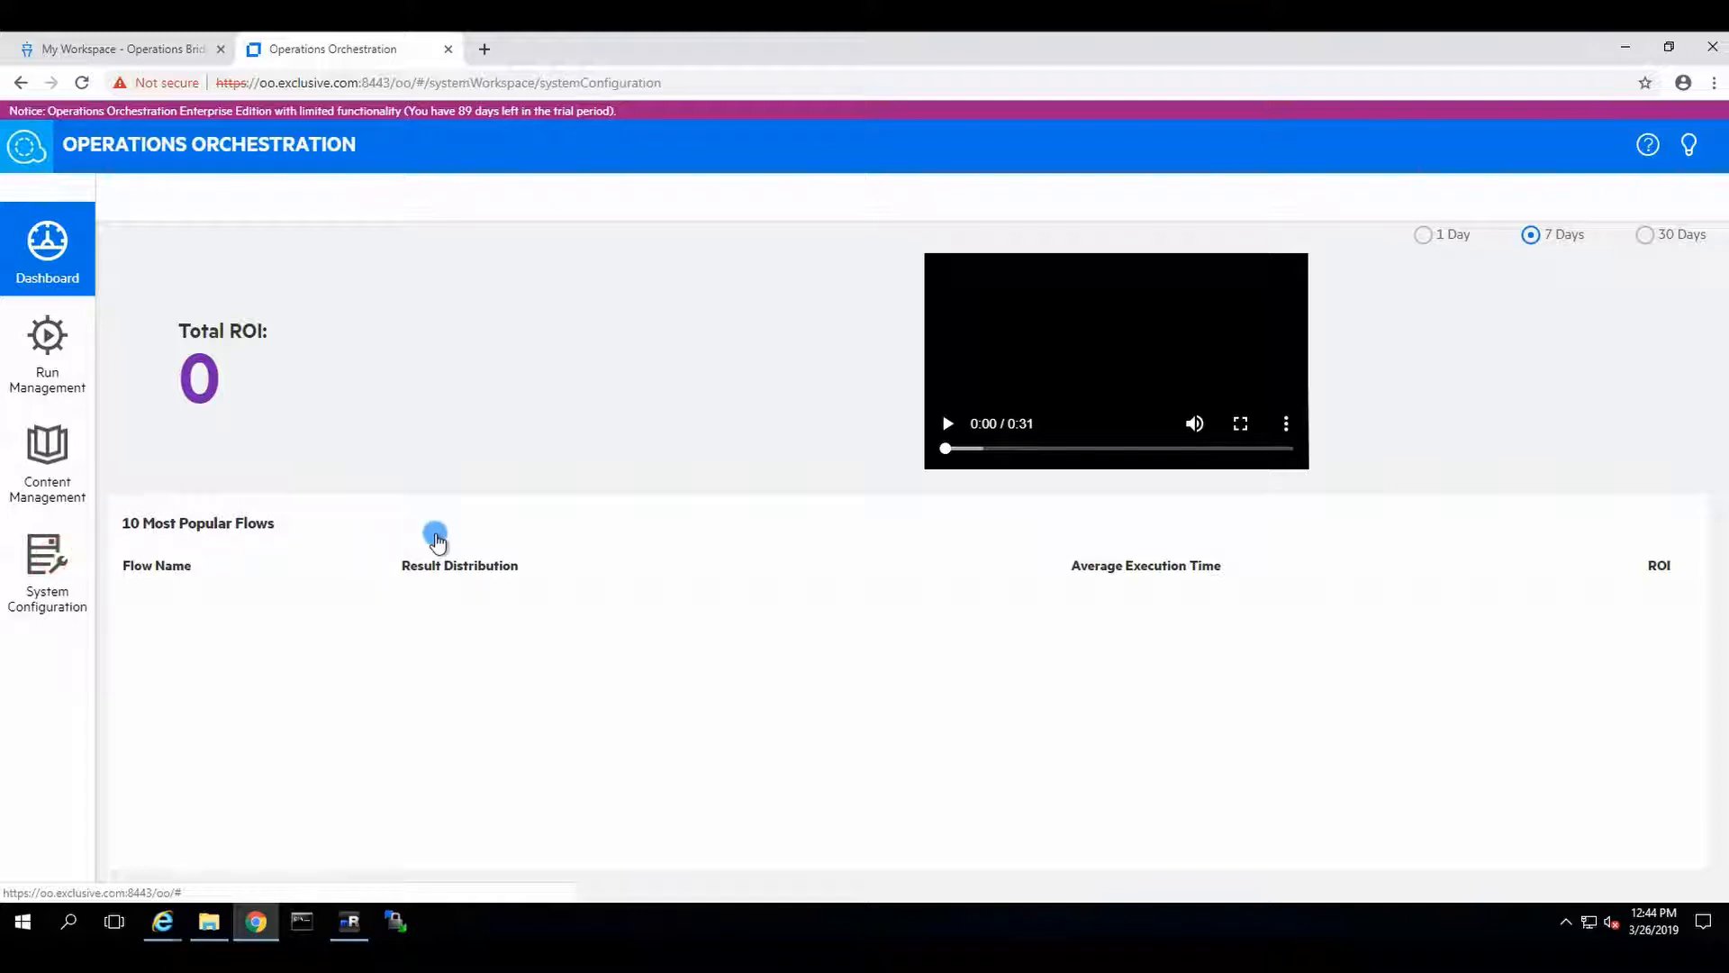
pyautogui.click(47, 571)
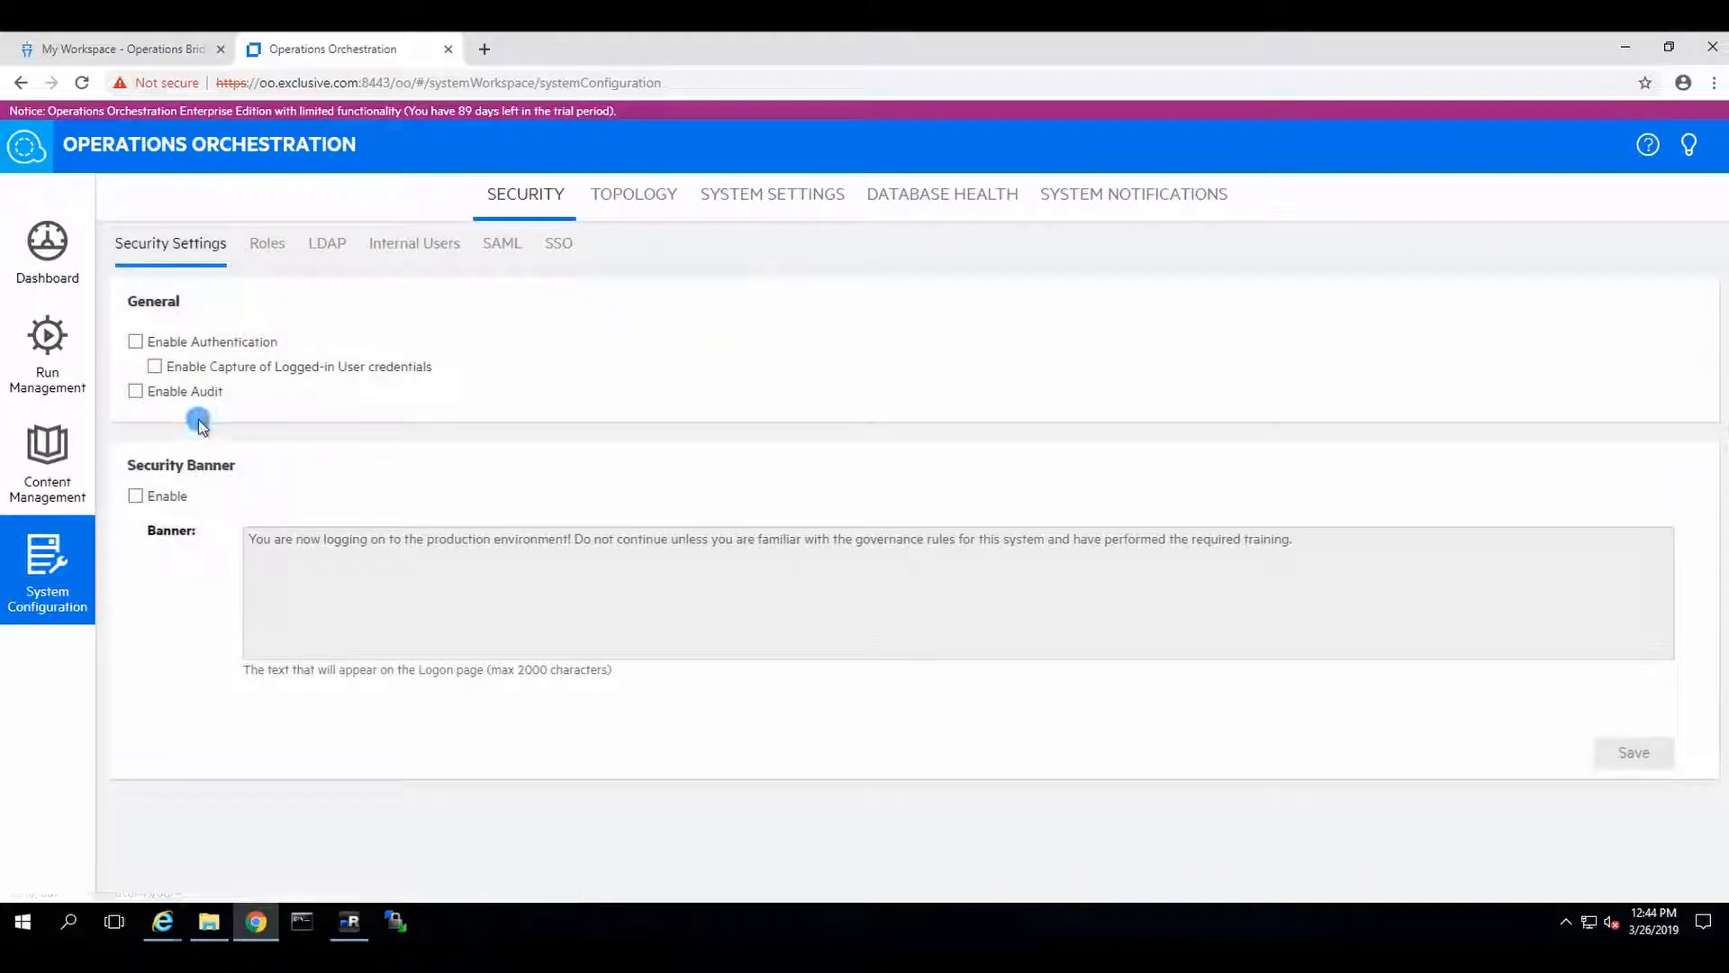
pyautogui.moveTo(591, 275)
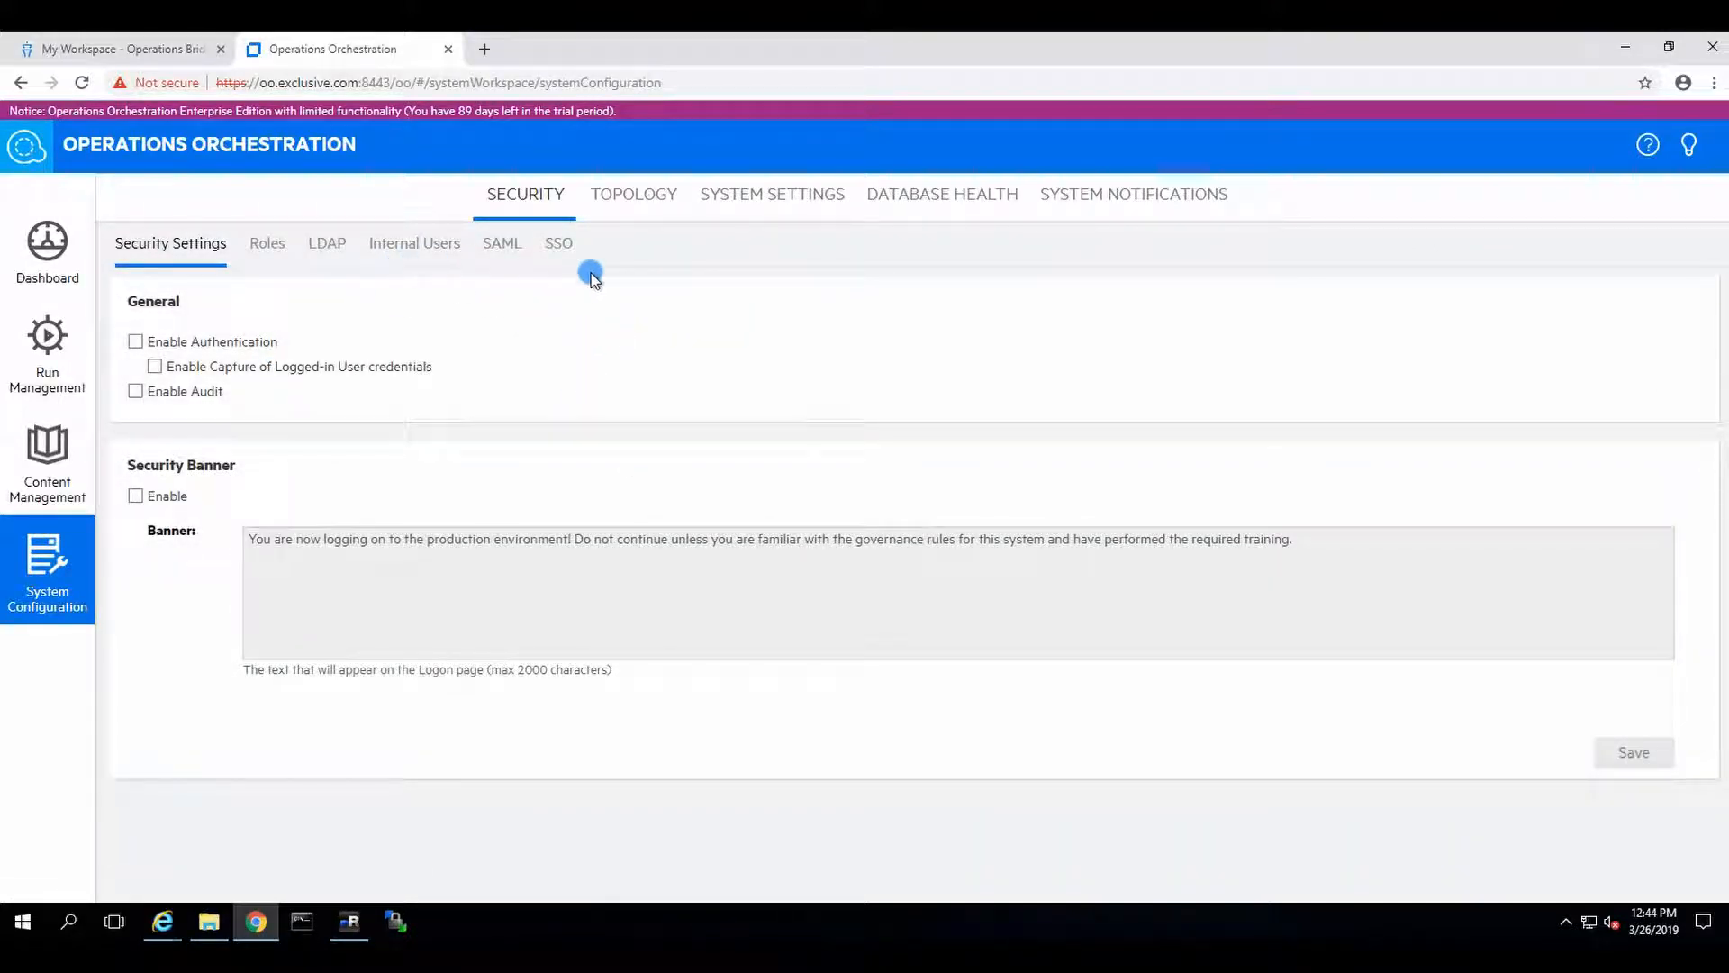
pyautogui.click(558, 243)
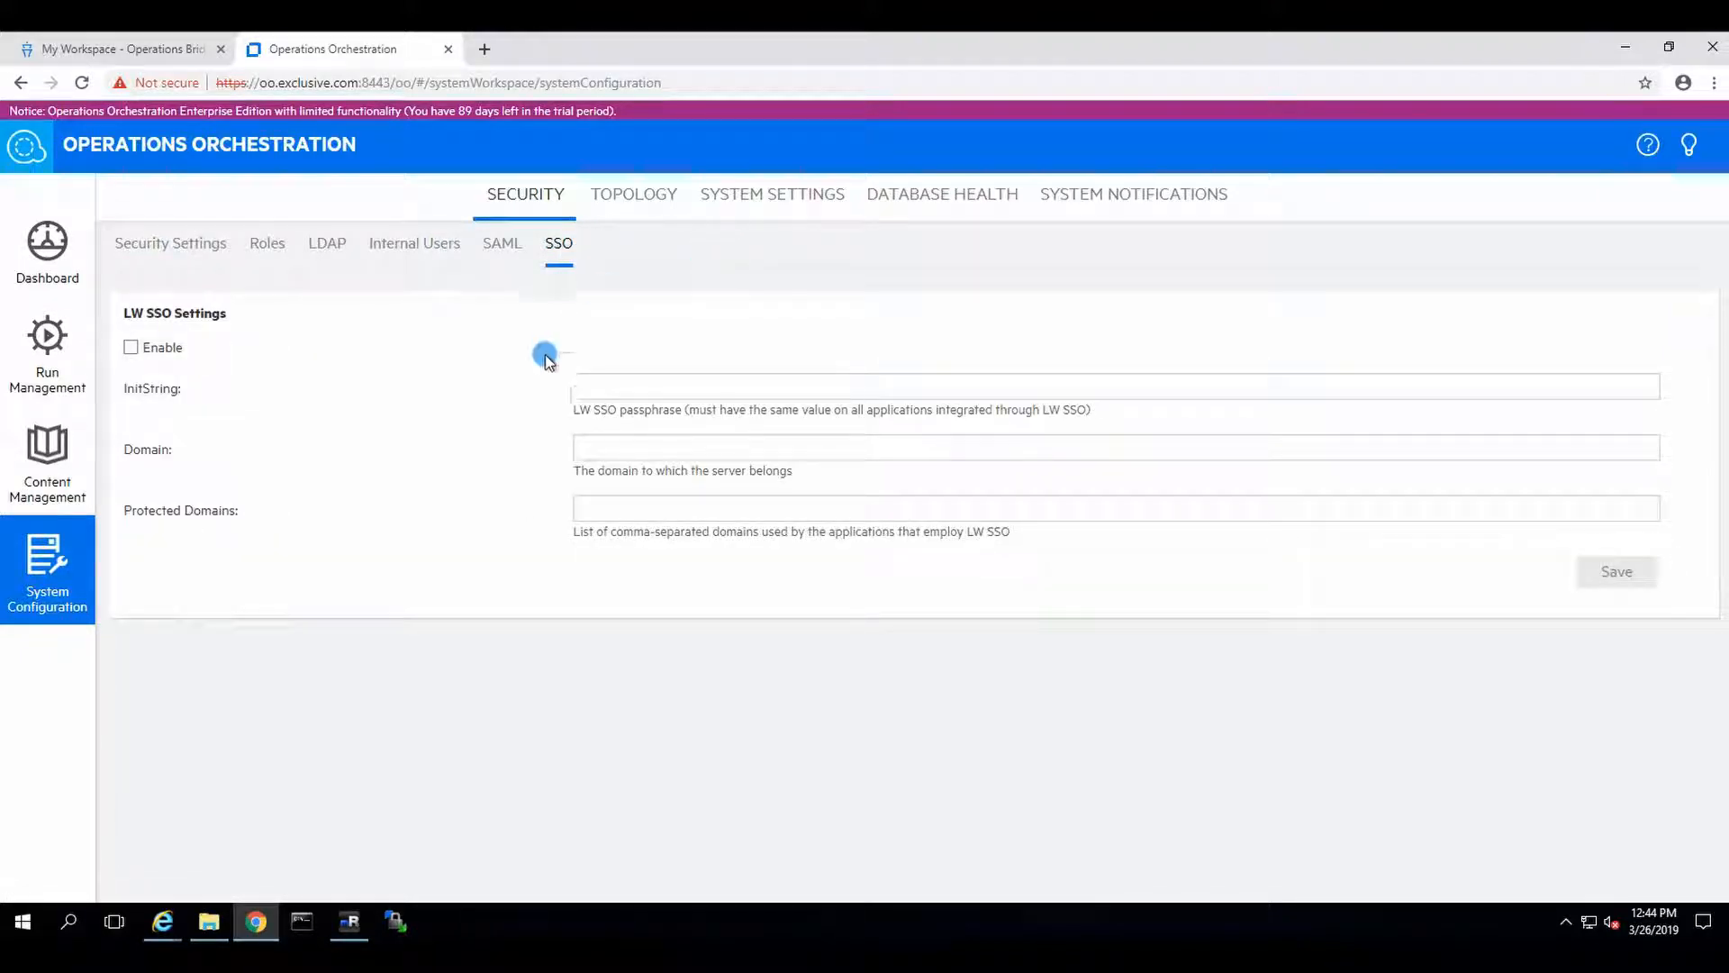
pyautogui.click(130, 346)
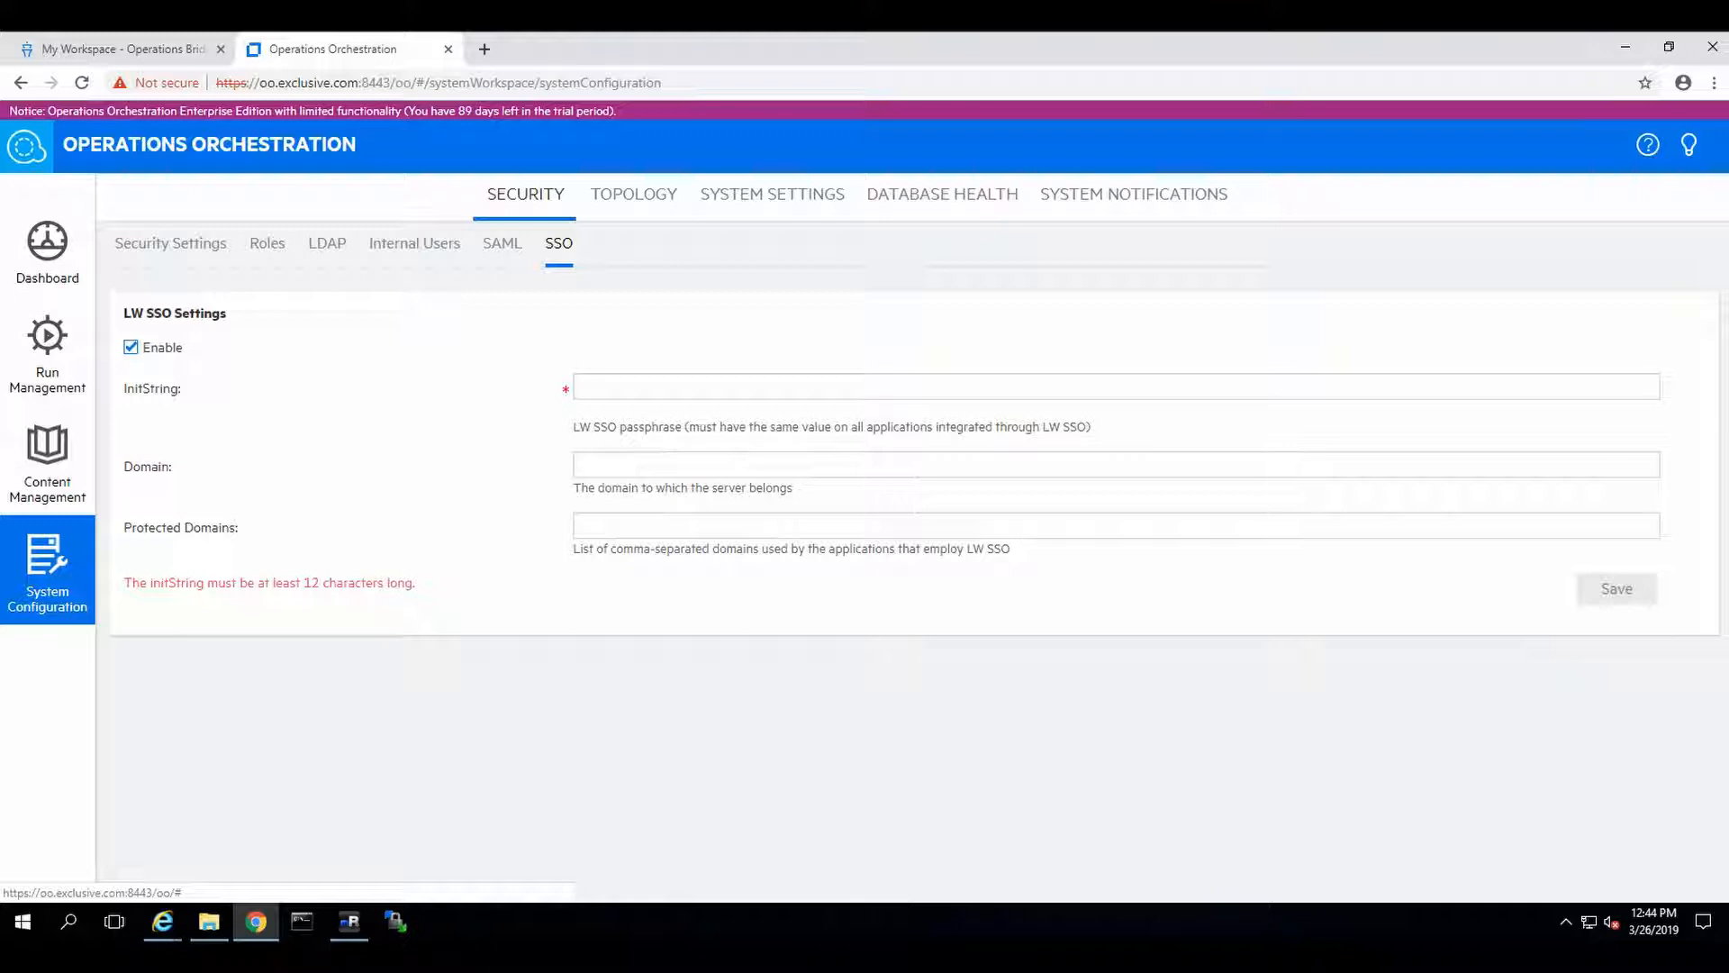
pyautogui.click(747, 387)
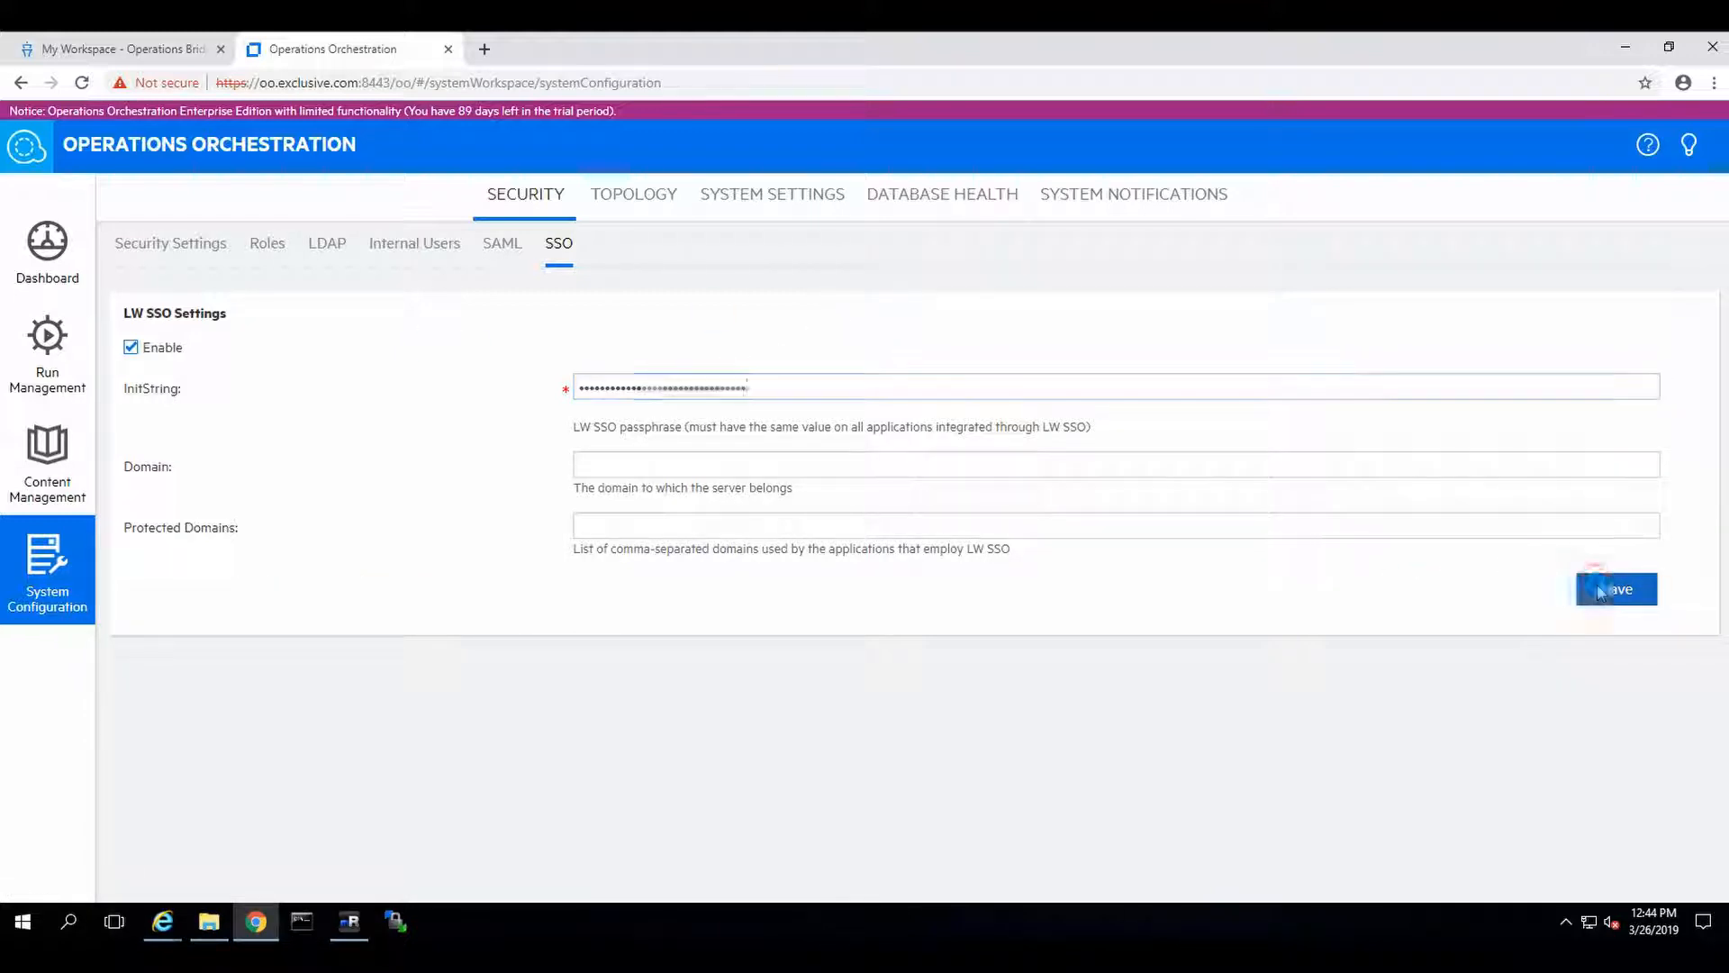
pyautogui.click(1616, 588)
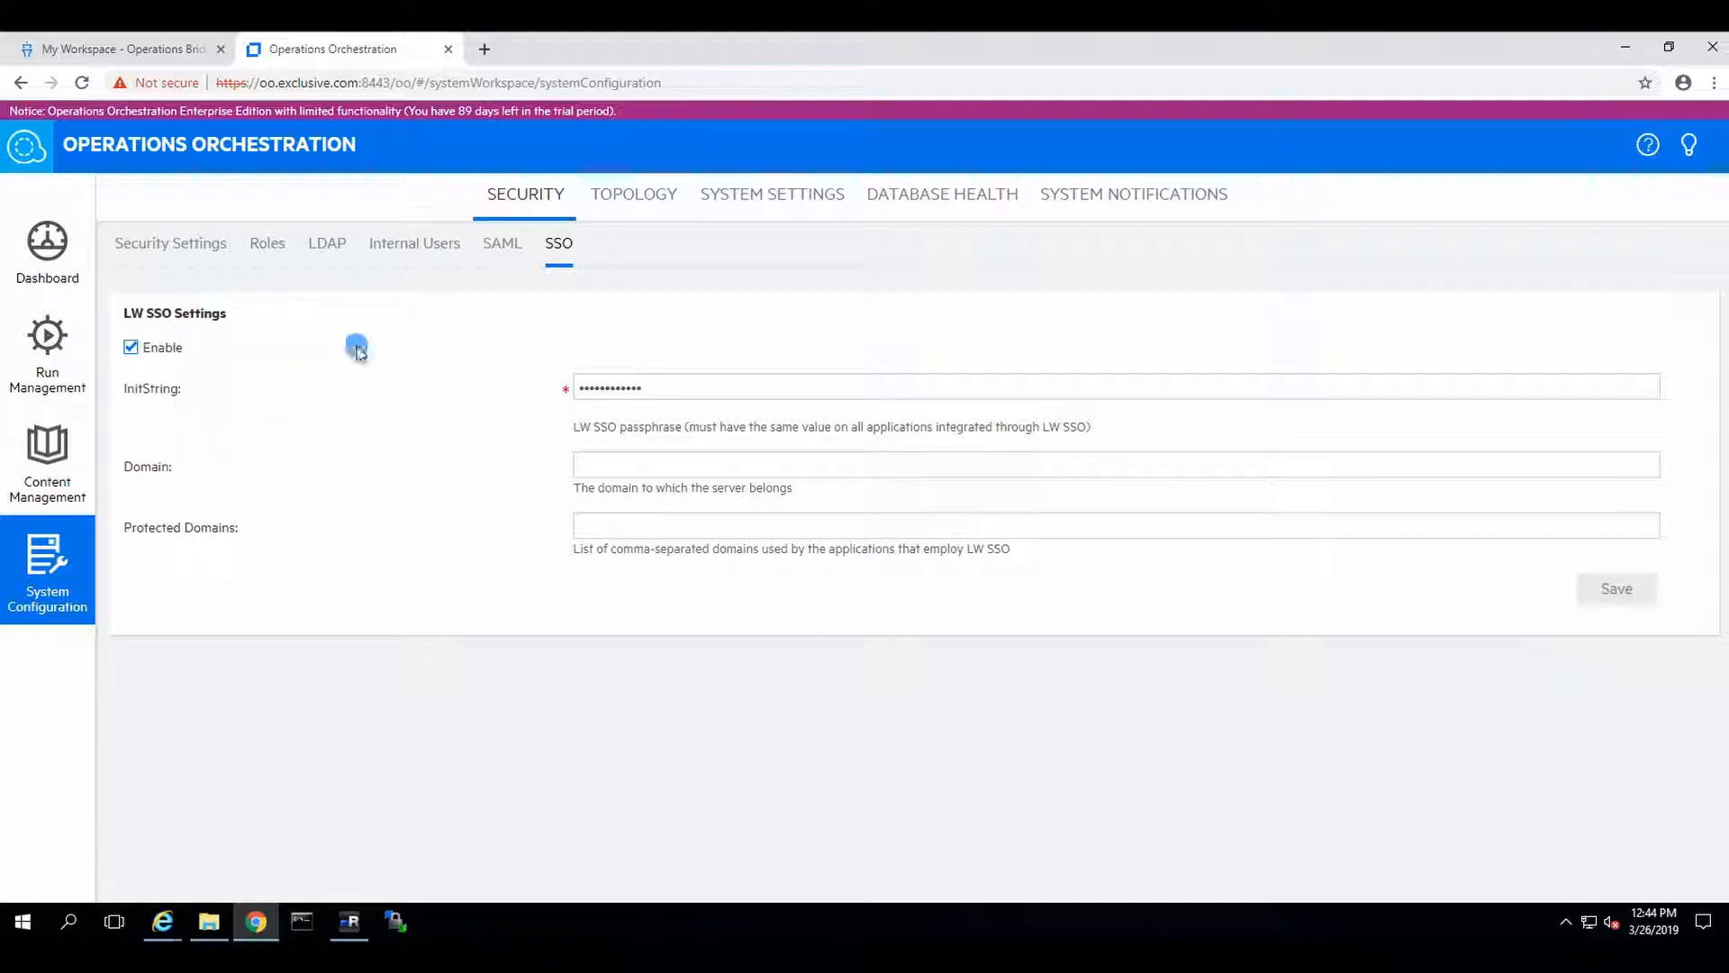
pyautogui.click(414, 244)
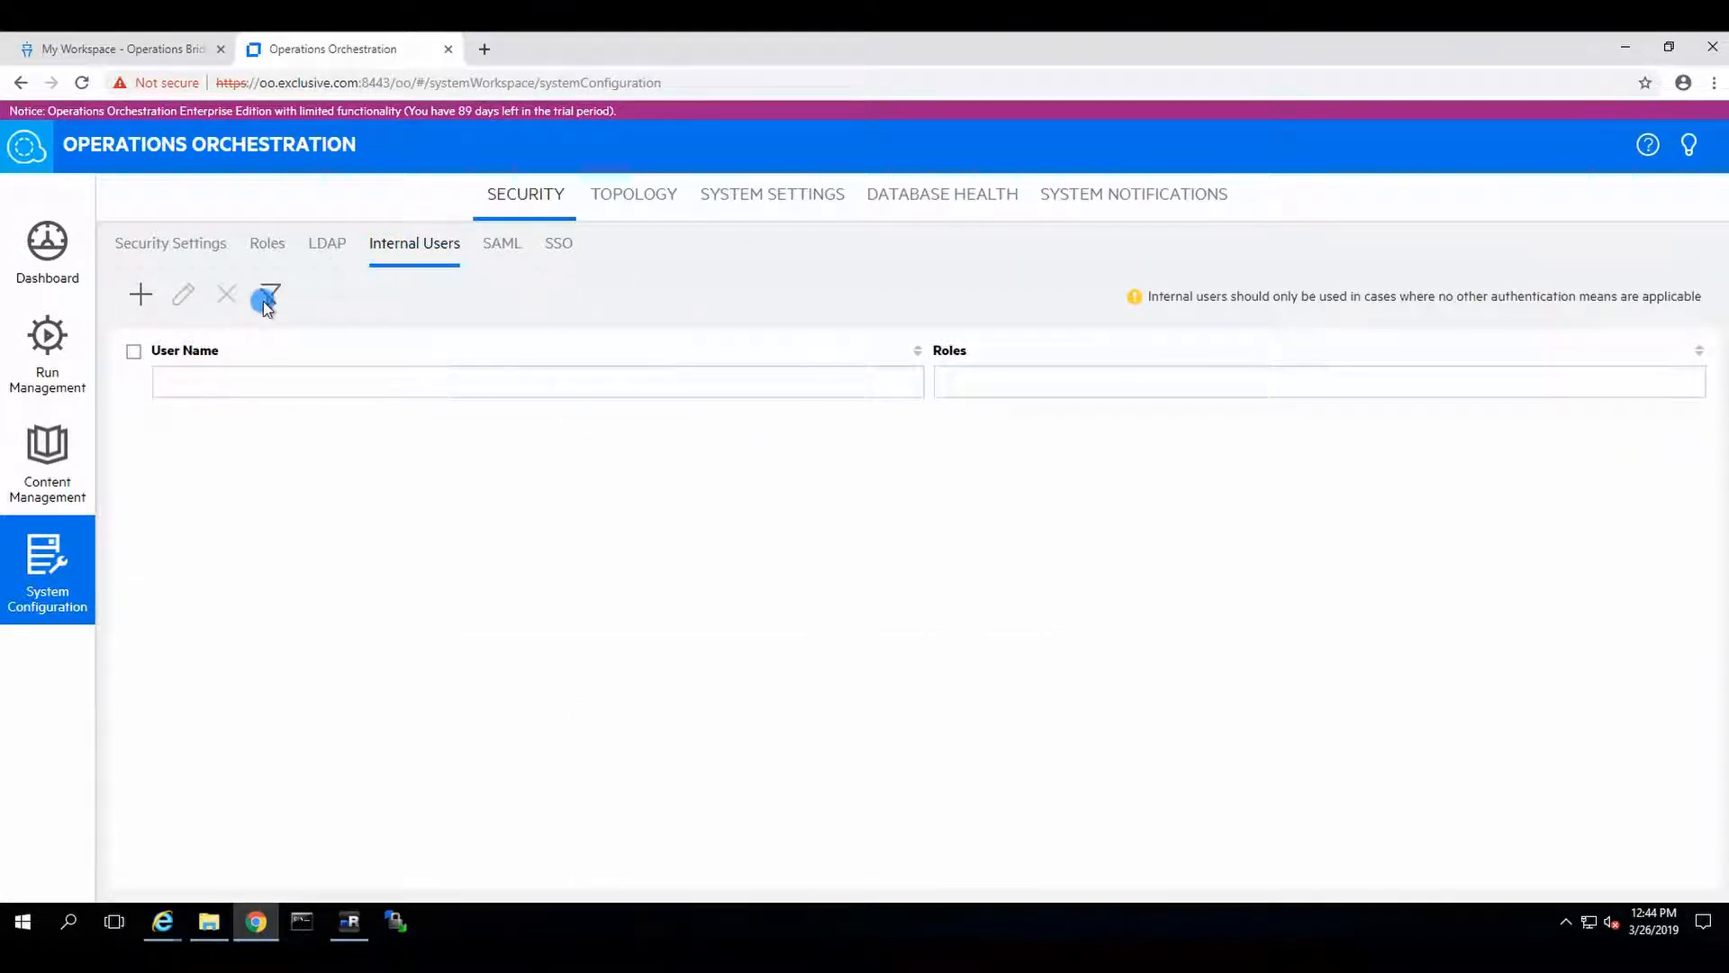
# - On Security Settings, attempt to enable authentication with admin credentials and dismiss the failure message
pyautogui.click(171, 243)
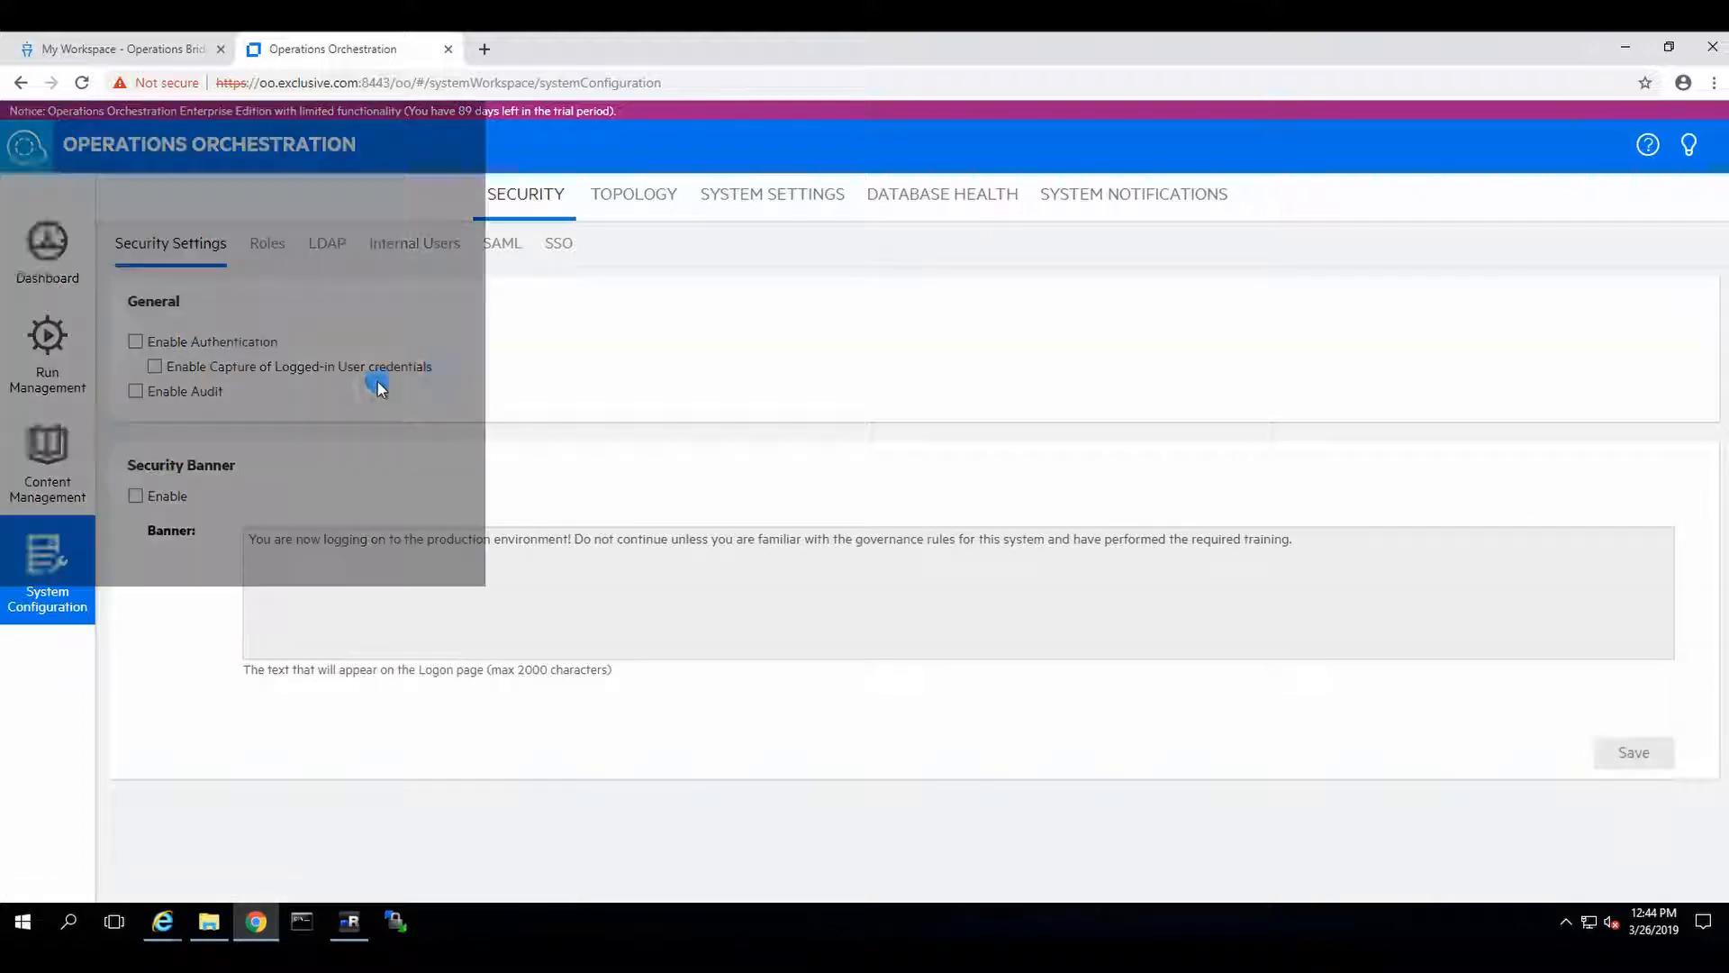
pyautogui.click(135, 341)
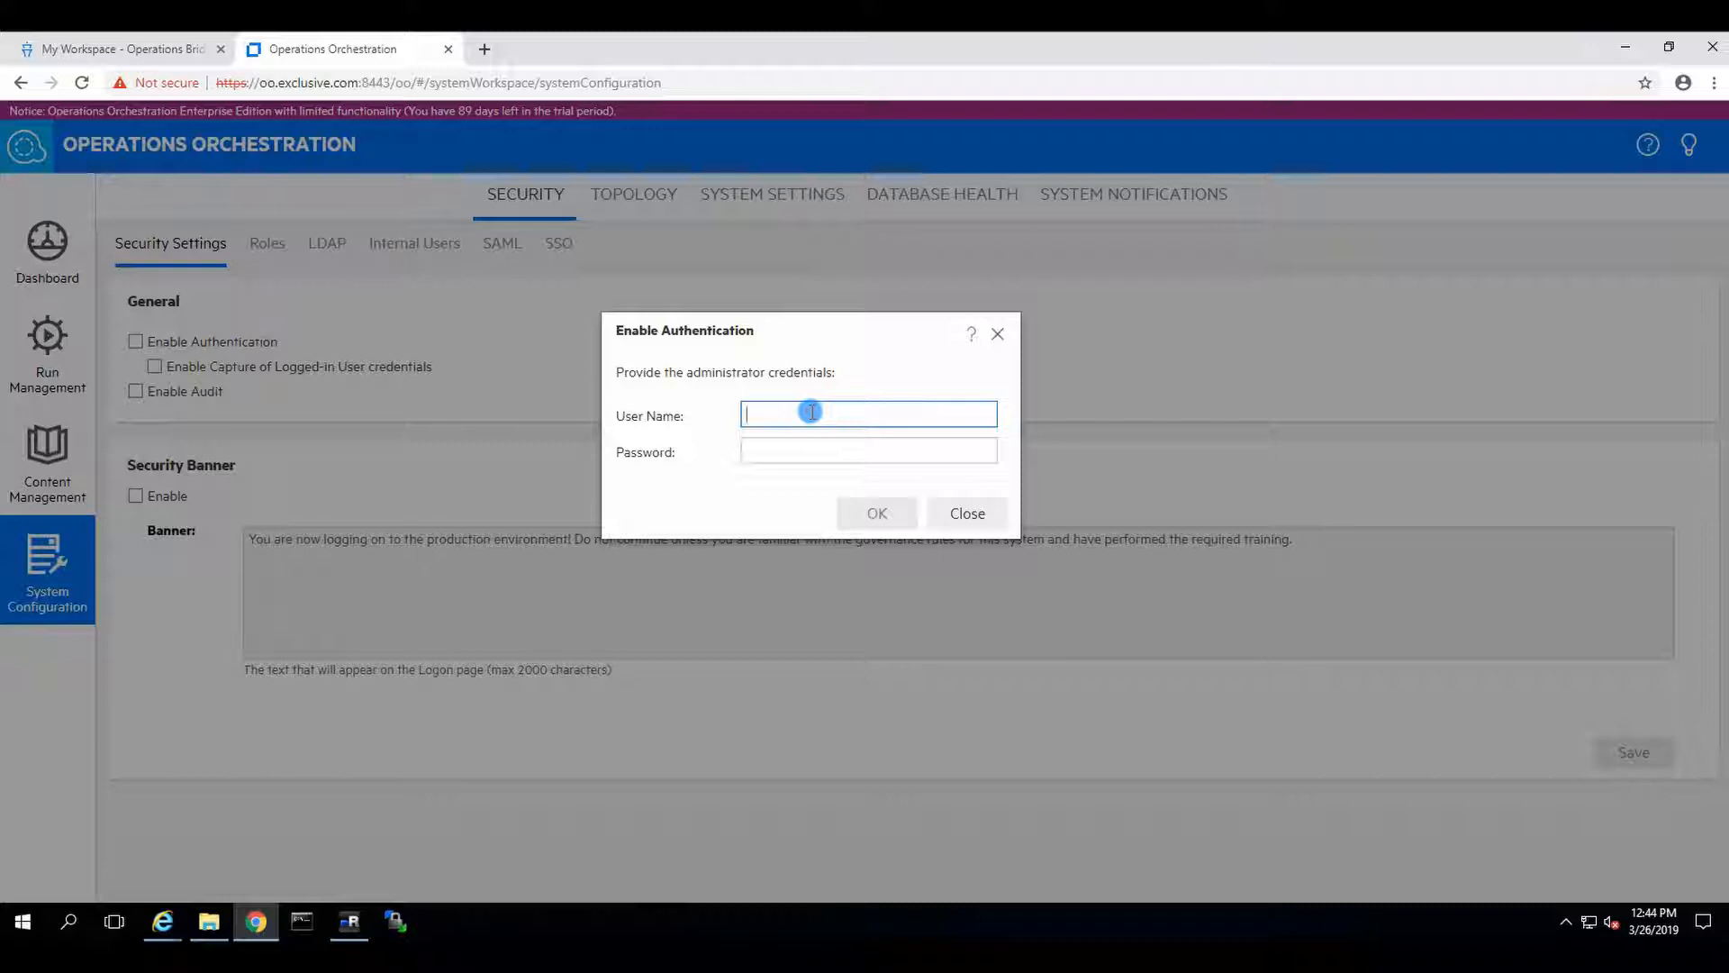
pyautogui.write('admin')
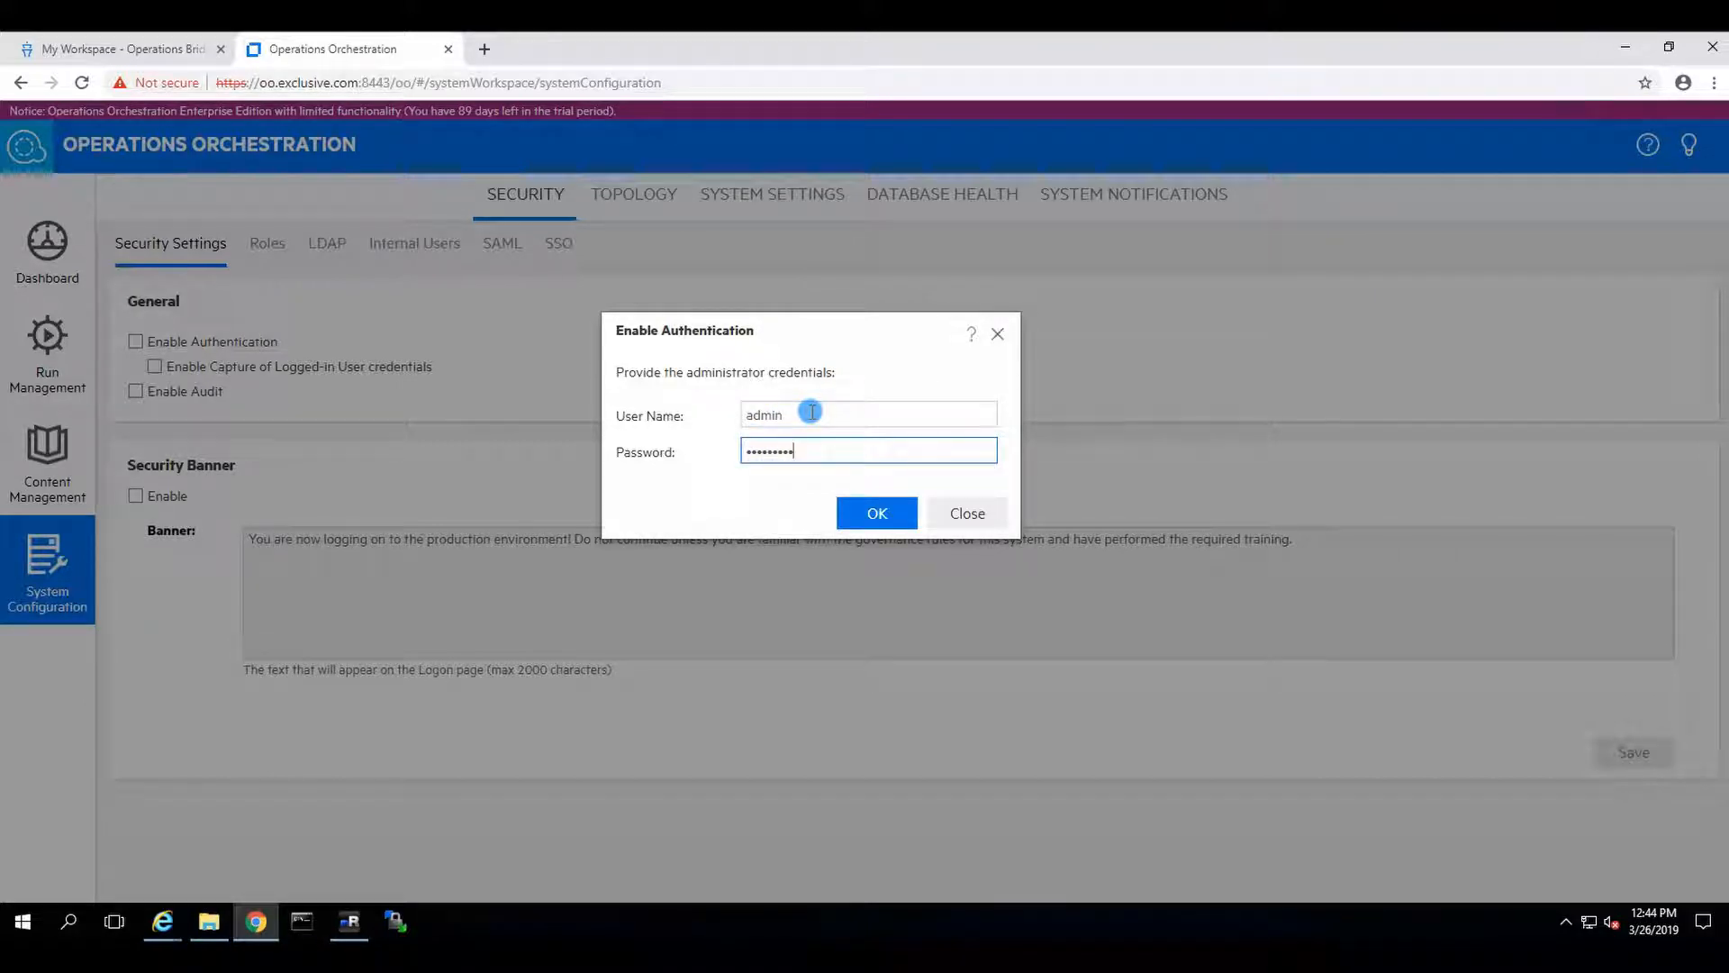
pyautogui.click(875, 514)
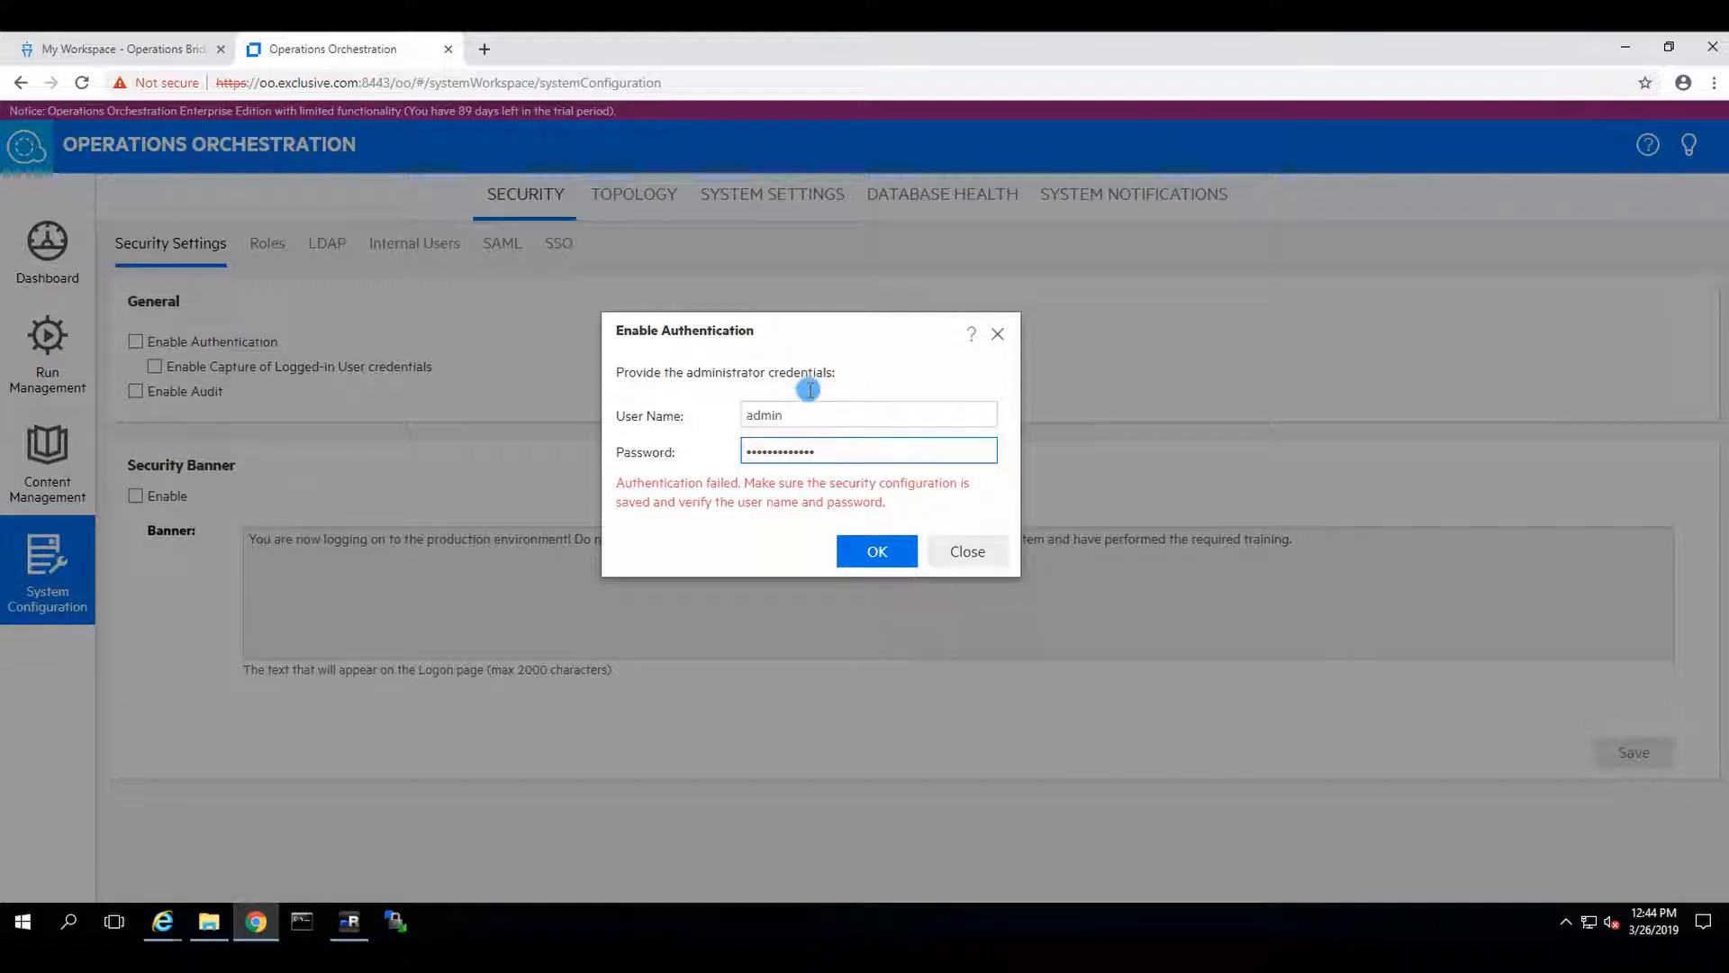
pyautogui.moveTo(955, 510)
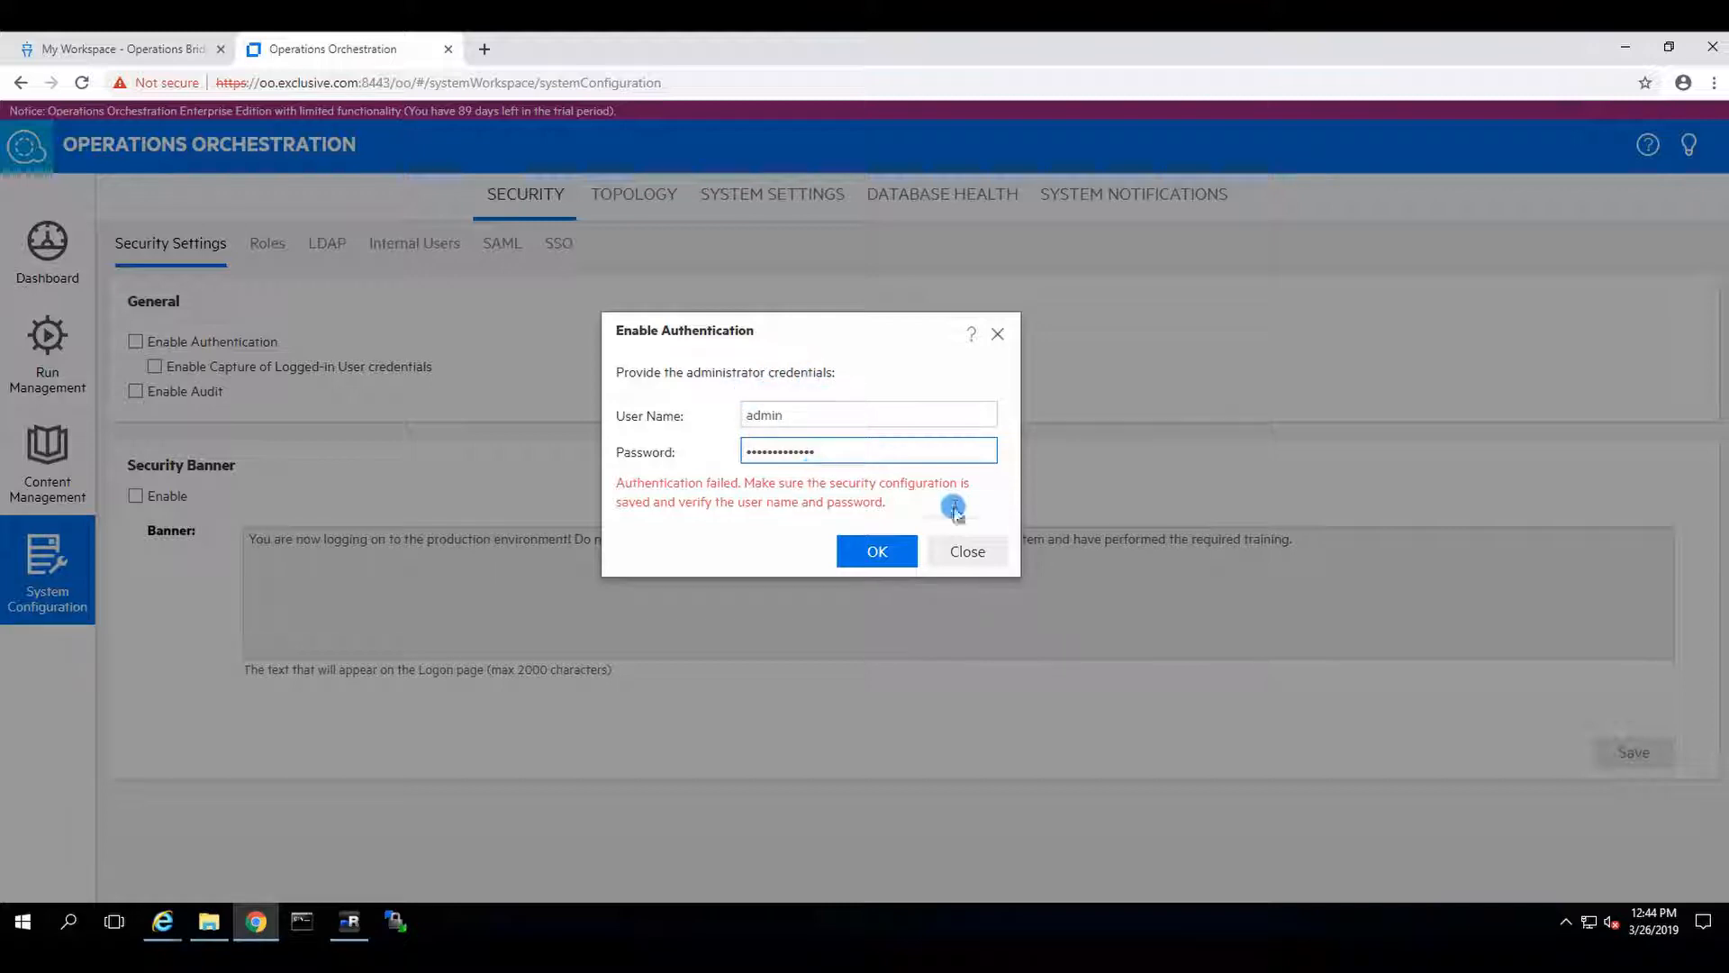
pyautogui.click(965, 551)
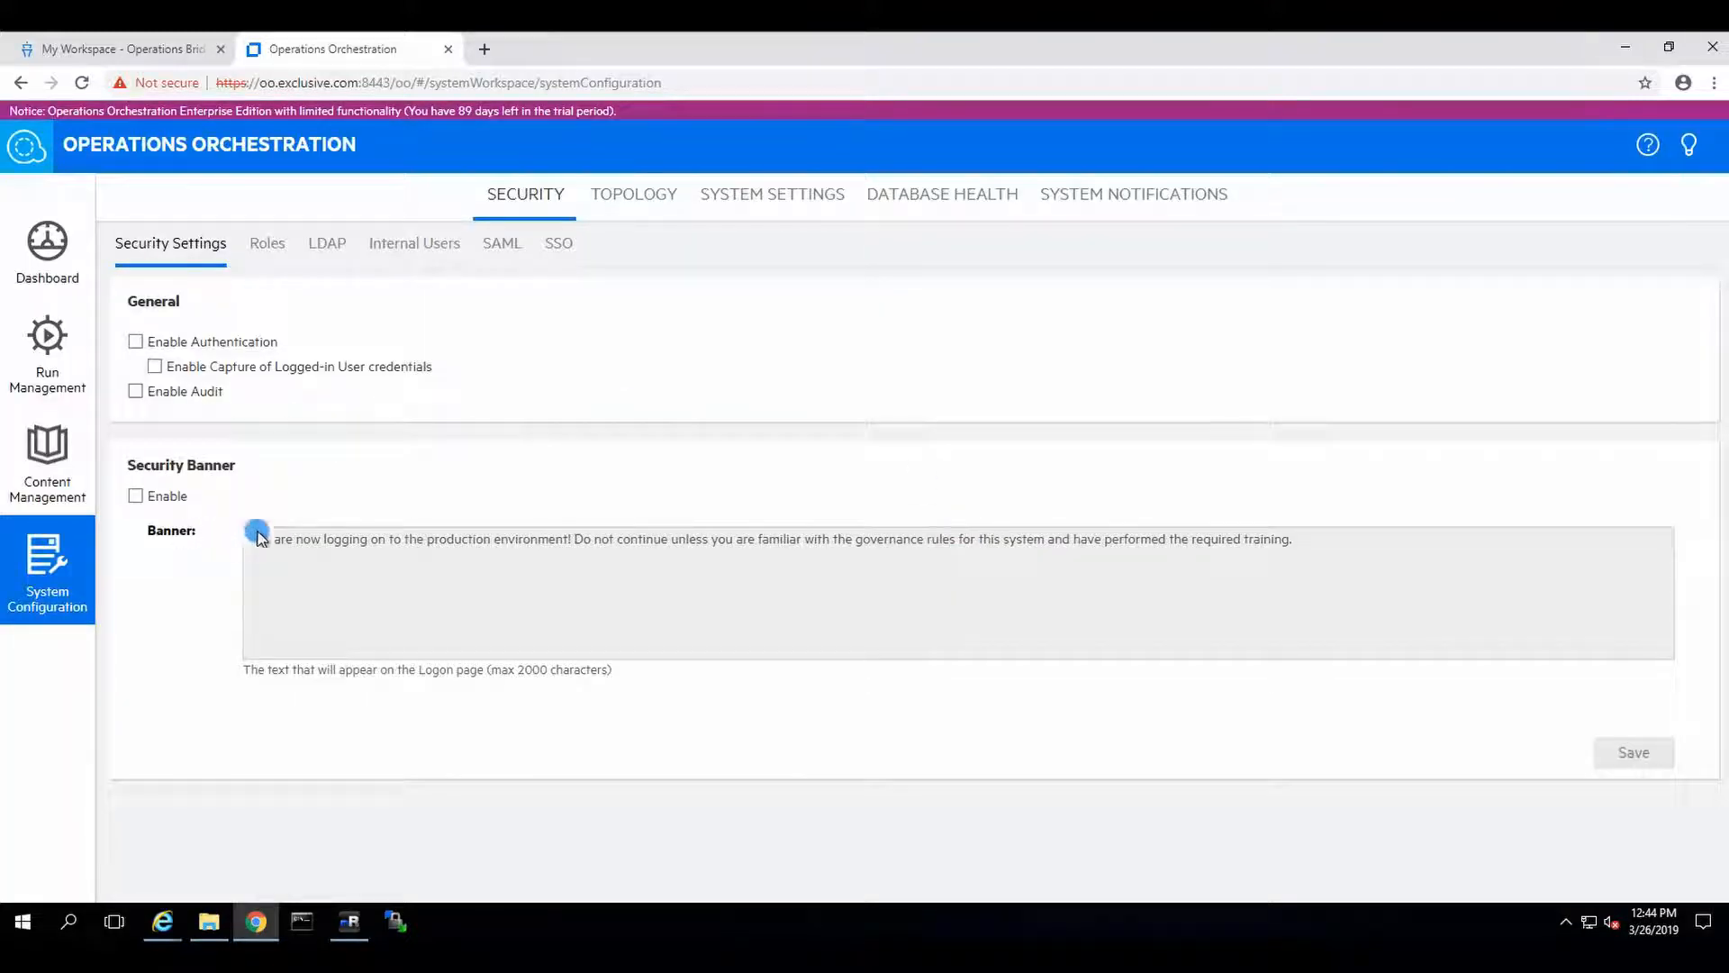
pyautogui.moveTo(537, 335)
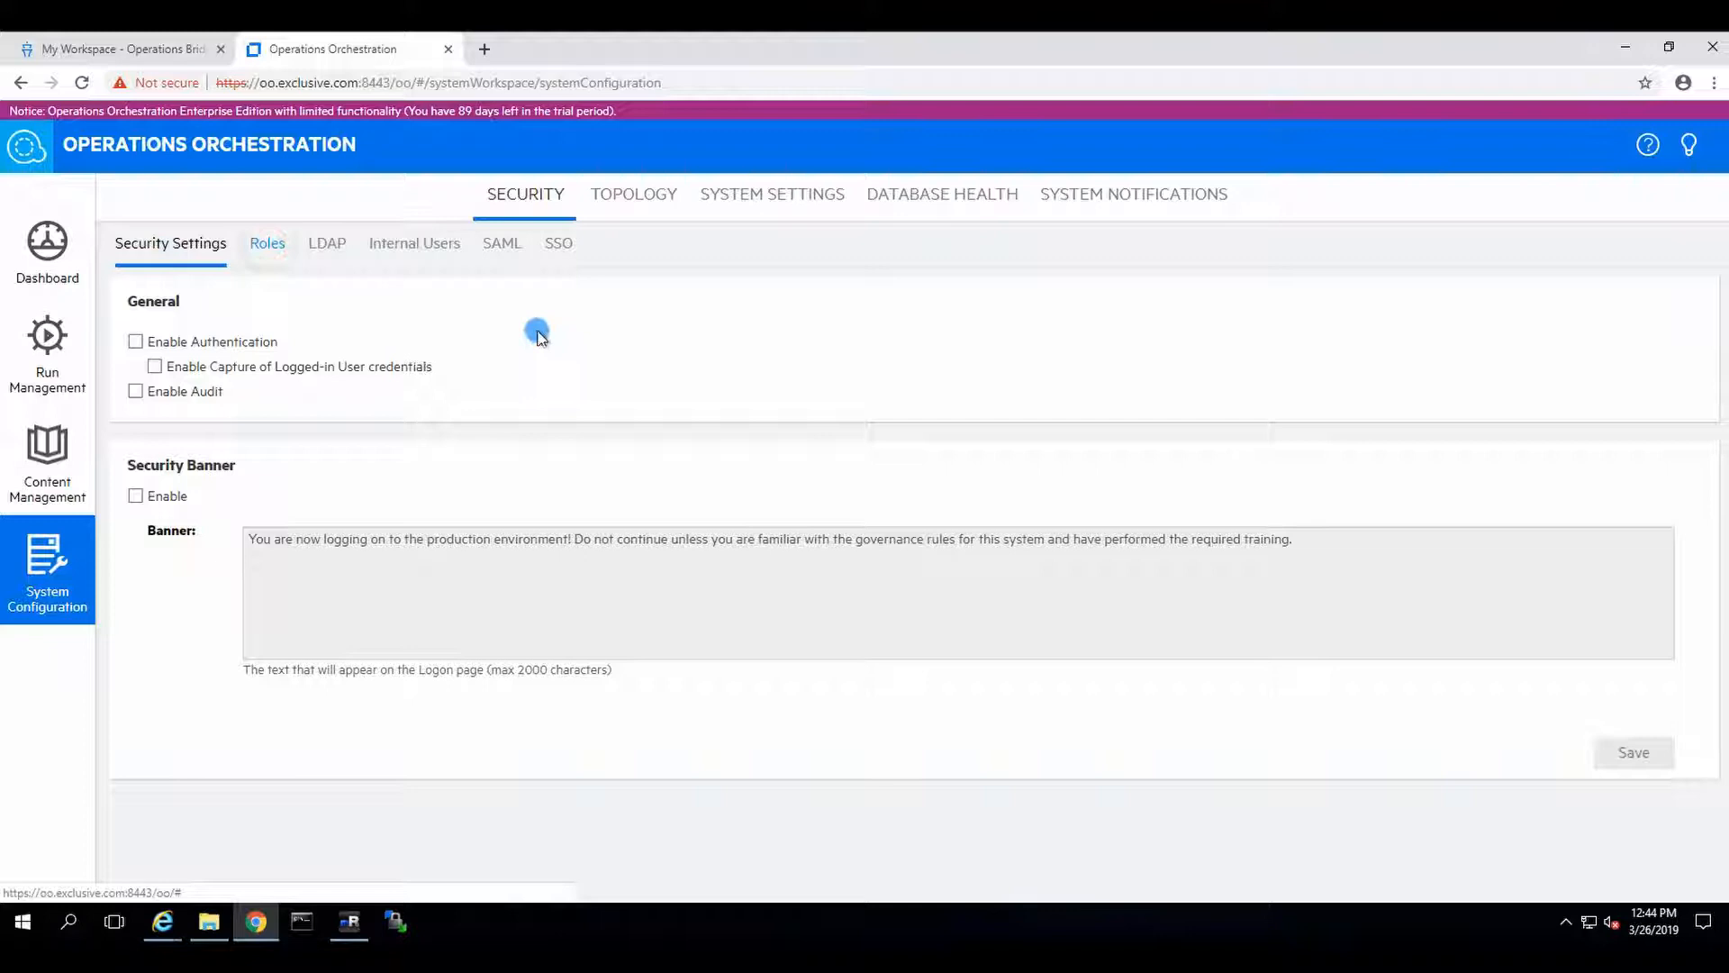
# - Review the ADMINISTRATOR role's permissions from the Roles list and cancel without changes
pyautogui.click(266, 243)
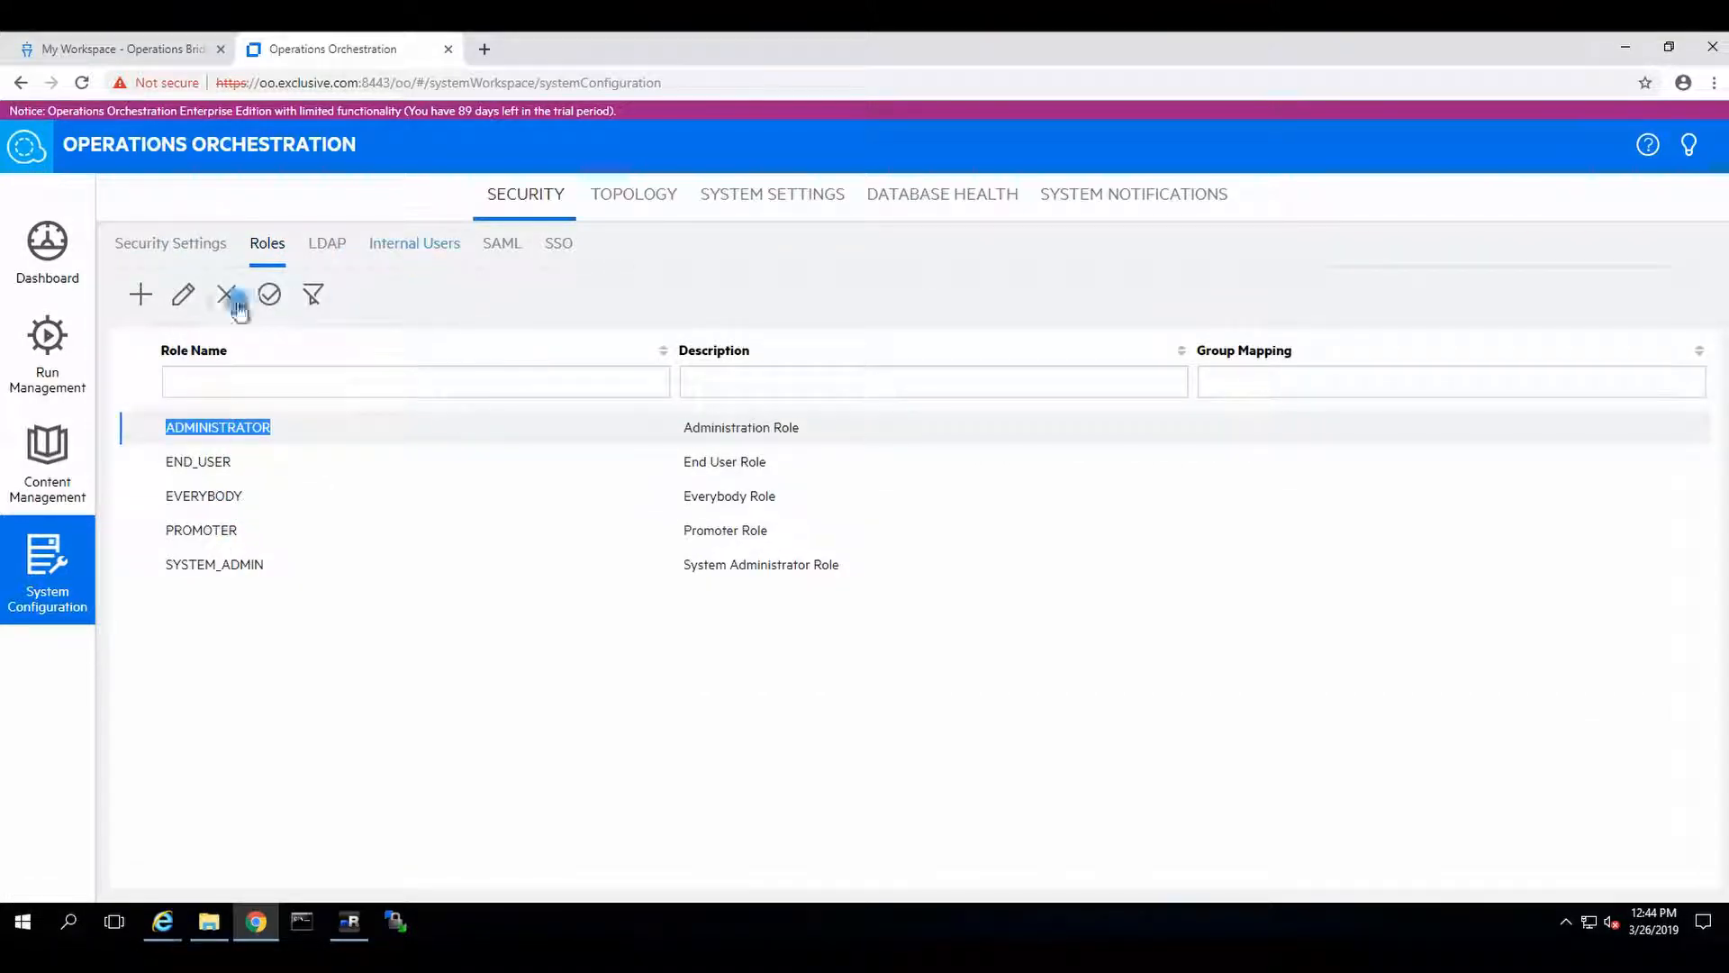
pyautogui.click(184, 294)
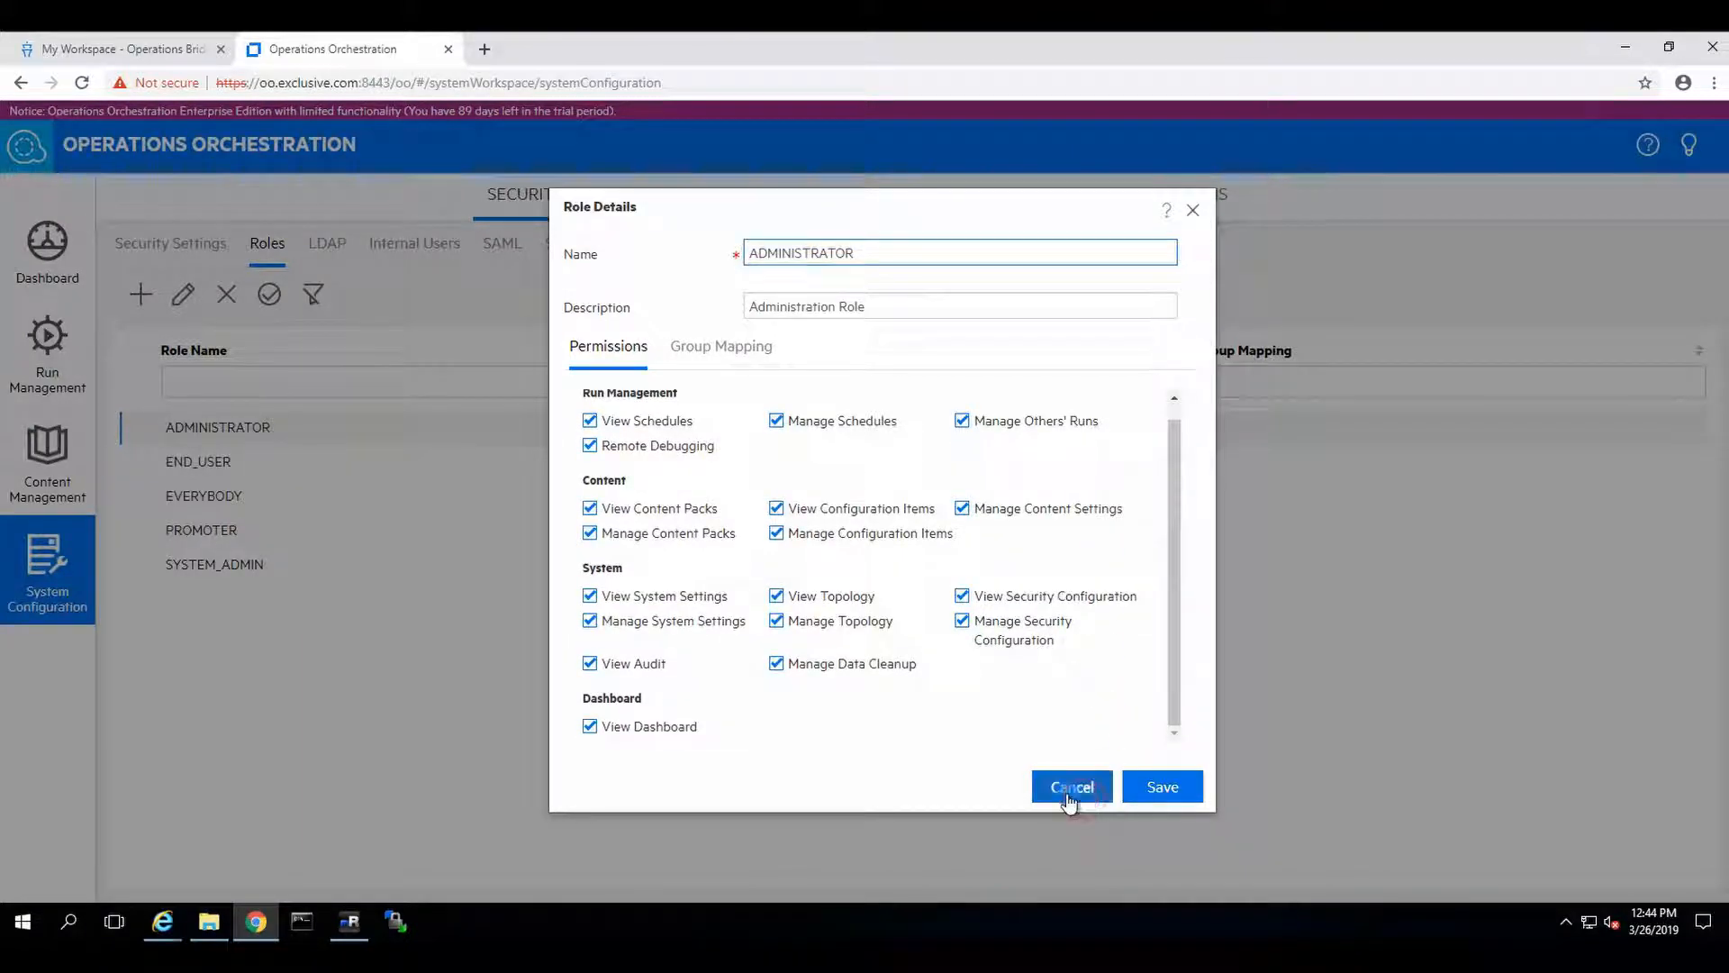
pyautogui.click(1070, 787)
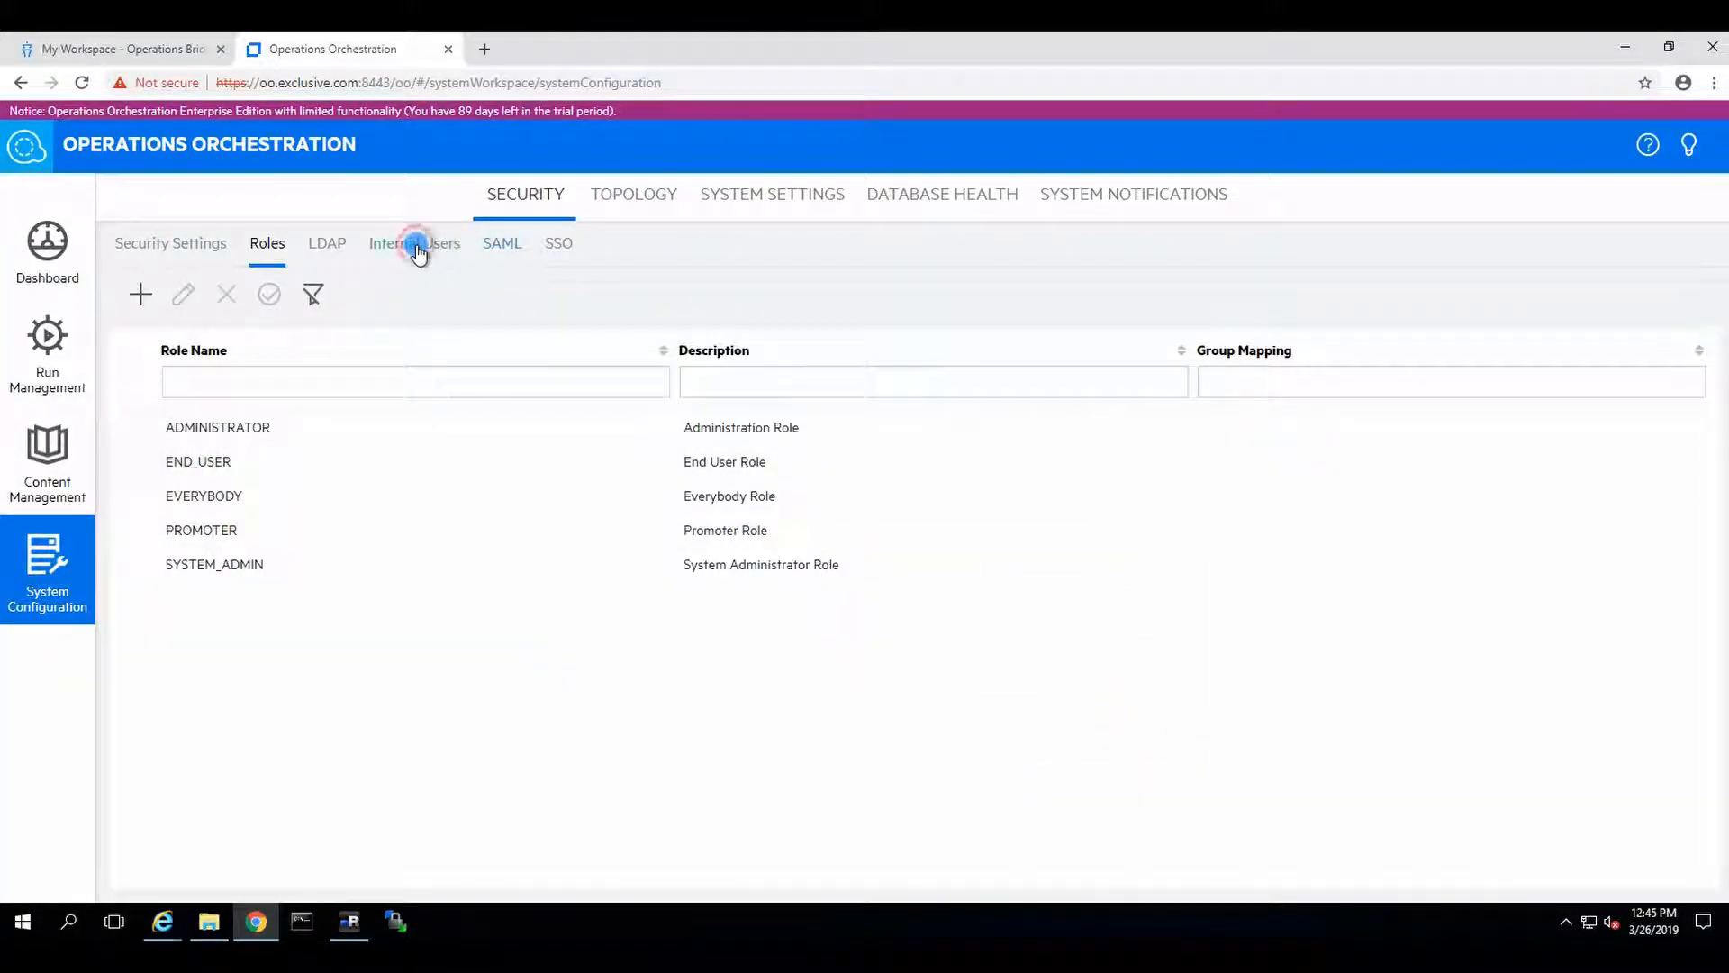
# - Create internal user admin with a password, grant all five roles, and save
pyautogui.click(414, 243)
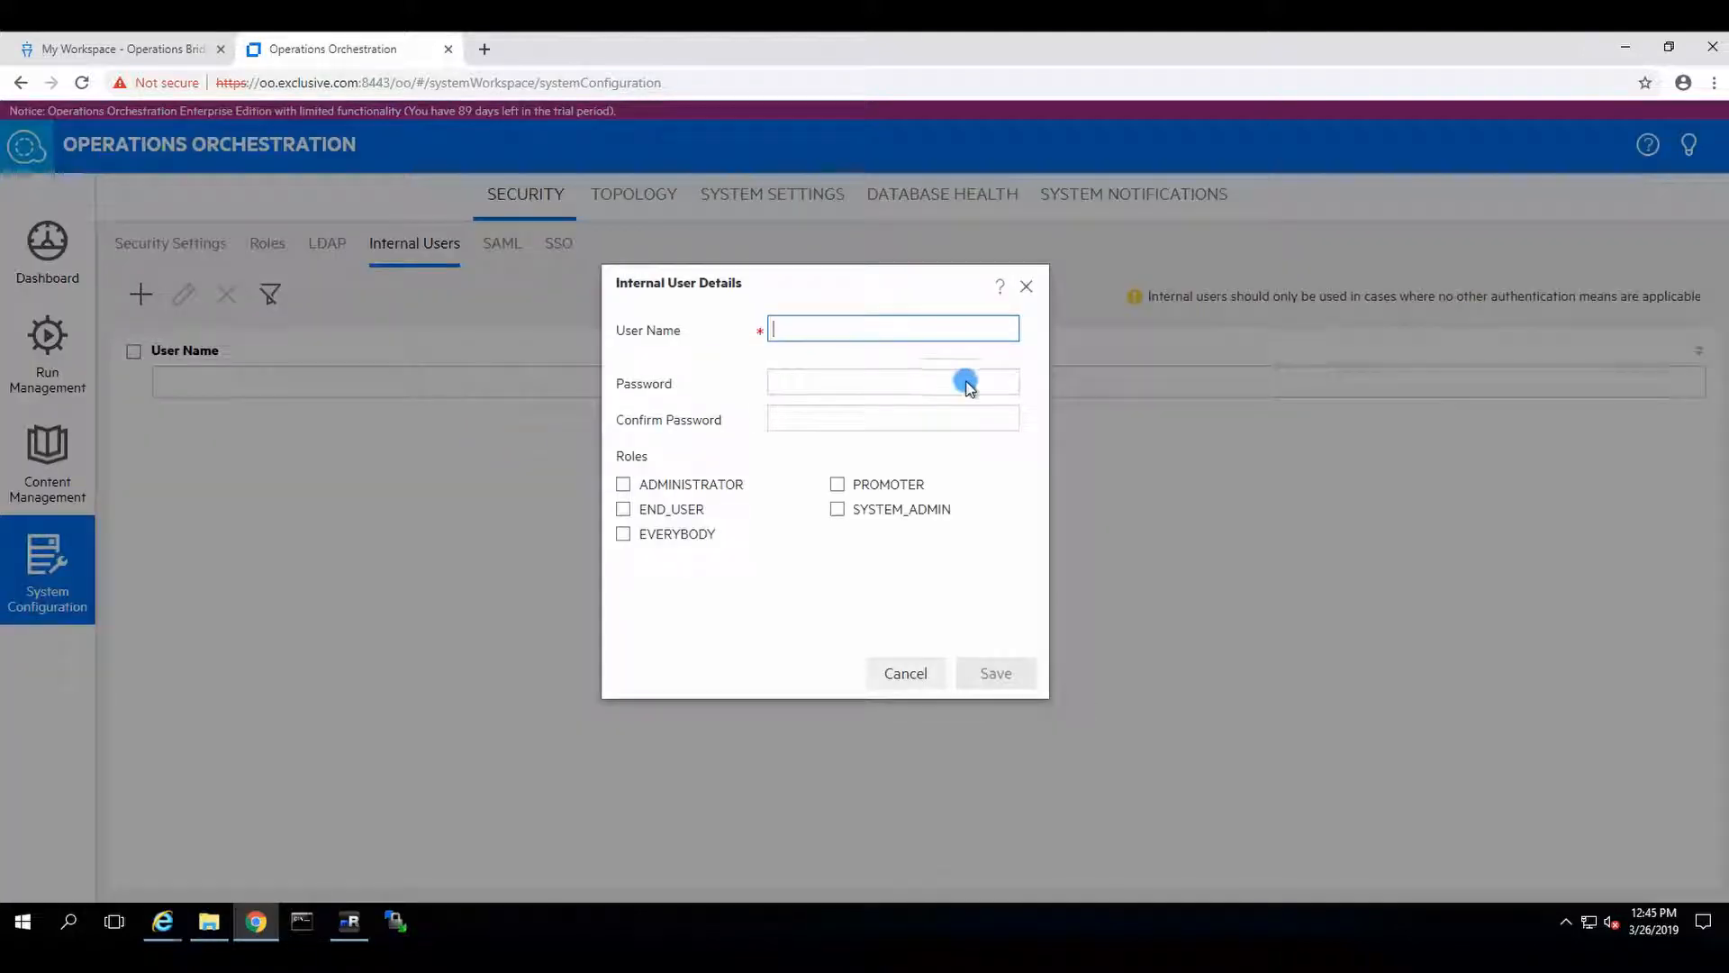
pyautogui.write('aa')
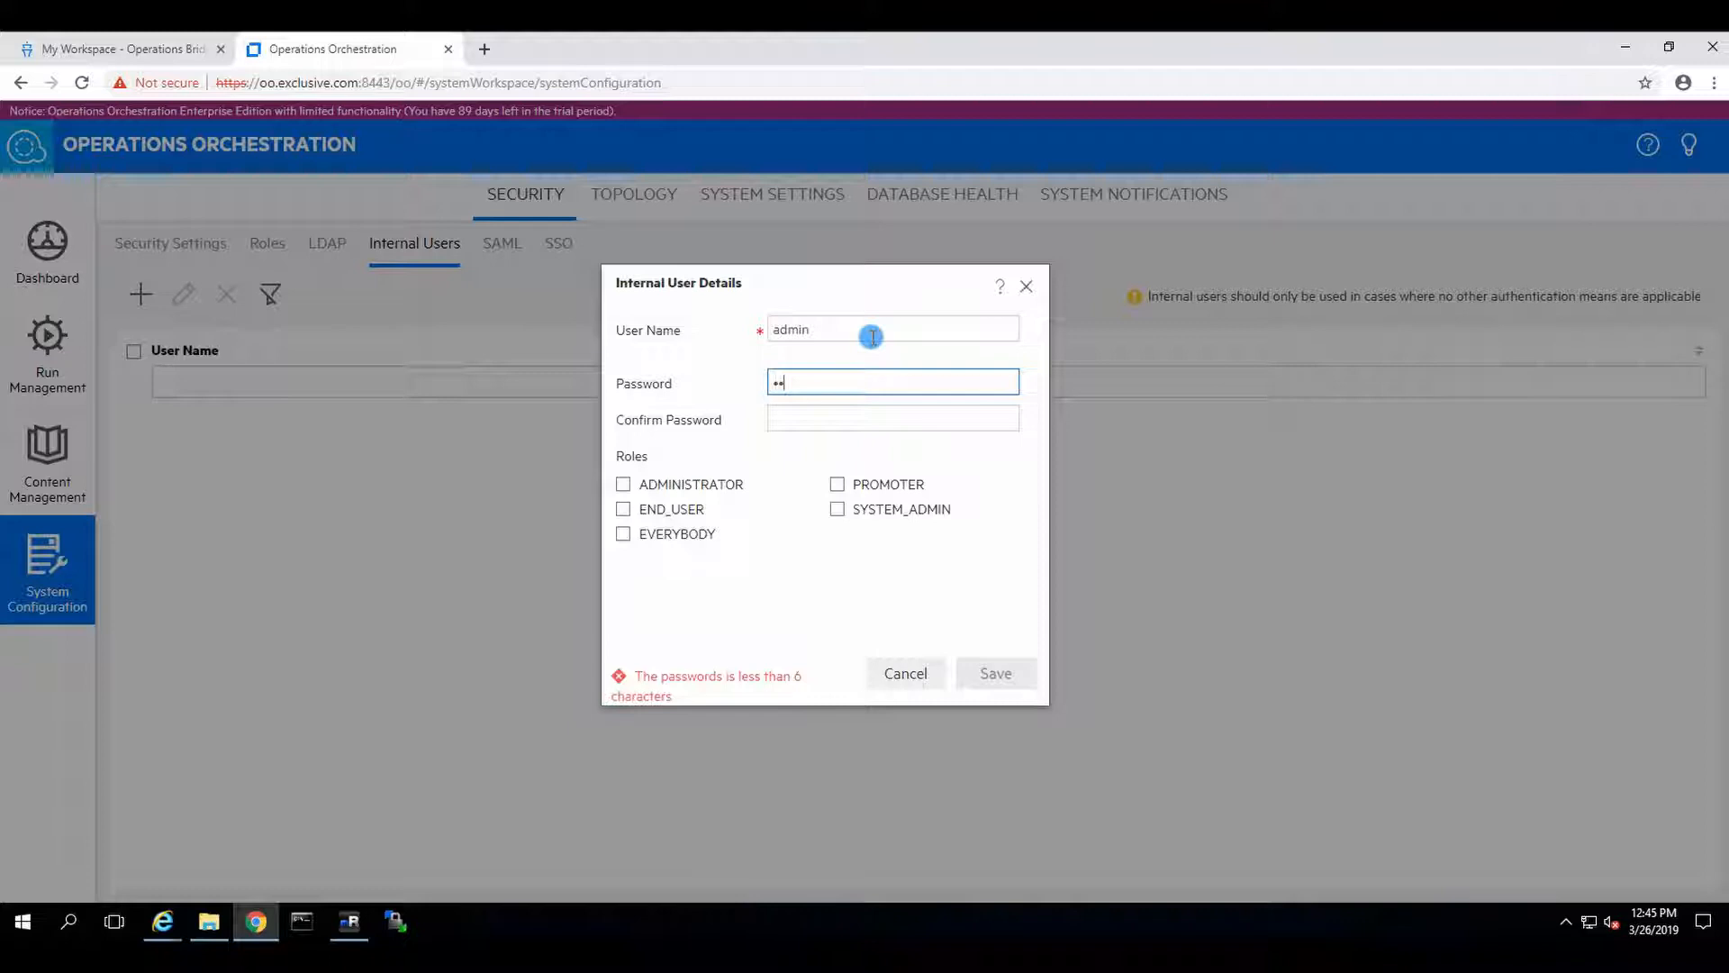
pyautogui.press('backspace')
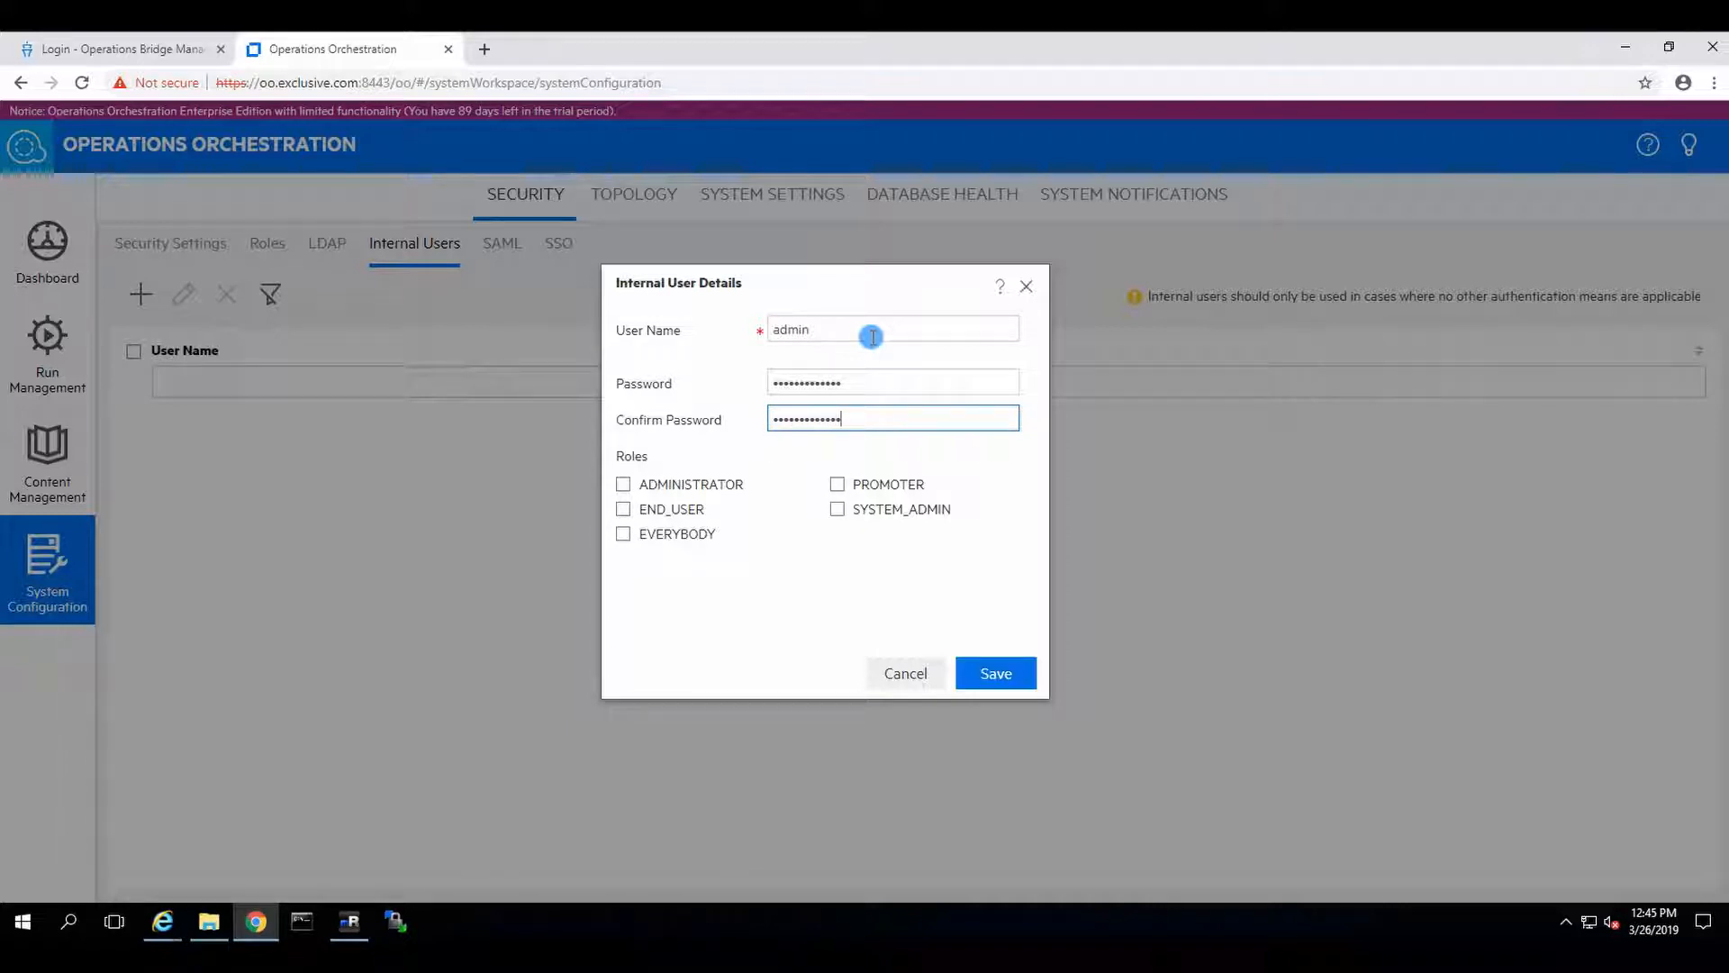
pyautogui.click(623, 508)
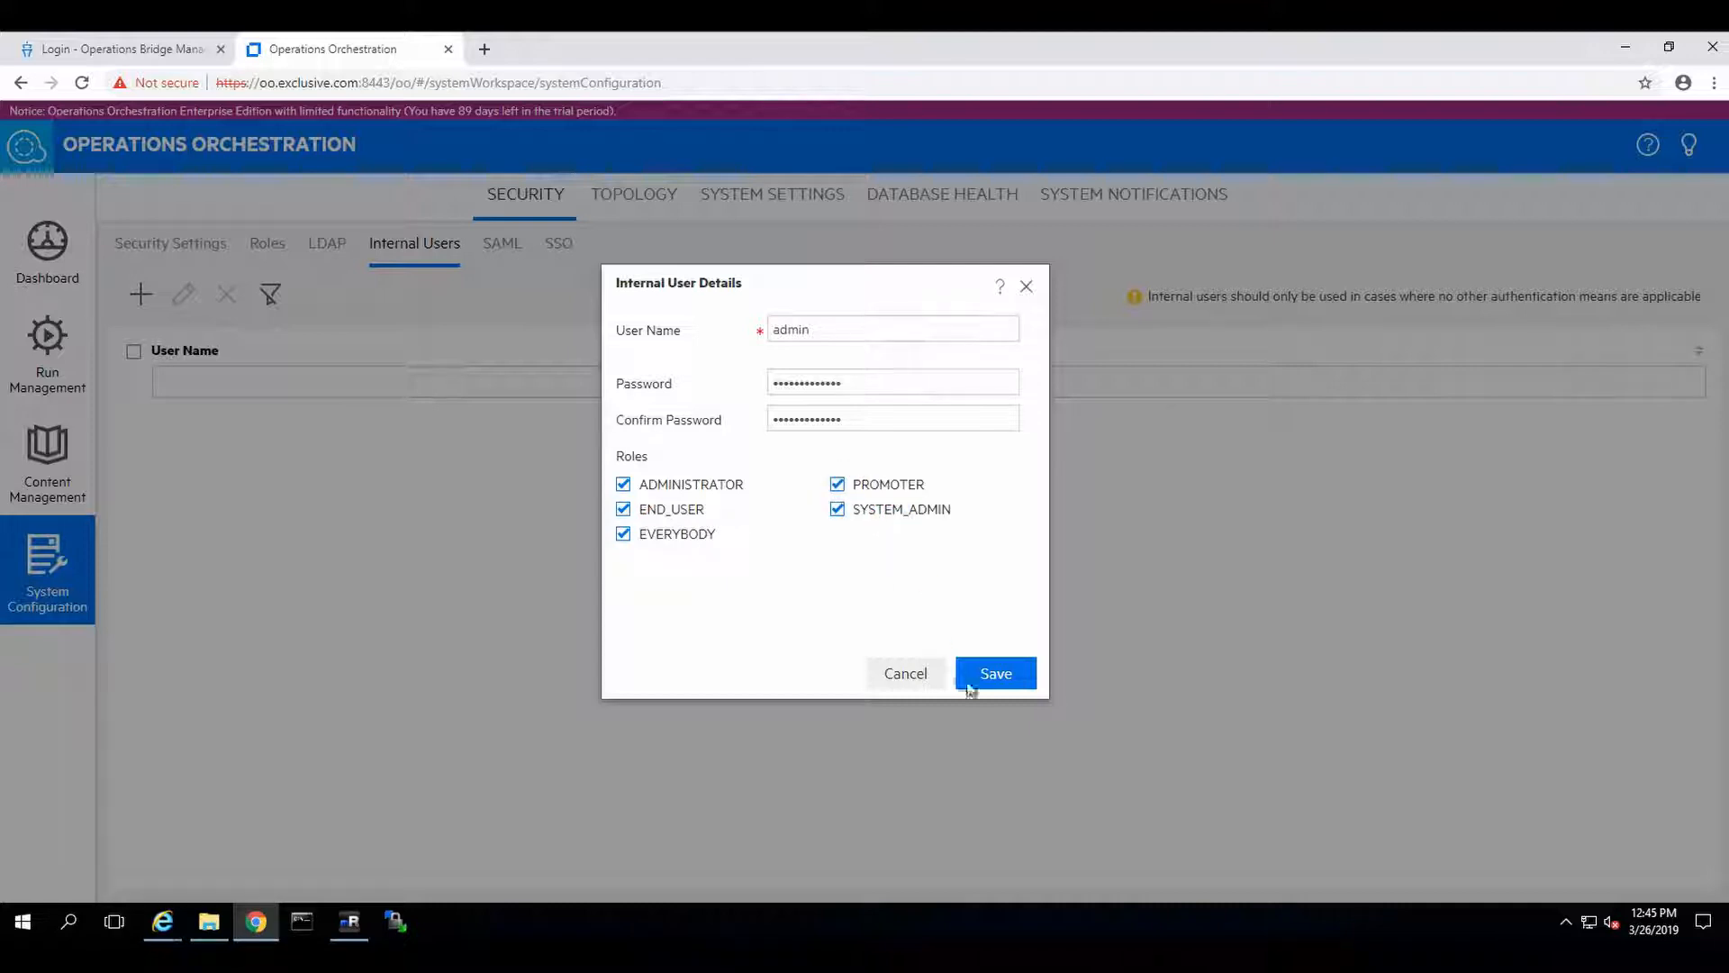
pyautogui.click(994, 672)
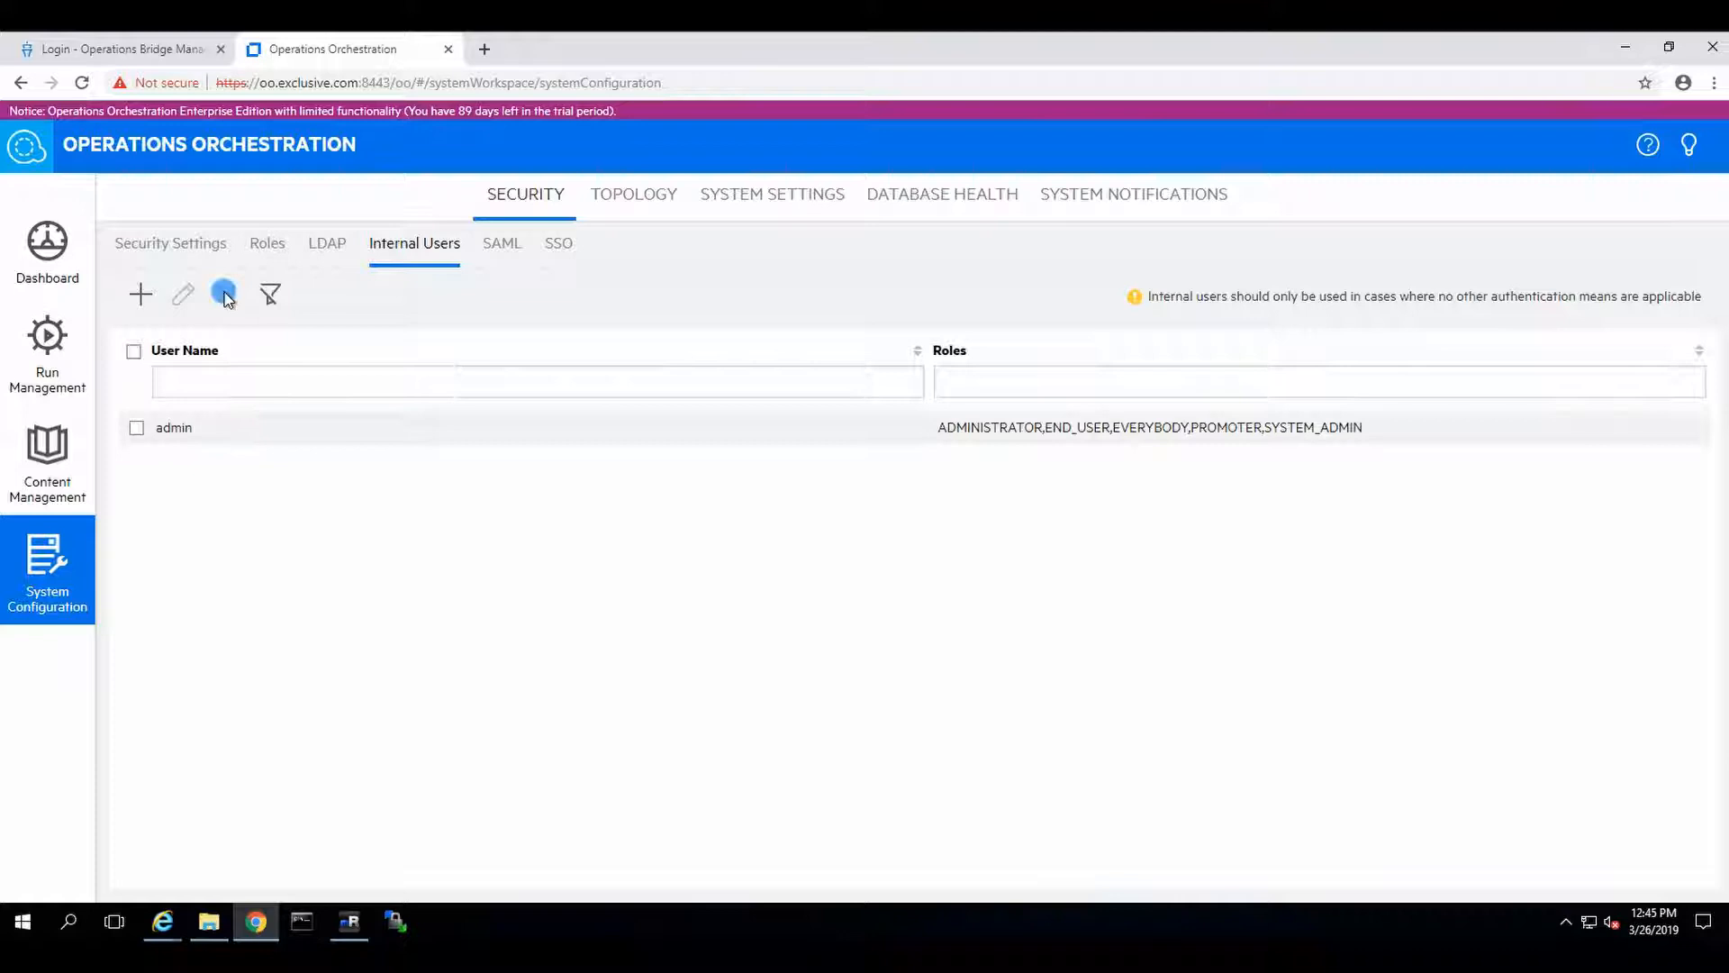
# - Enable authentication on Security Settings using the admin user's credentials
pyautogui.click(170, 243)
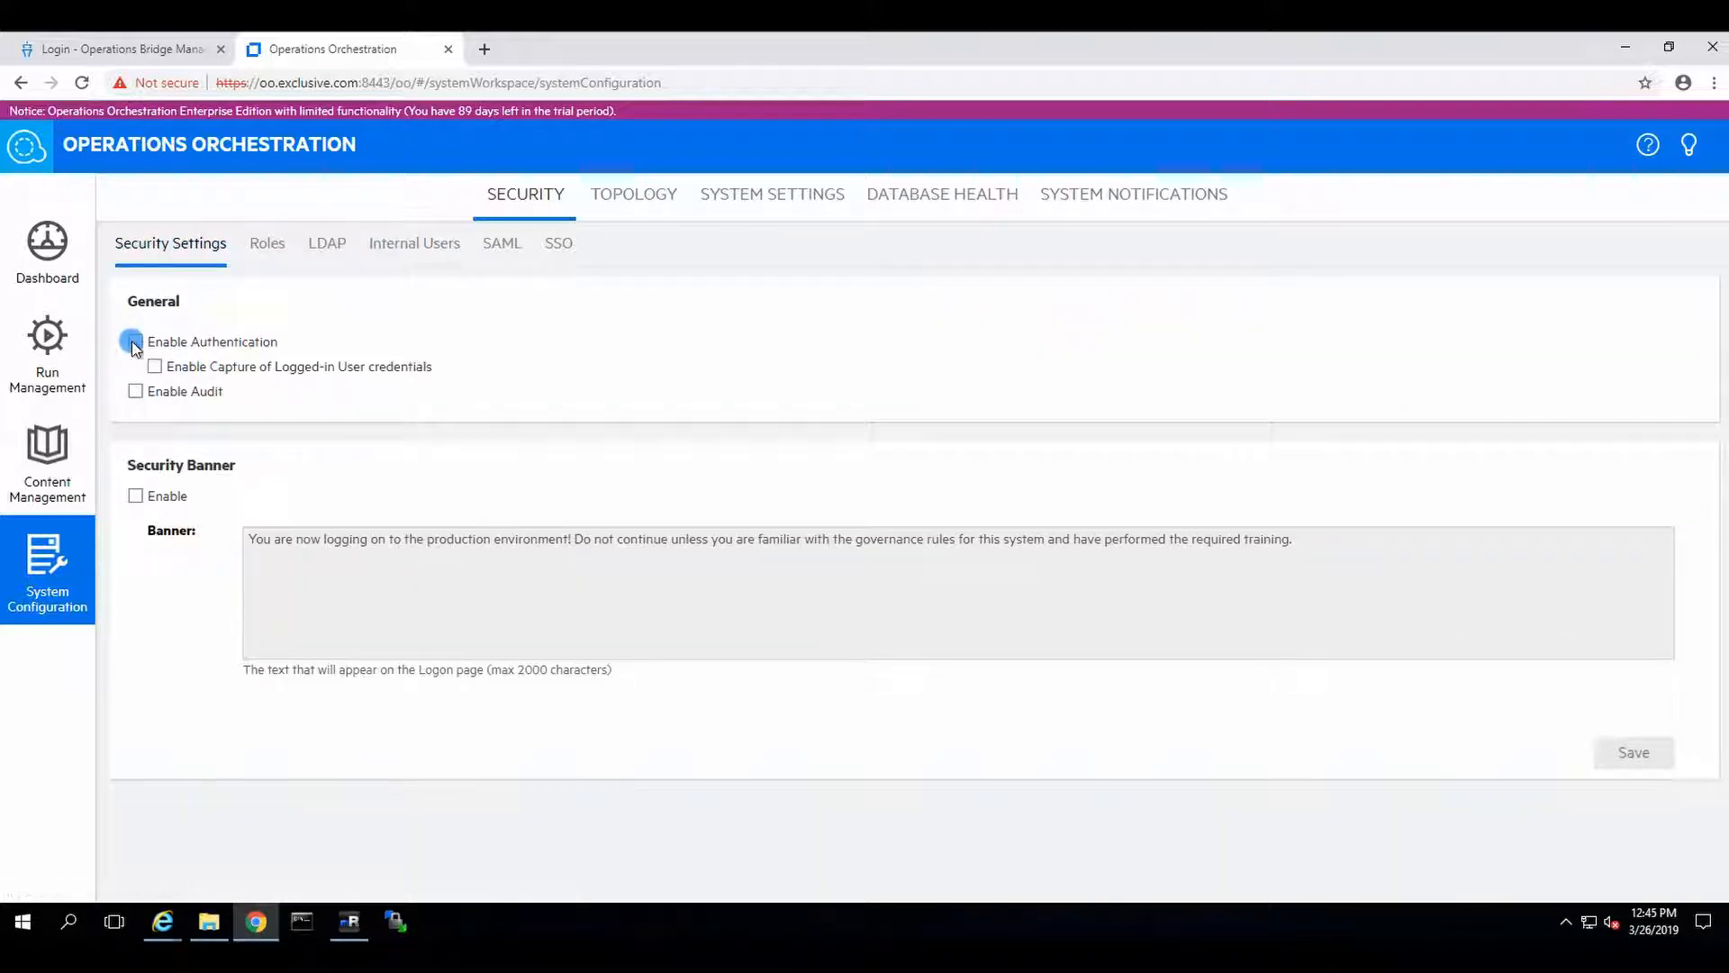
pyautogui.click(135, 340)
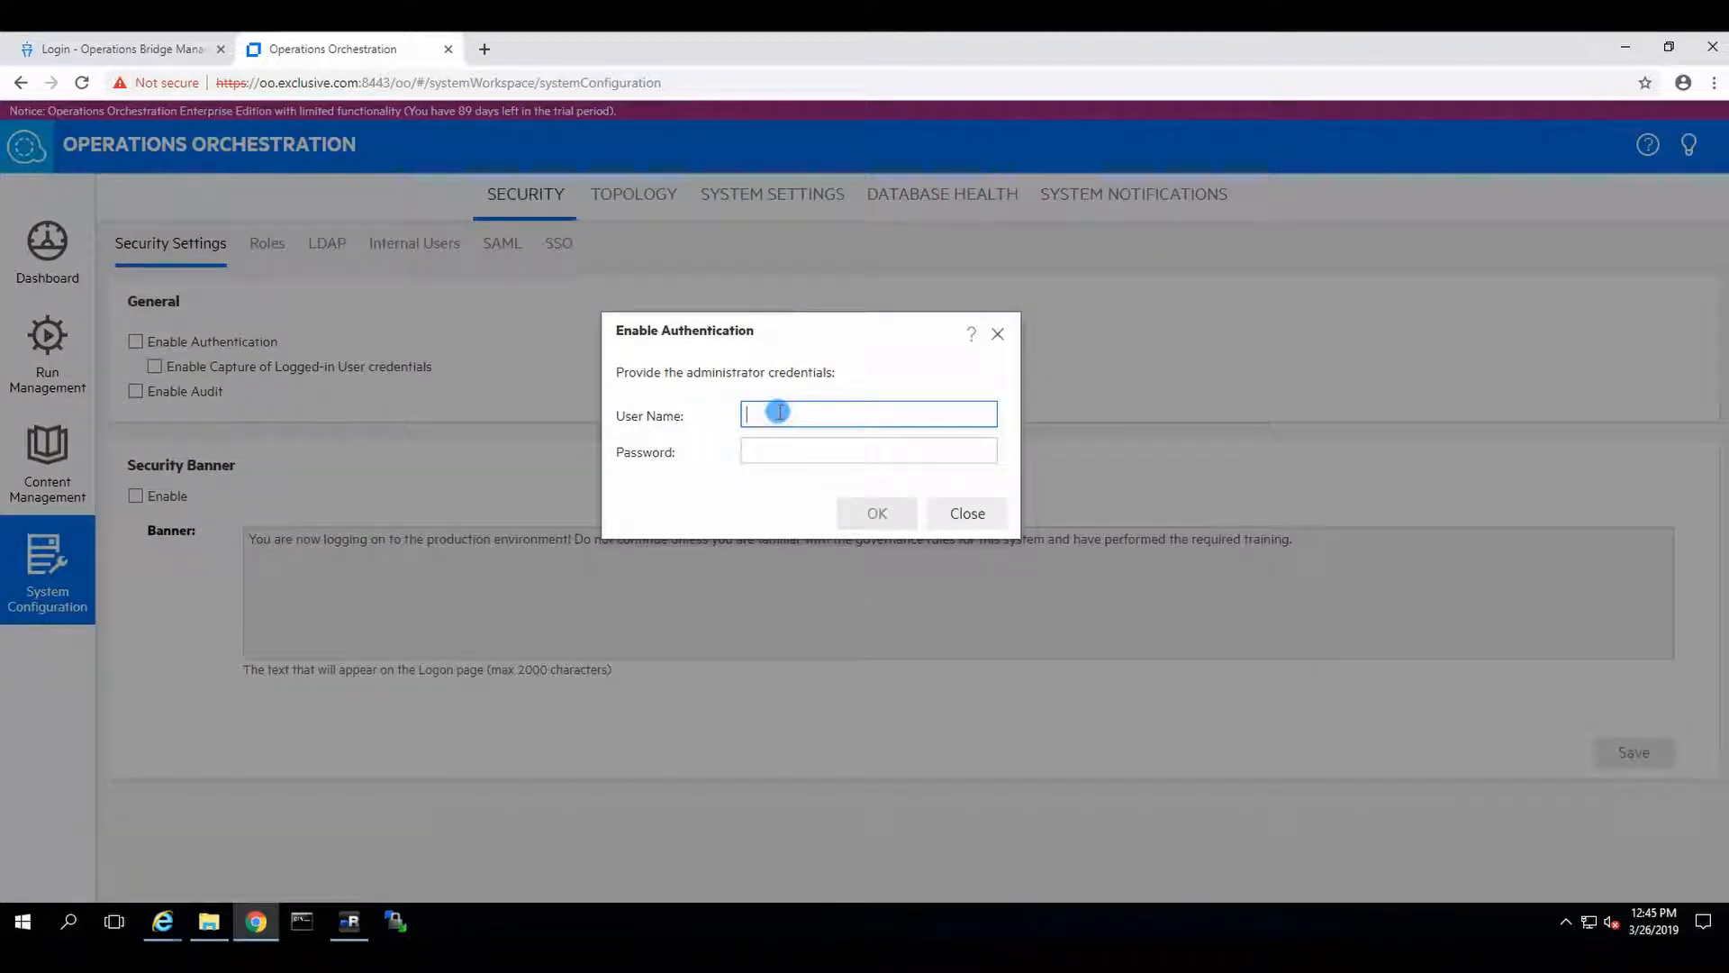
pyautogui.write('admin')
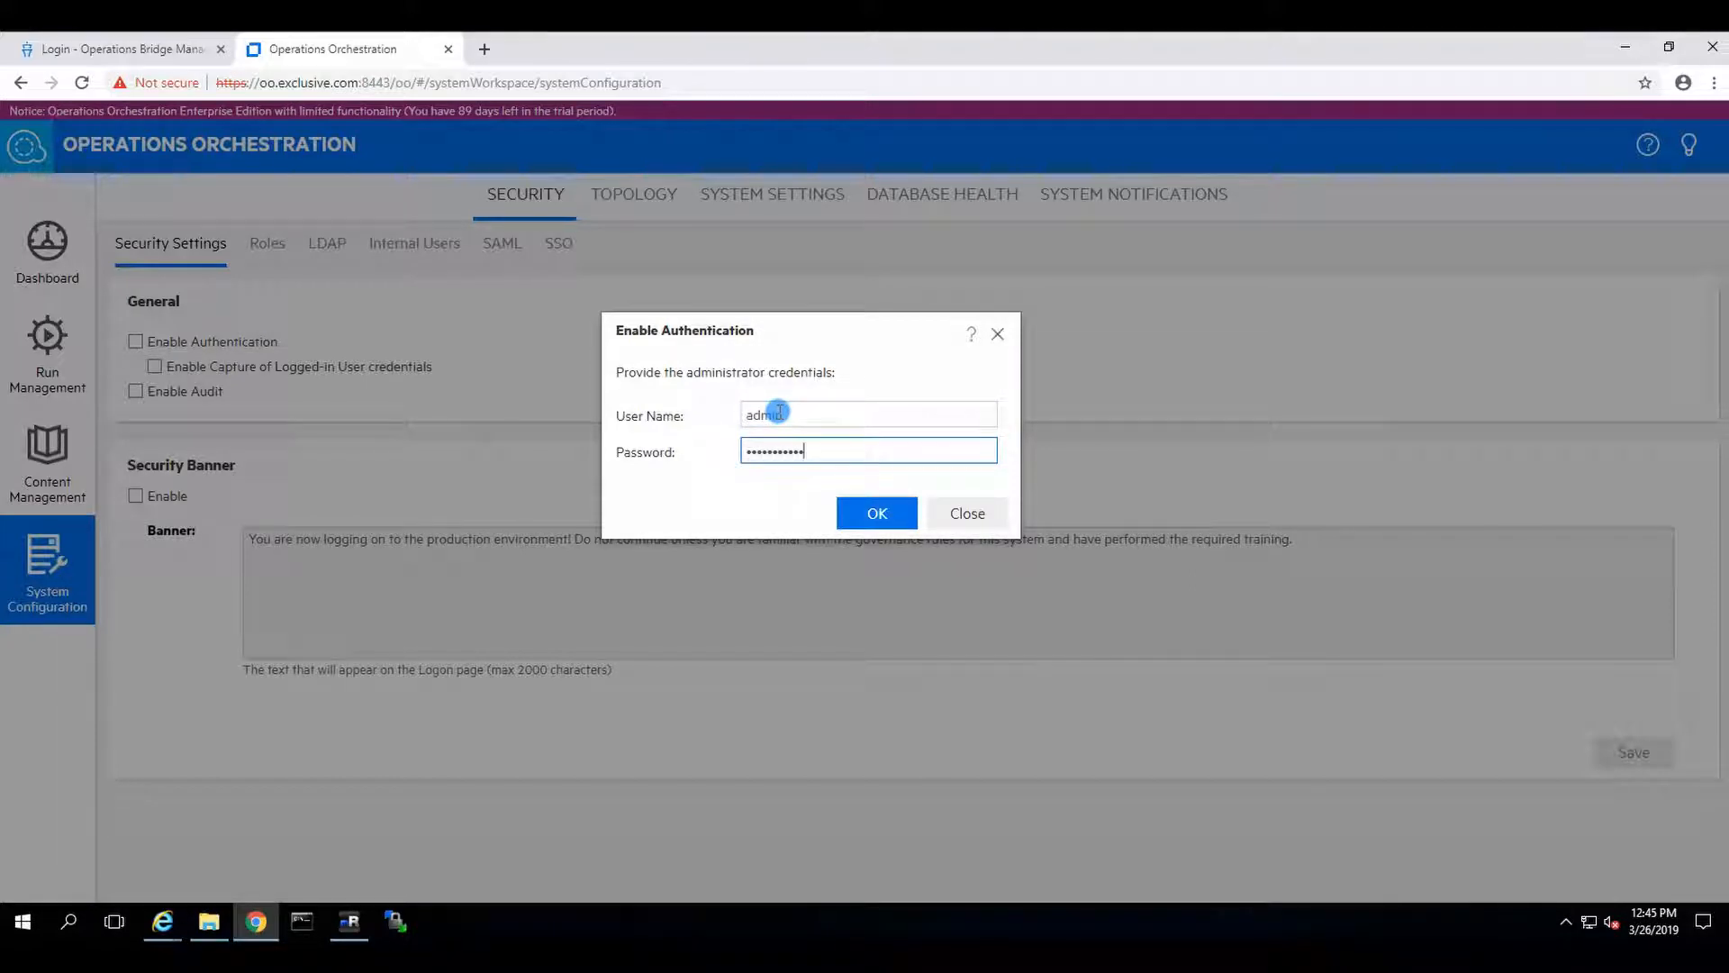
pyautogui.click(878, 514)
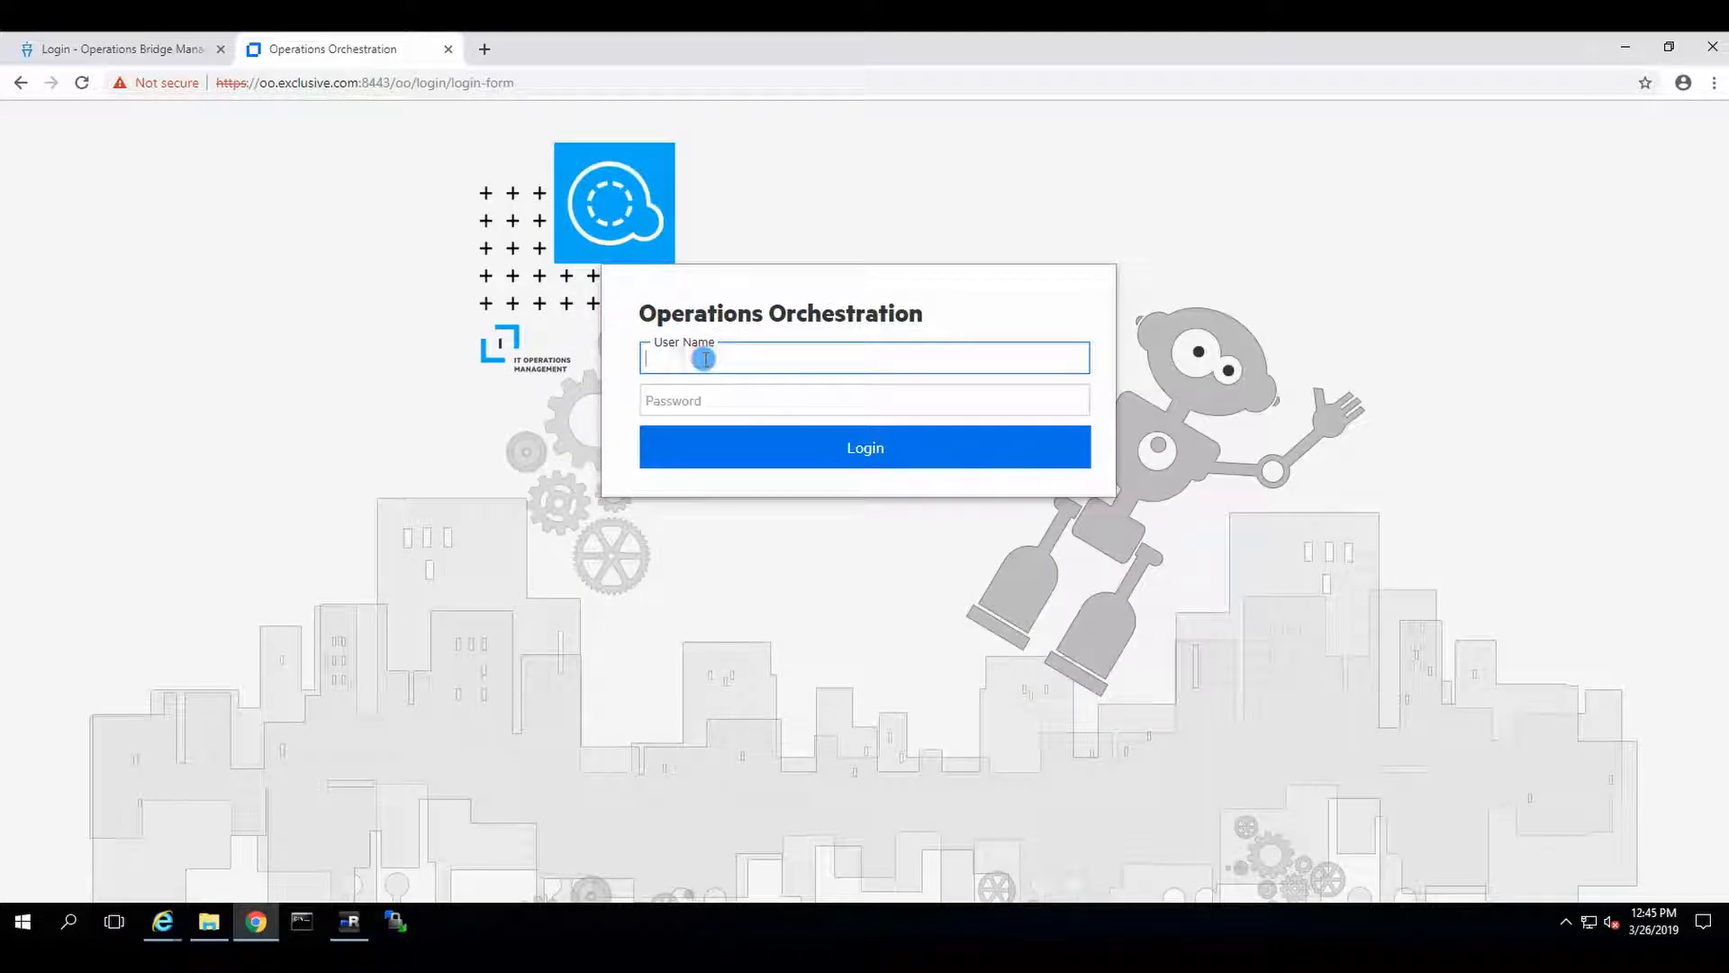
# - Log in to Operations Orchestration as admin to reach the dashboard
pyautogui.write('admin')
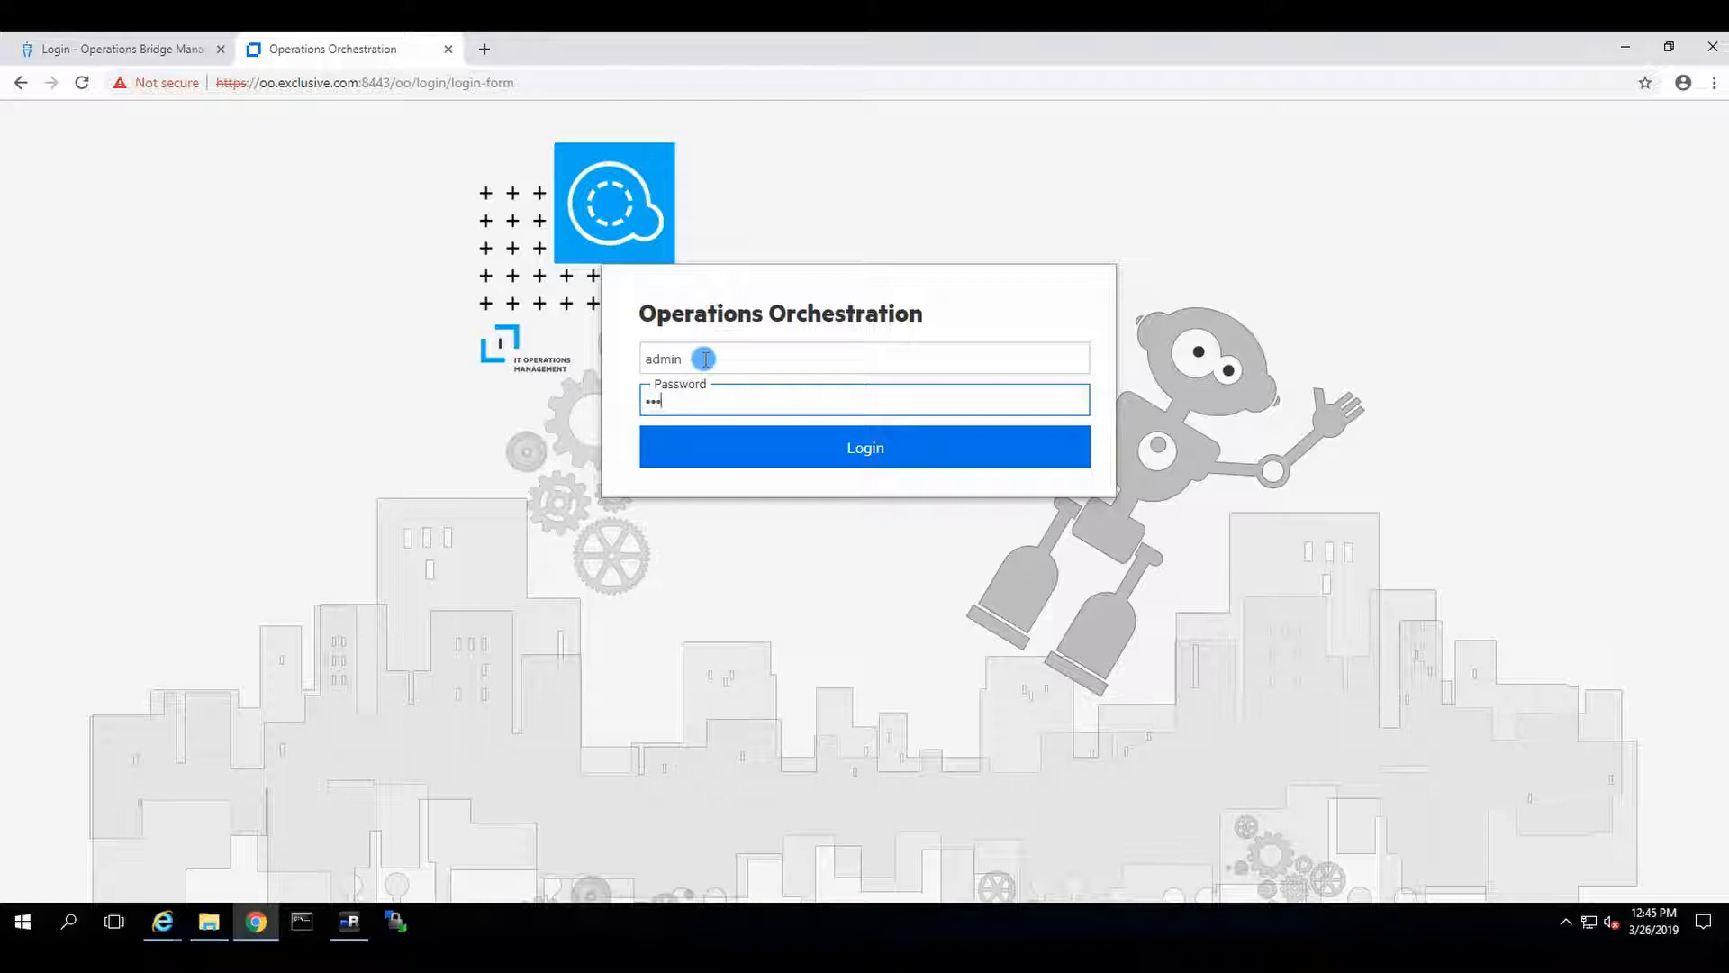
pyautogui.click(865, 446)
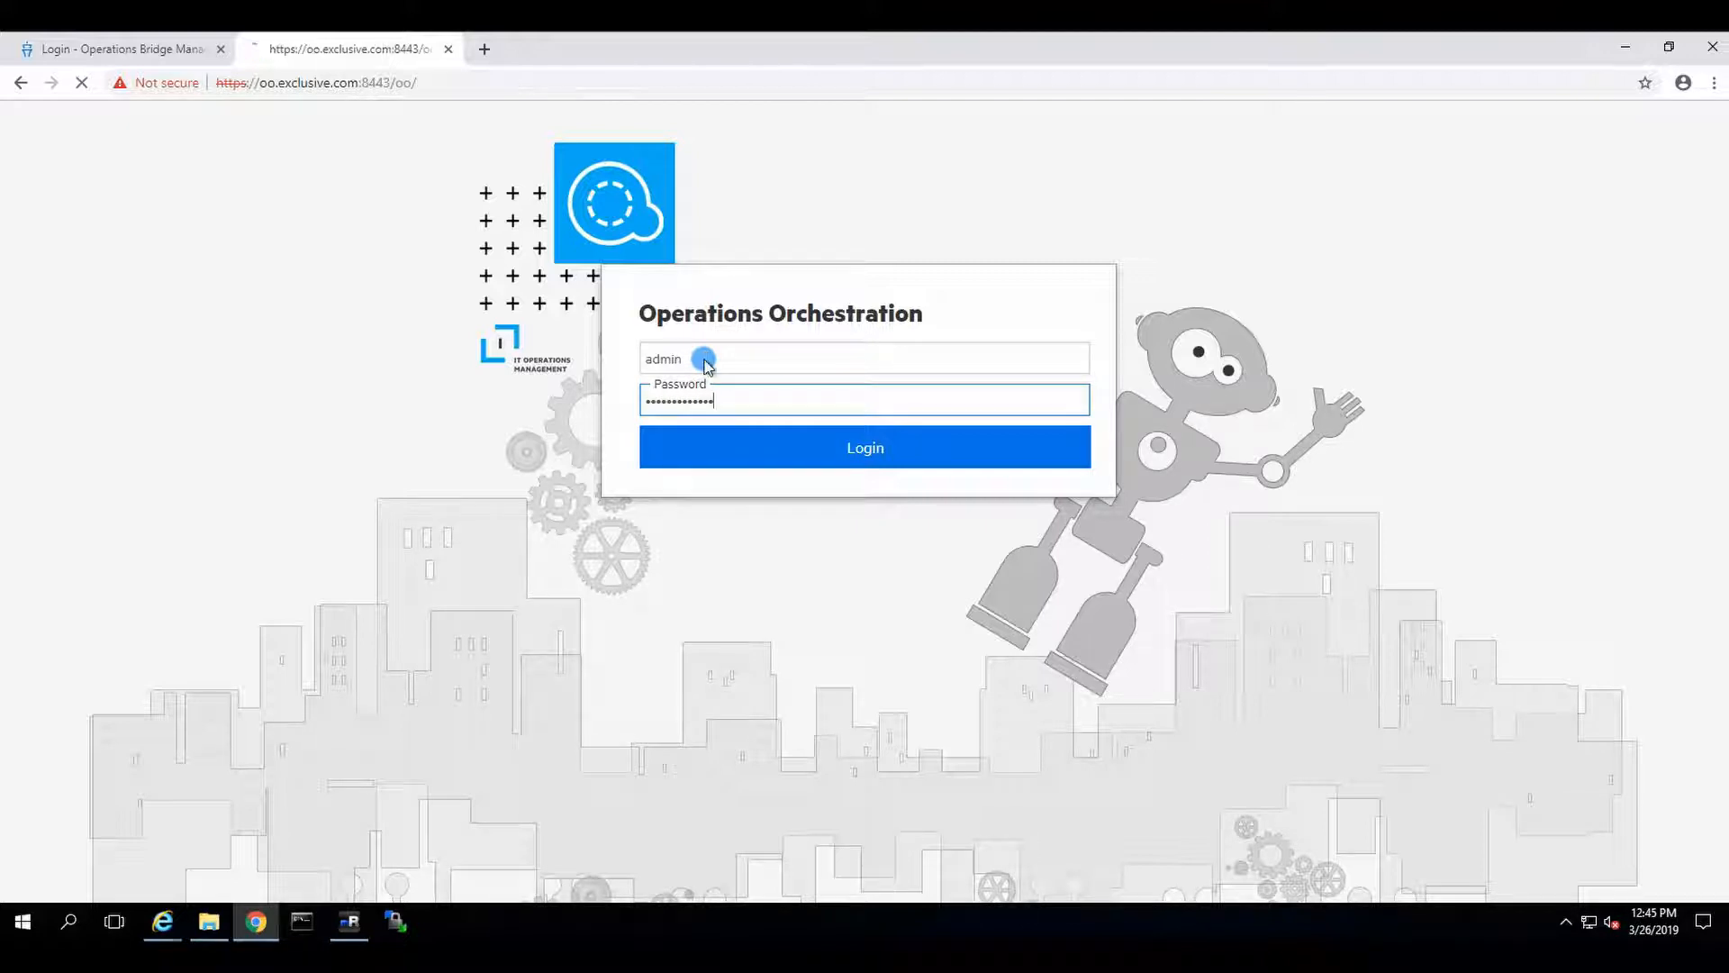
pyautogui.click(865, 447)
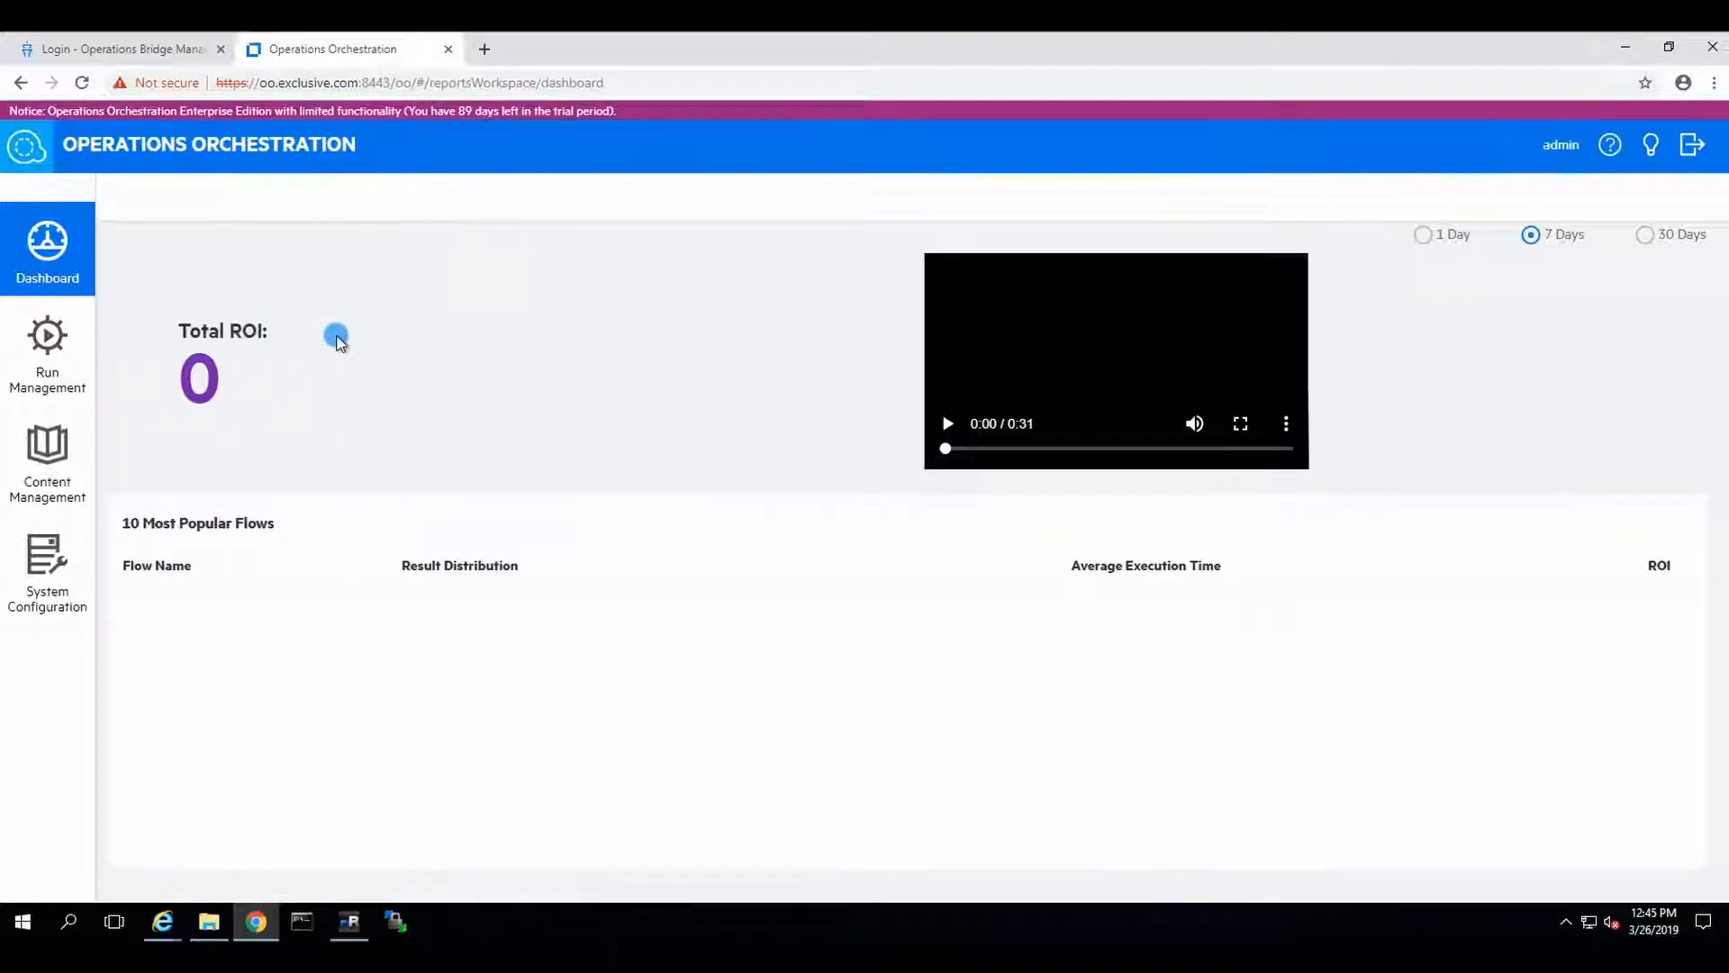
# - Show the System Configuration Security Settings confirming authentication is on
pyautogui.click(46, 568)
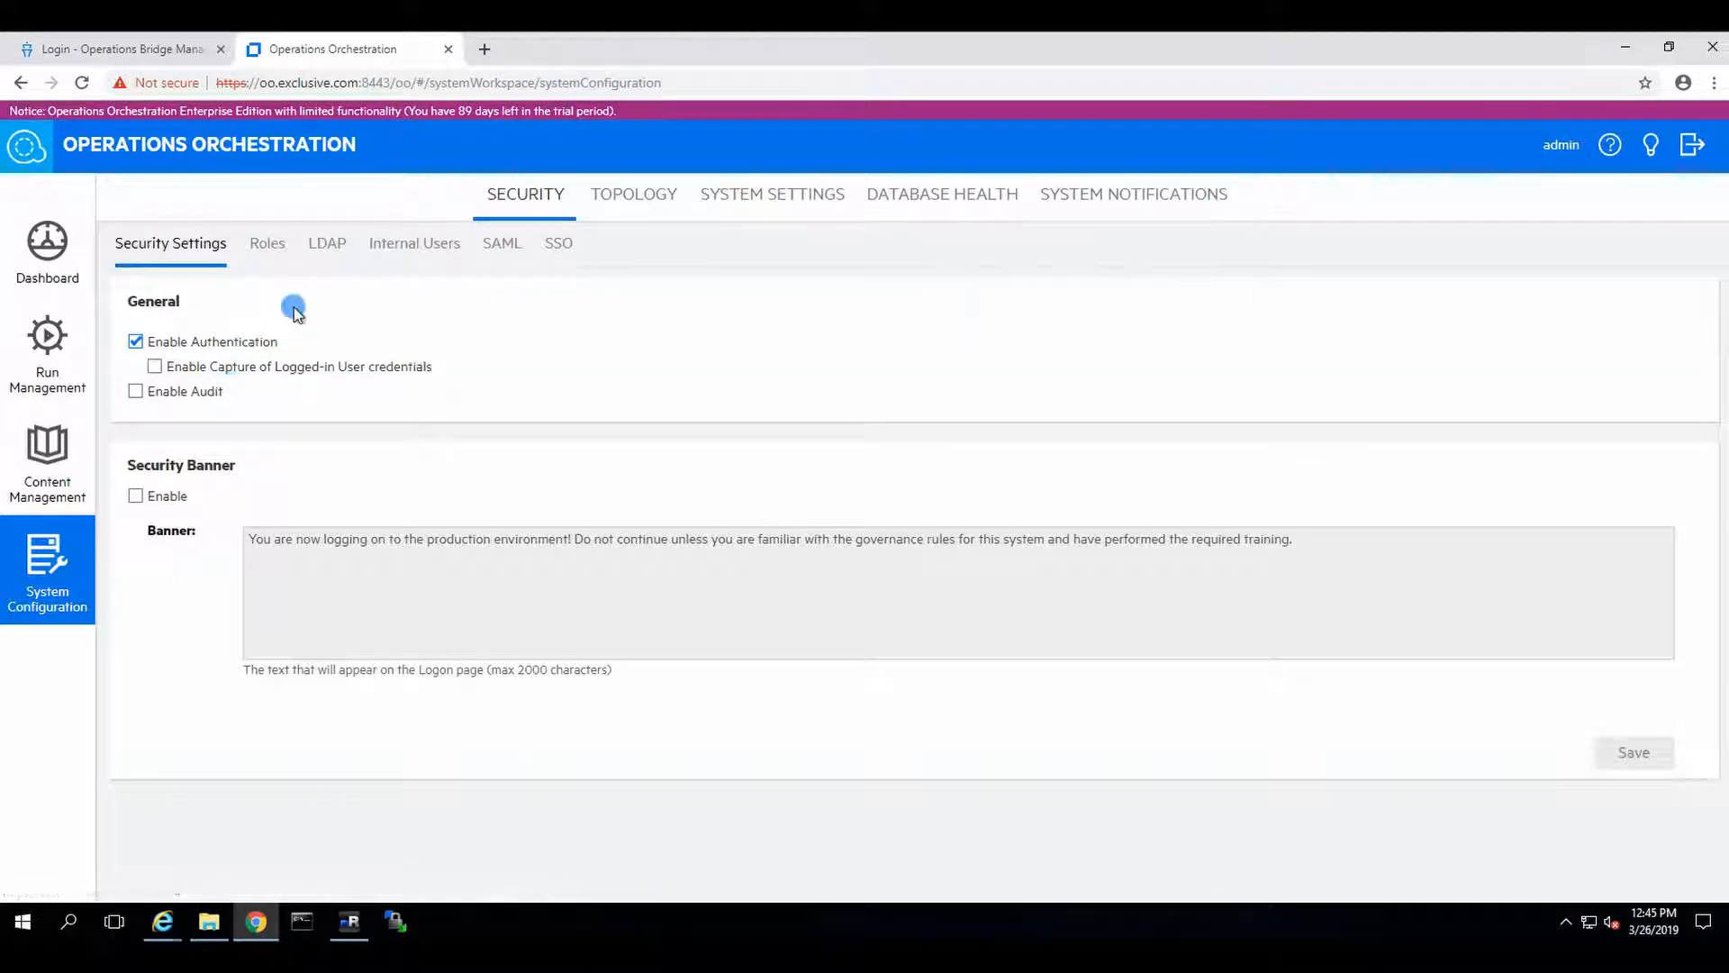
pyautogui.moveTo(505, 232)
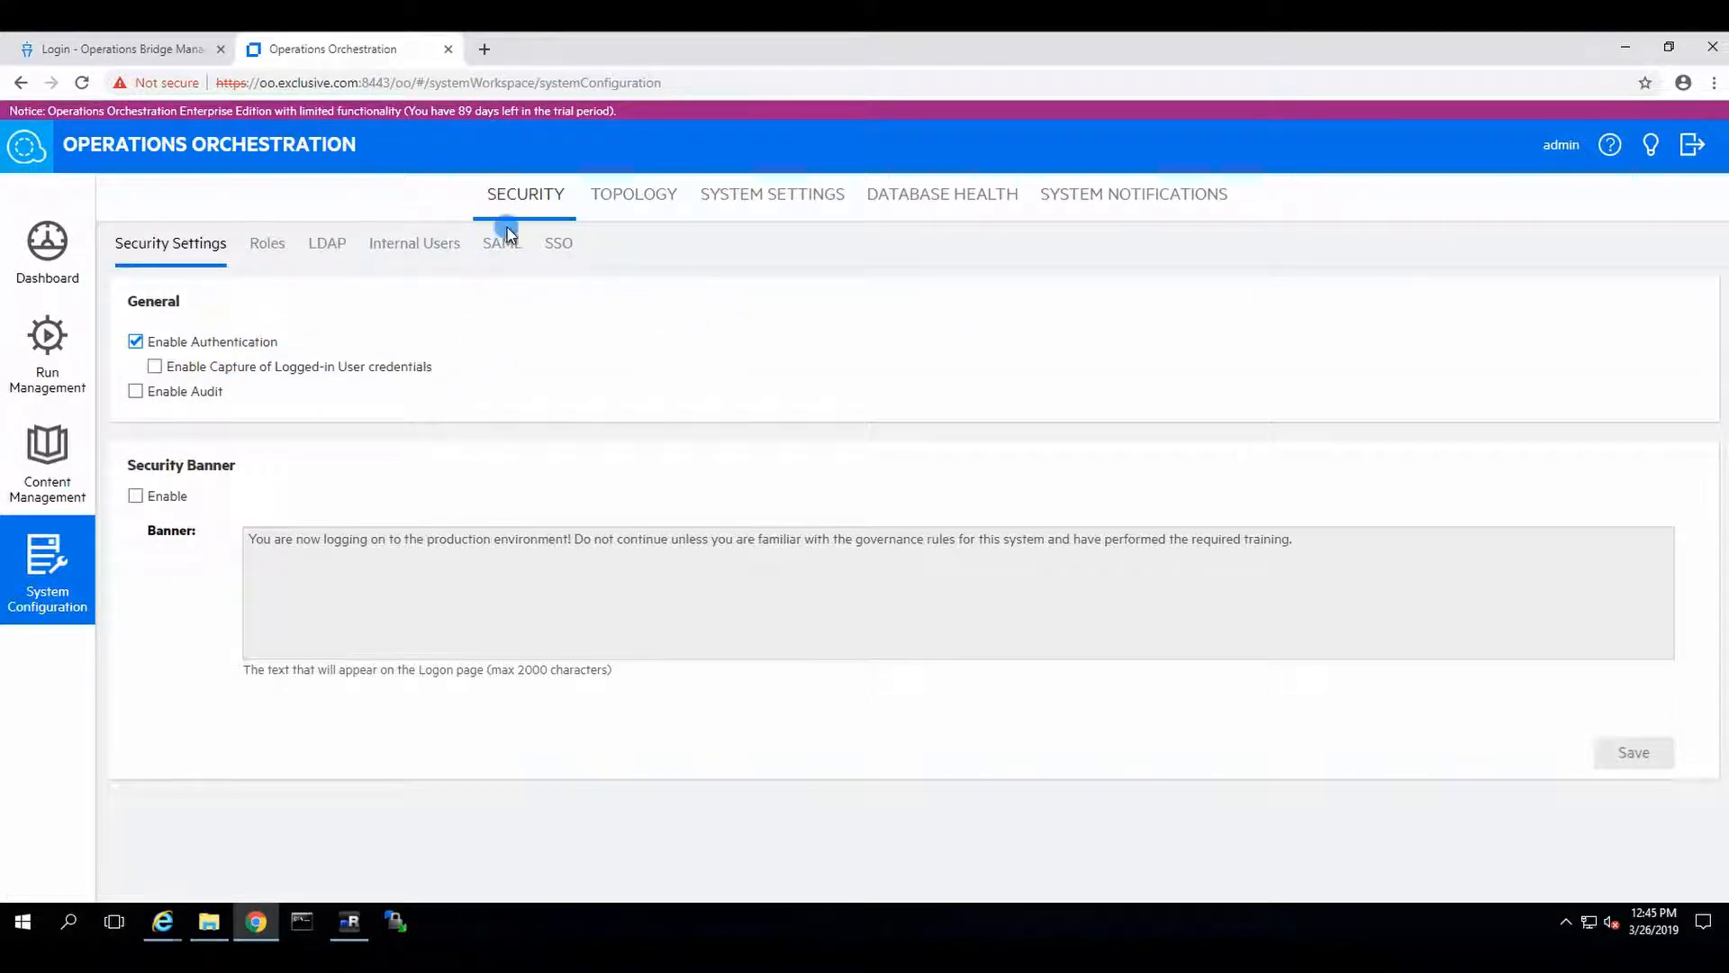
pyautogui.moveTo(746, 438)
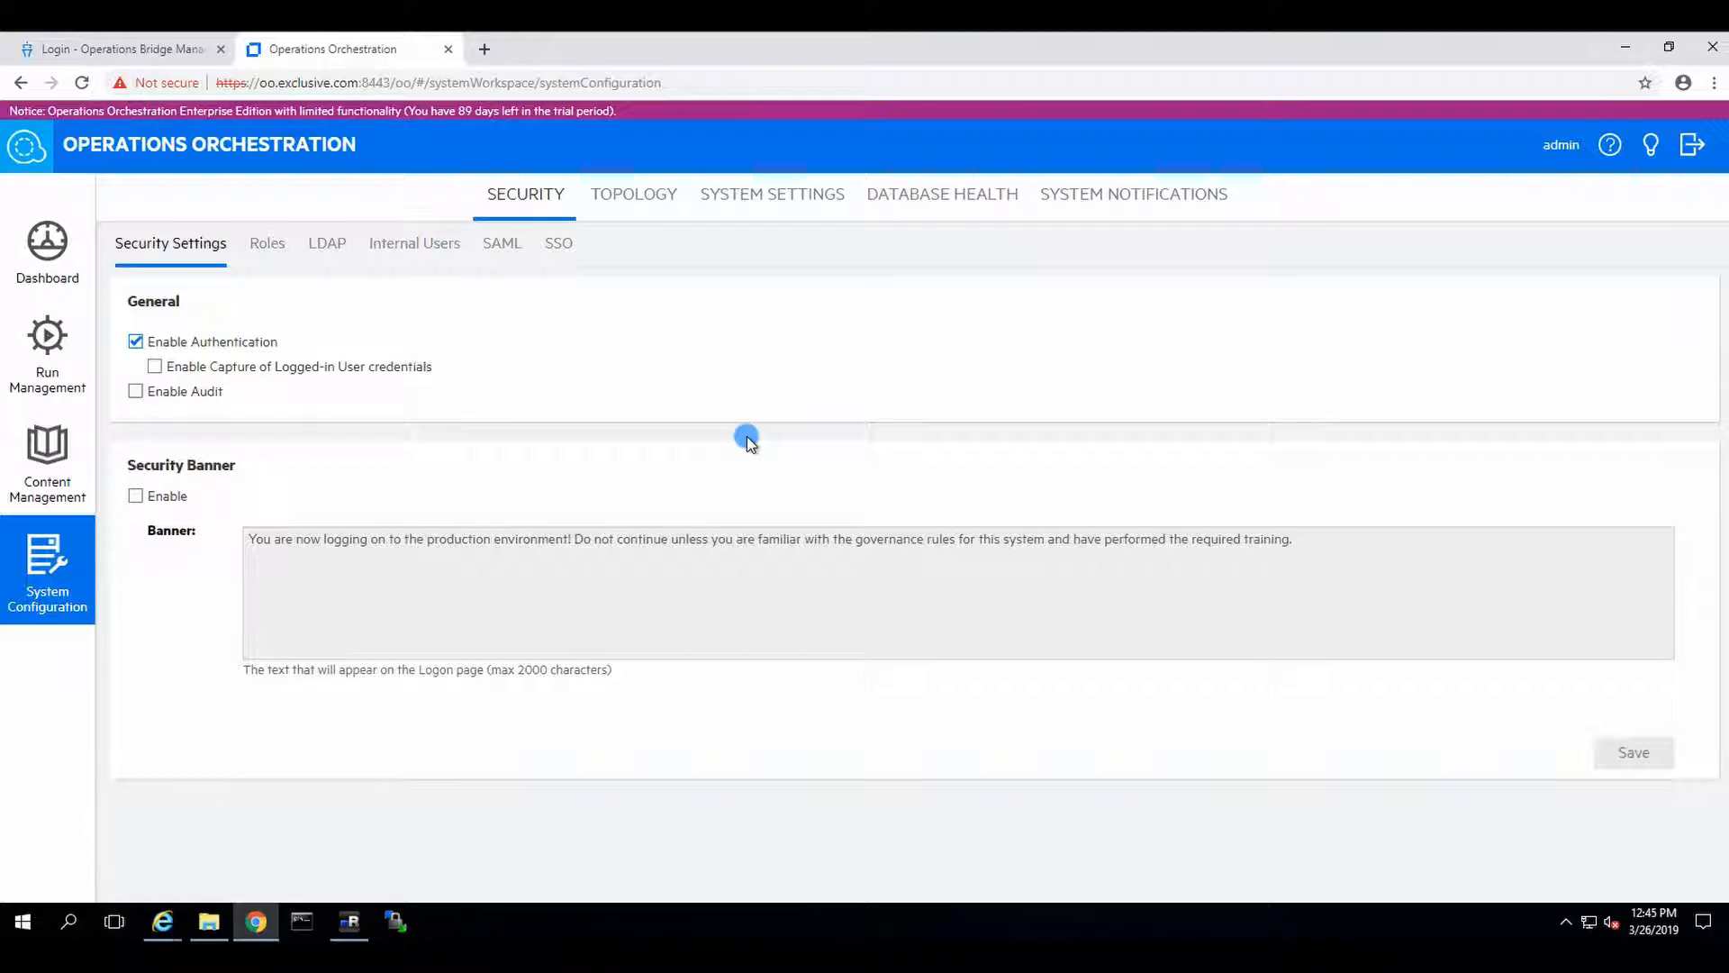
pyautogui.moveTo(582, 166)
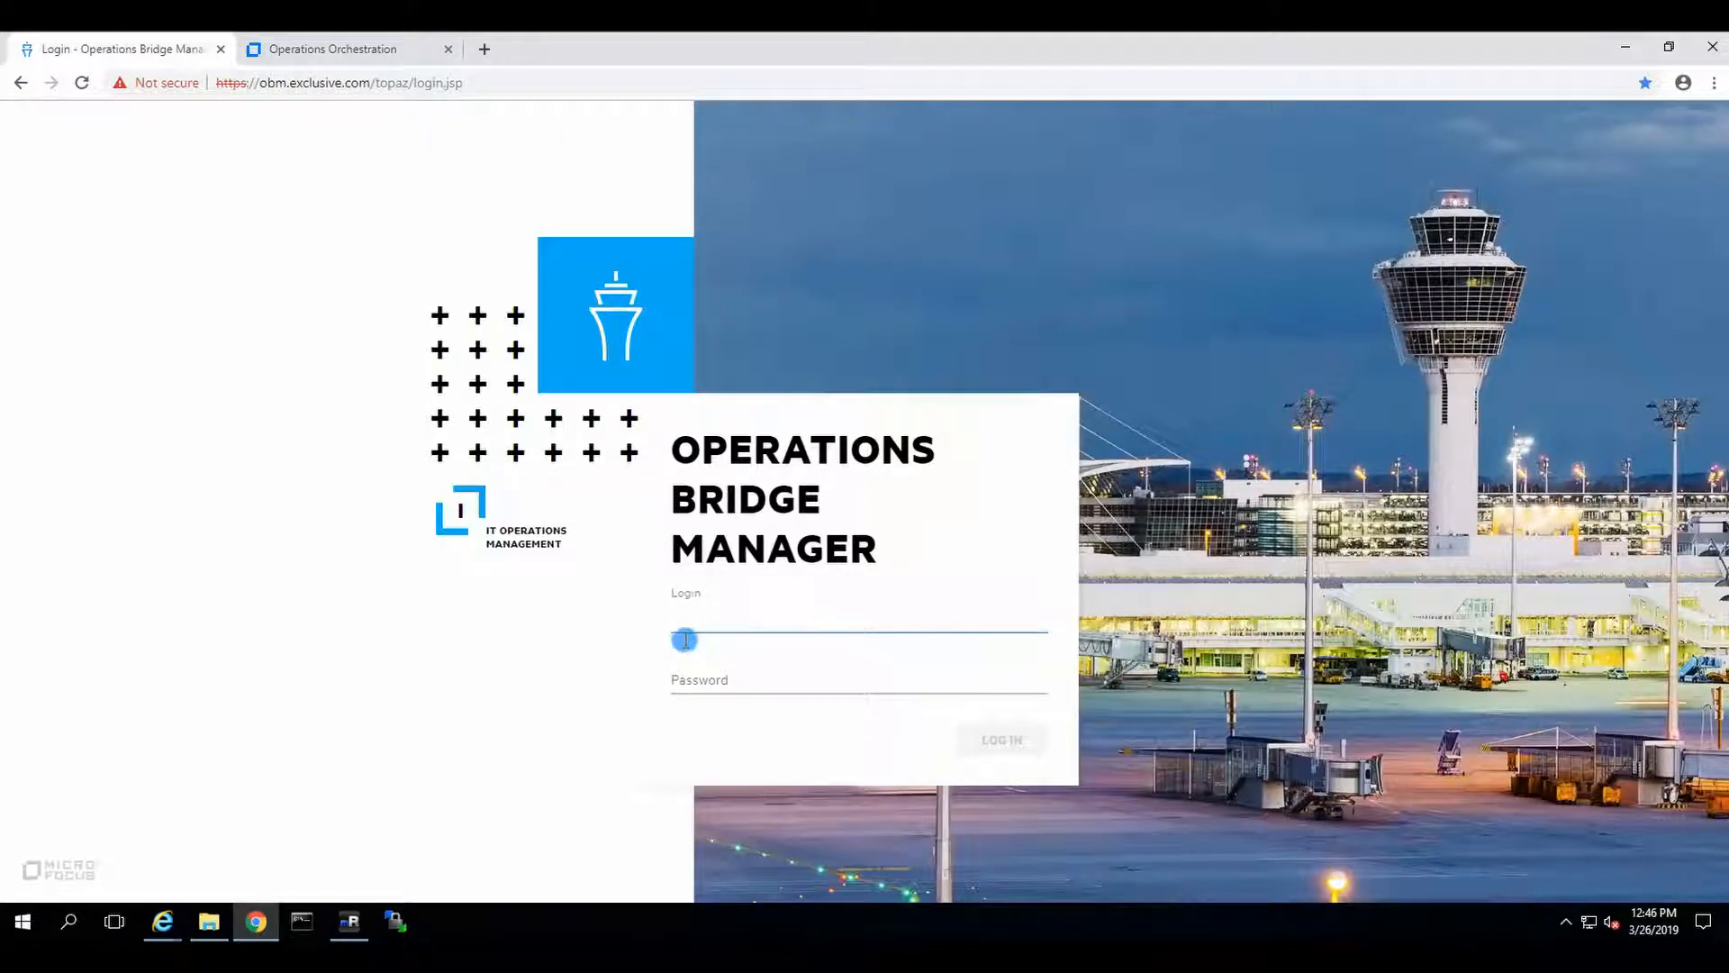
# - Log in to Operations Bridge Manager as admin to reach My Workspace
pyautogui.write('admin')
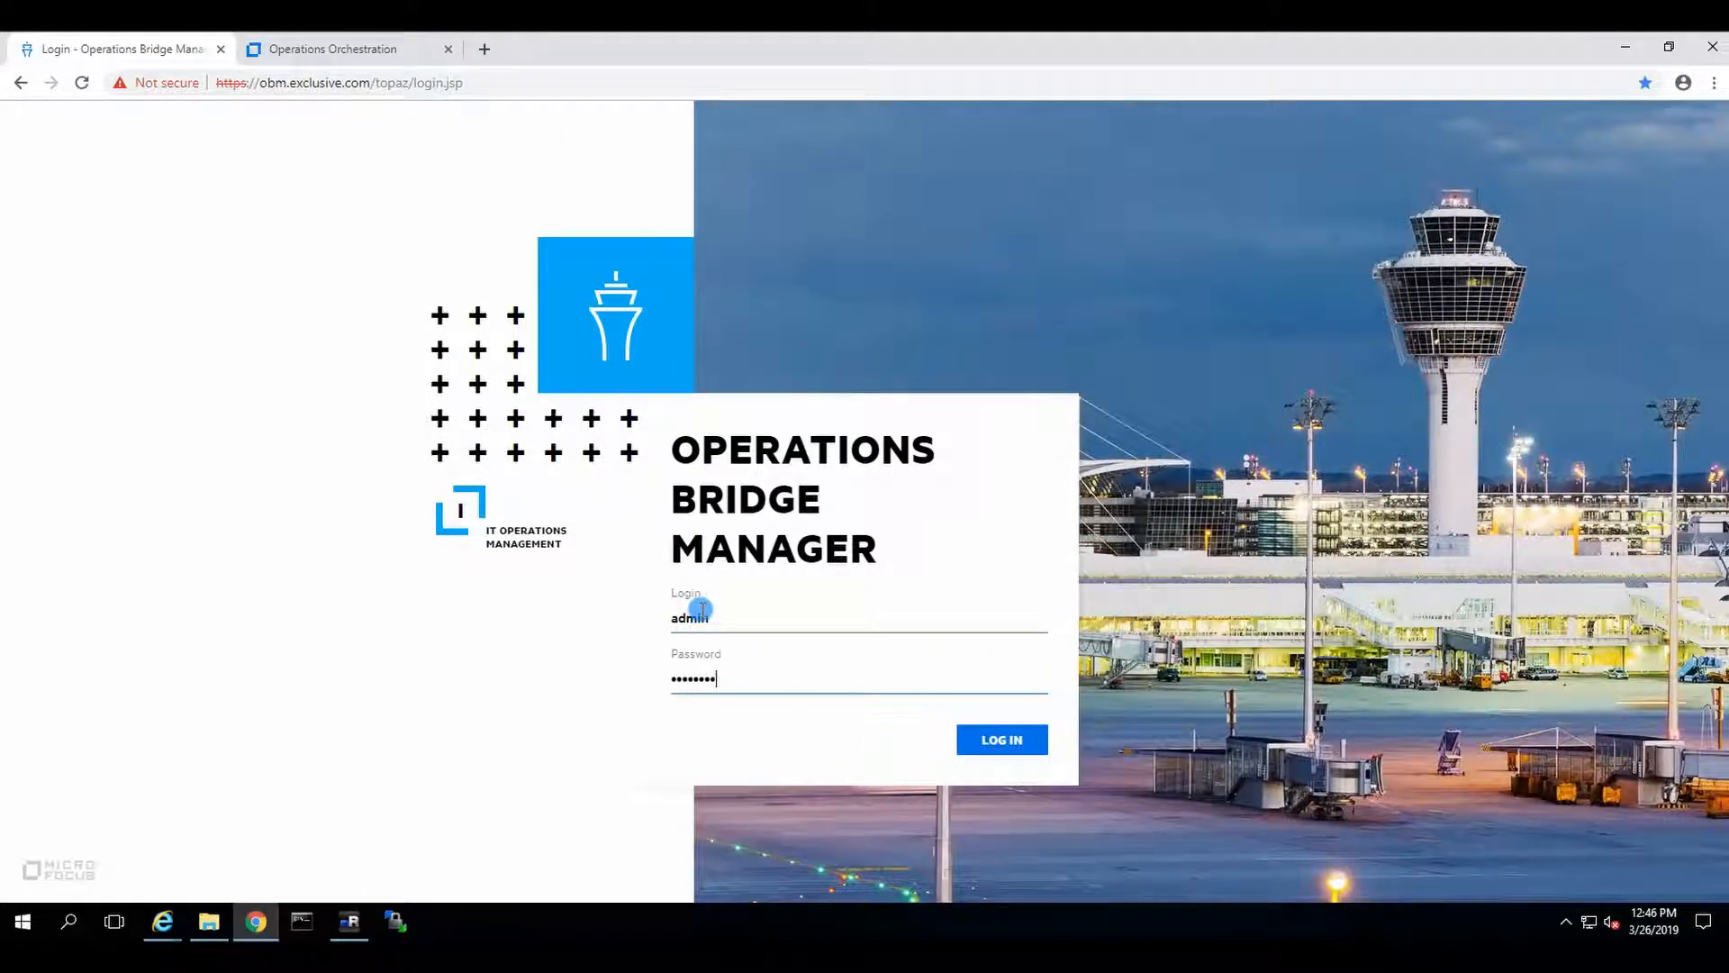
pyautogui.click(999, 738)
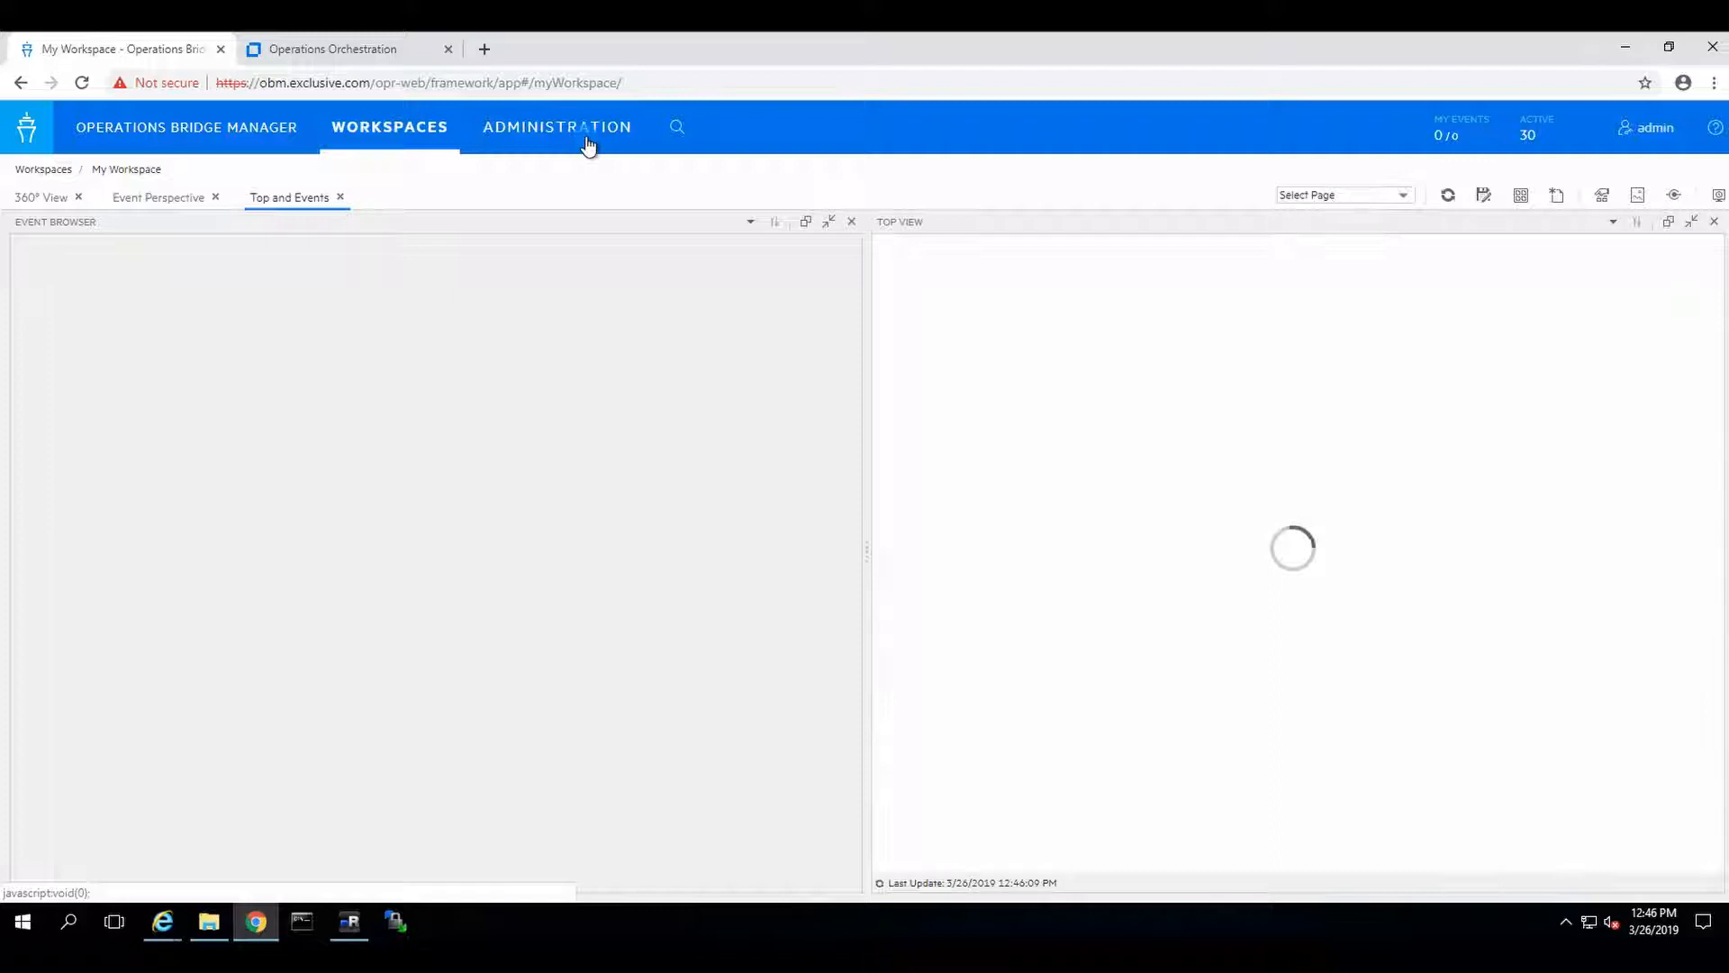
# - Reach Infrastructure Settings via Administration > Setup and Maintenance and browse the Foundations contexts
pyautogui.click(557, 126)
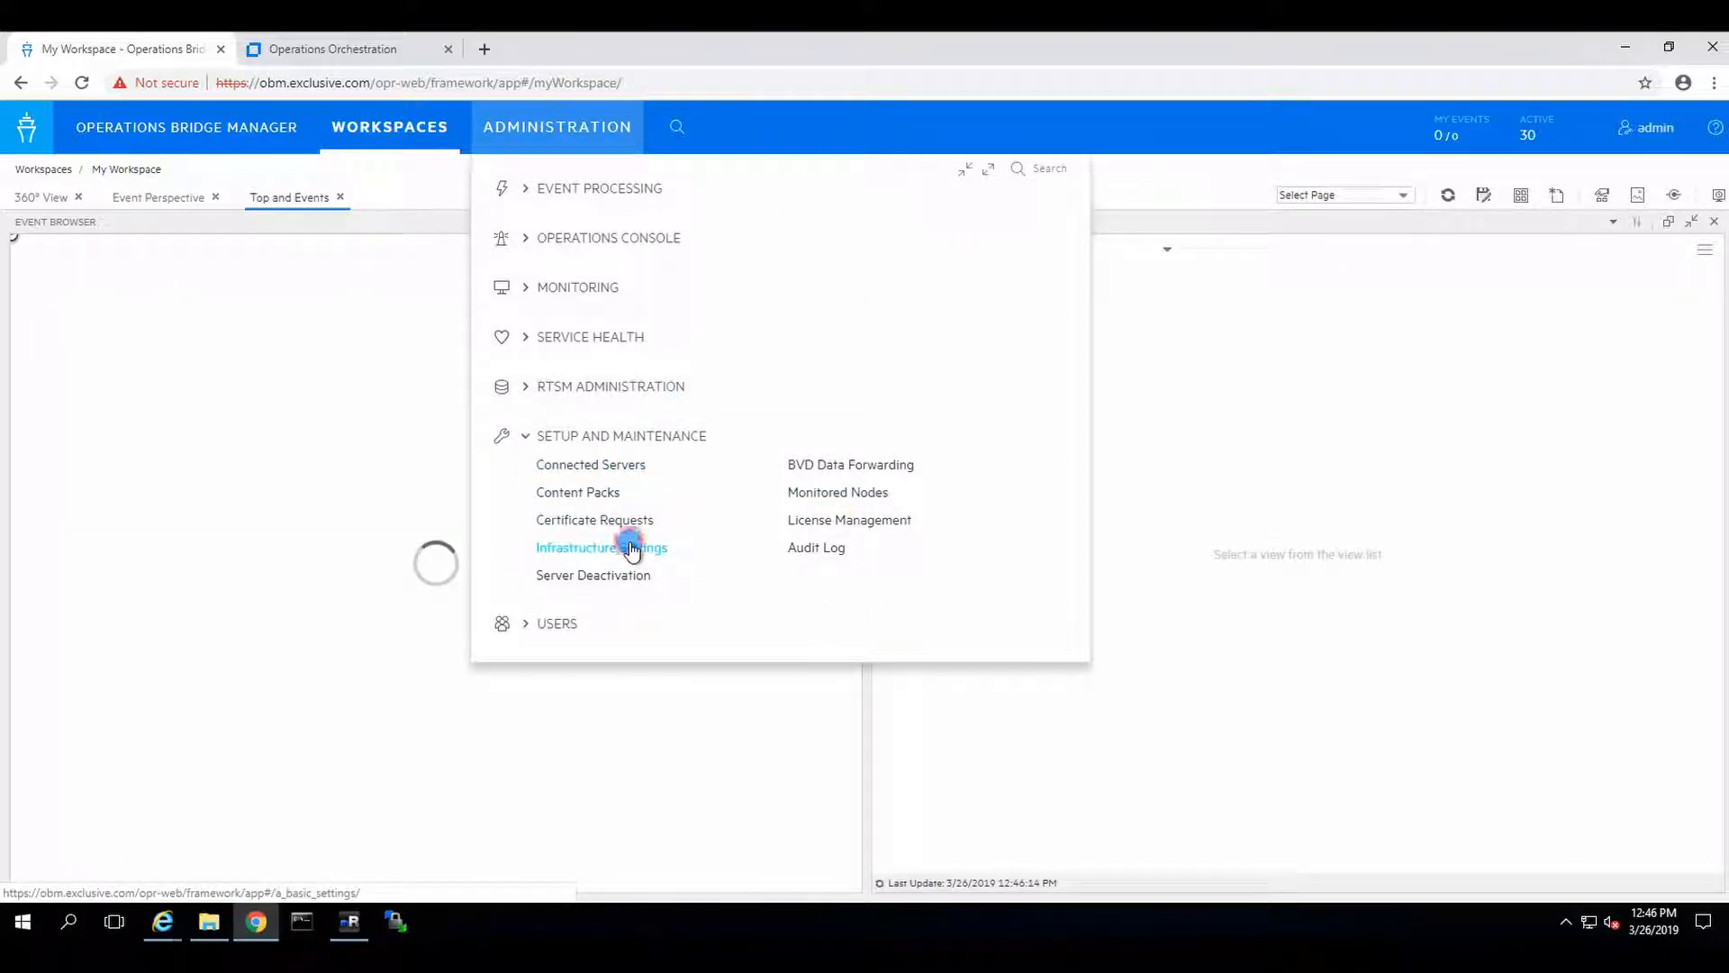
pyautogui.click(602, 548)
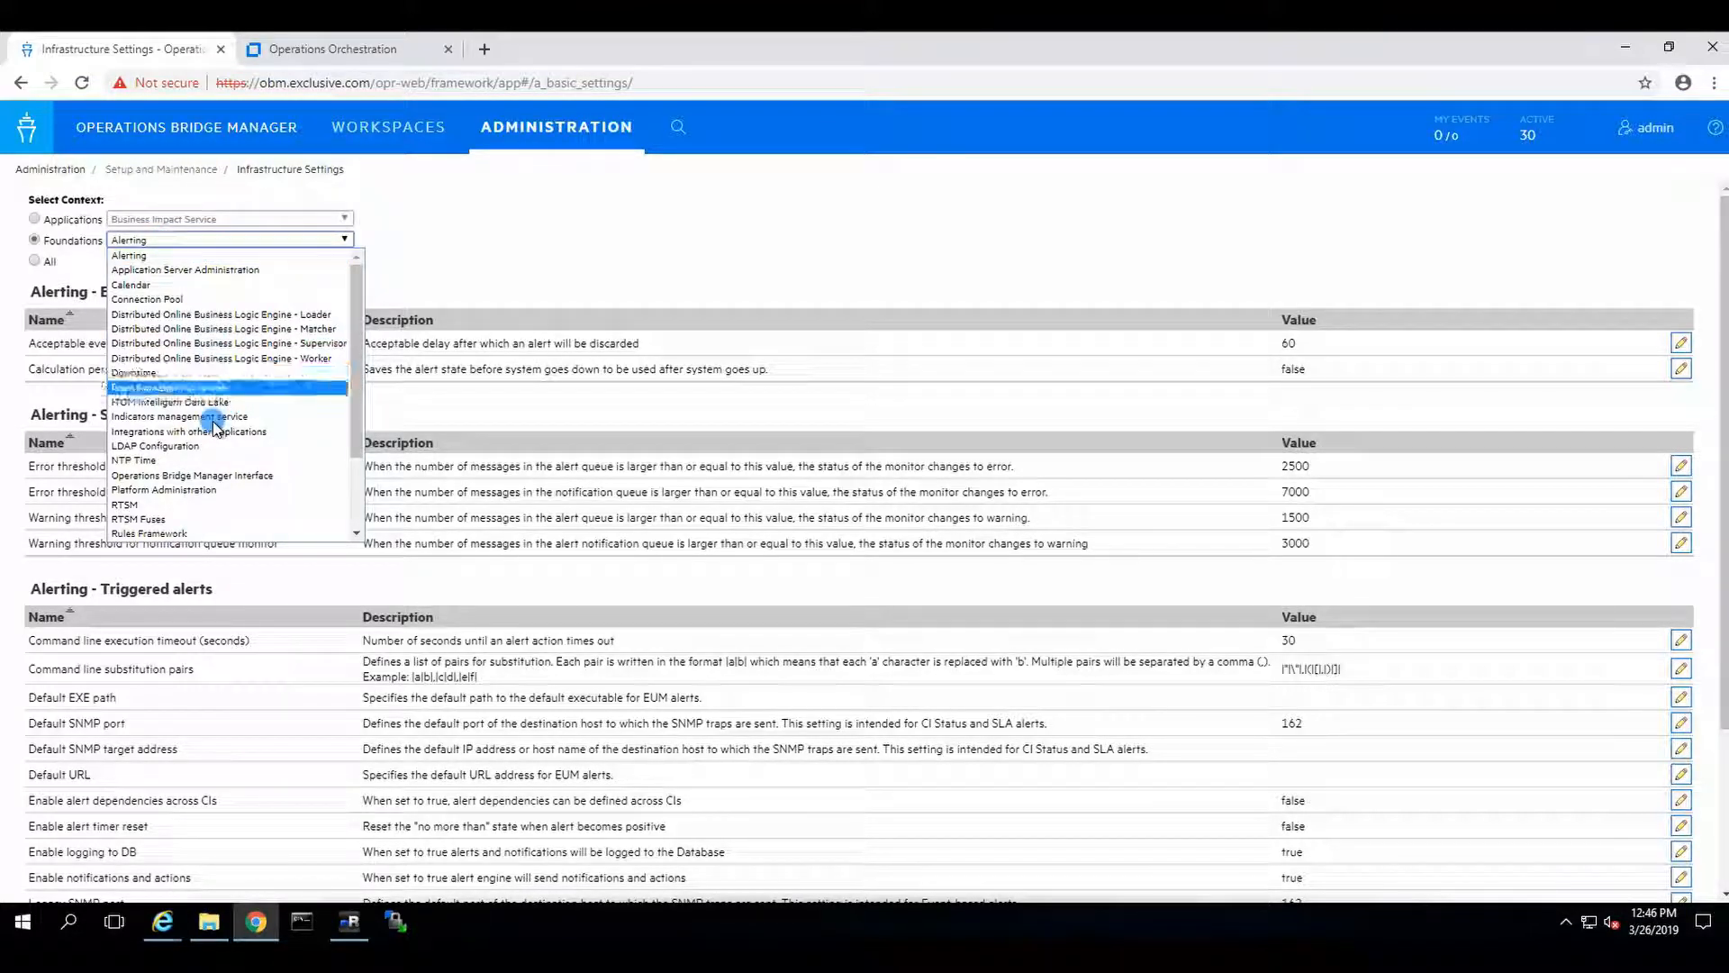
# - Show the 'Integrations with other applications' settings scrolled to the Operations Orchestration group
pyautogui.click(189, 430)
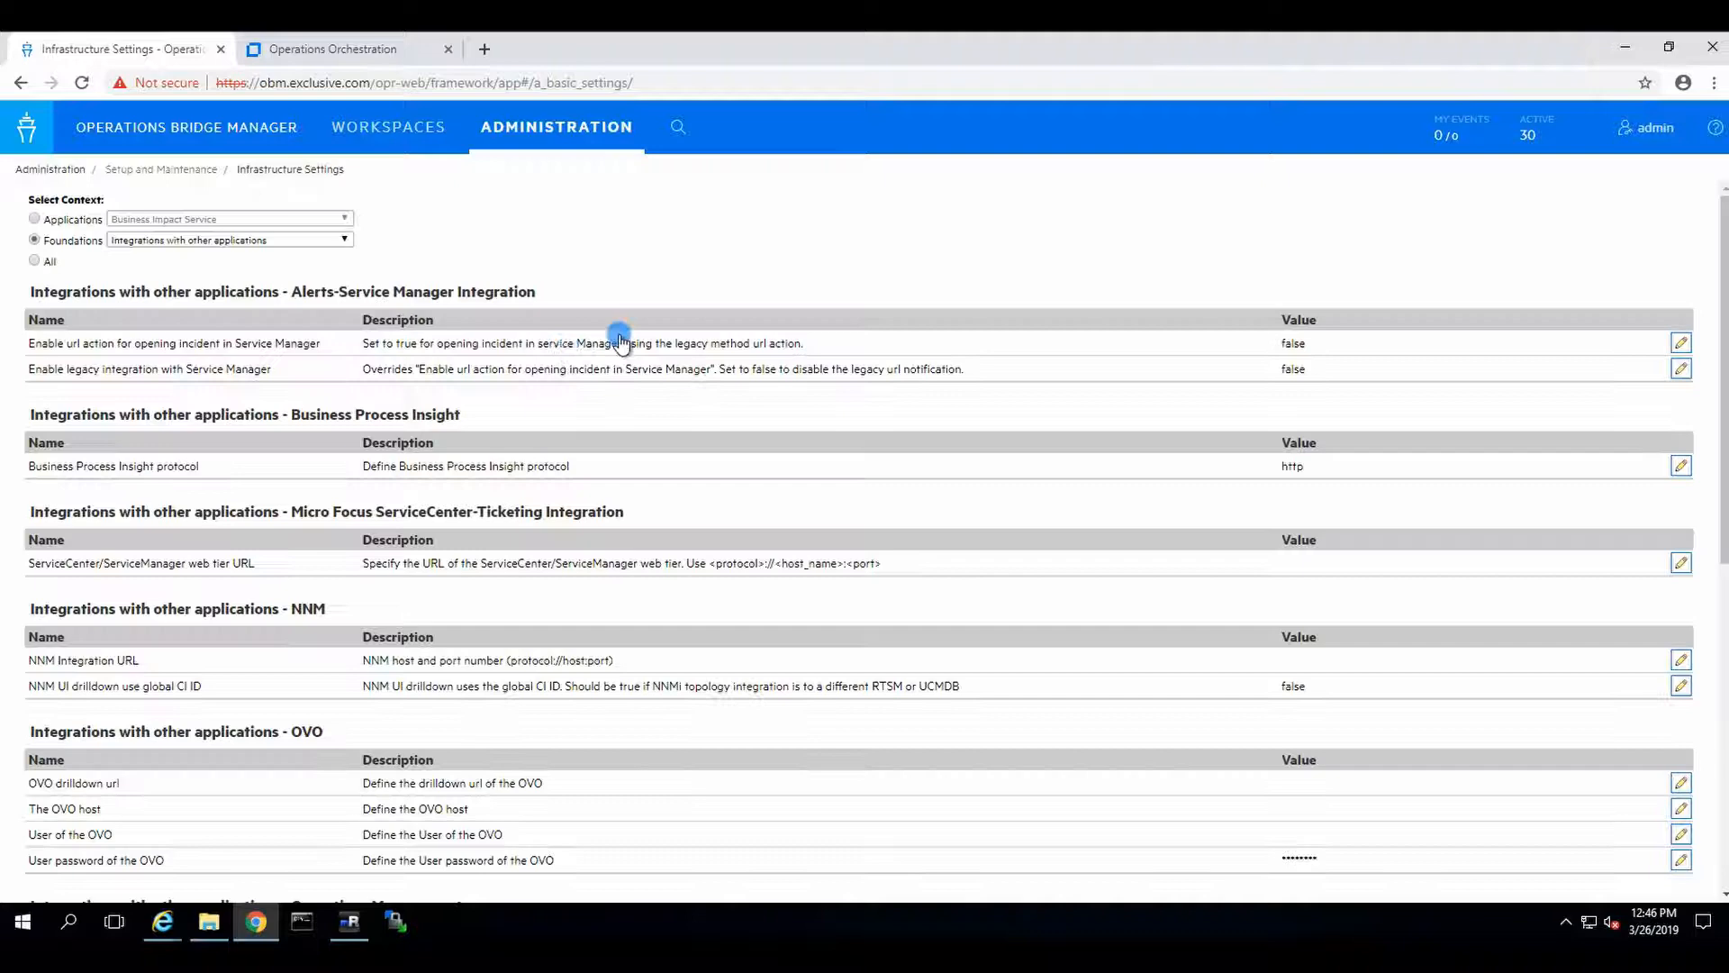
pyautogui.click(47, 321)
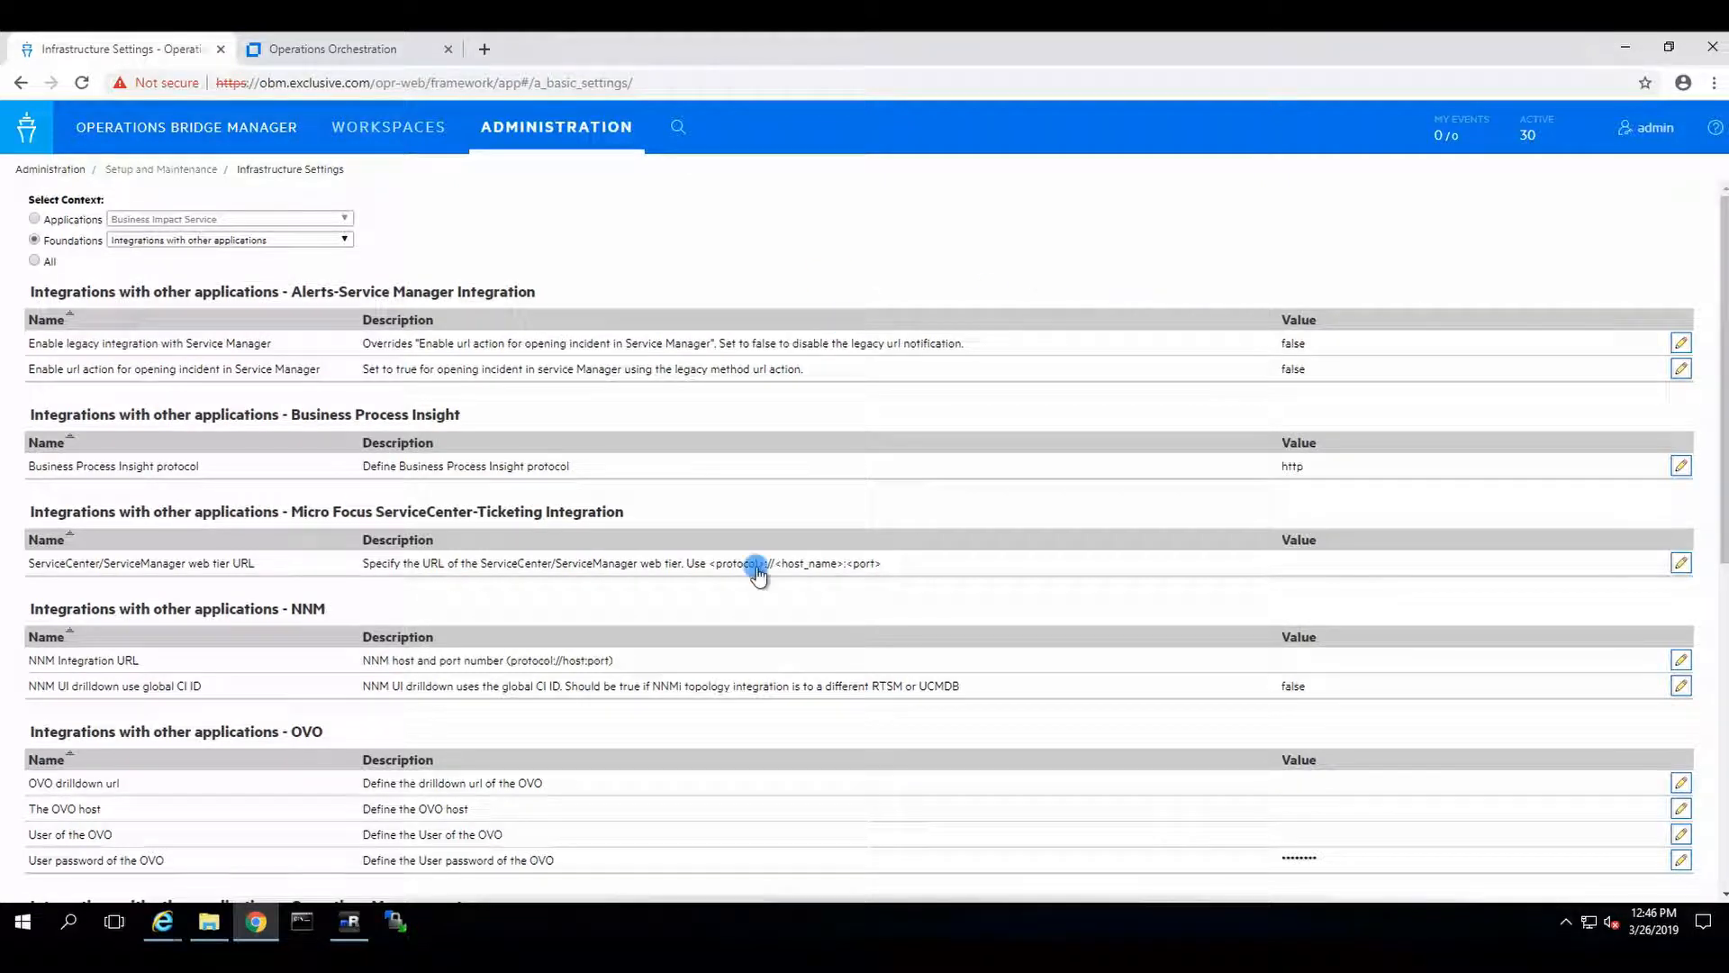
pyautogui.moveTo(1043, 394)
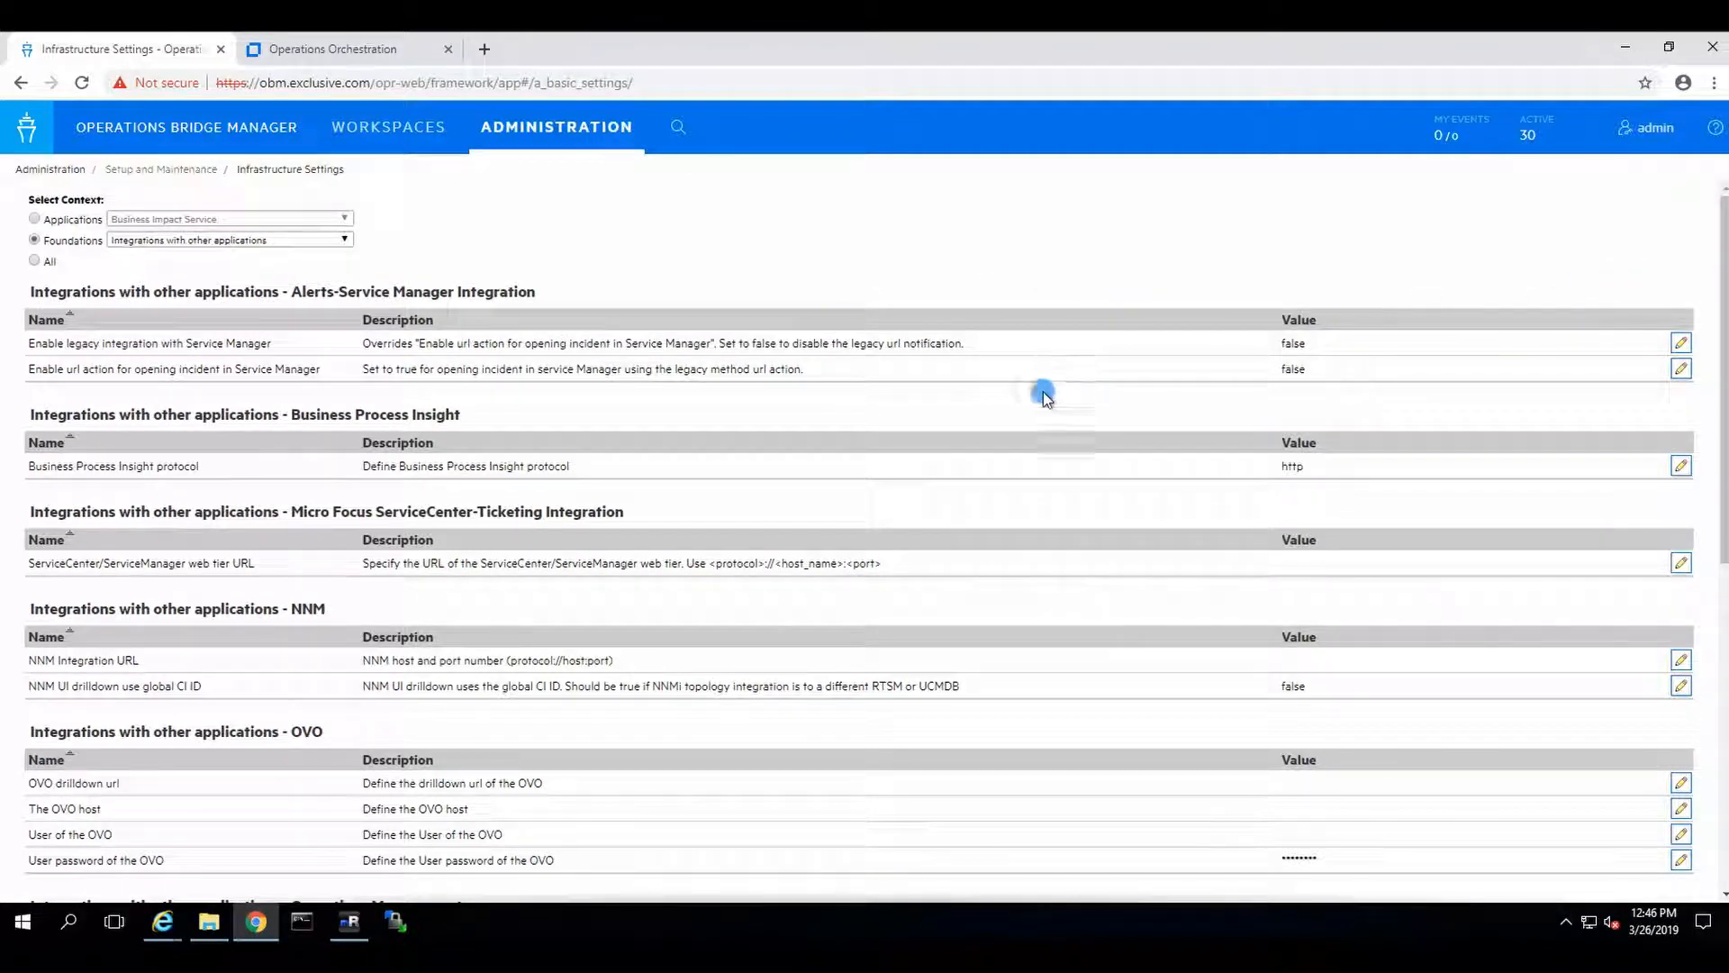
pyautogui.scroll(-3)
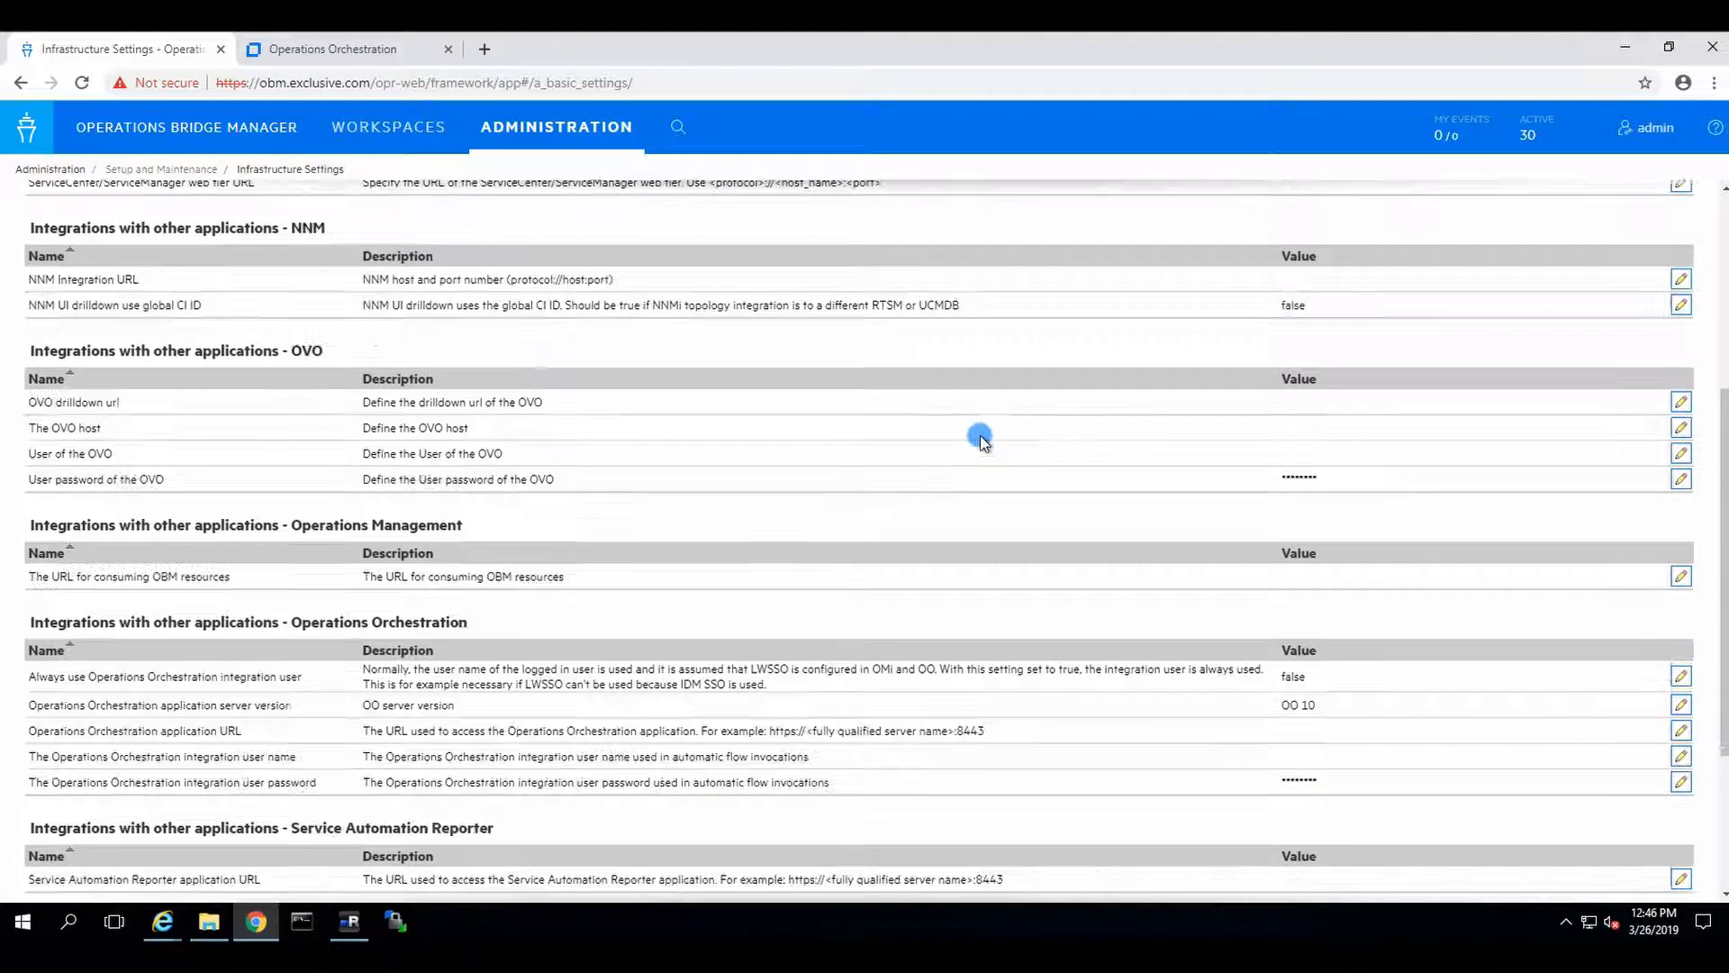
pyautogui.scroll(-3)
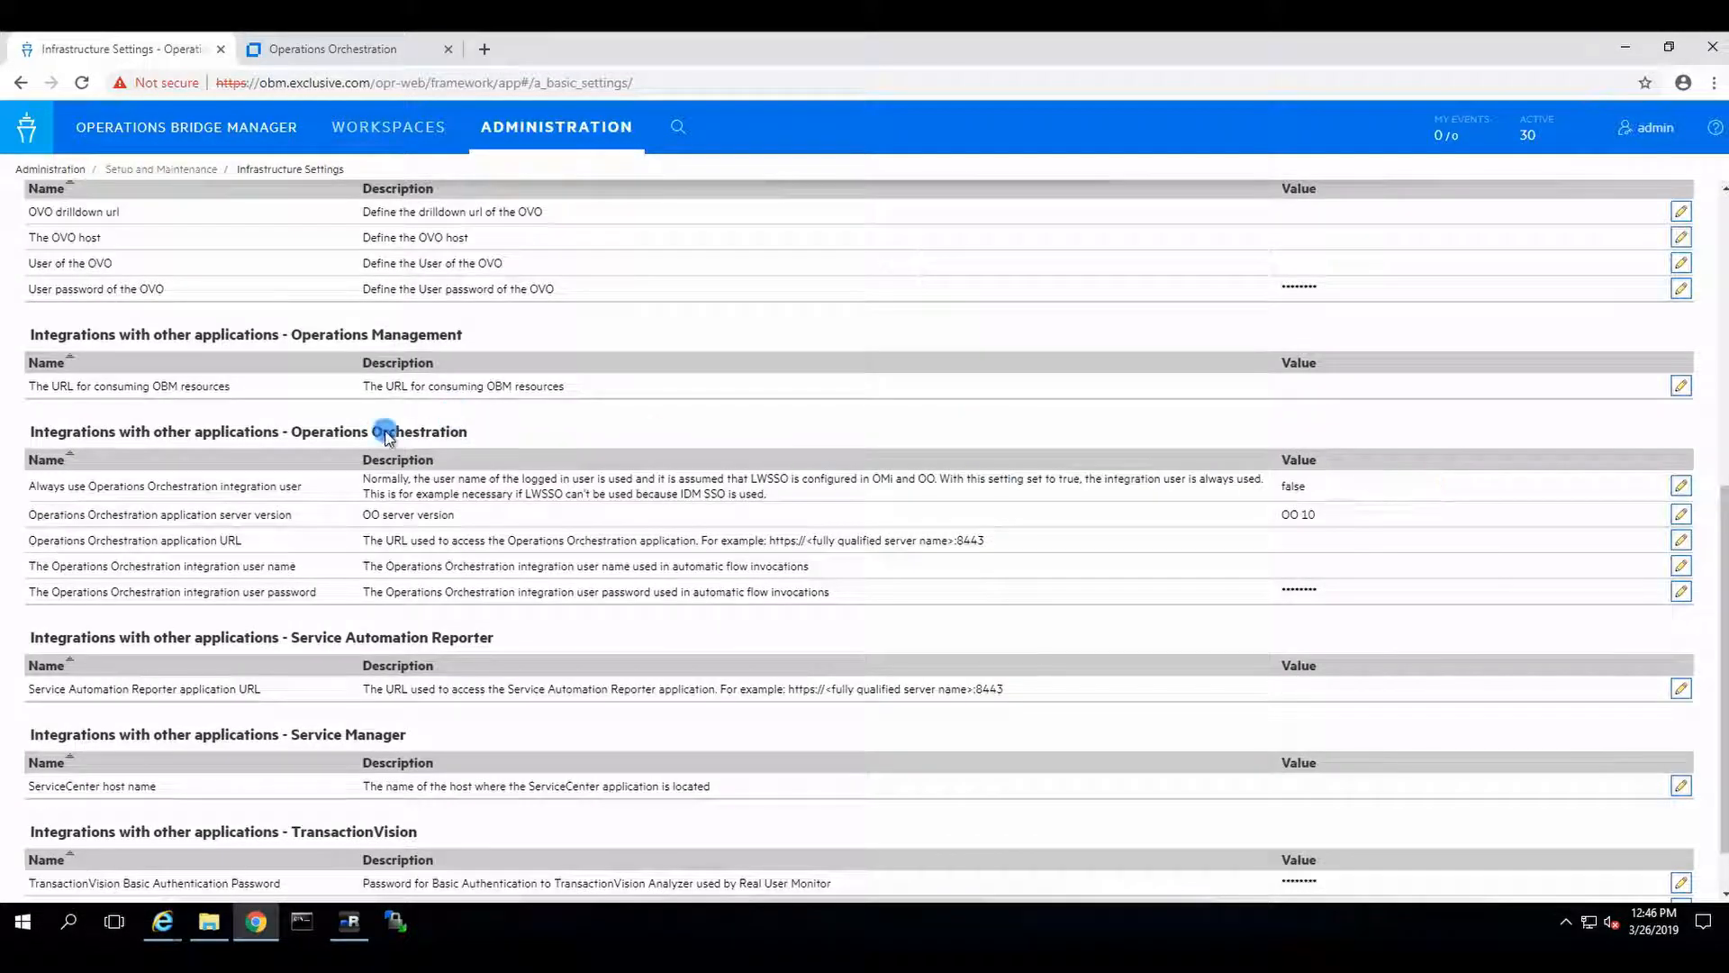
pyautogui.moveTo(254, 484)
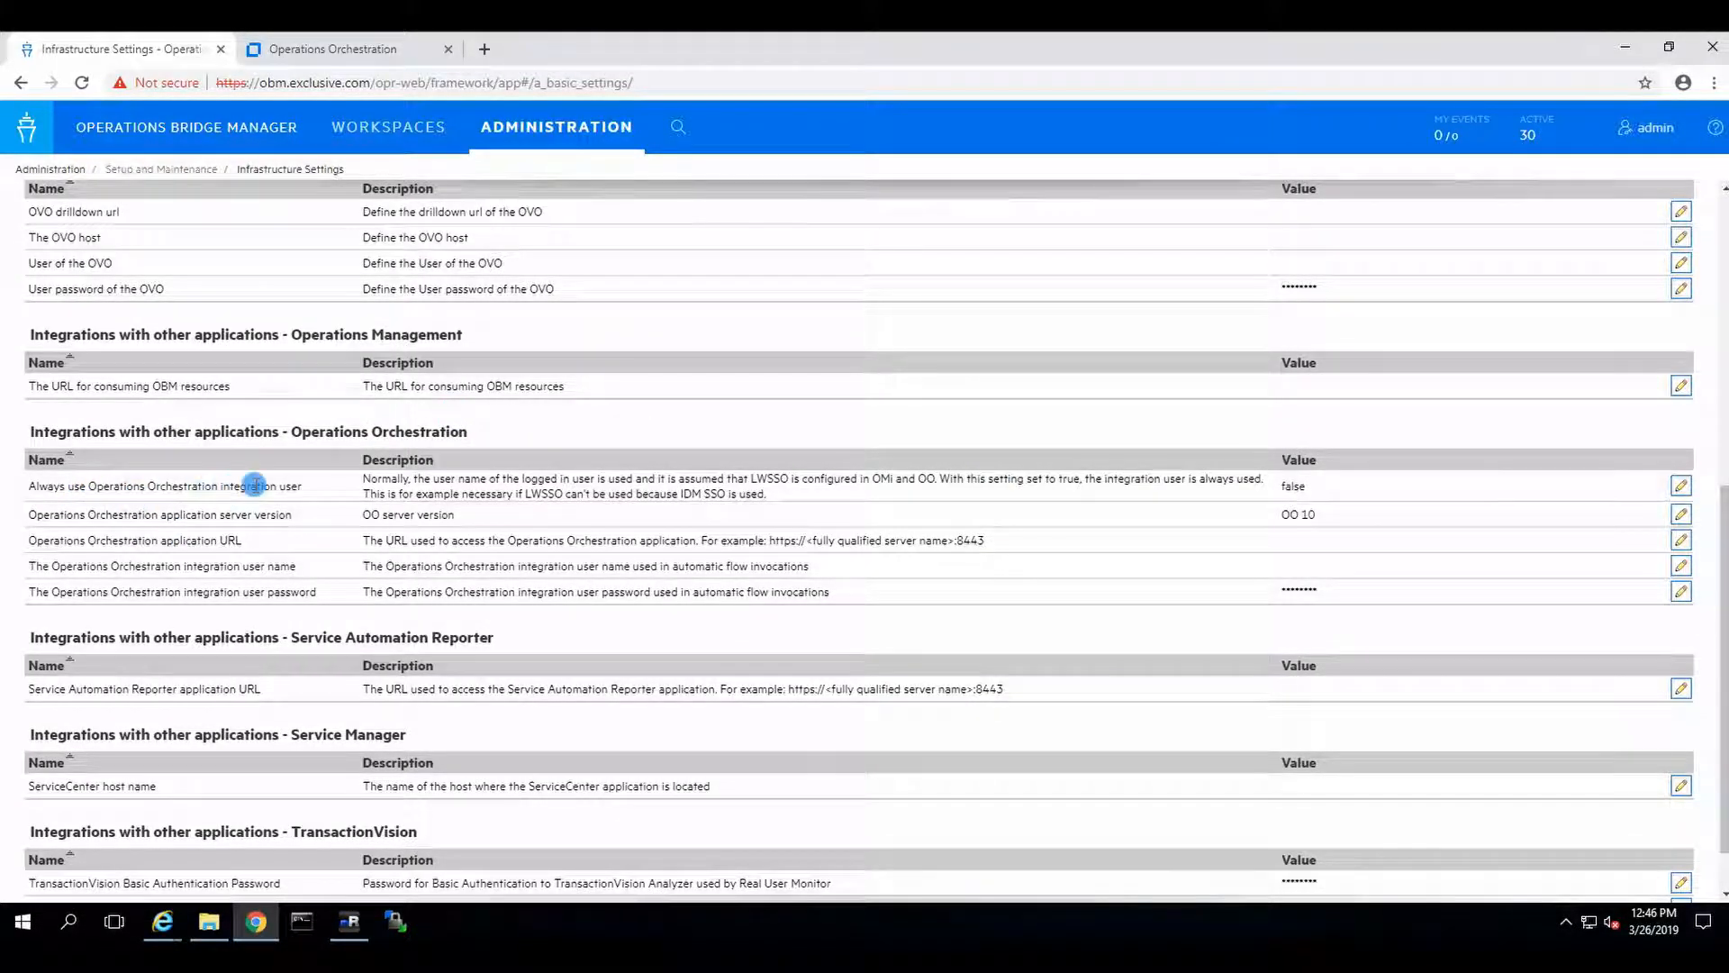
pyautogui.moveTo(533, 476)
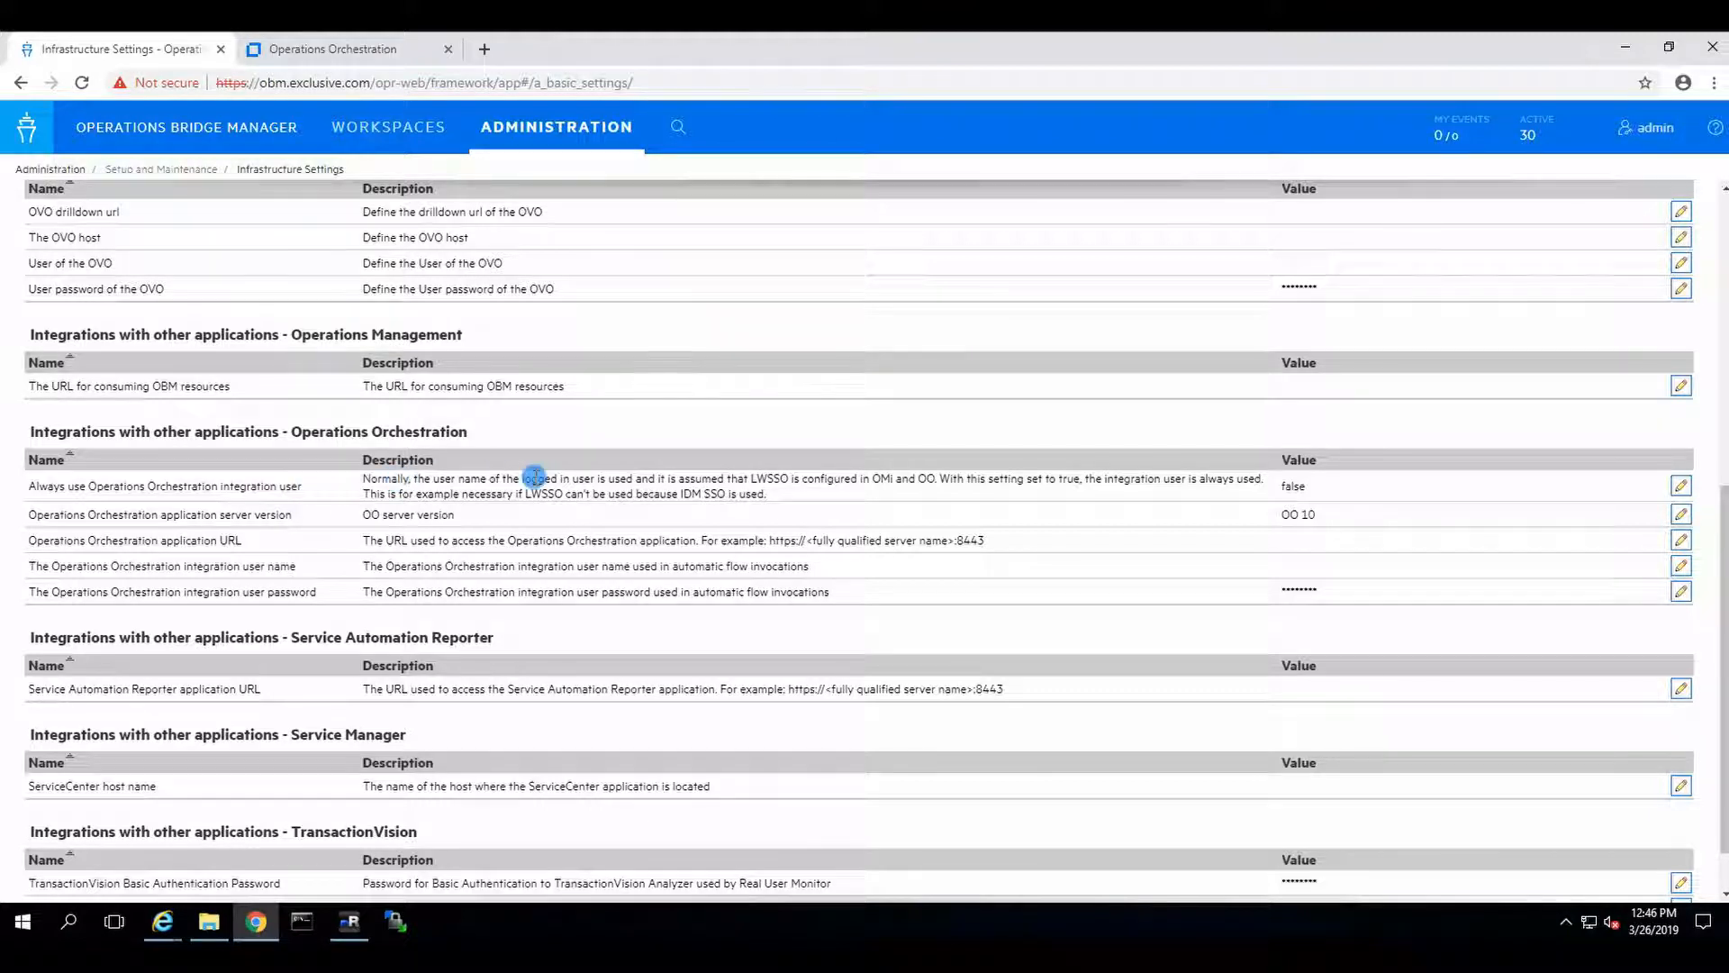
pyautogui.moveTo(843, 490)
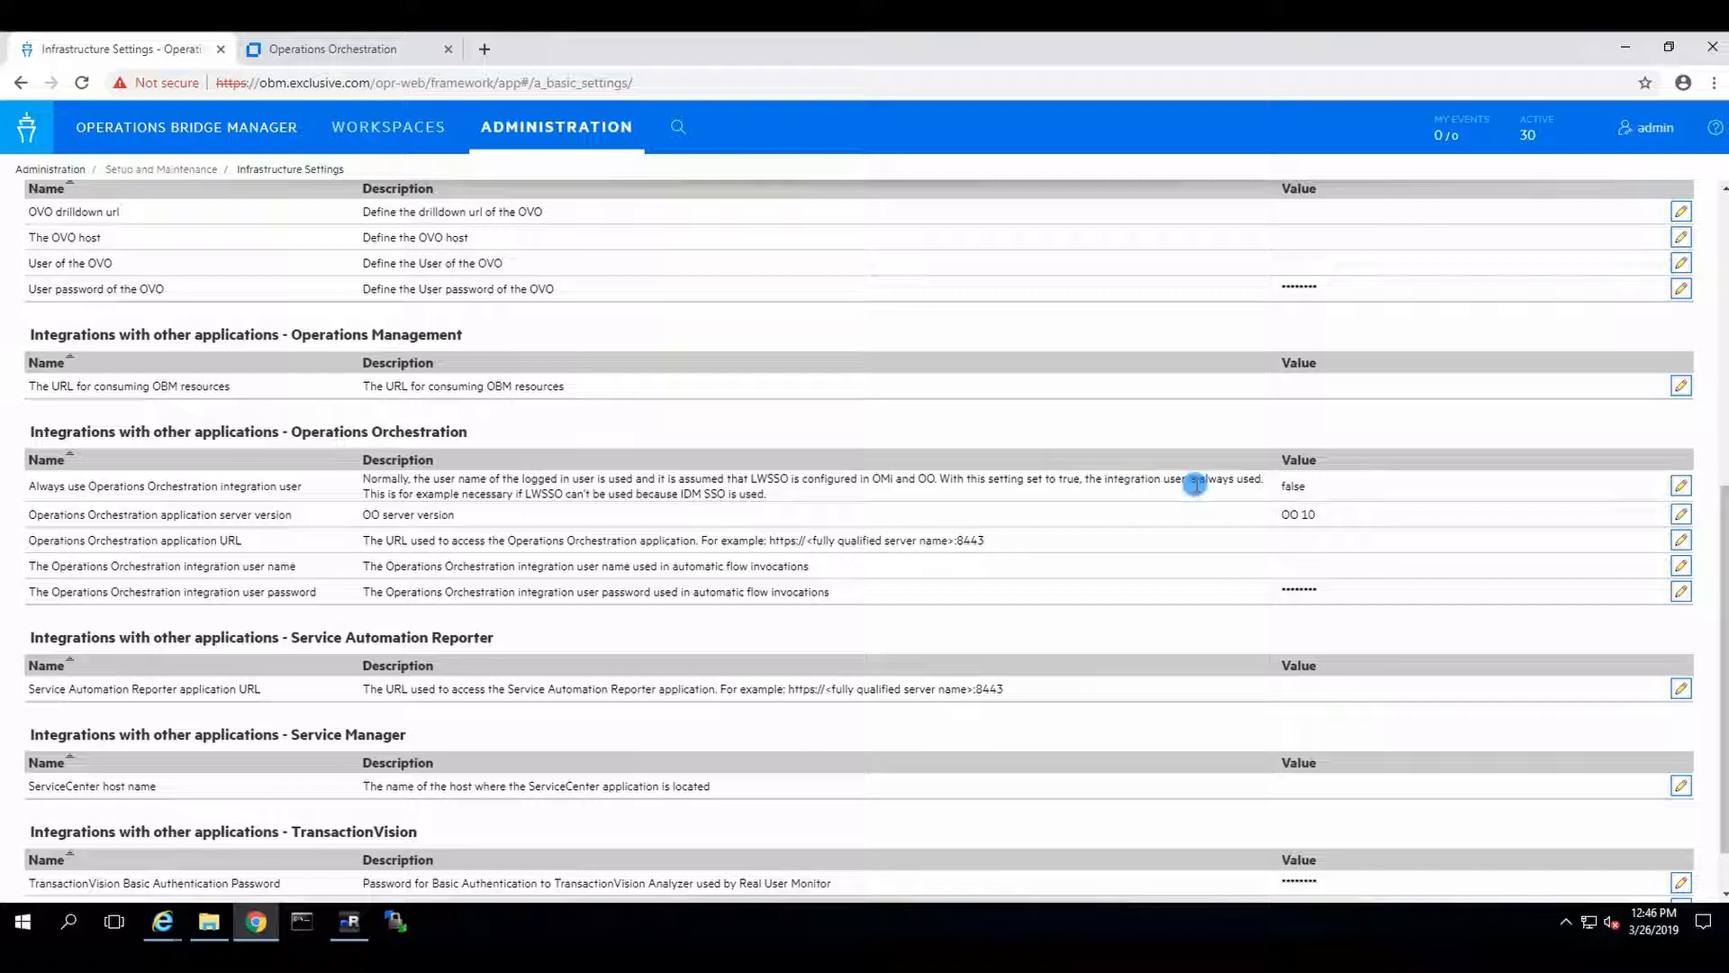
pyautogui.moveTo(598, 483)
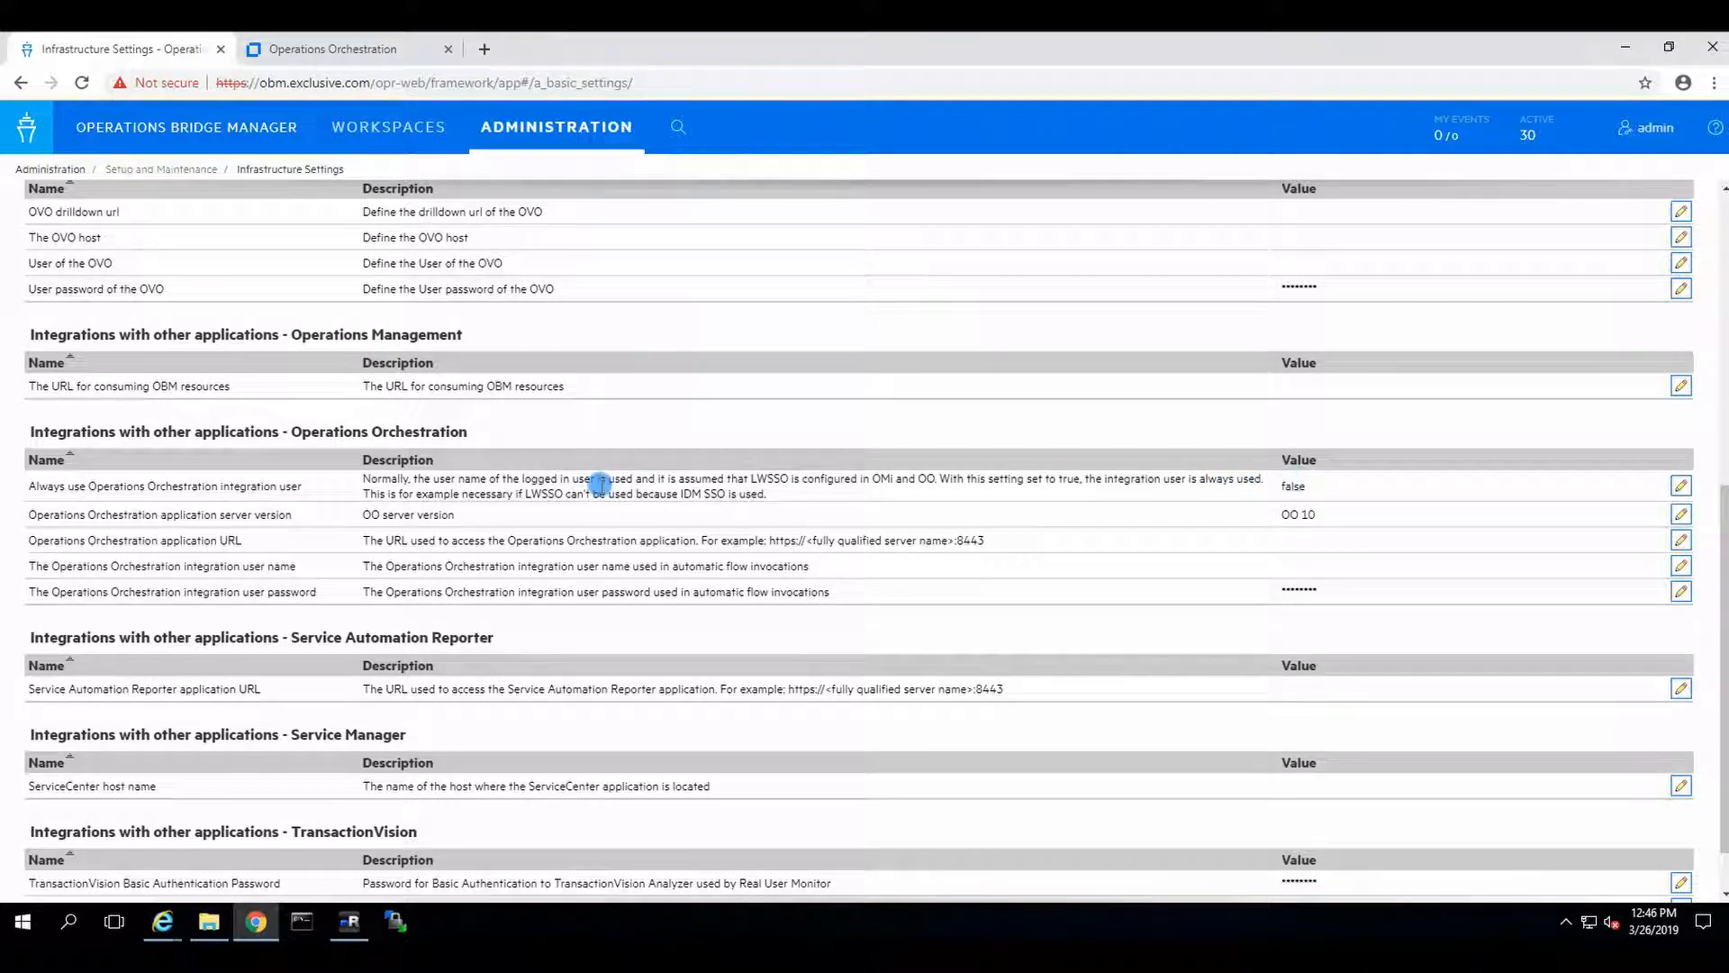
pyautogui.moveTo(830, 497)
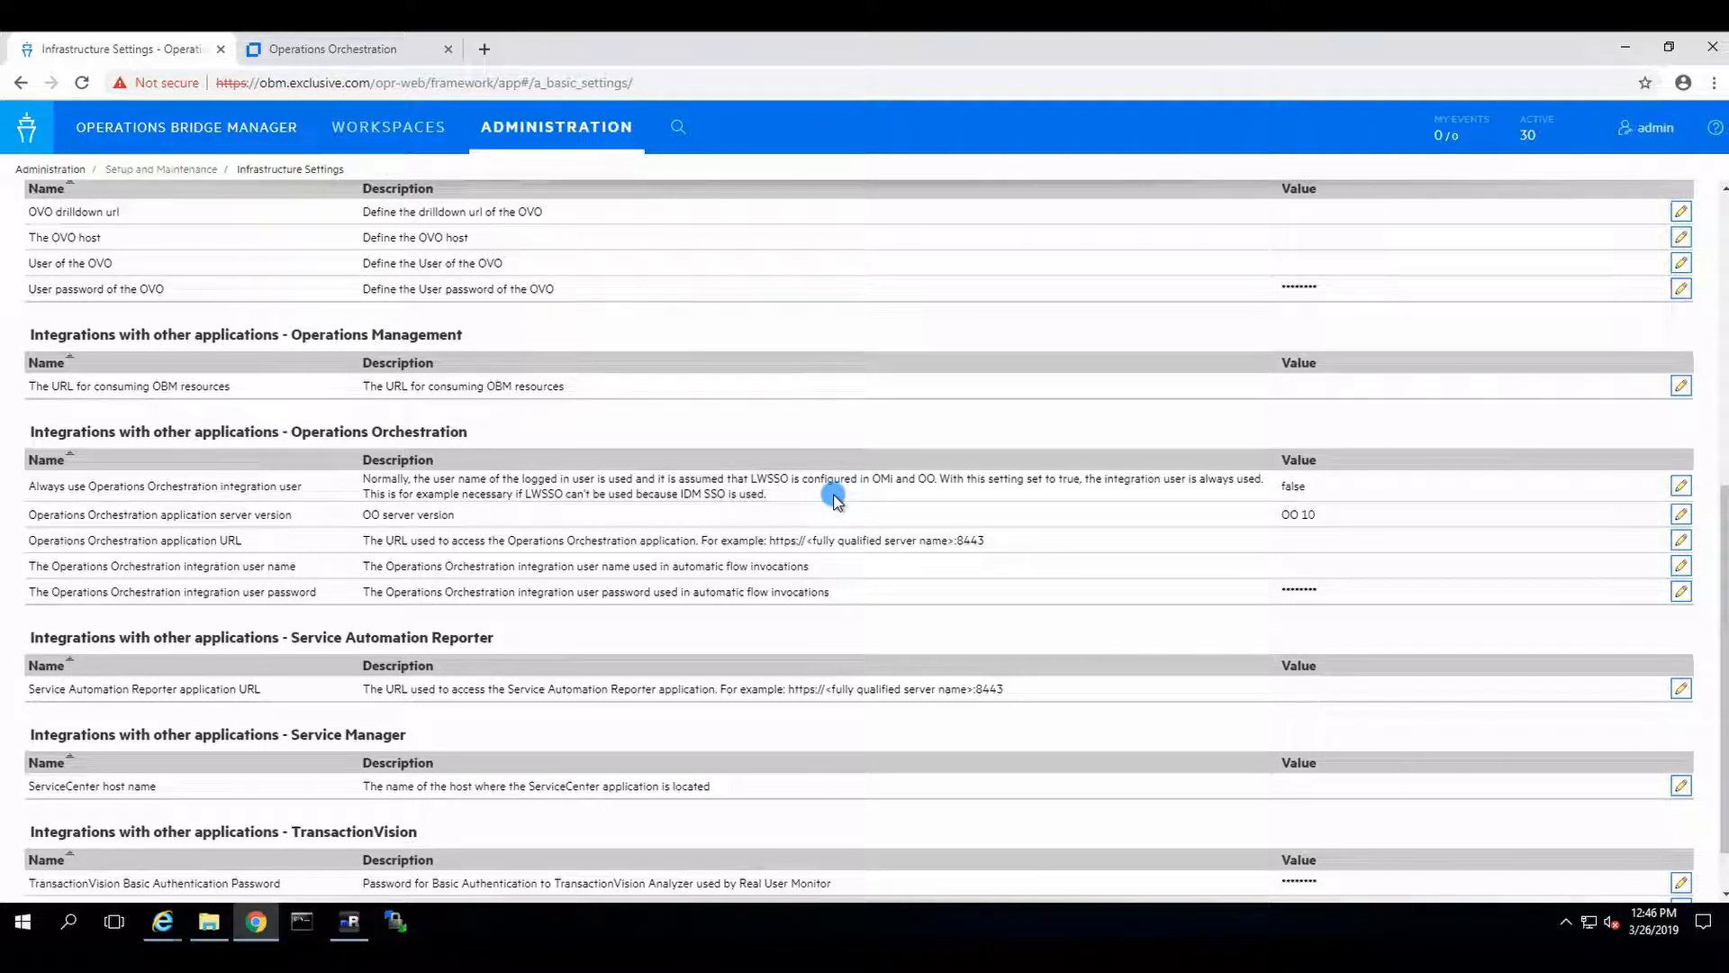
pyautogui.moveTo(238, 524)
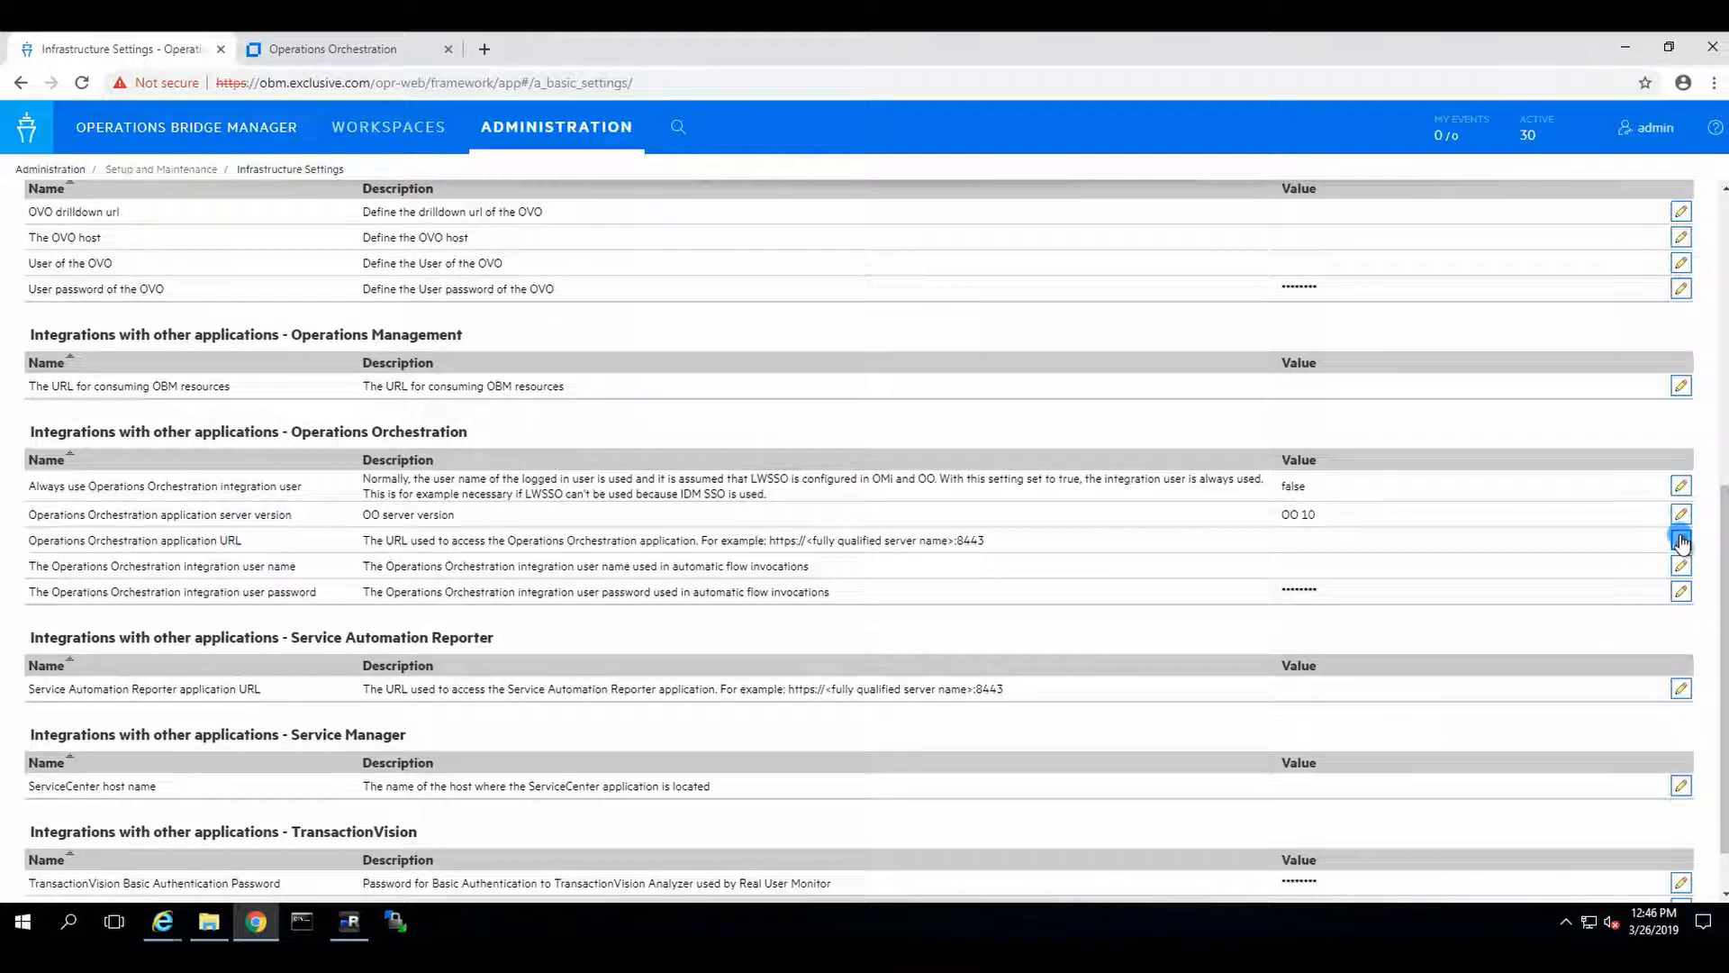
pyautogui.moveTo(1680, 538)
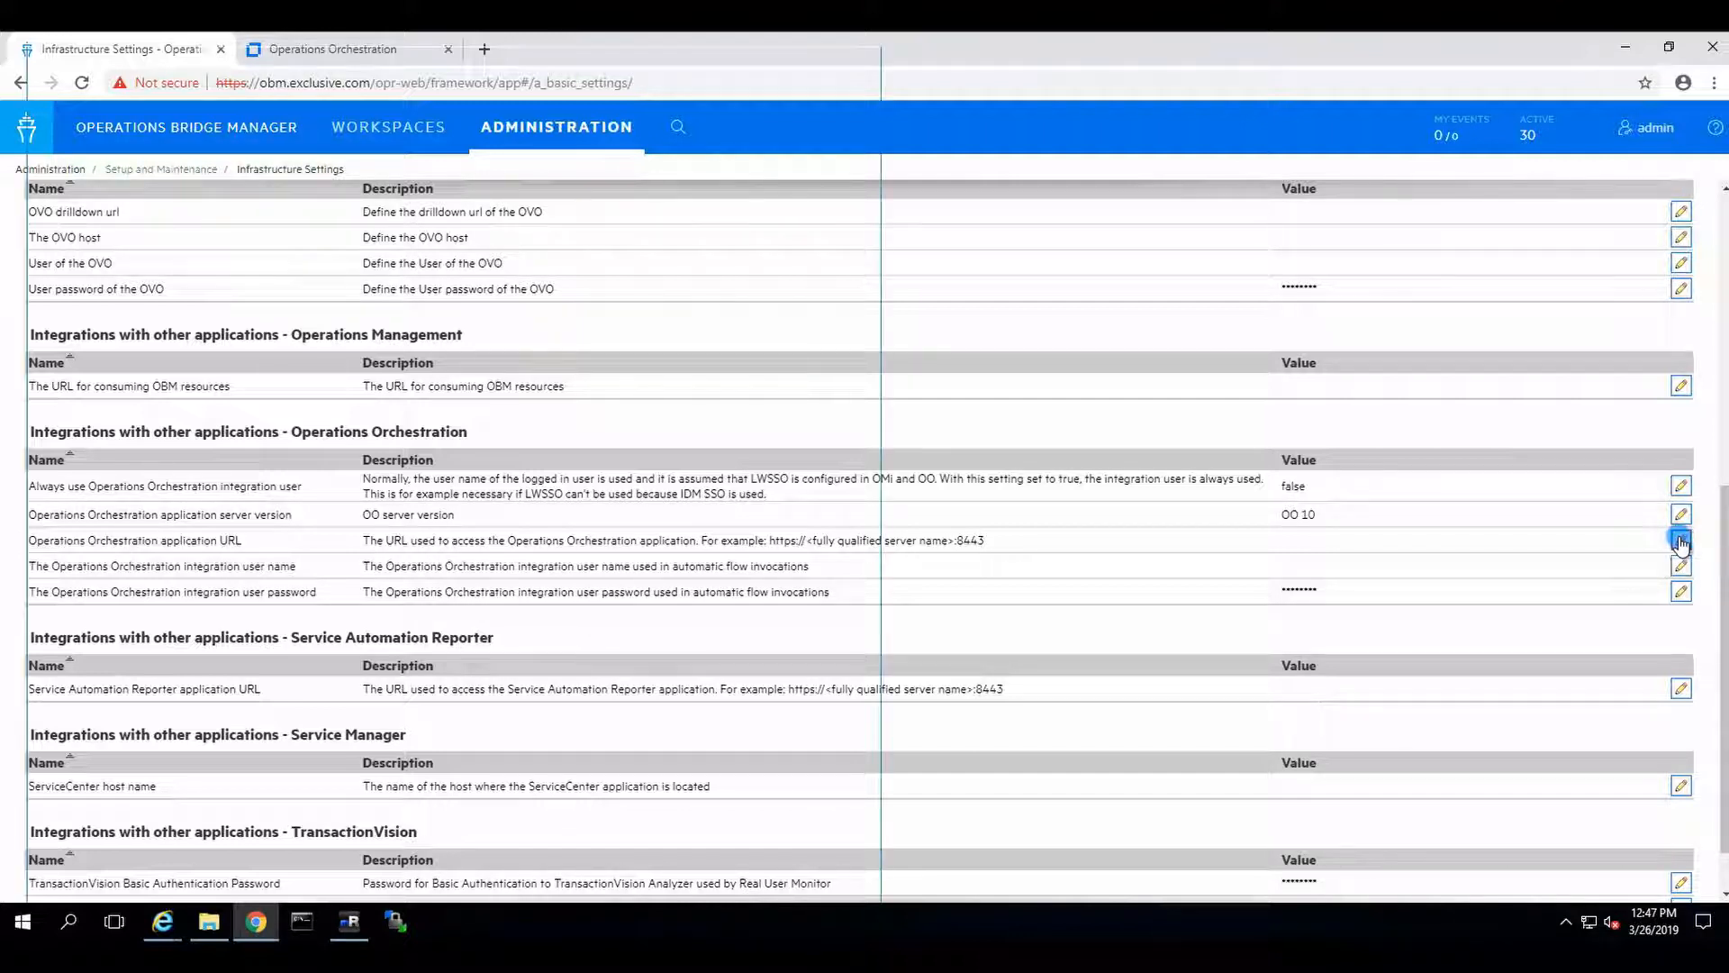
pyautogui.click(1679, 538)
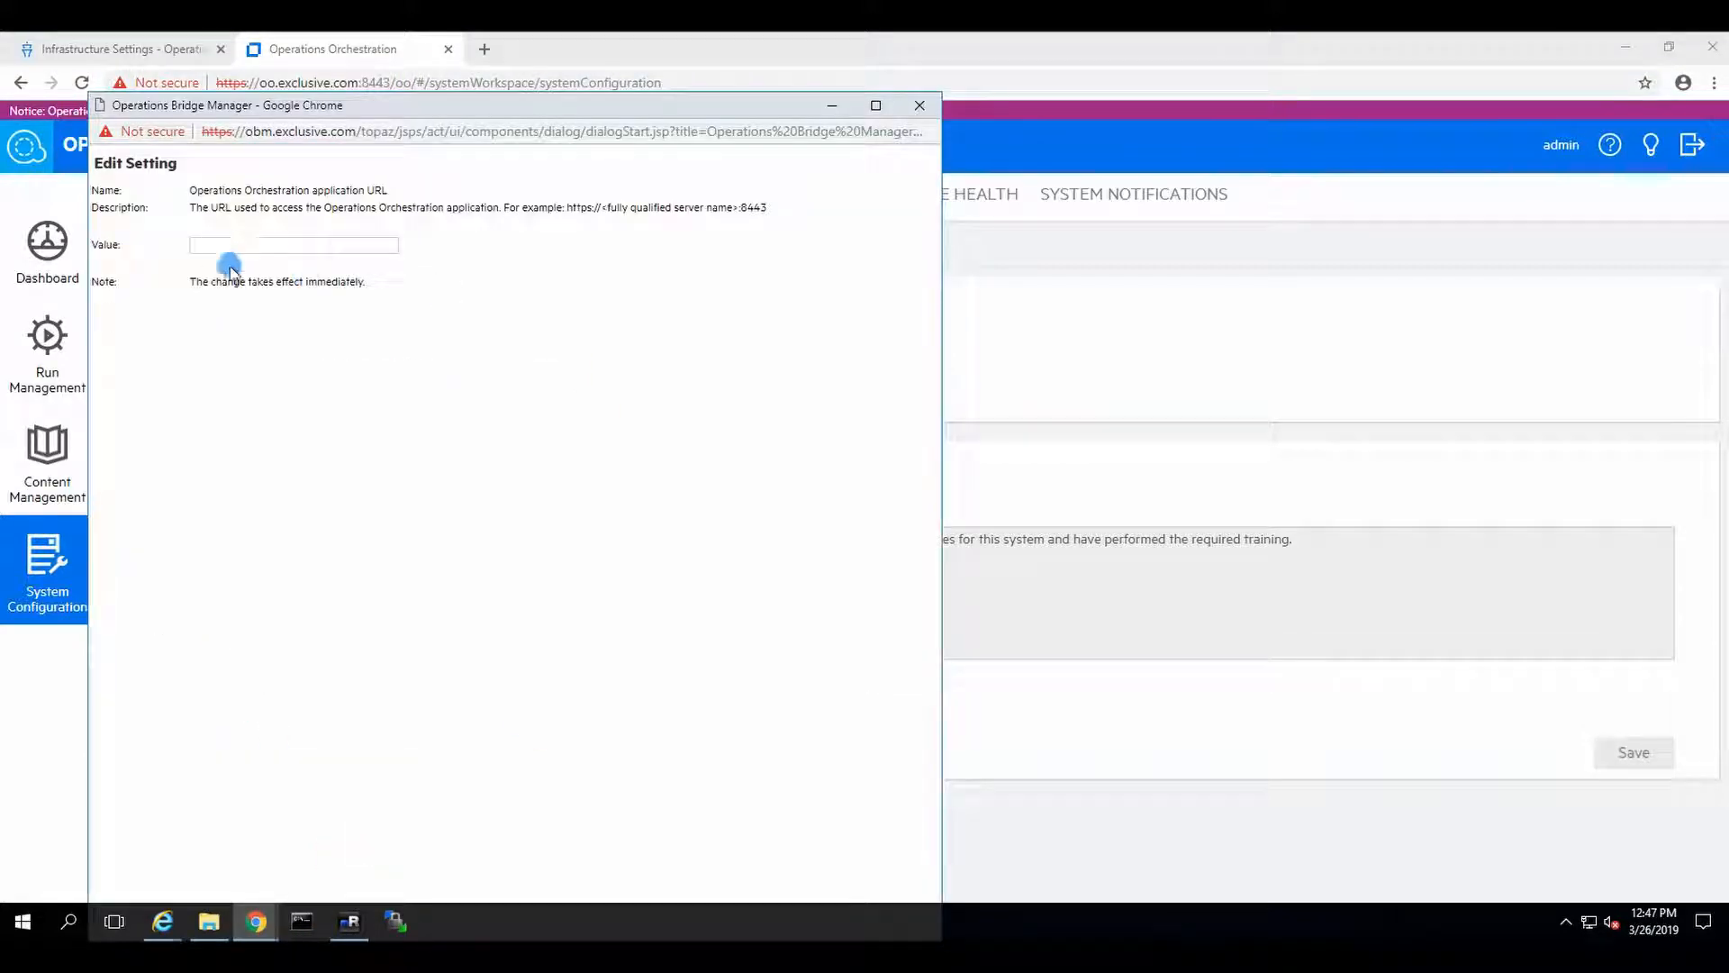
pyautogui.write('https://oo.exclusive.com:8443')
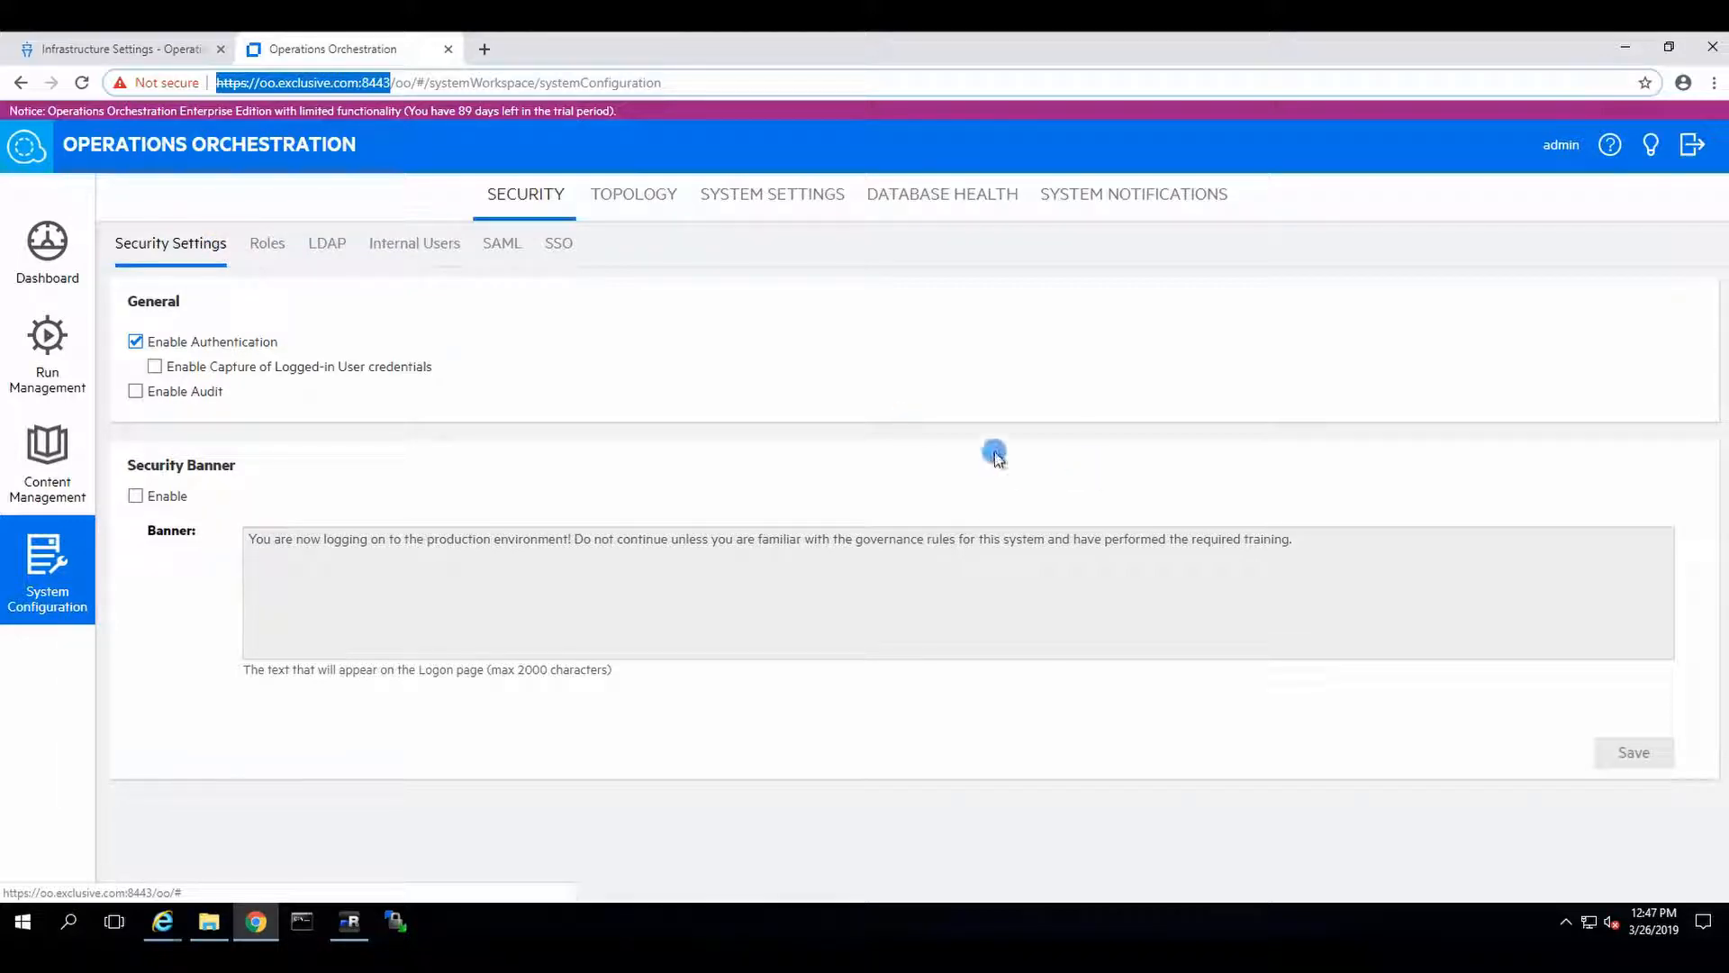
pyautogui.click(121, 48)
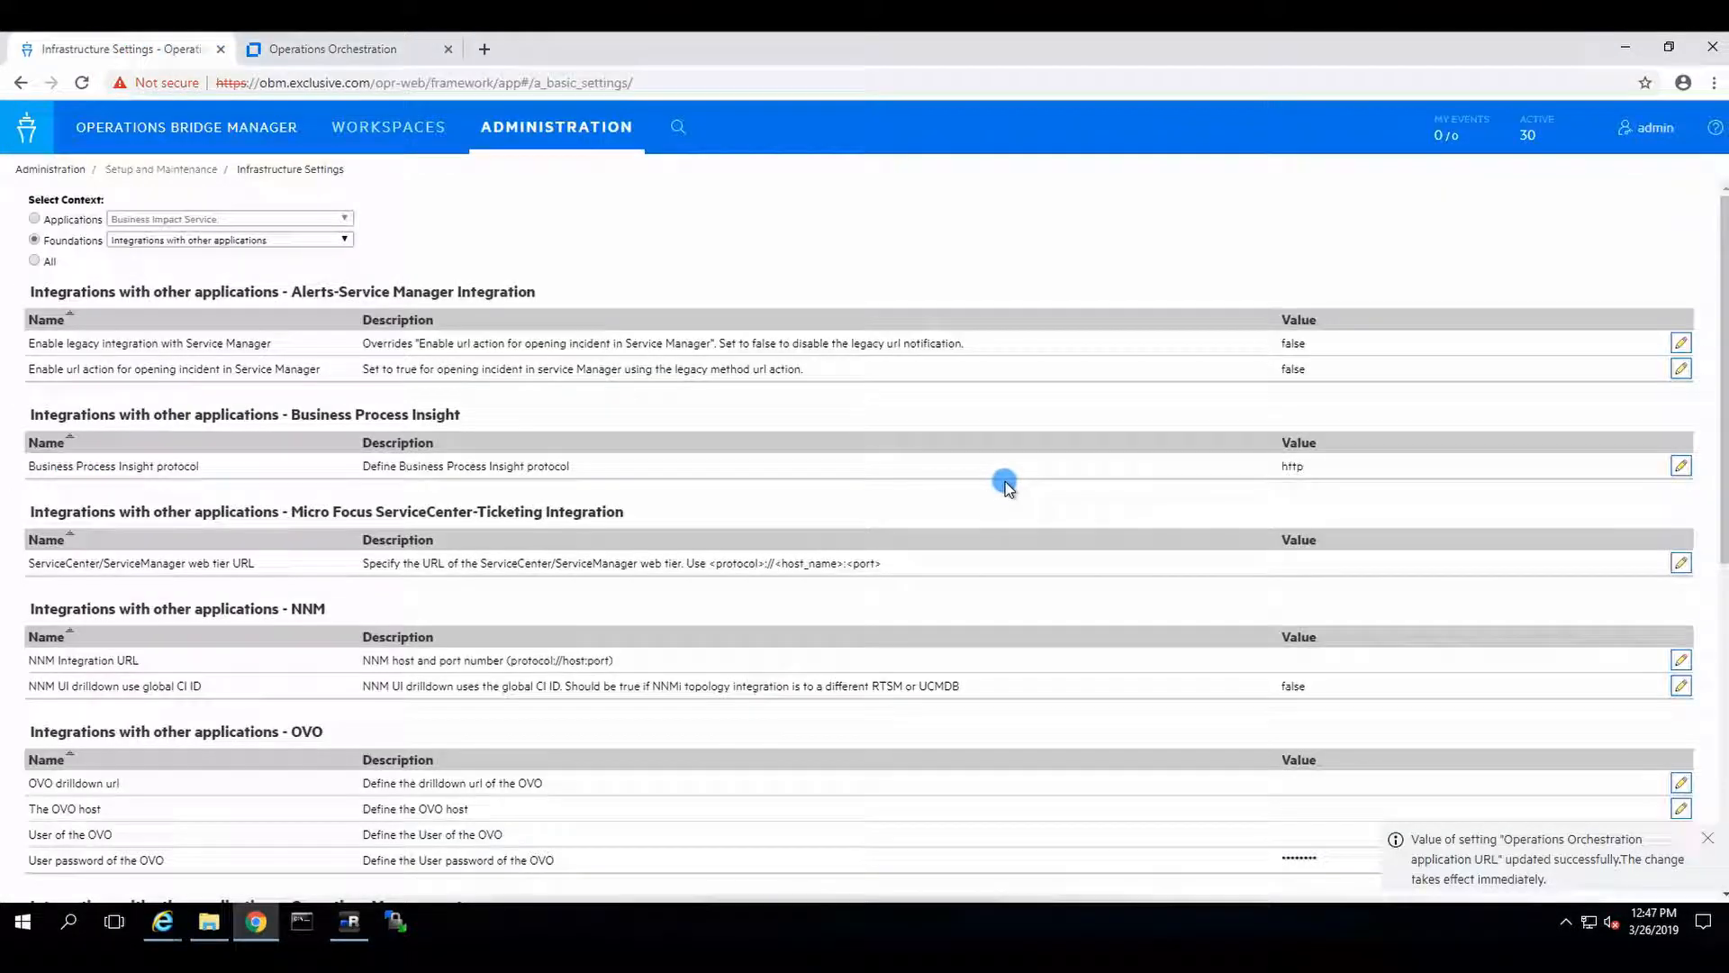
# - Edit the Operations Orchestration integration user name setting to 'admin' and save
pyautogui.scroll(-3)
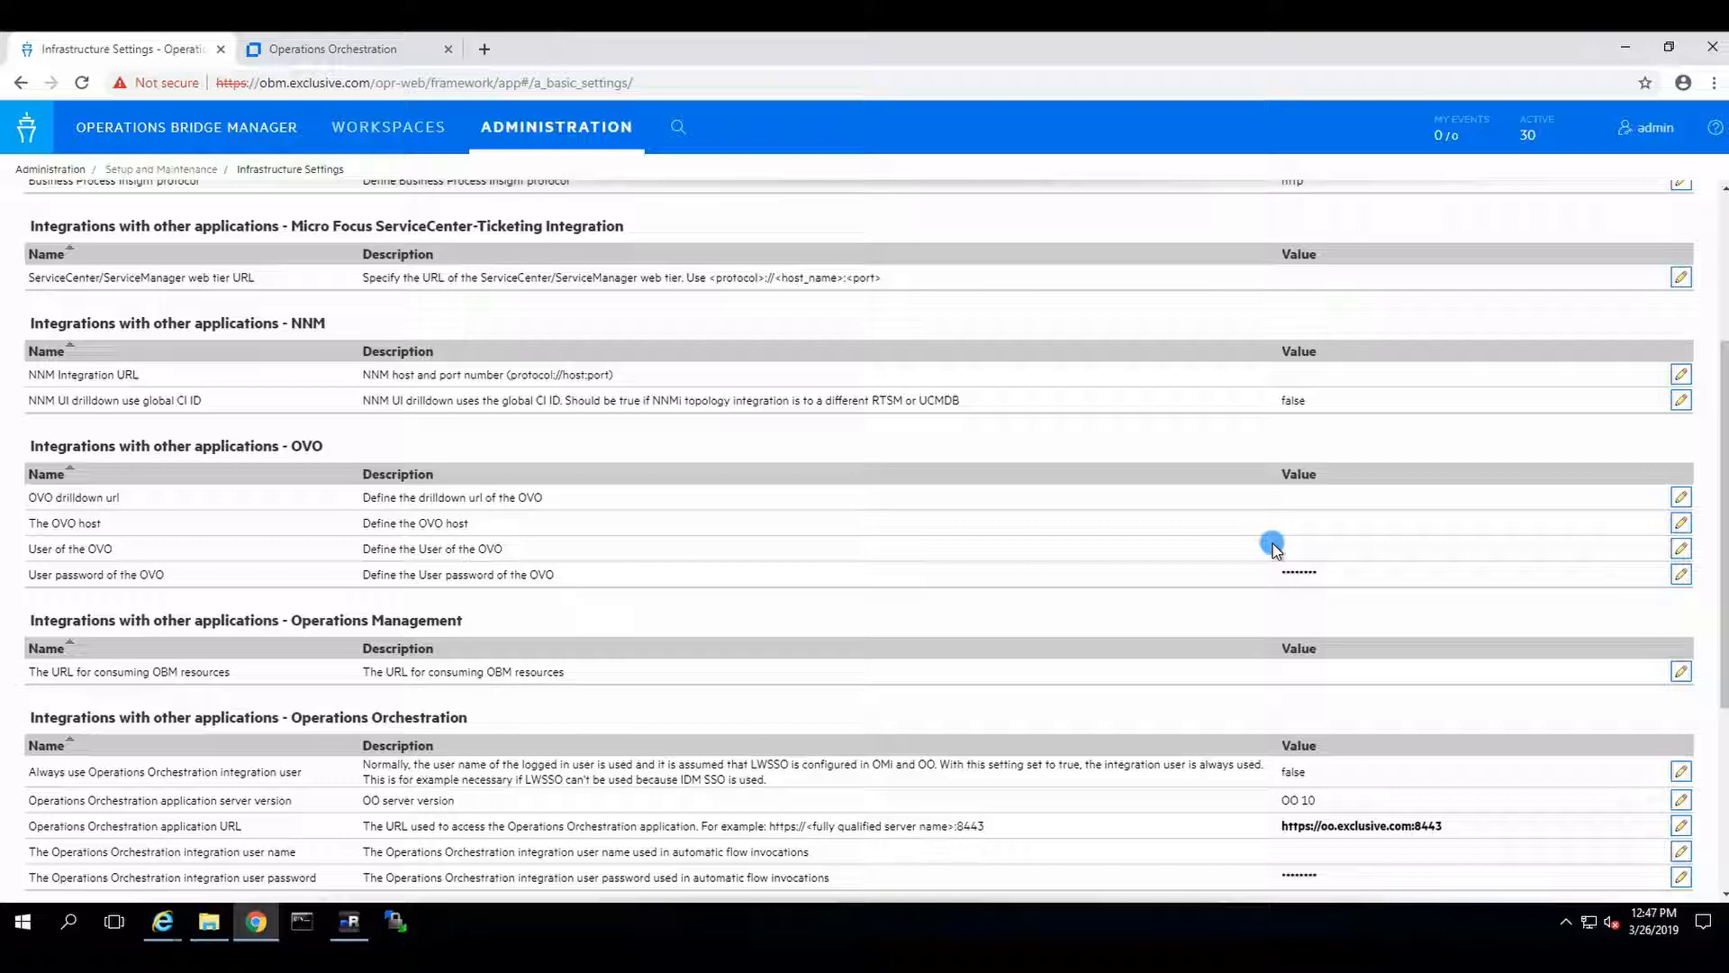
pyautogui.scroll(-3)
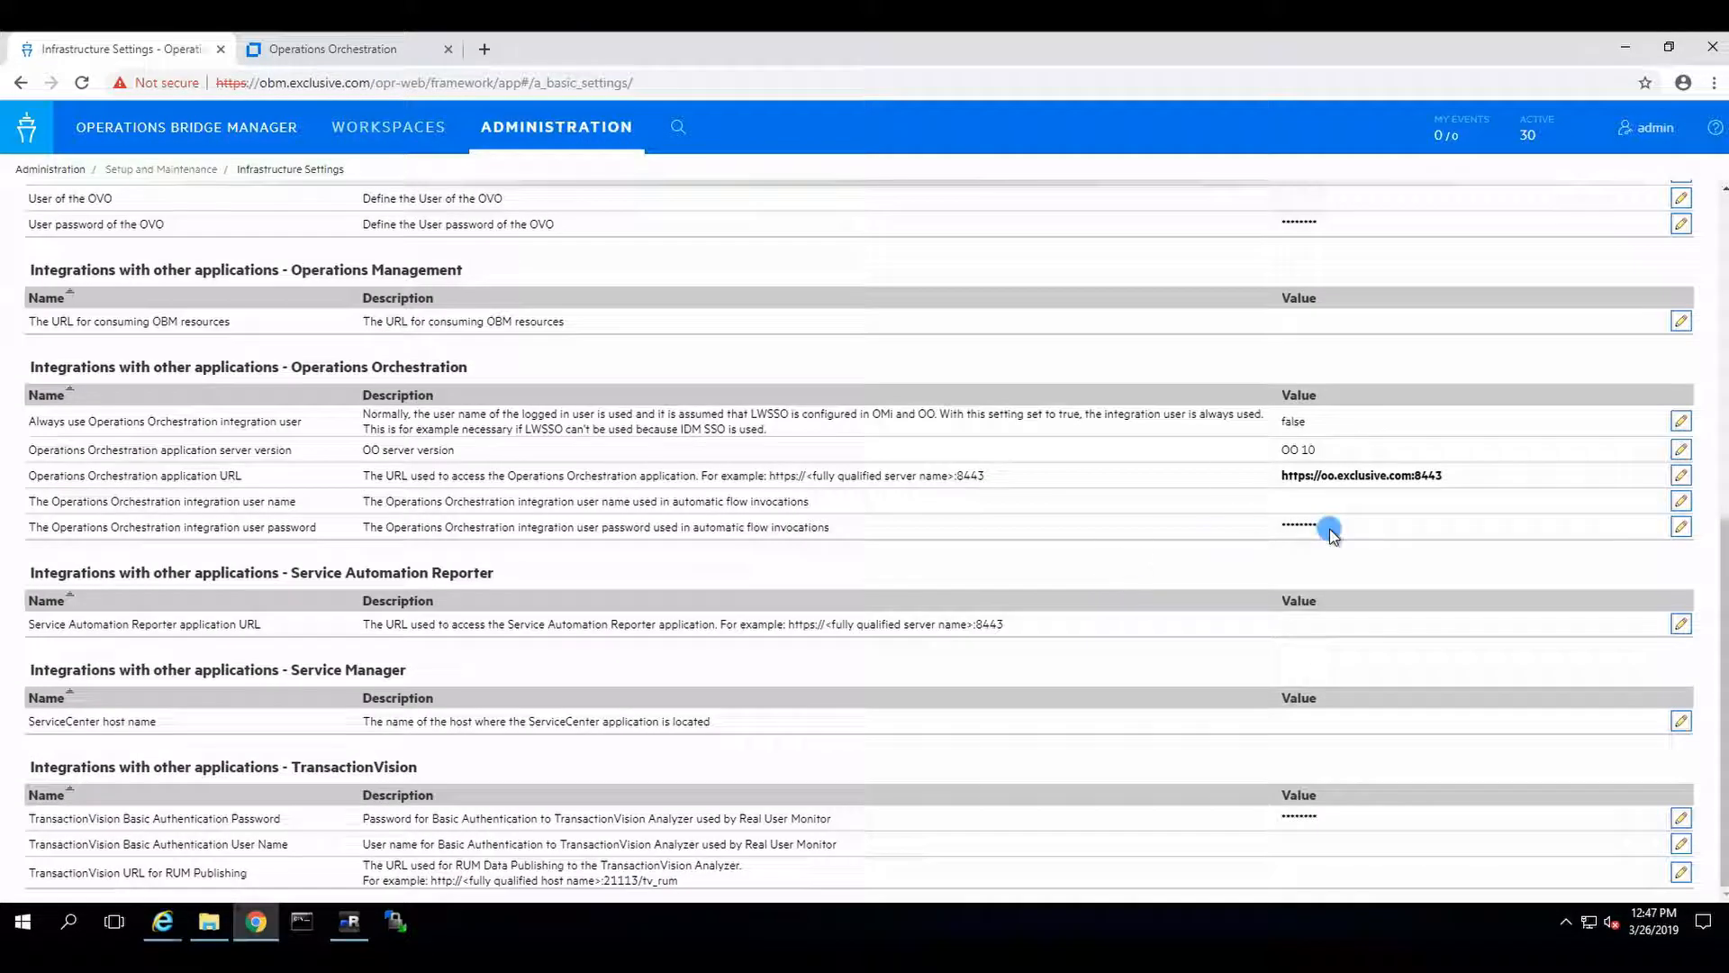
pyautogui.moveTo(811, 505)
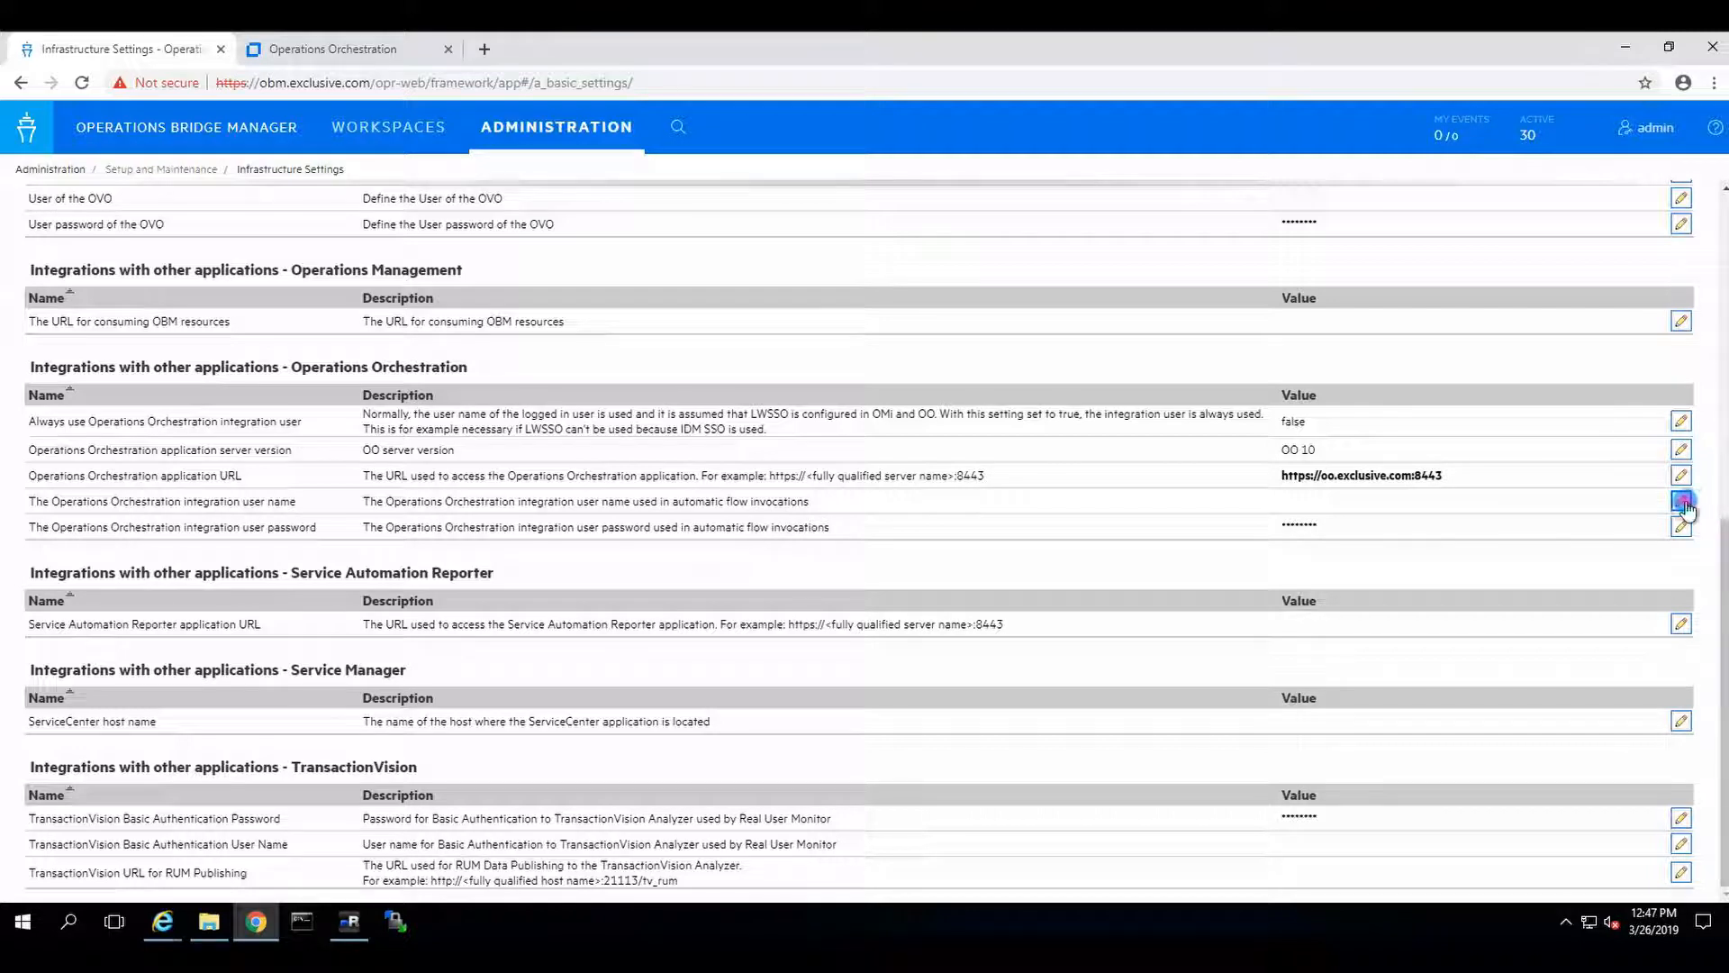
pyautogui.click(1681, 500)
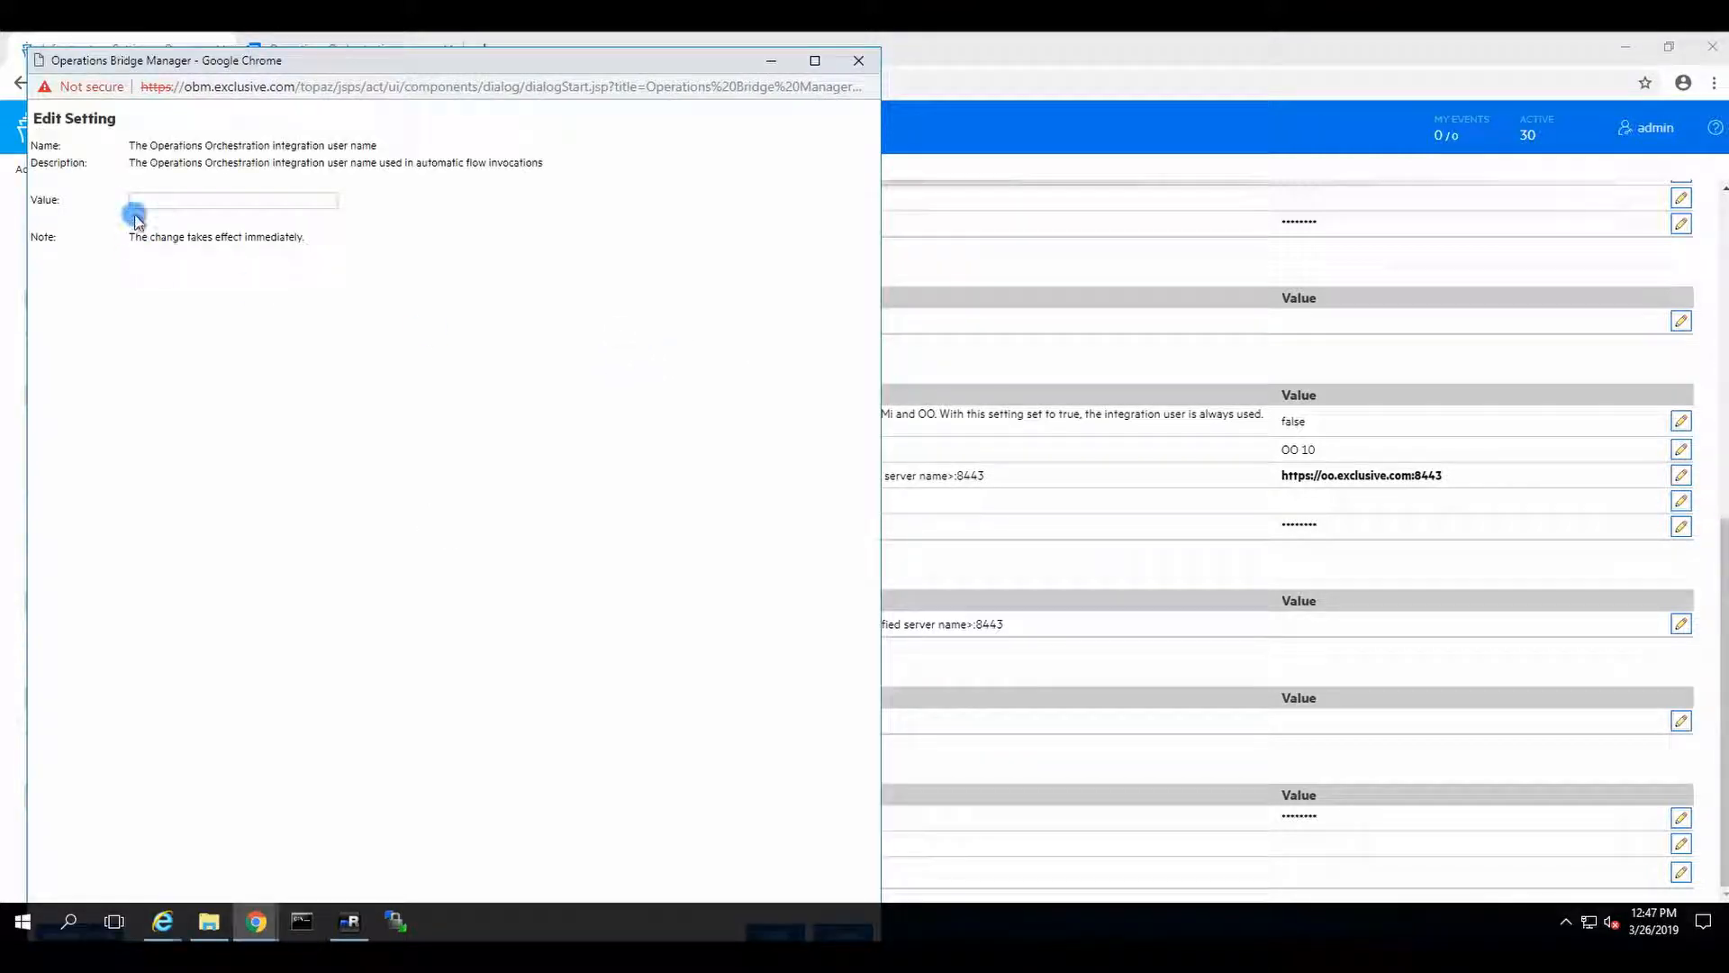
pyautogui.click(232, 200)
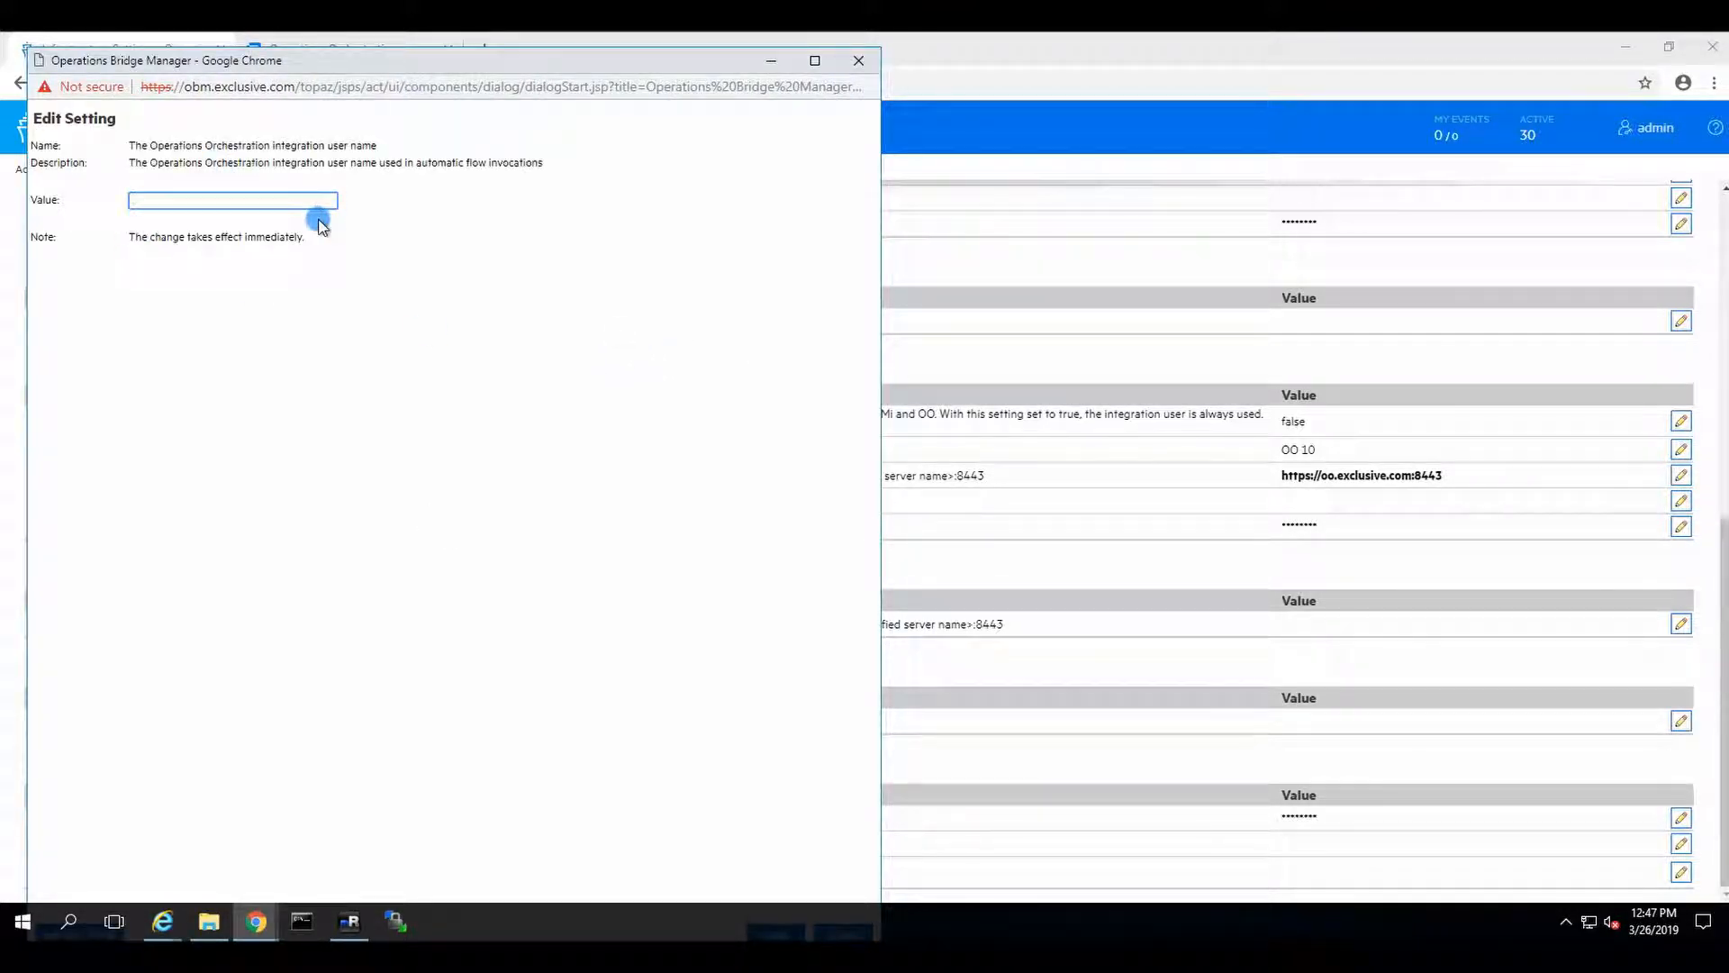
pyautogui.write('admin')
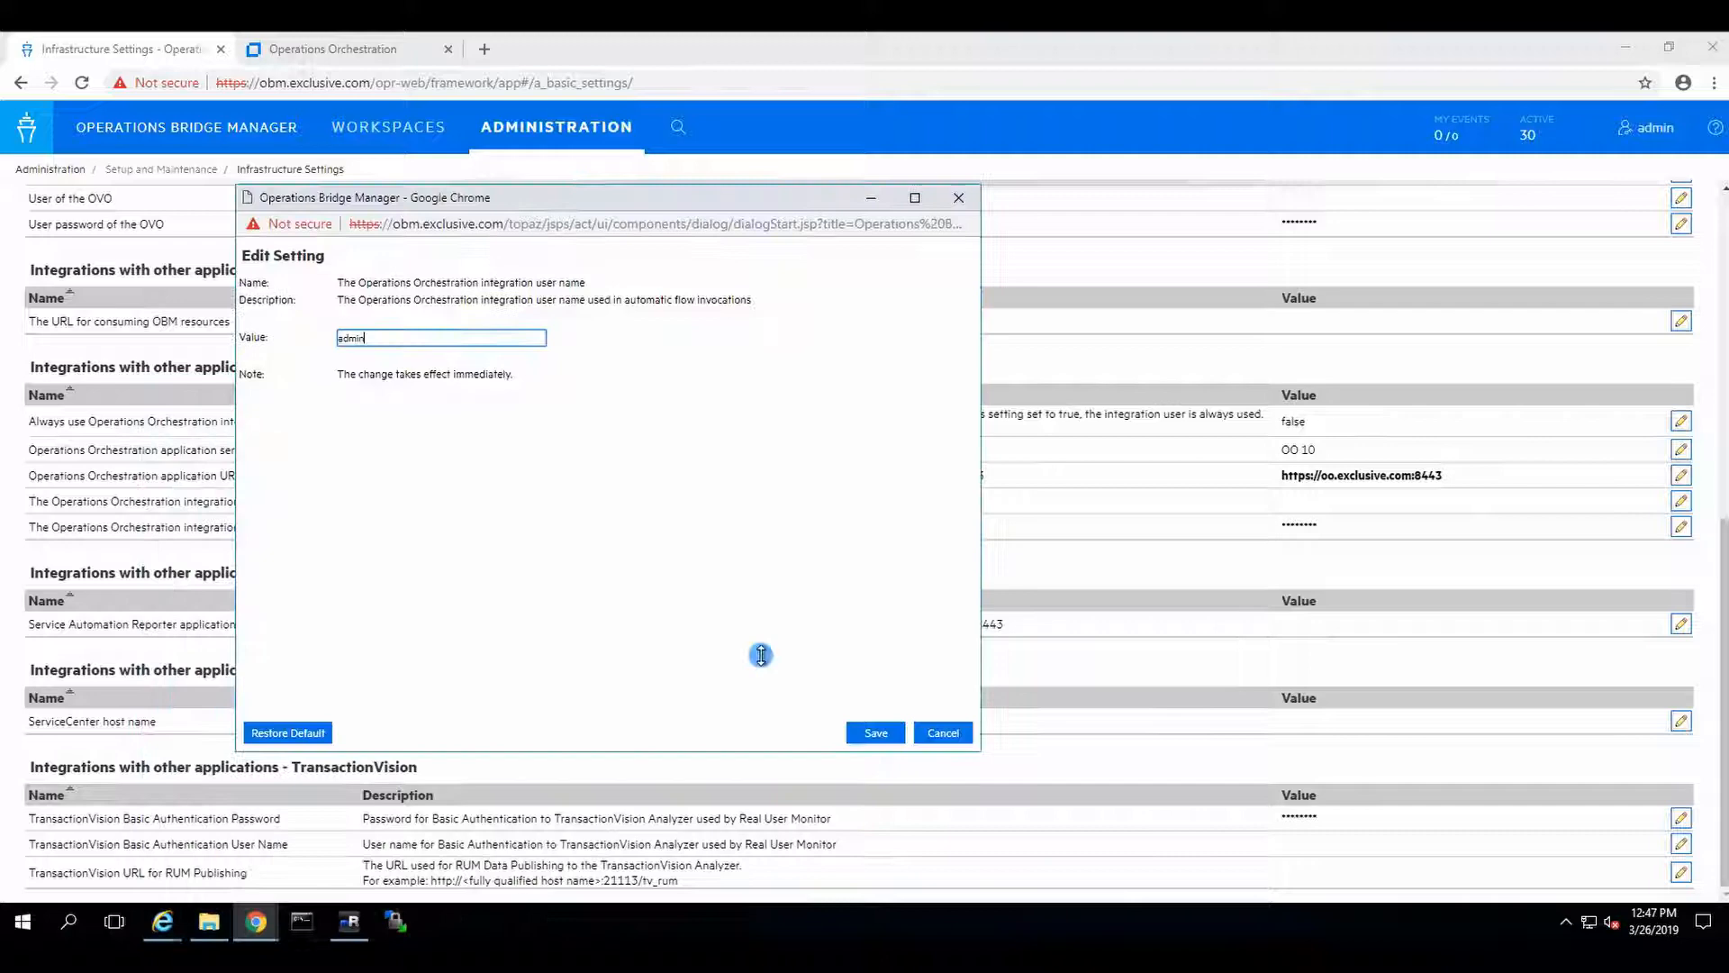
pyautogui.click(942, 733)
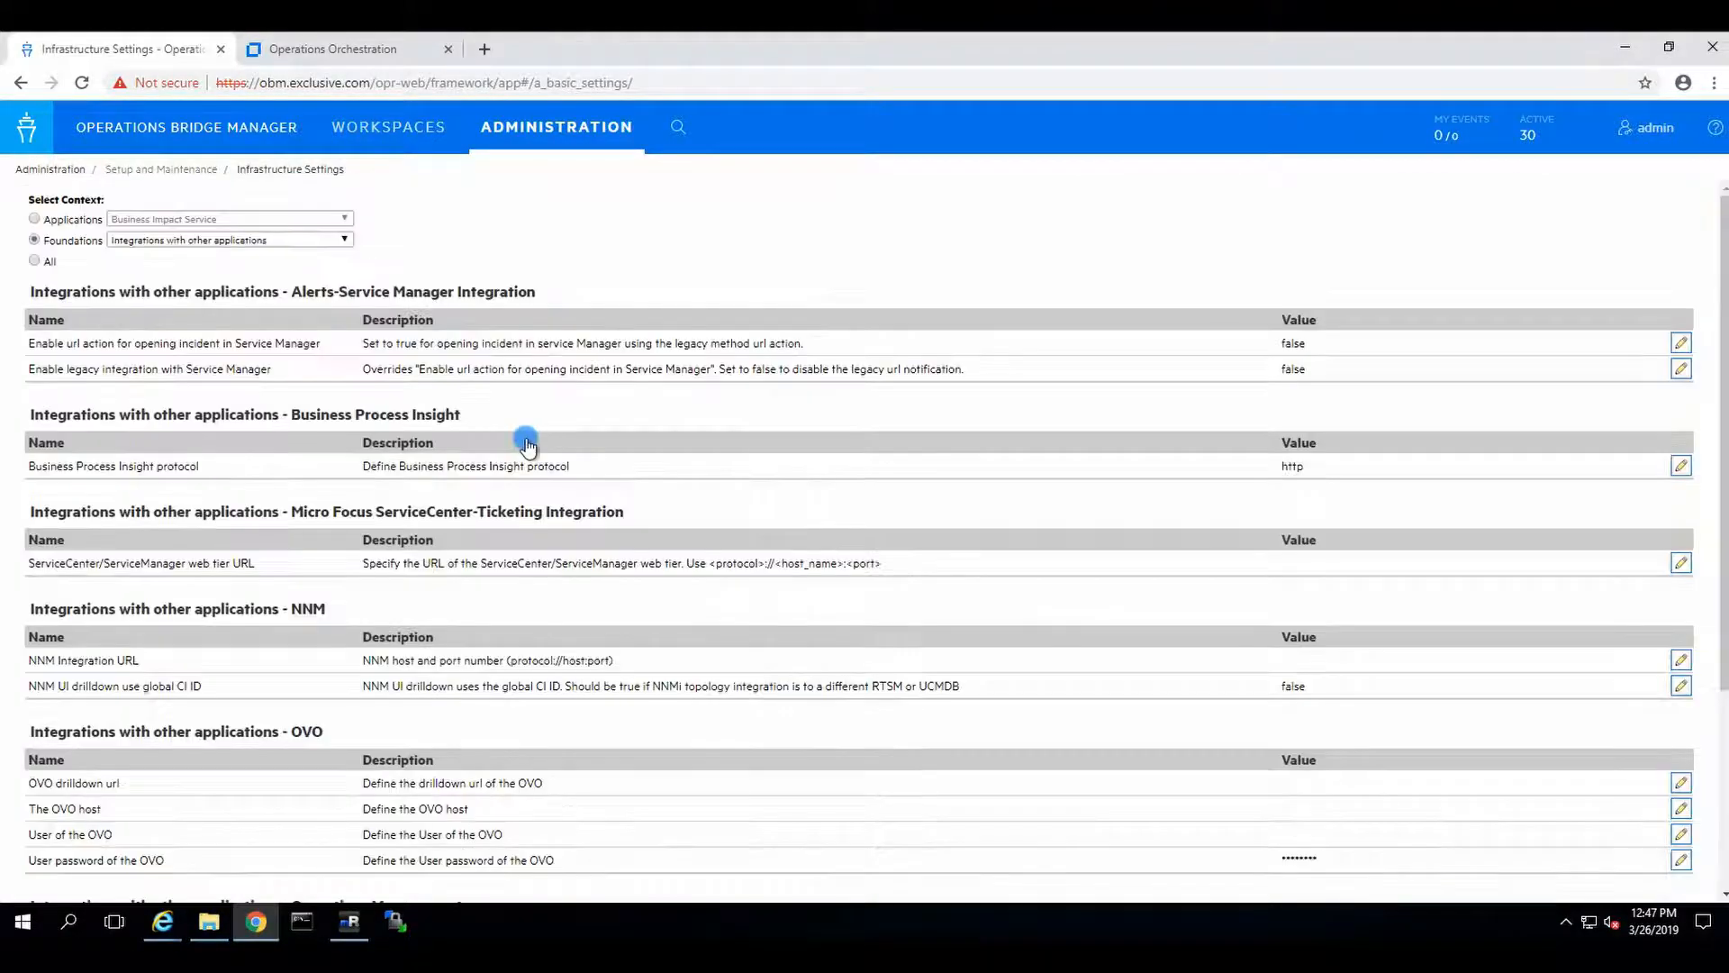
# - Open the oo server session in mRemoteNG and close its Content Packs Certificate Details dialog
pyautogui.click(46, 321)
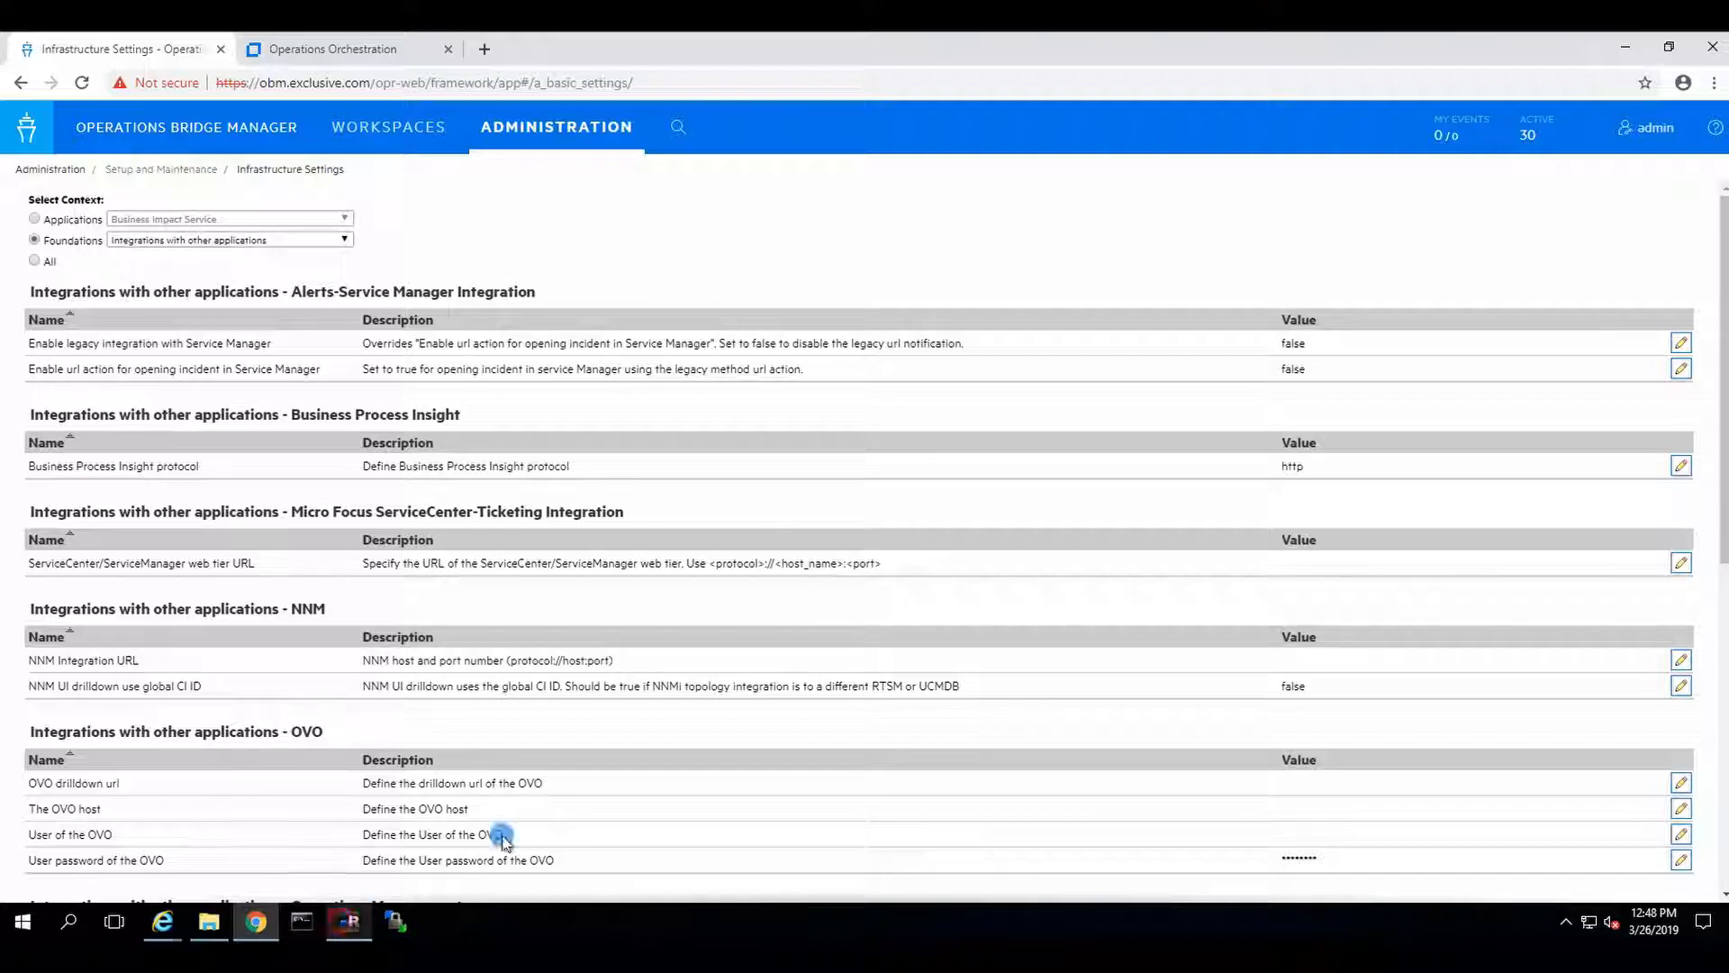
pyautogui.click(348, 920)
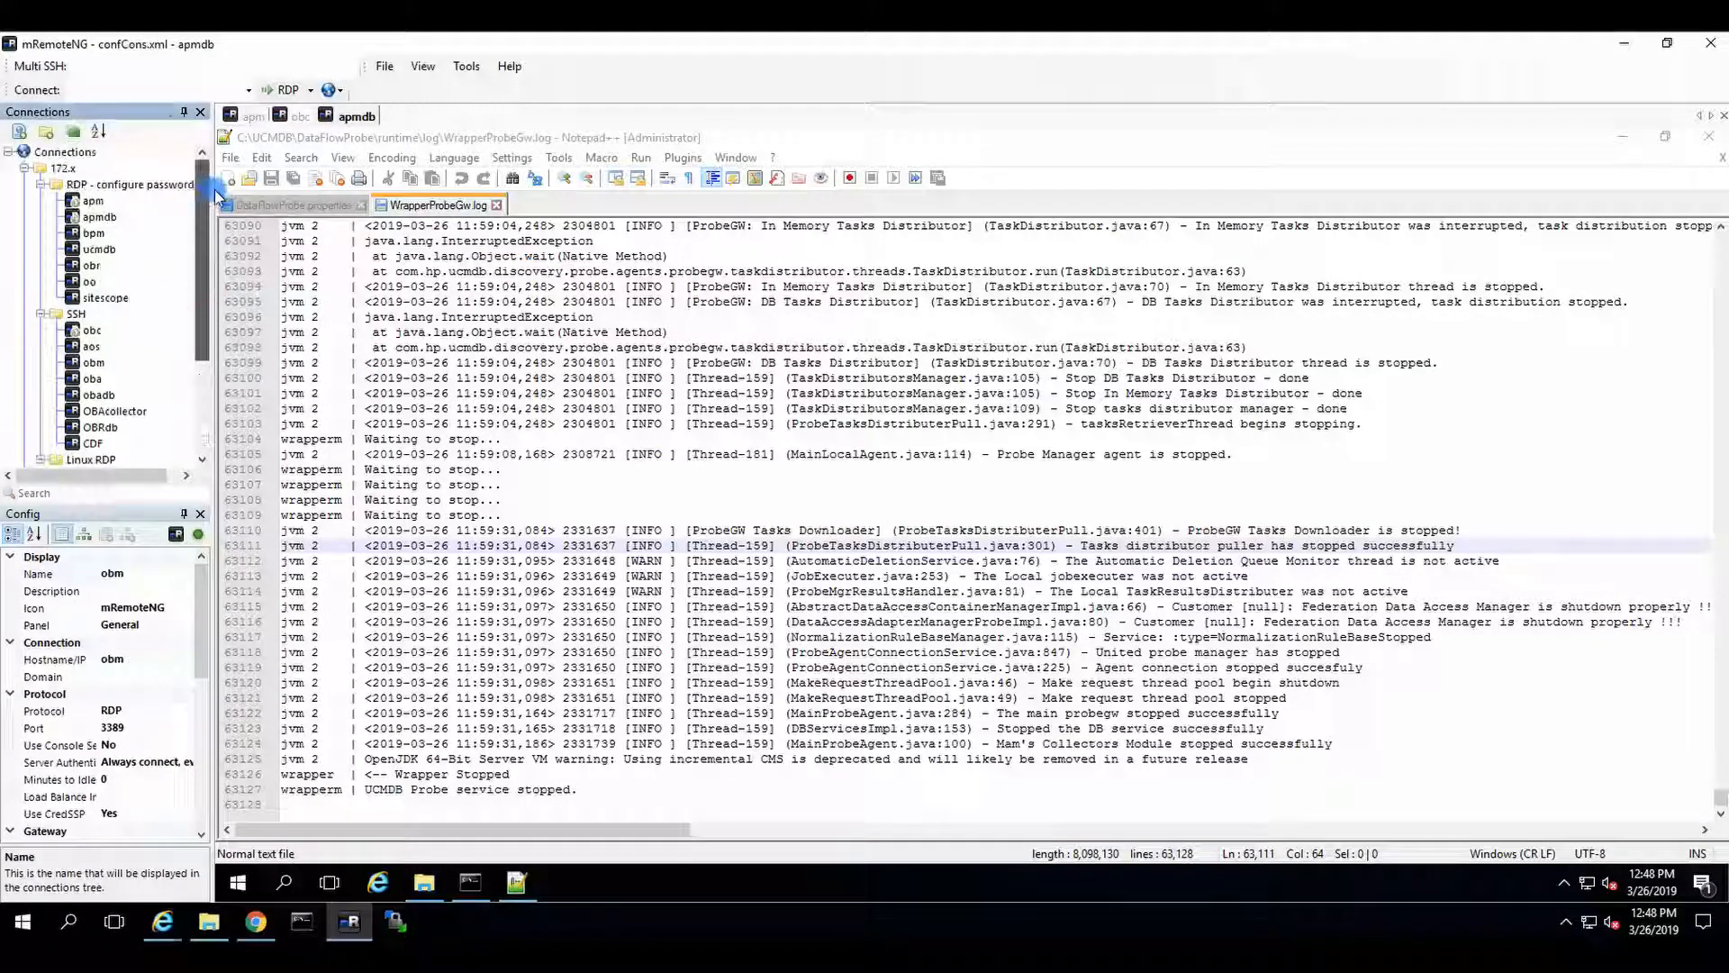
pyautogui.doubleClick(90, 281)
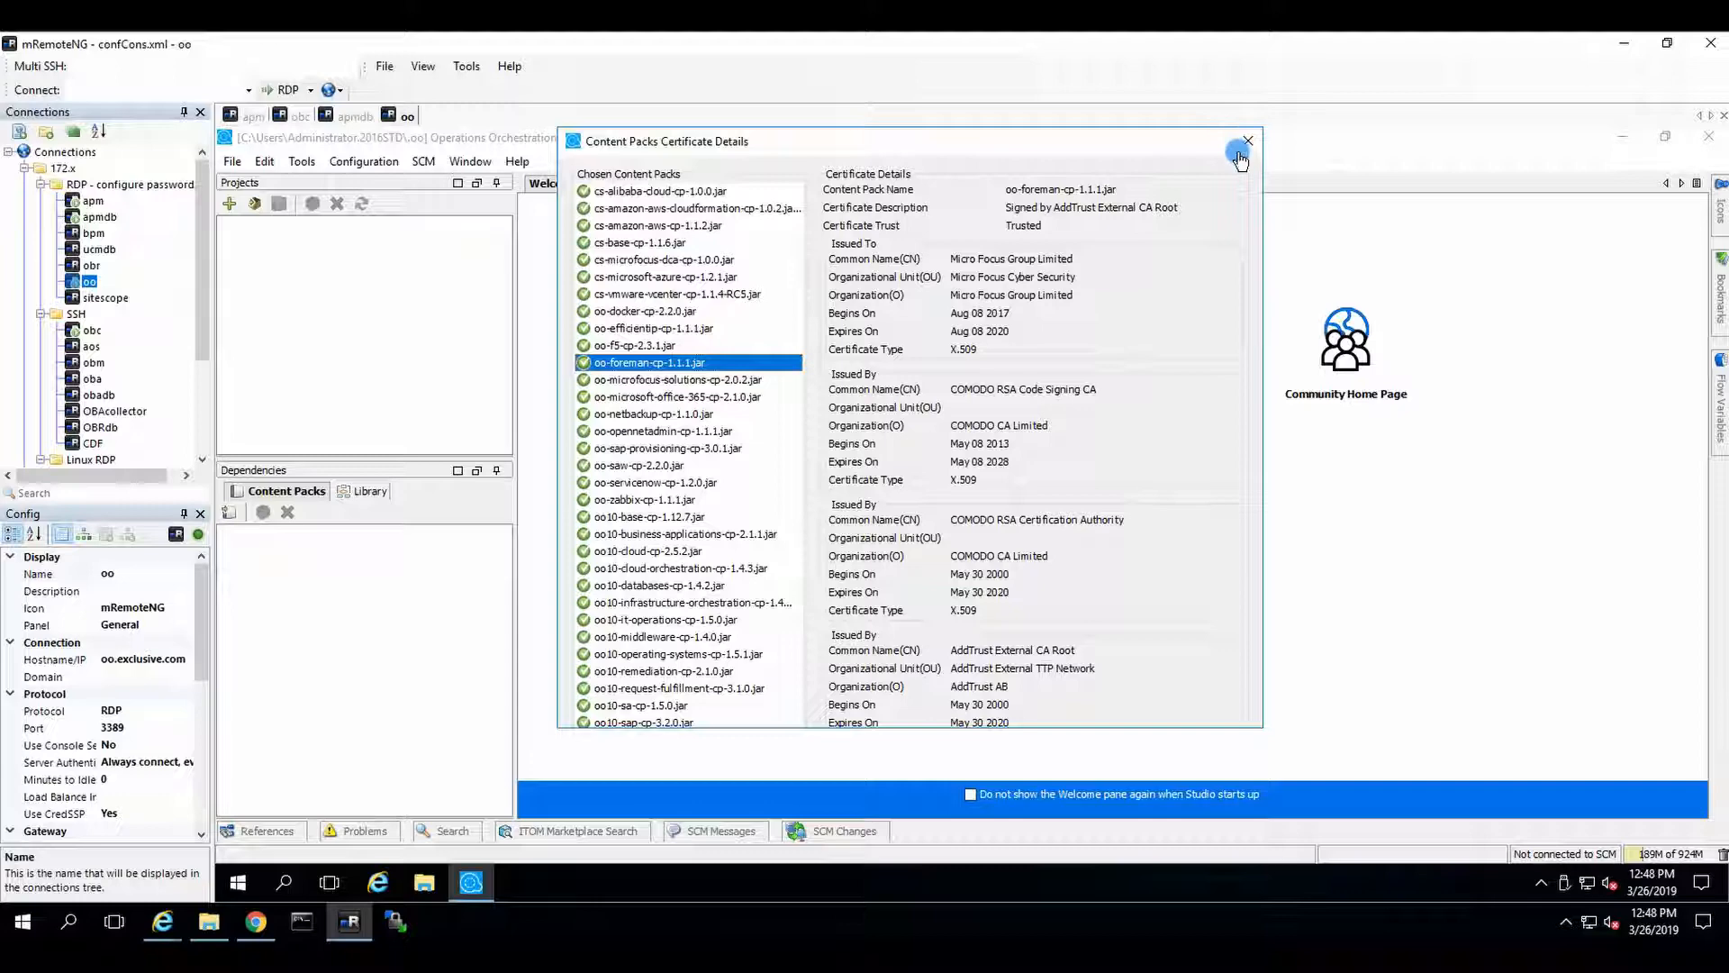
pyautogui.click(1247, 140)
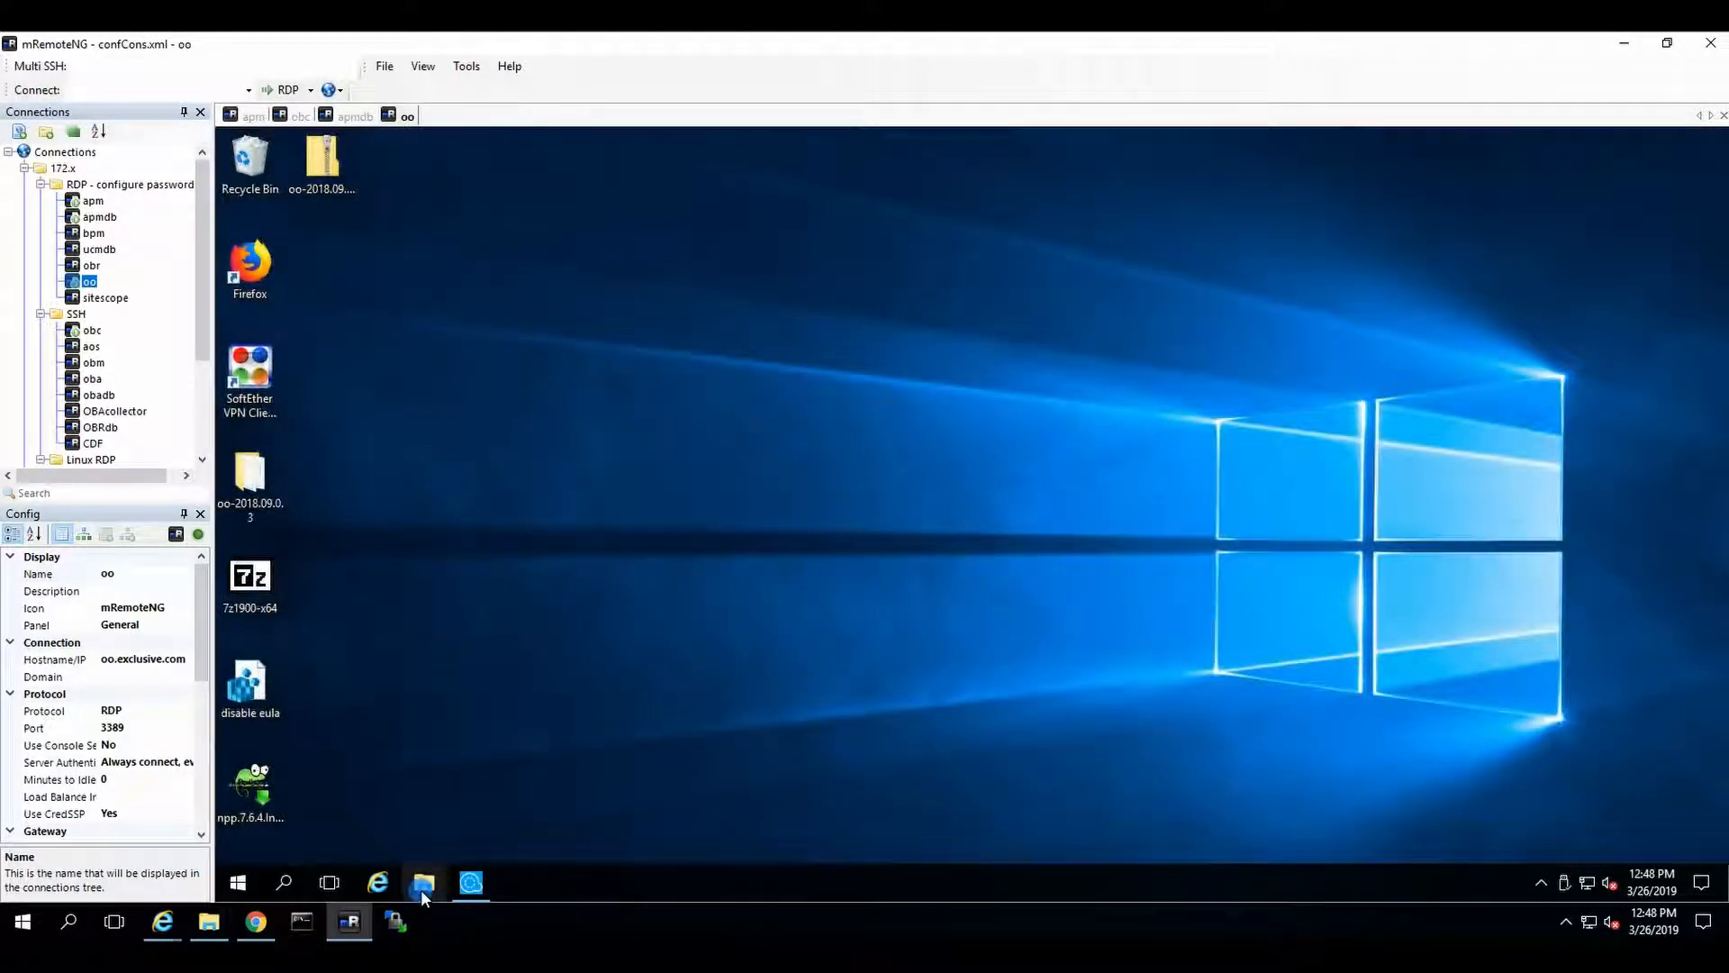
# - Browse File Explorer through C: > Program Files > Micro Focus > Operations Orchestration > studio
pyautogui.click(423, 882)
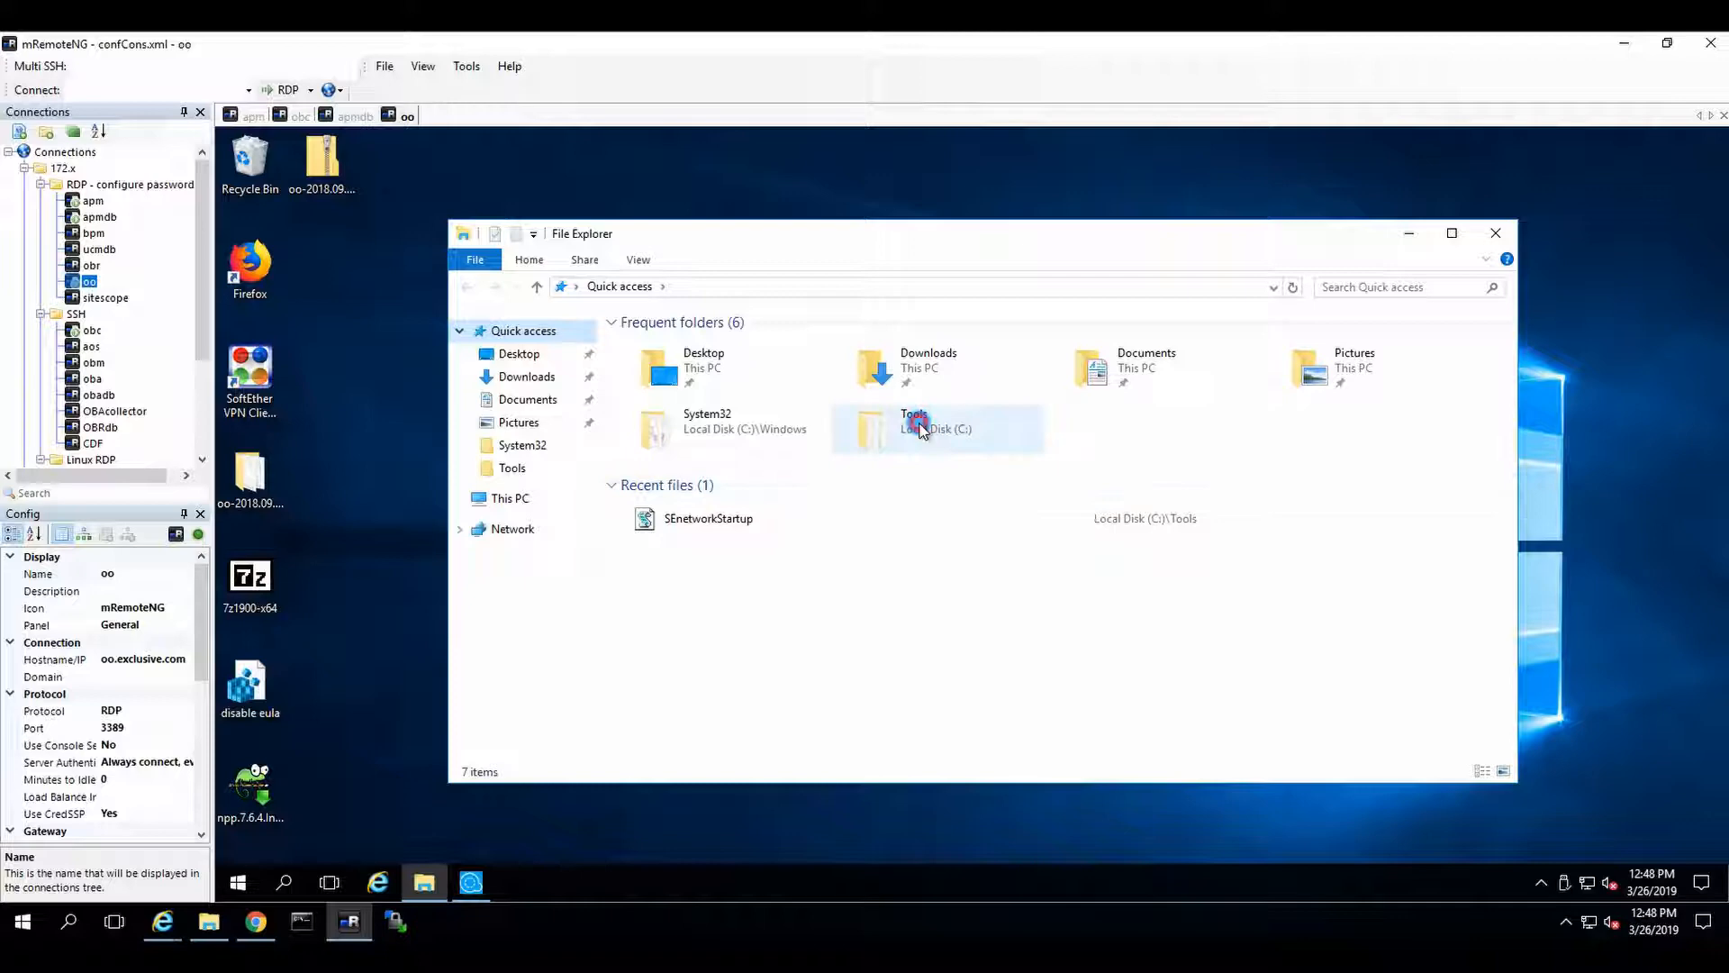
pyautogui.doubleClick(913, 429)
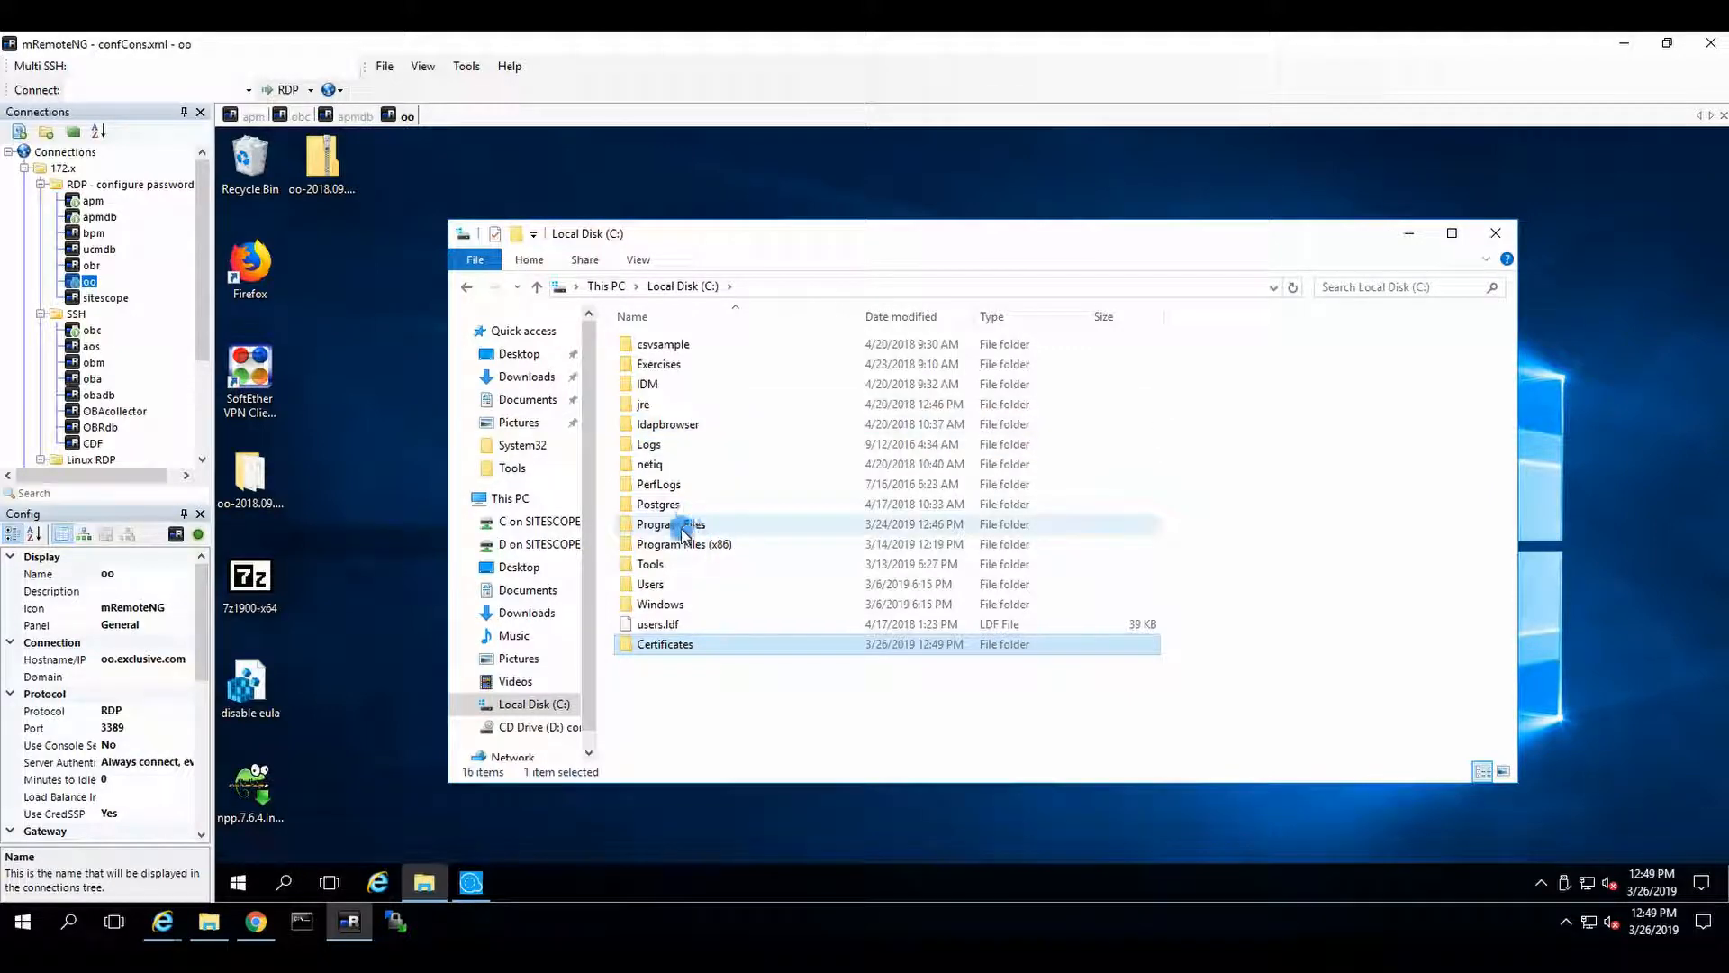
pyautogui.doubleClick(670, 524)
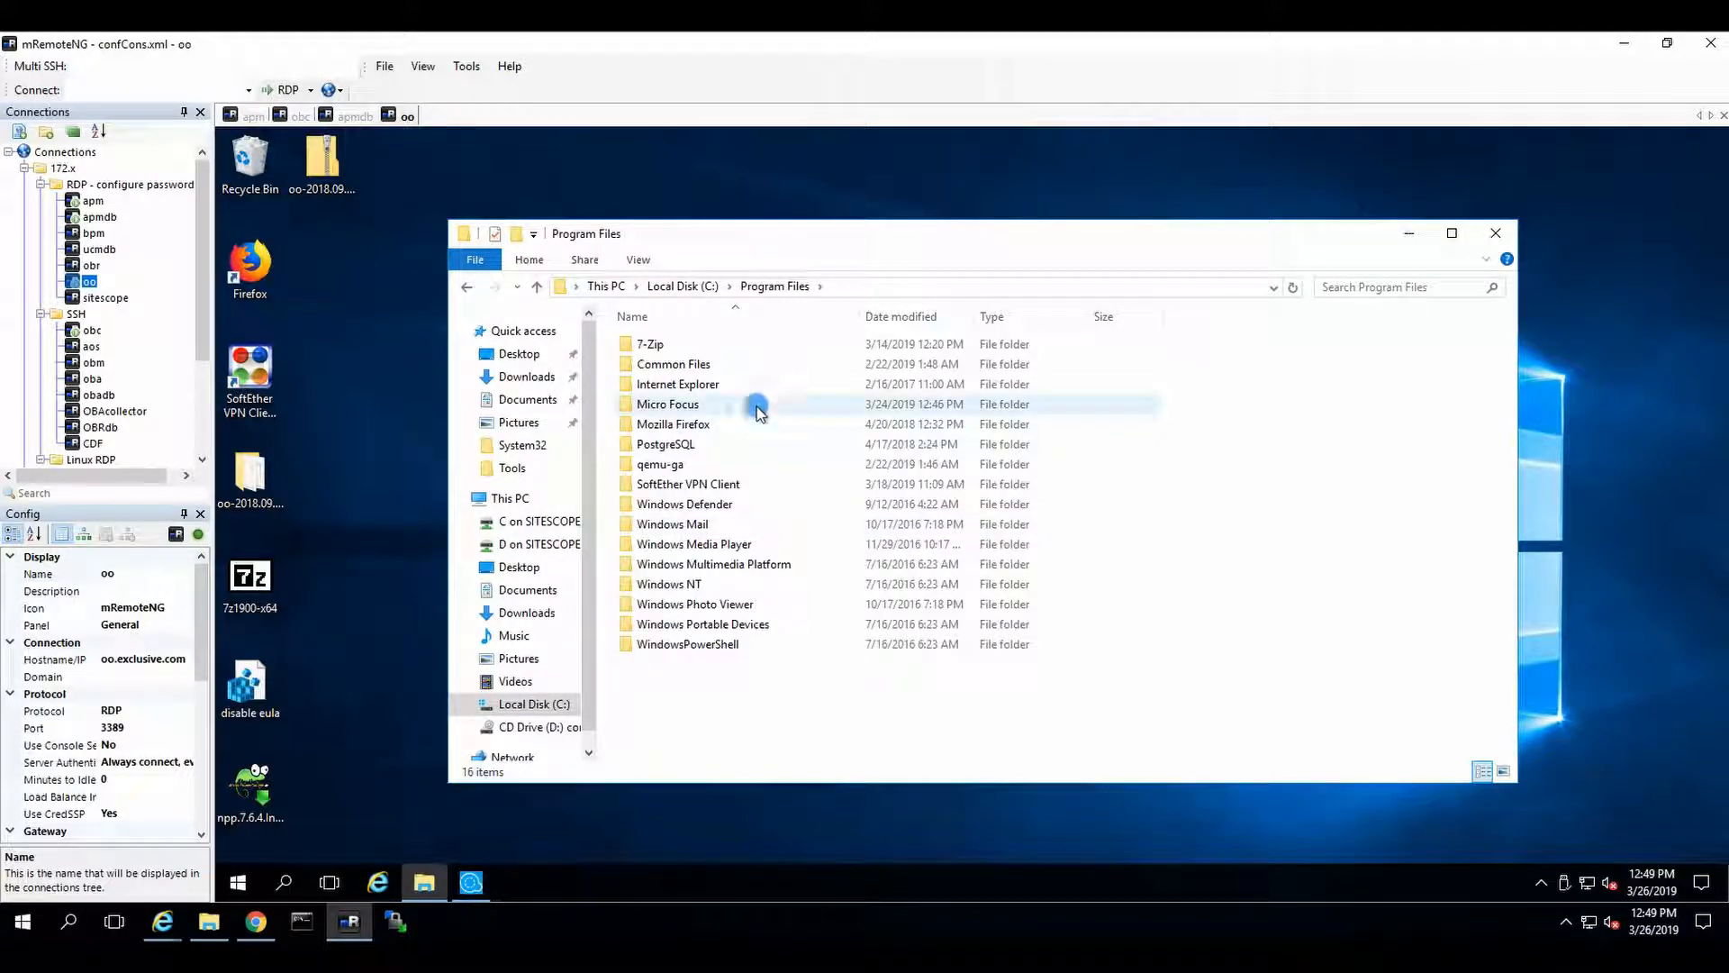
pyautogui.moveTo(755, 463)
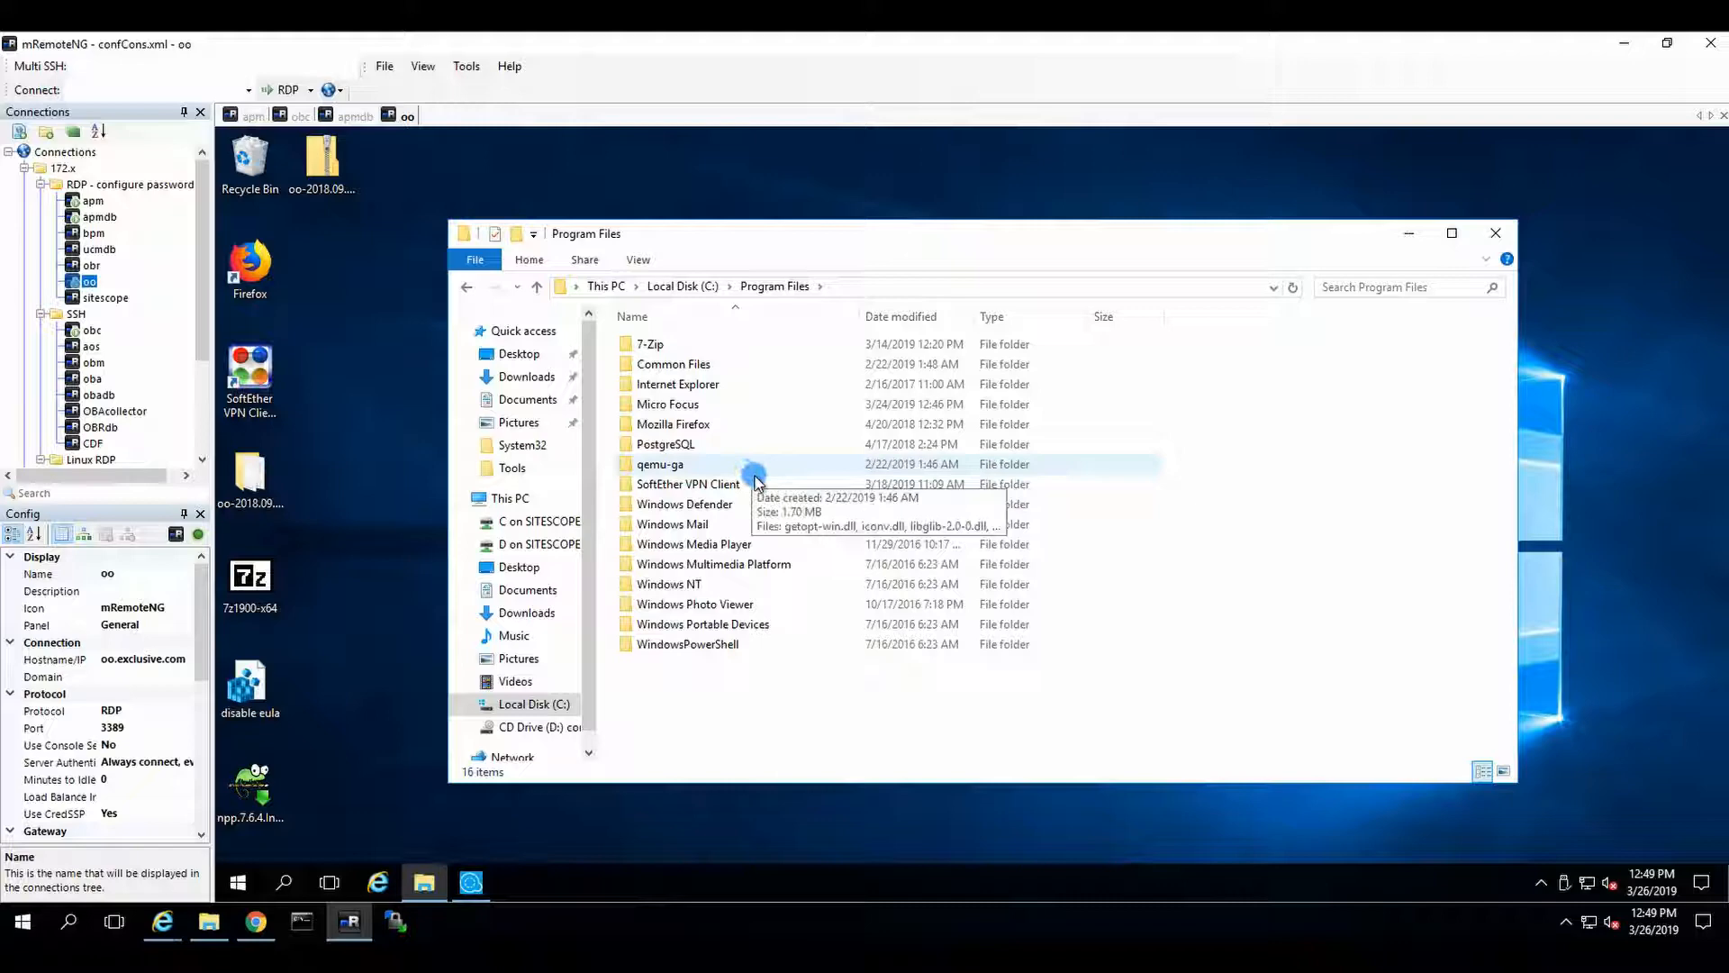
pyautogui.doubleClick(667, 403)
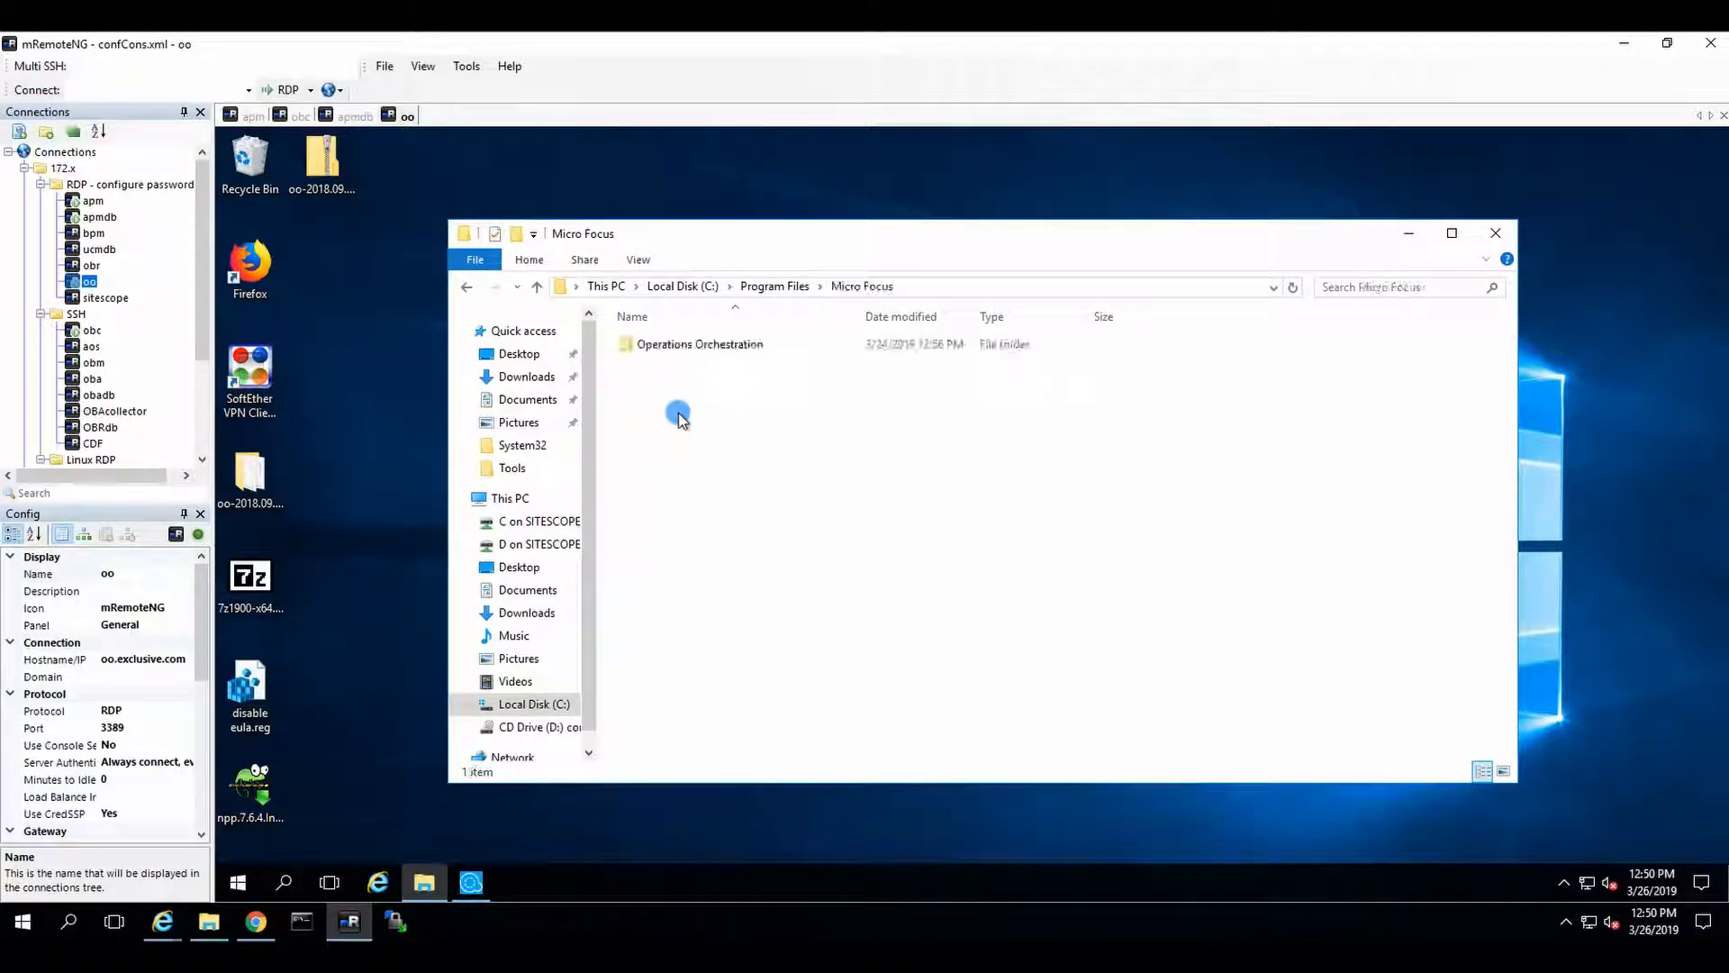
pyautogui.doubleClick(699, 343)
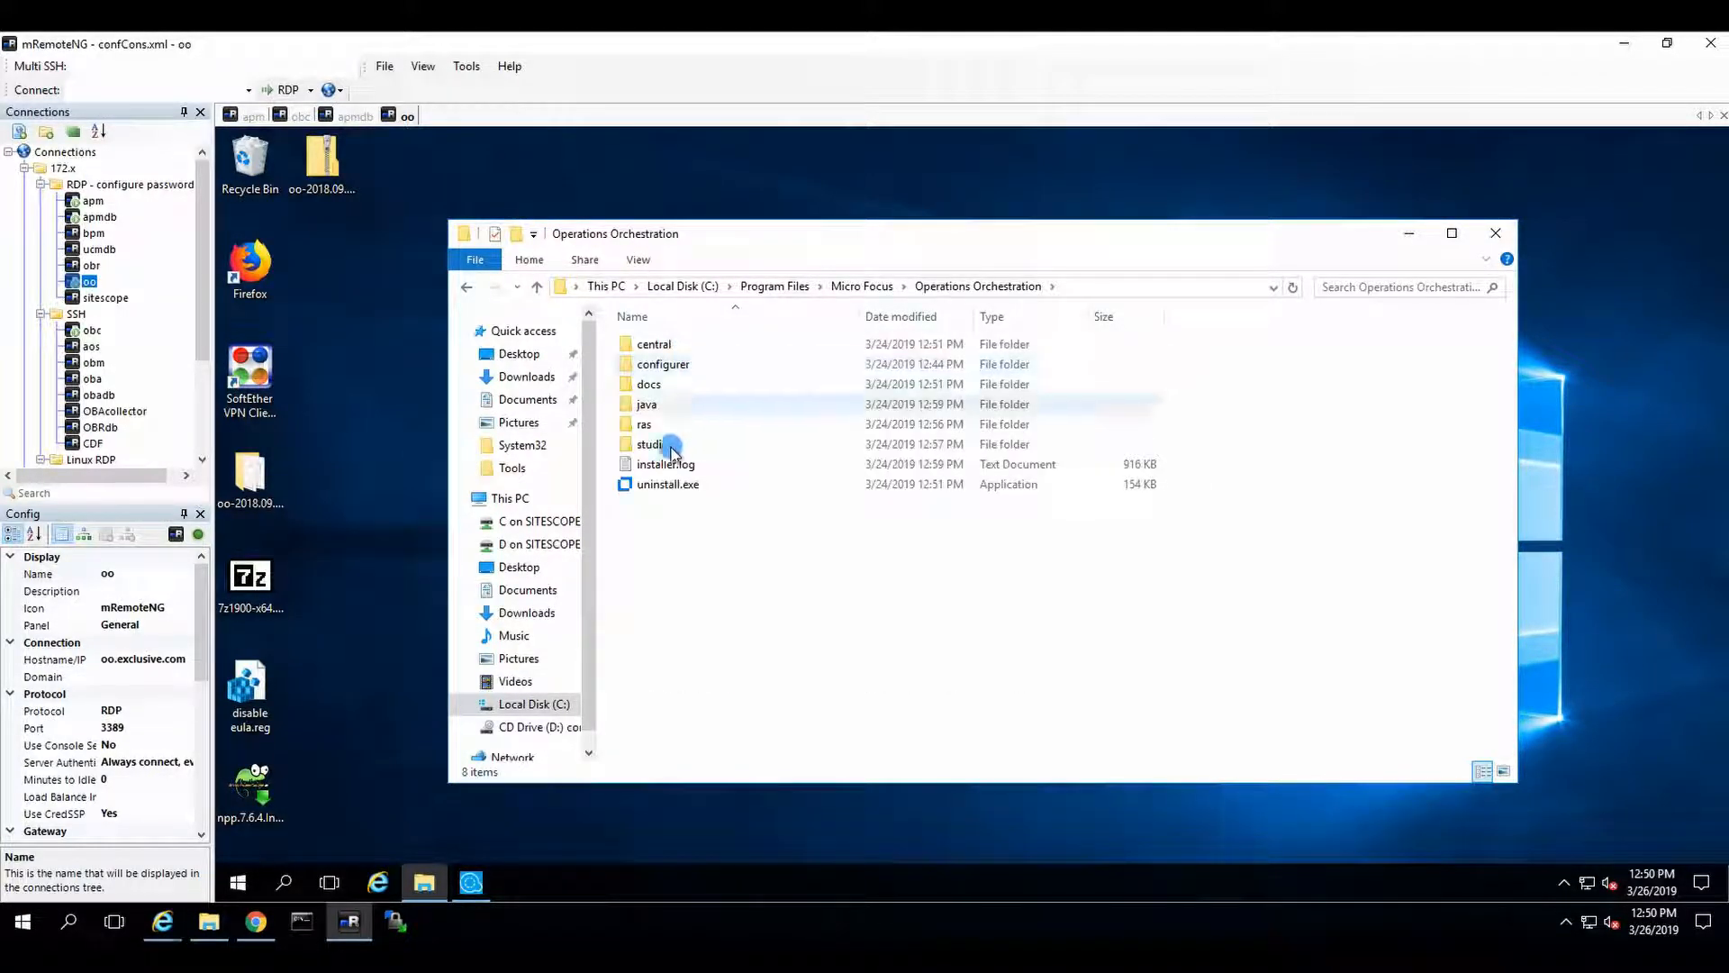
pyautogui.doubleClick(652, 342)
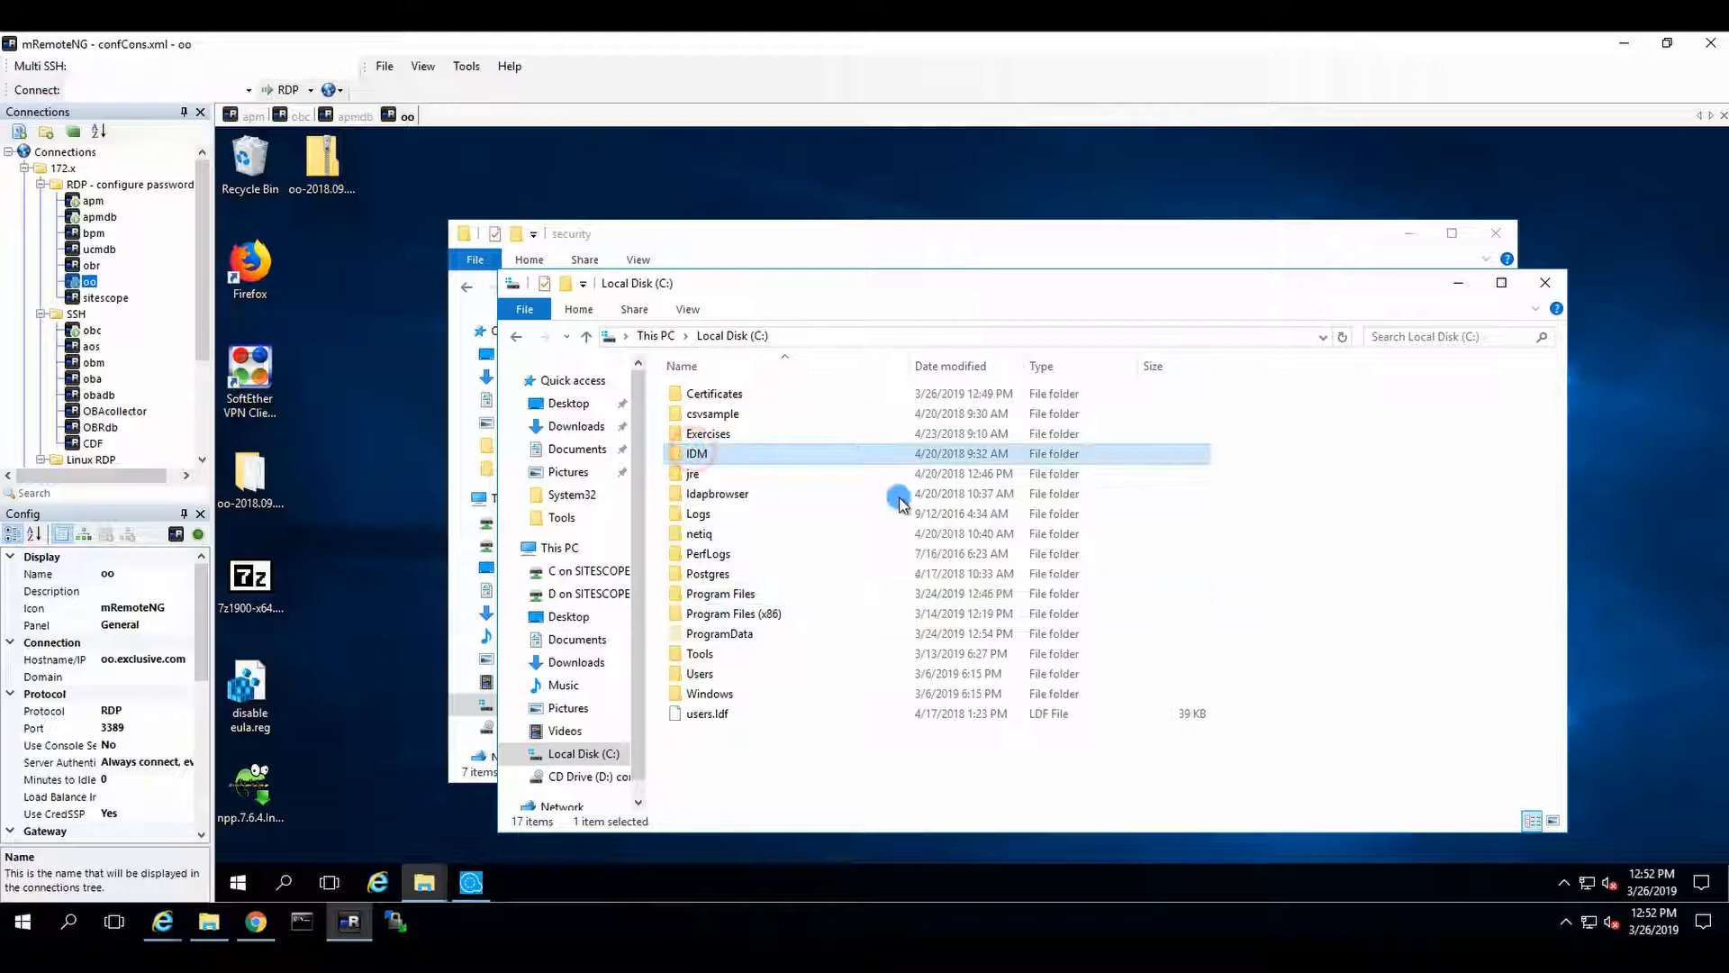
# - Browse into IDM\windows\setup\jre\x64\jre toward the Java runtime bin folder
pyautogui.doubleClick(697, 454)
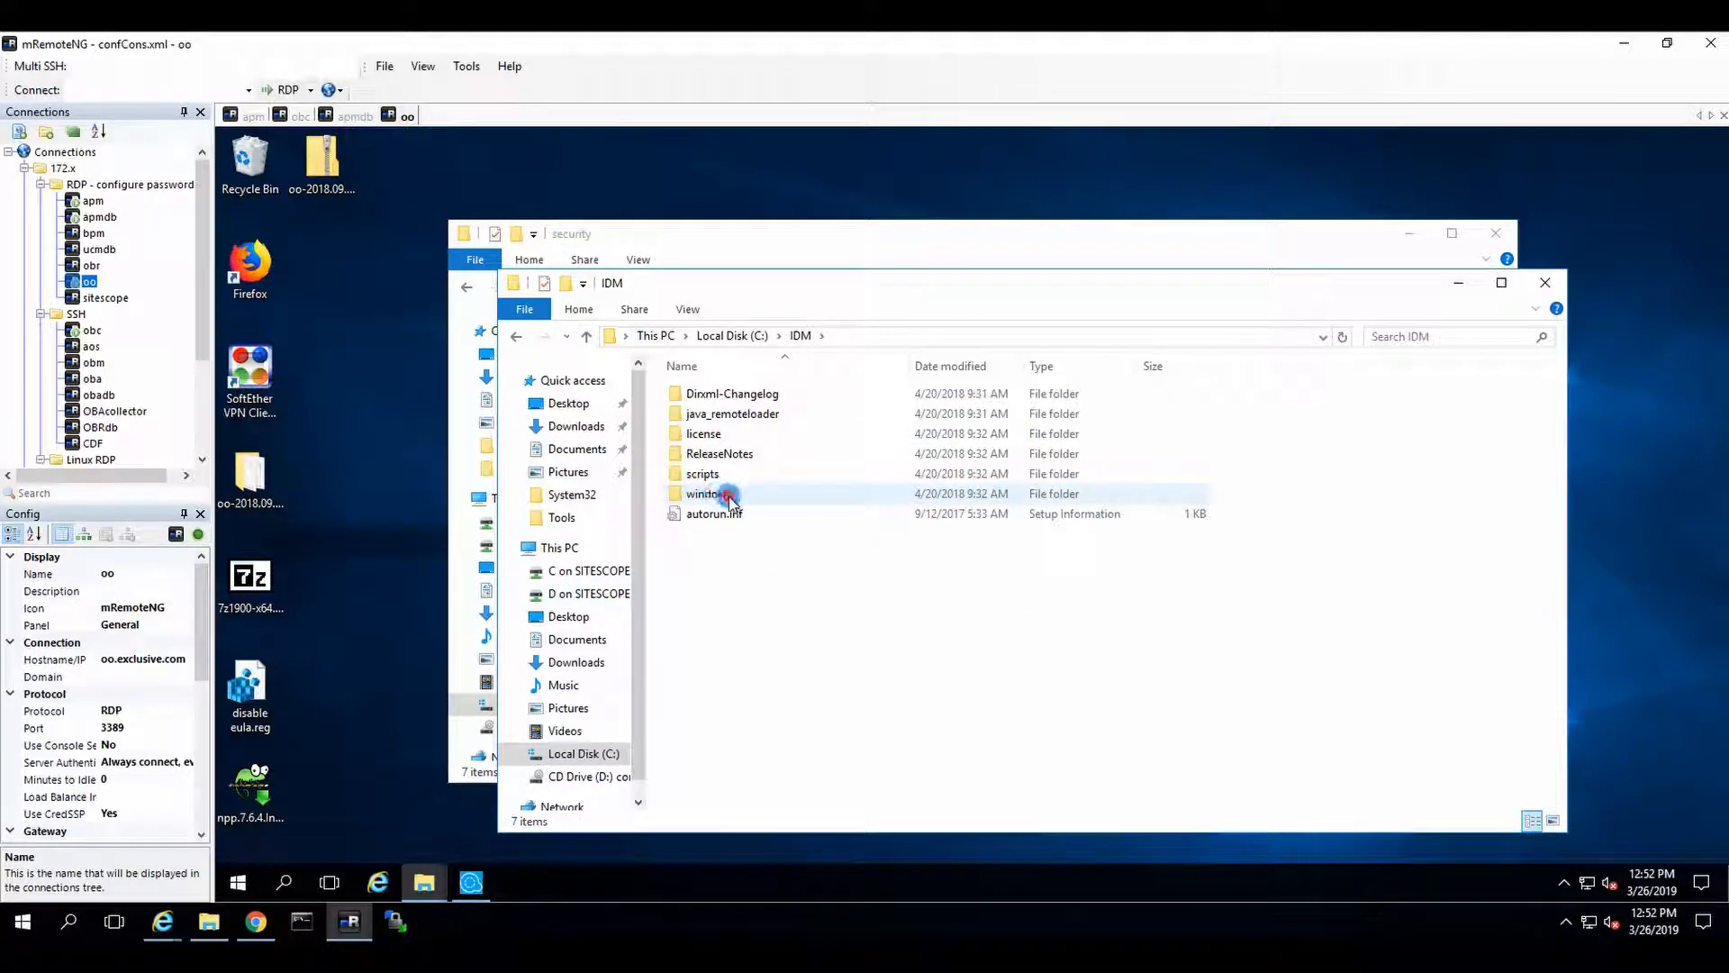
pyautogui.doubleClick(706, 493)
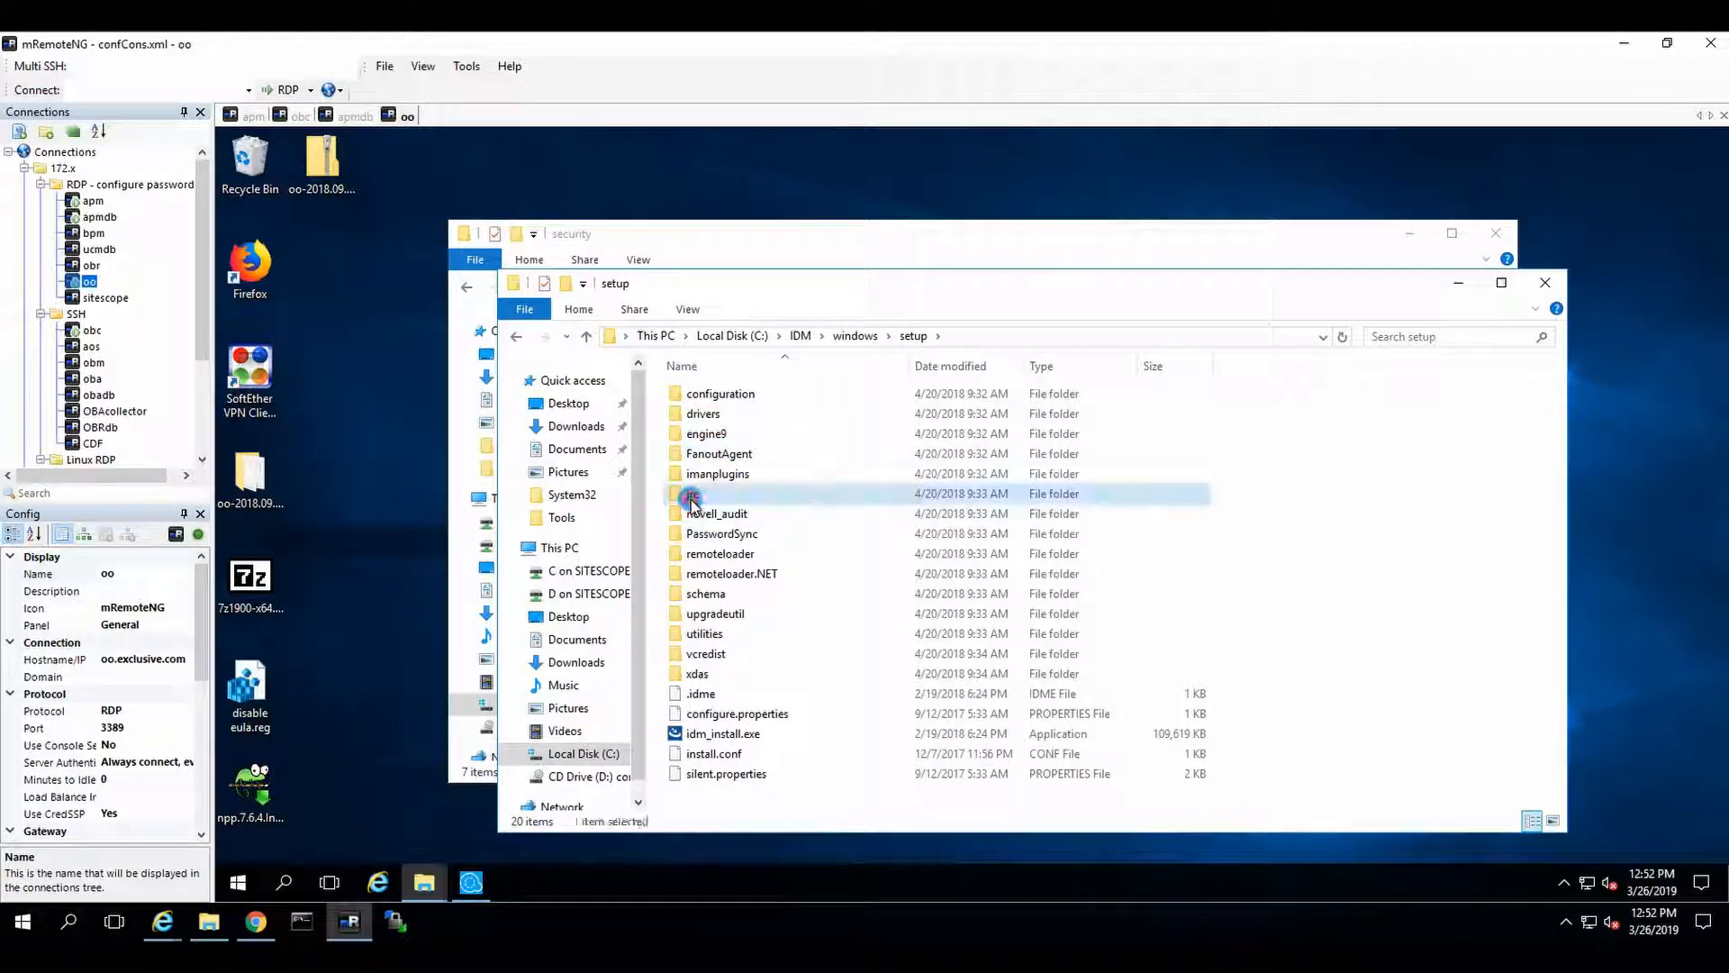
pyautogui.doubleClick(692, 494)
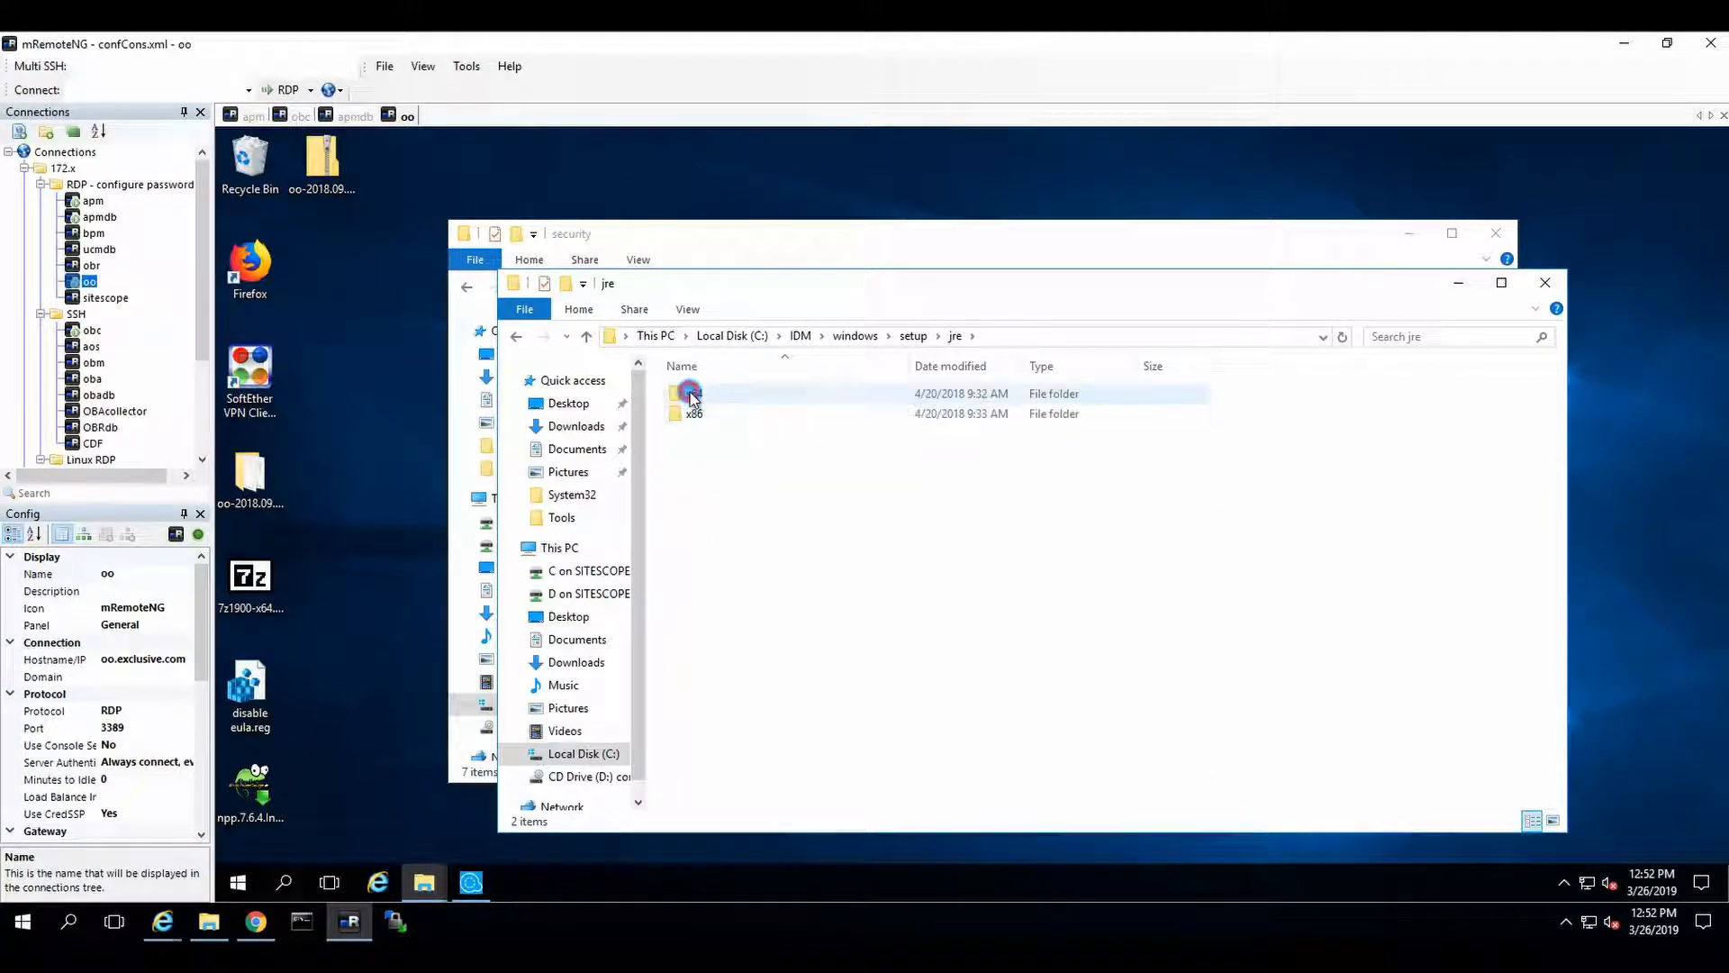
pyautogui.doubleClick(690, 395)
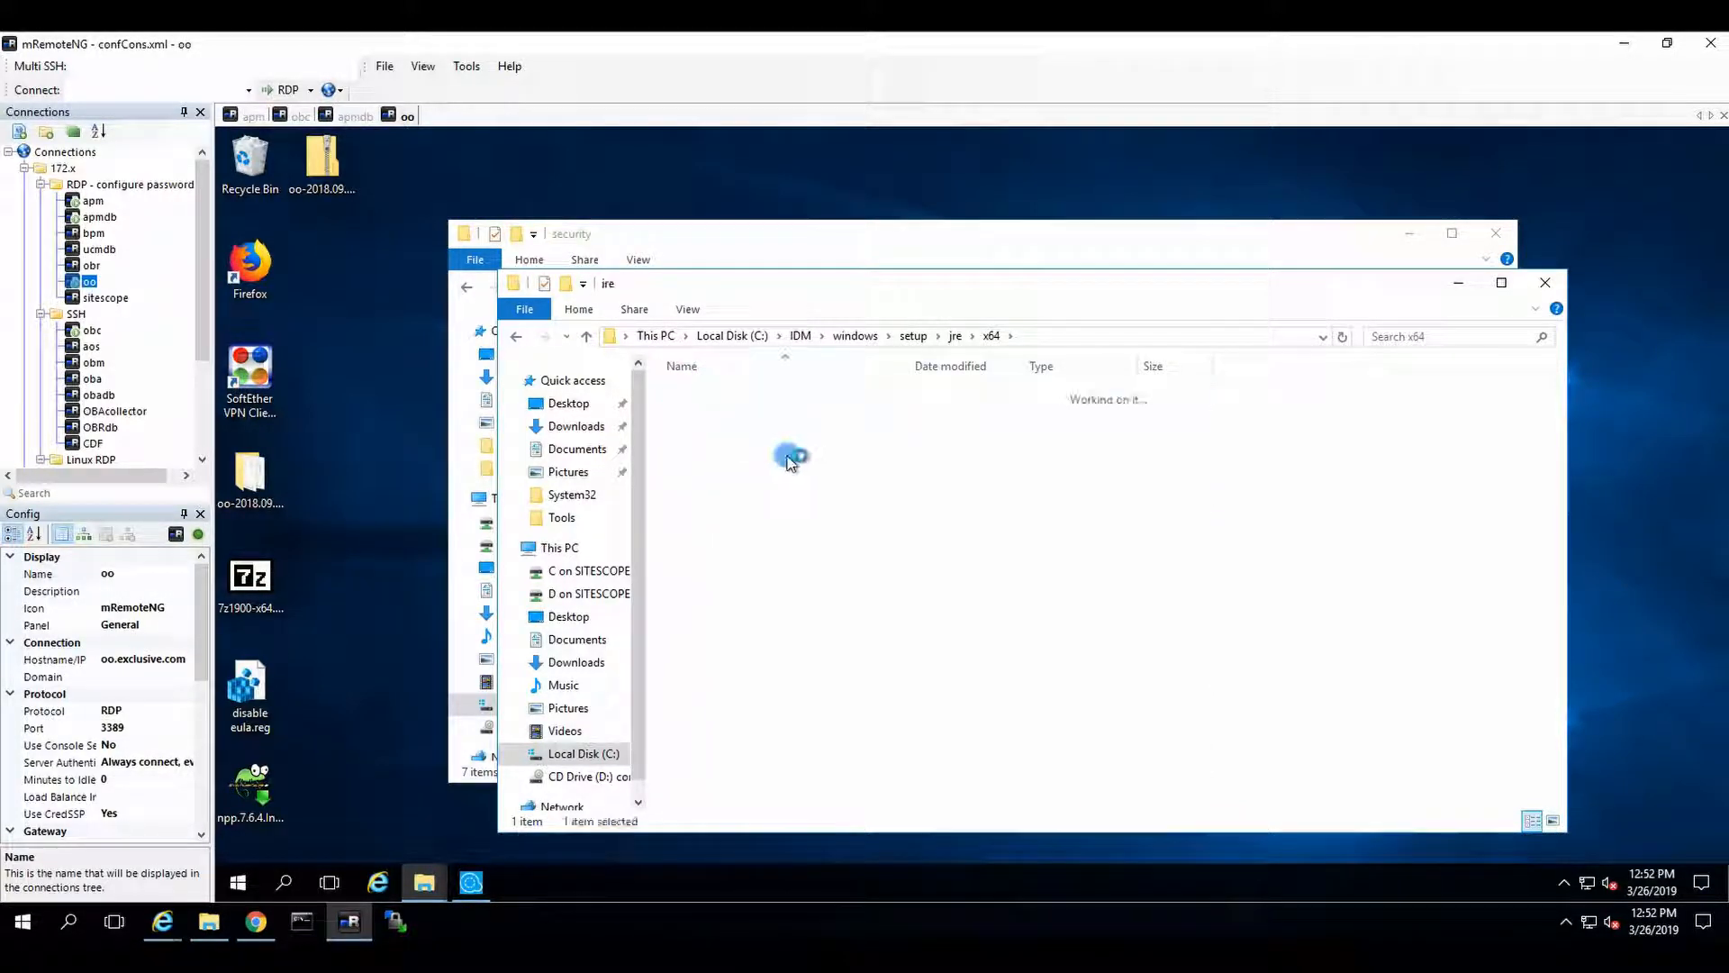
pyautogui.doubleClick(794, 454)
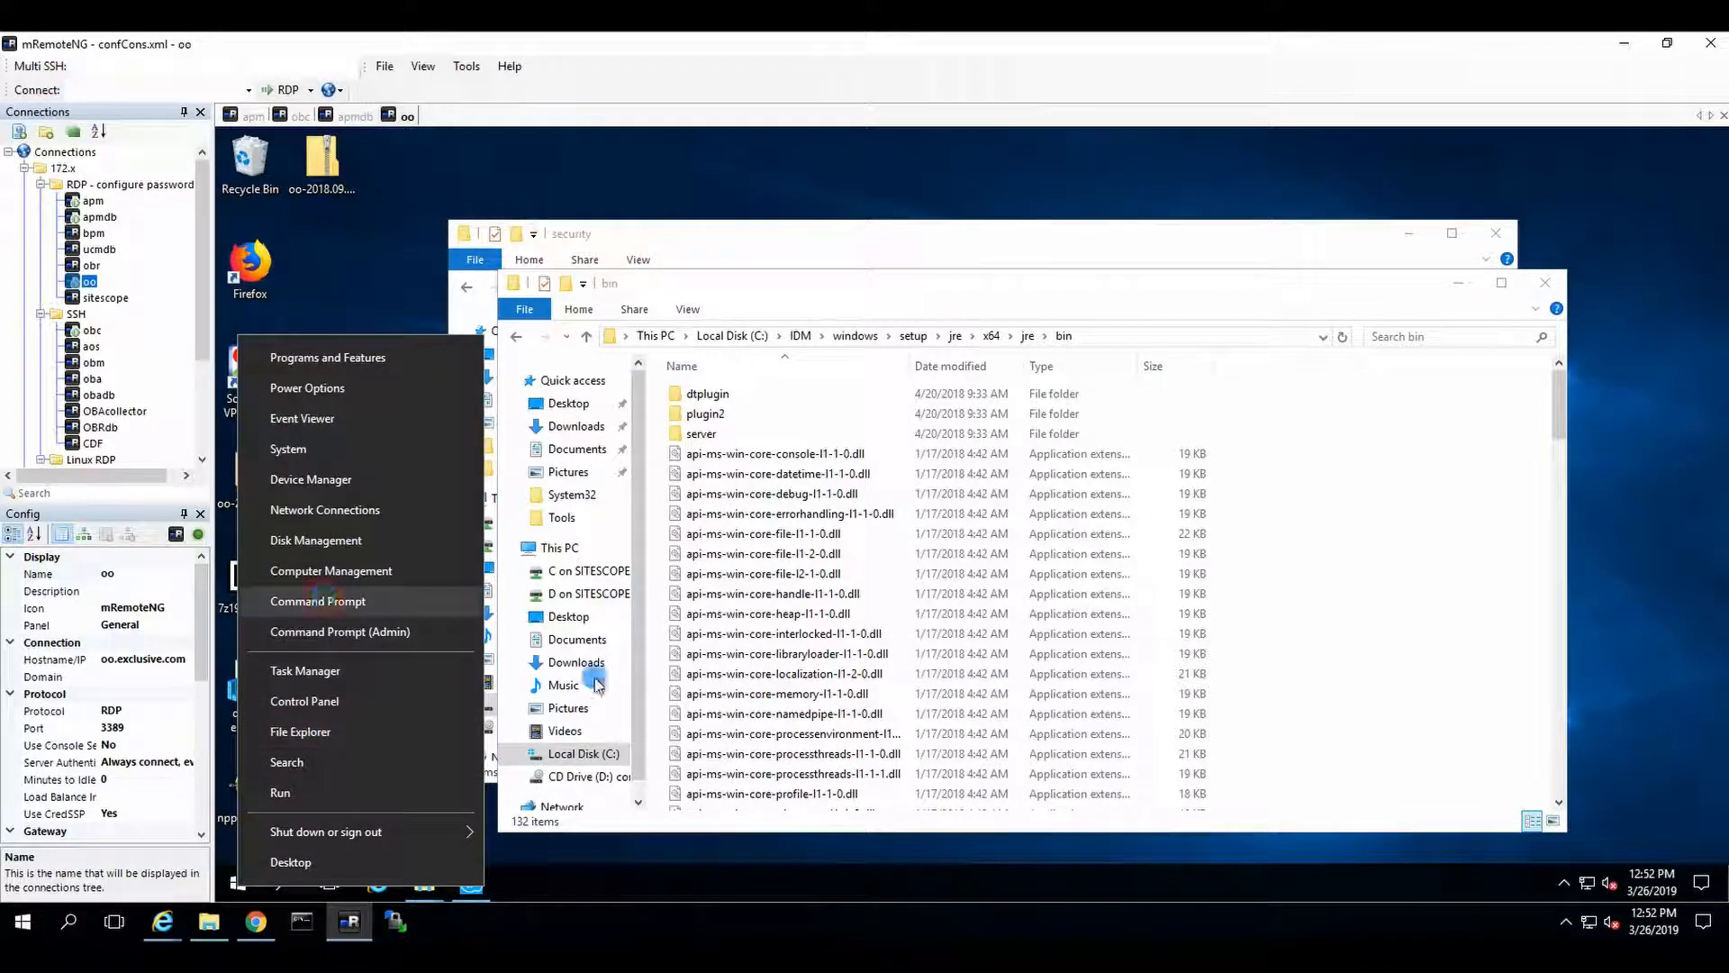
# - Start an administrator Command Prompt and compose 'keytool.exe -trust -trustcacerts -alias OBM'
pyautogui.click(340, 630)
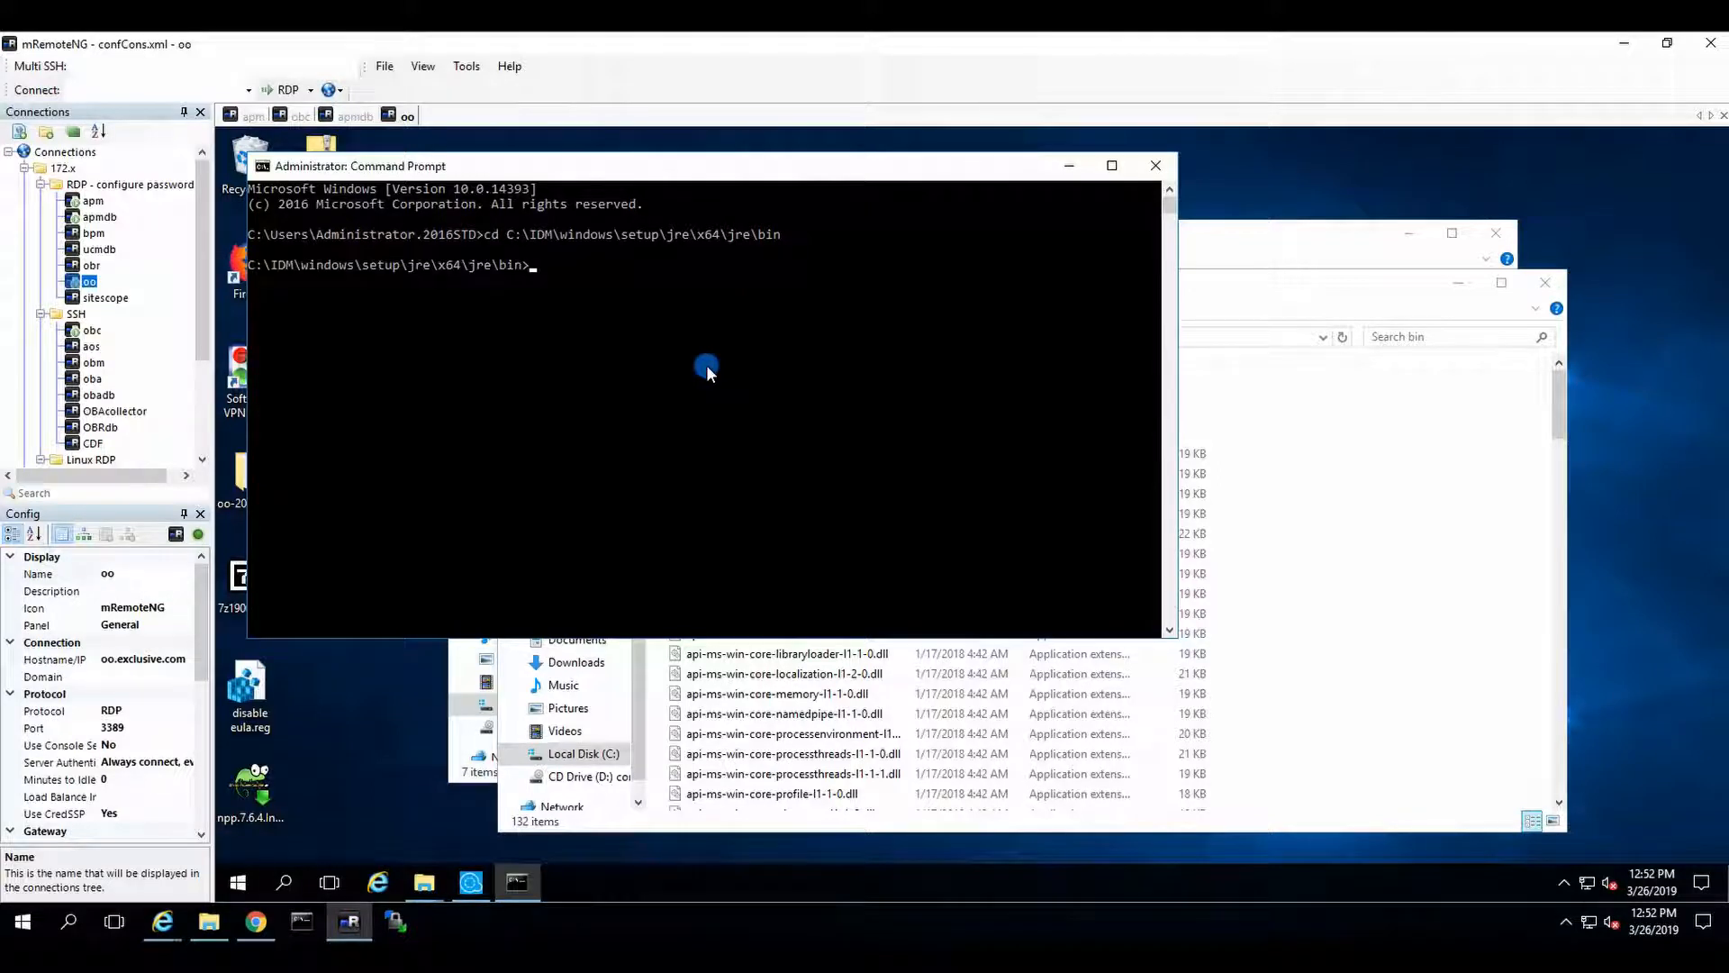
pyautogui.write('key')
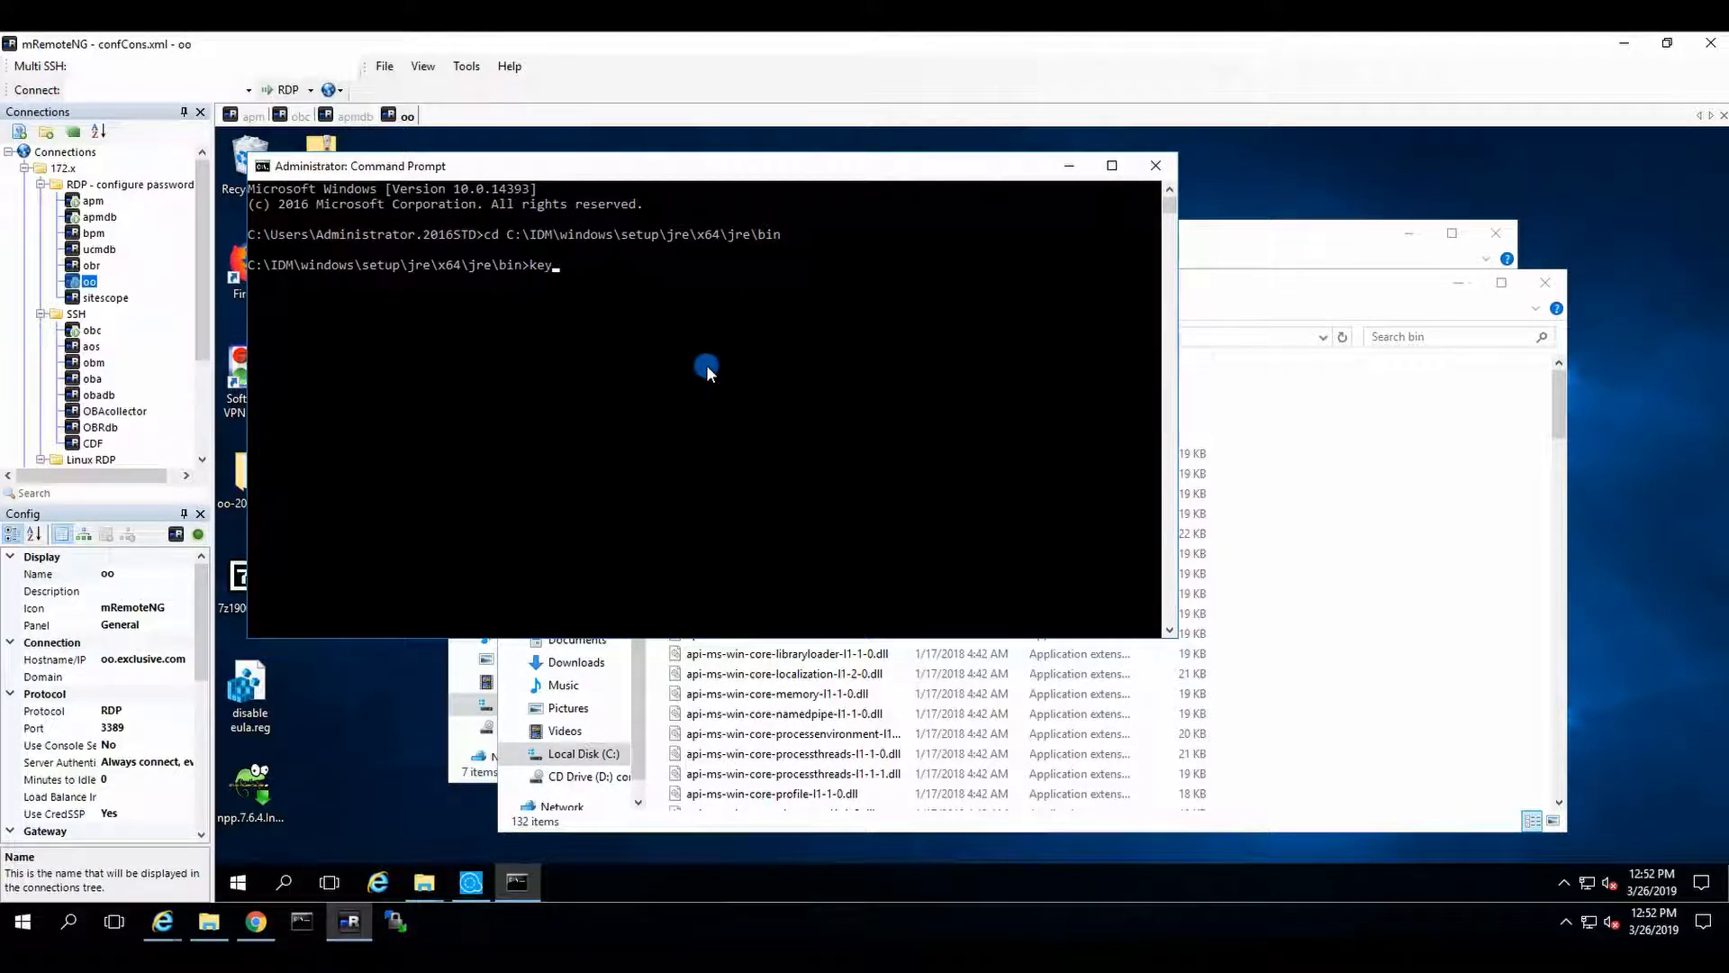
pyautogui.write('tool.exe')
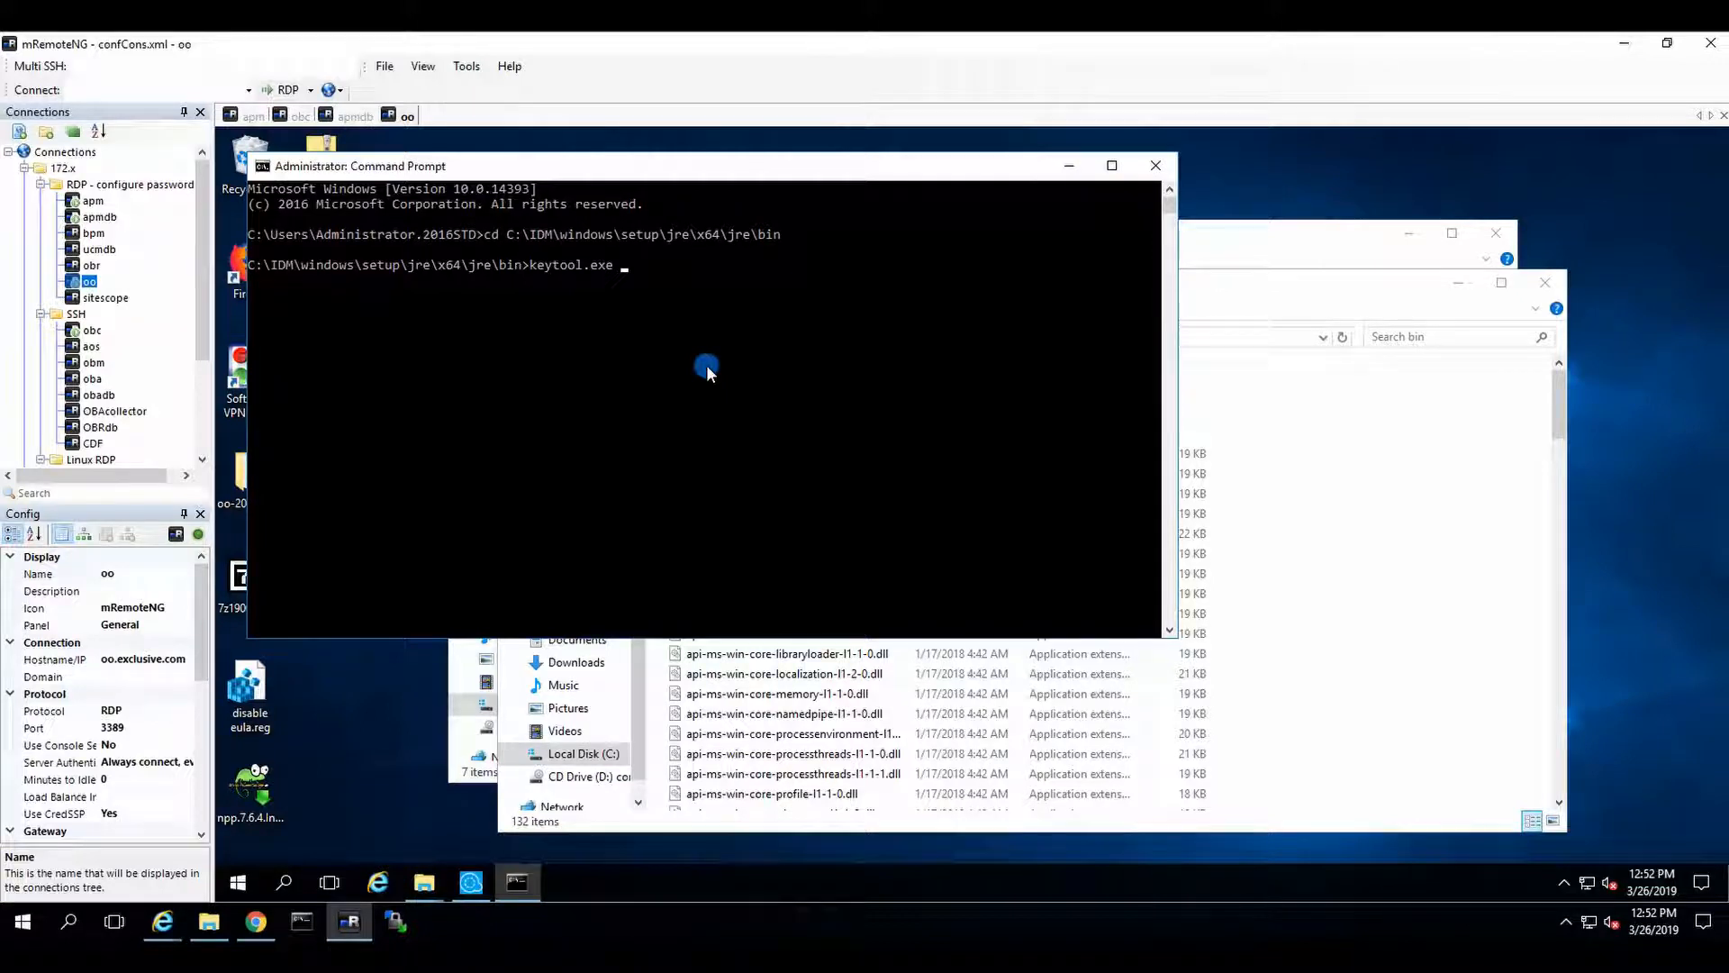
pyautogui.write('-trust -')
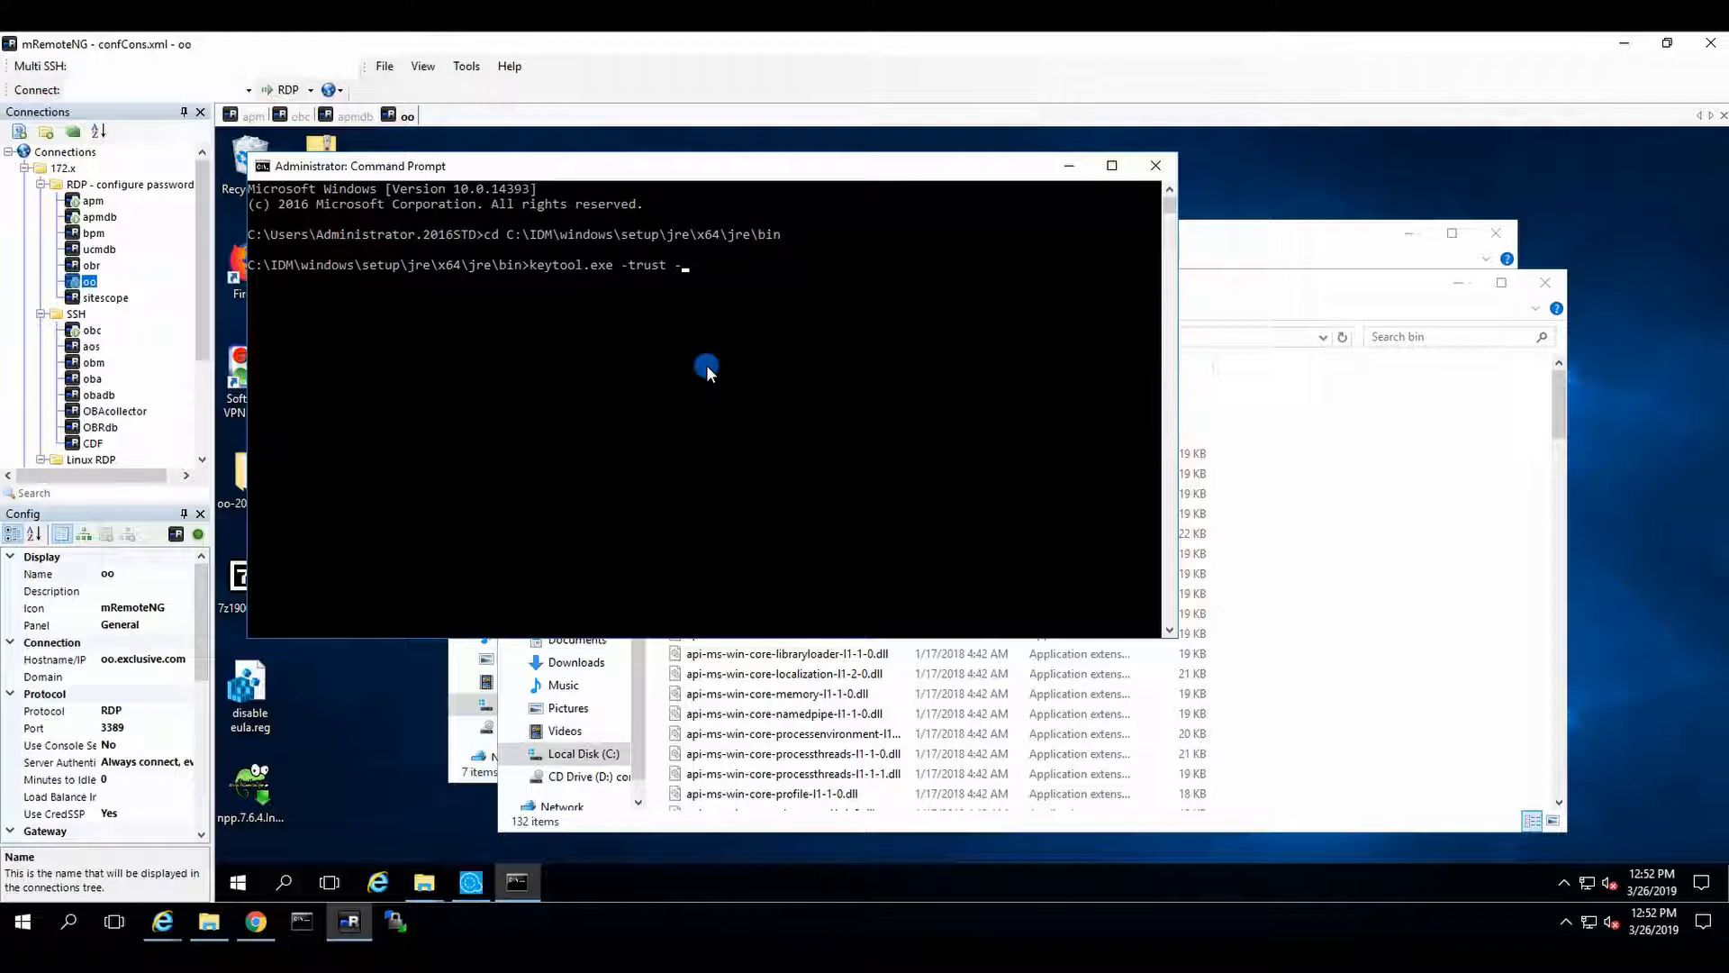
pyautogui.write('trus')
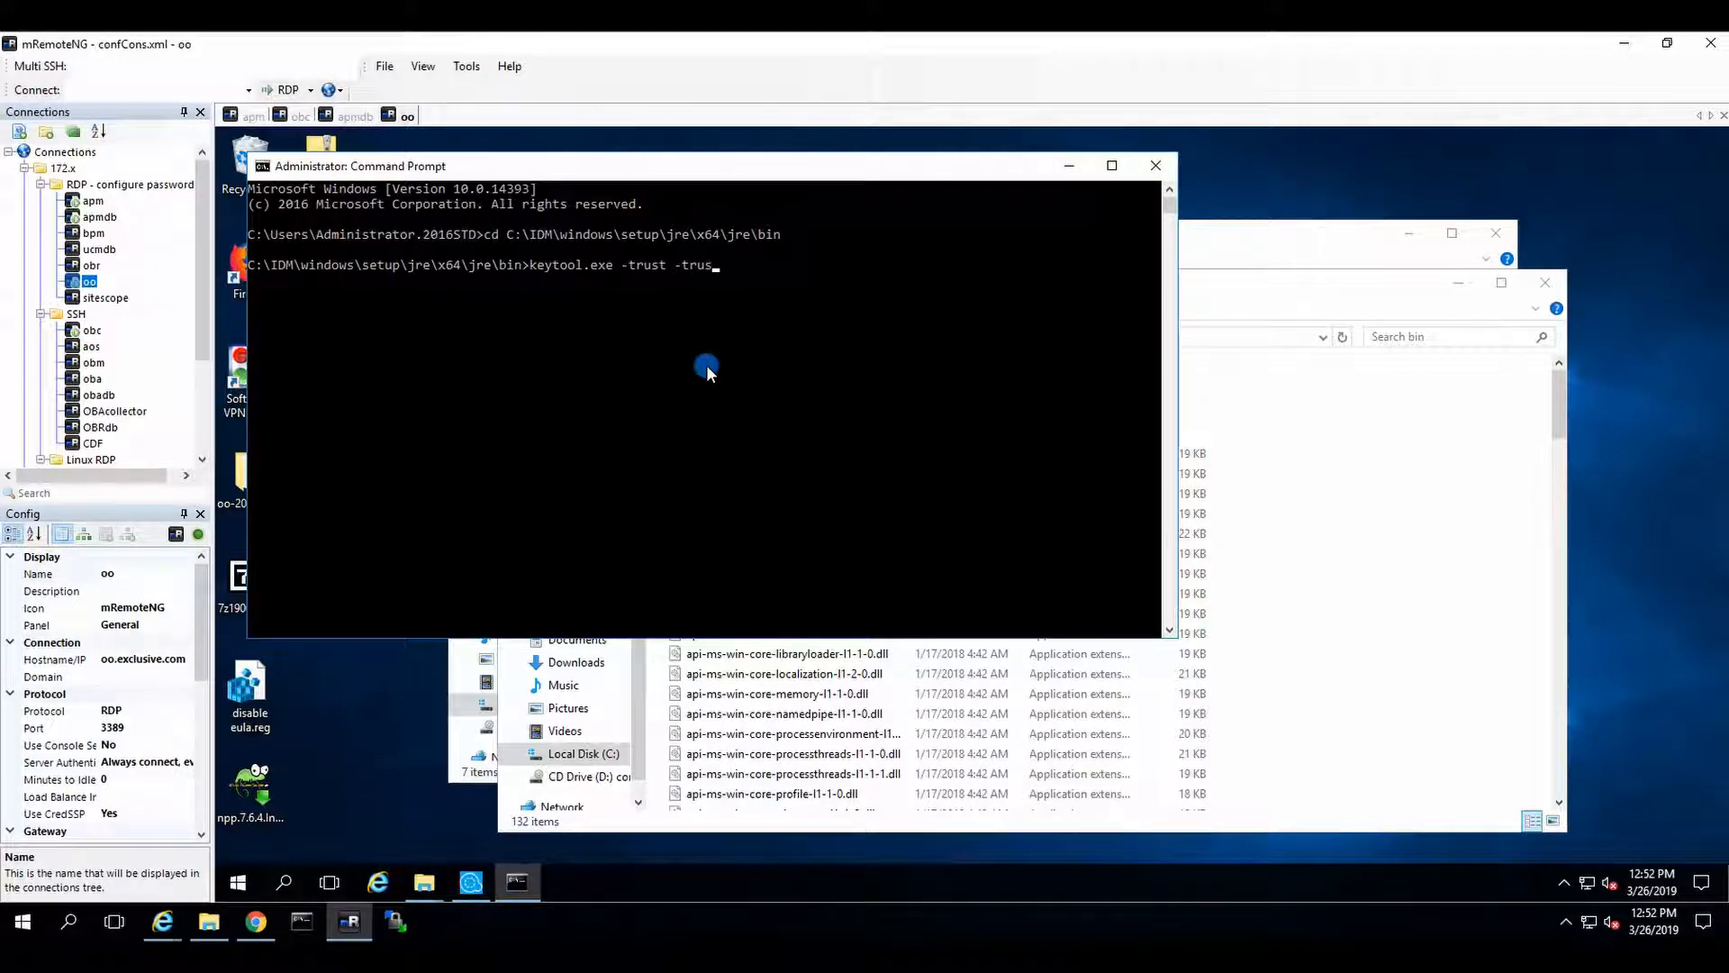
pyautogui.write('tcacerts')
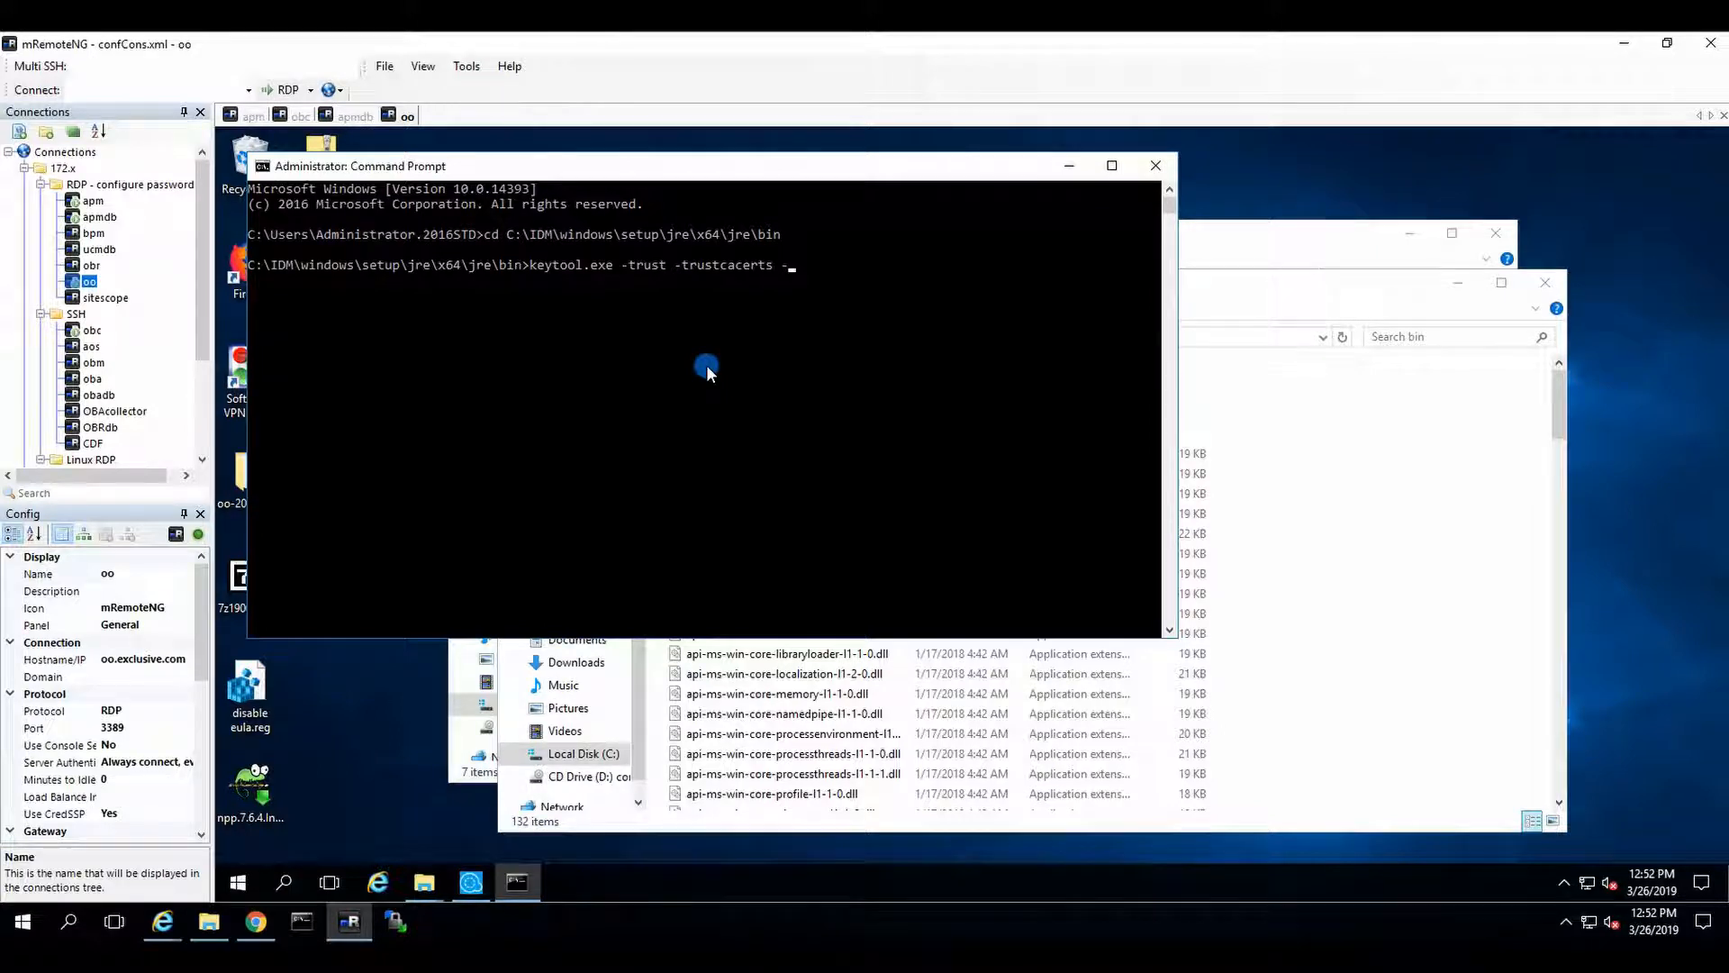
pyautogui.write('-alias POB')
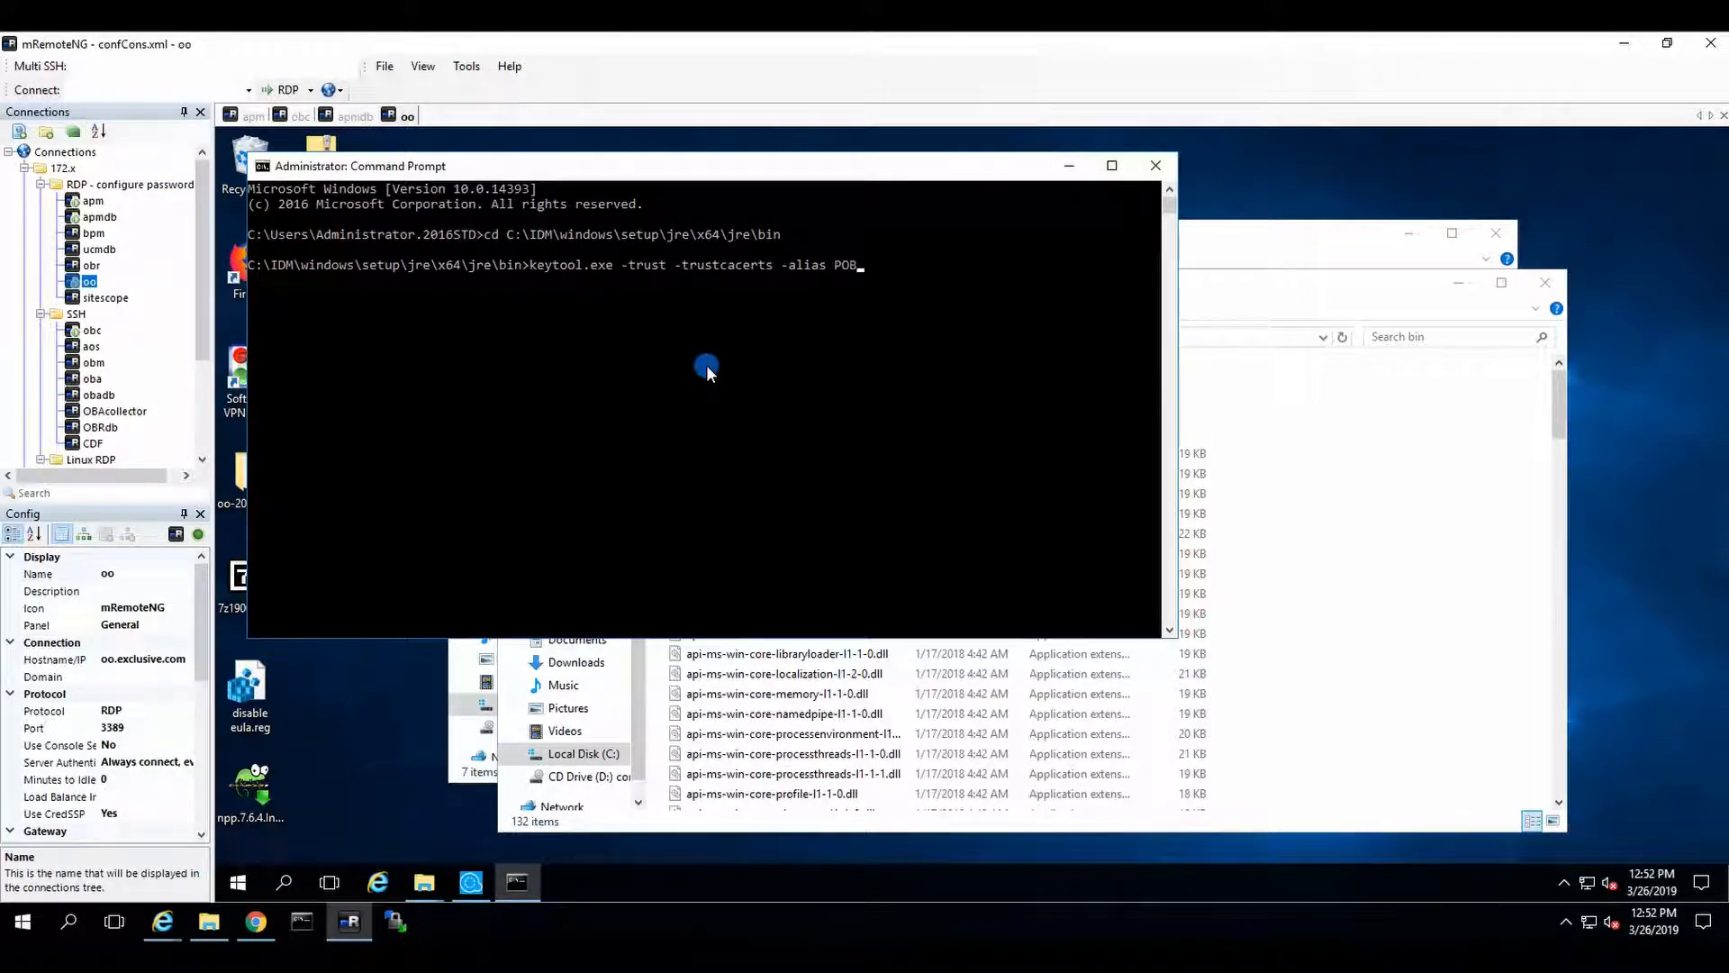
pyautogui.press('backspace')
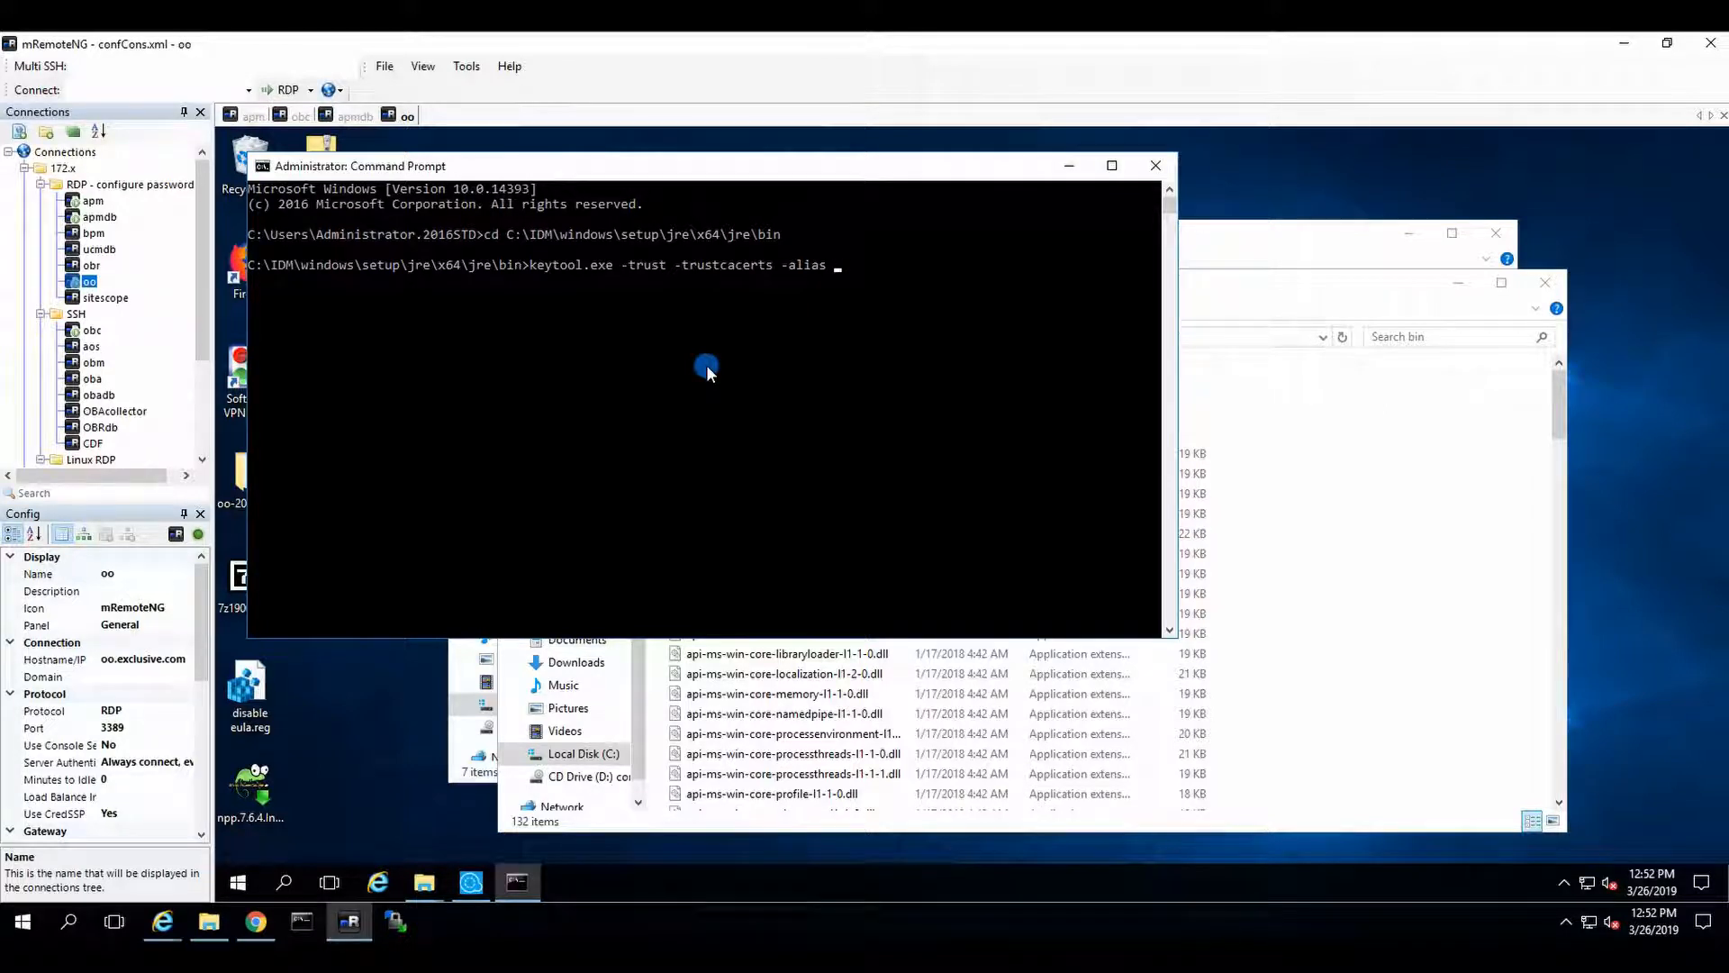
pyautogui.write('OBM')
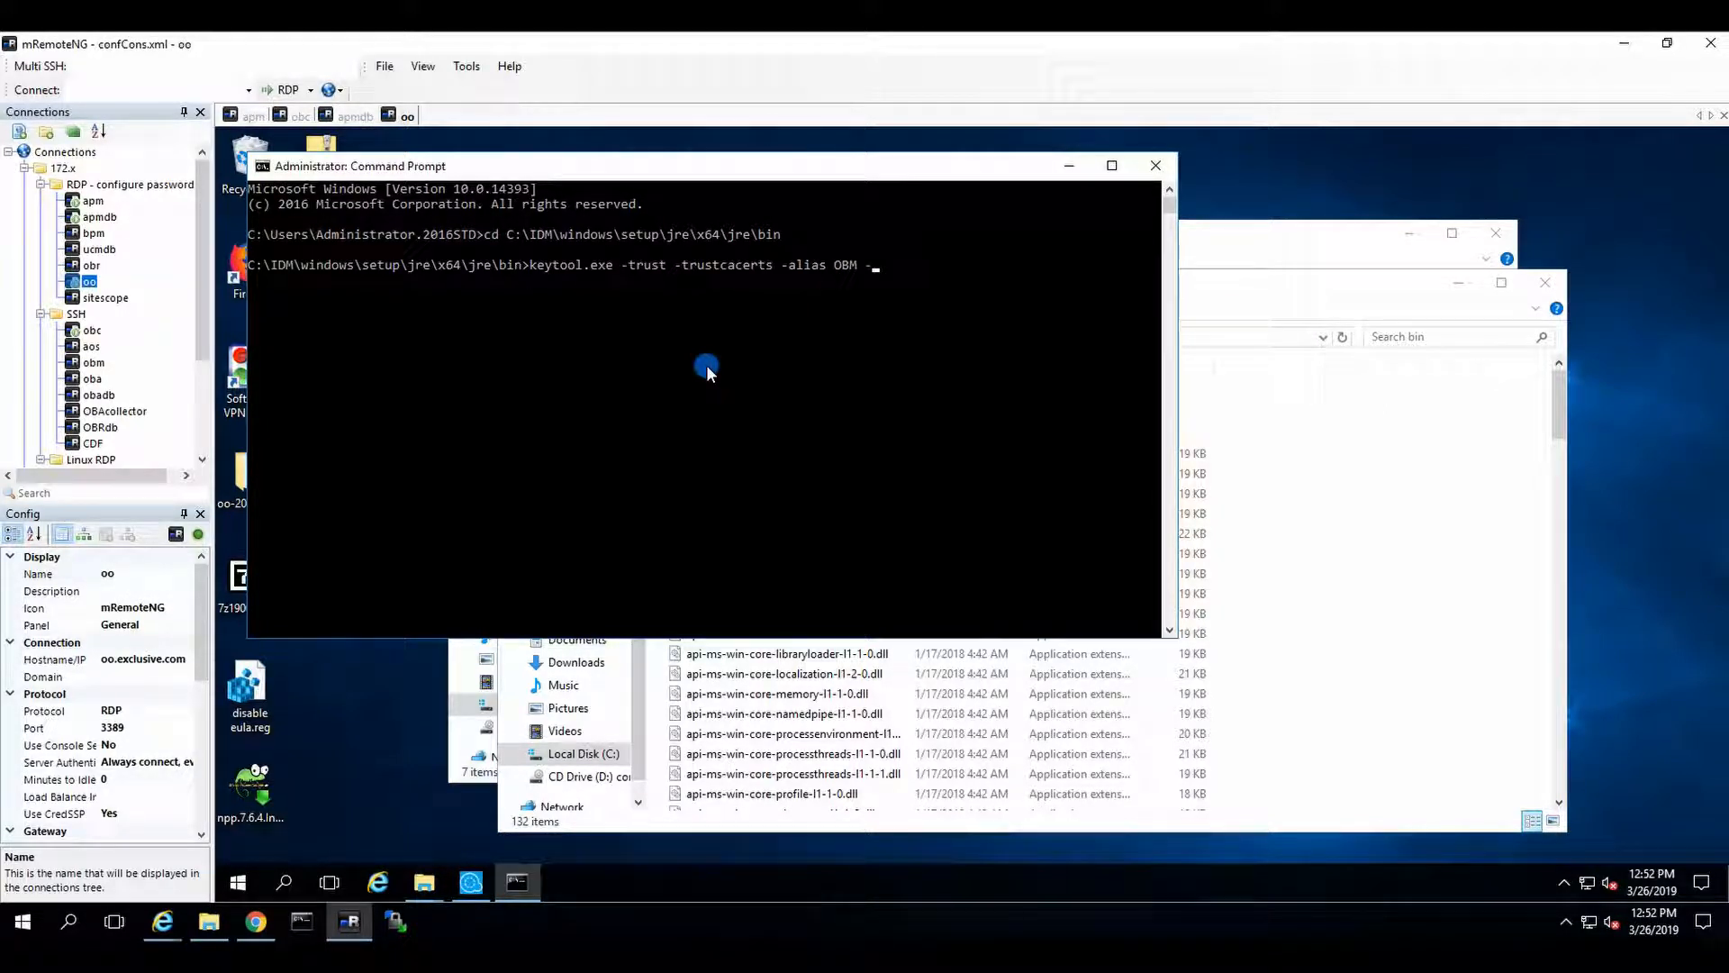
# - Continue the command with -file "c:\Certificates\From OBM\server.crt" -keystore
pyautogui.write('-file')
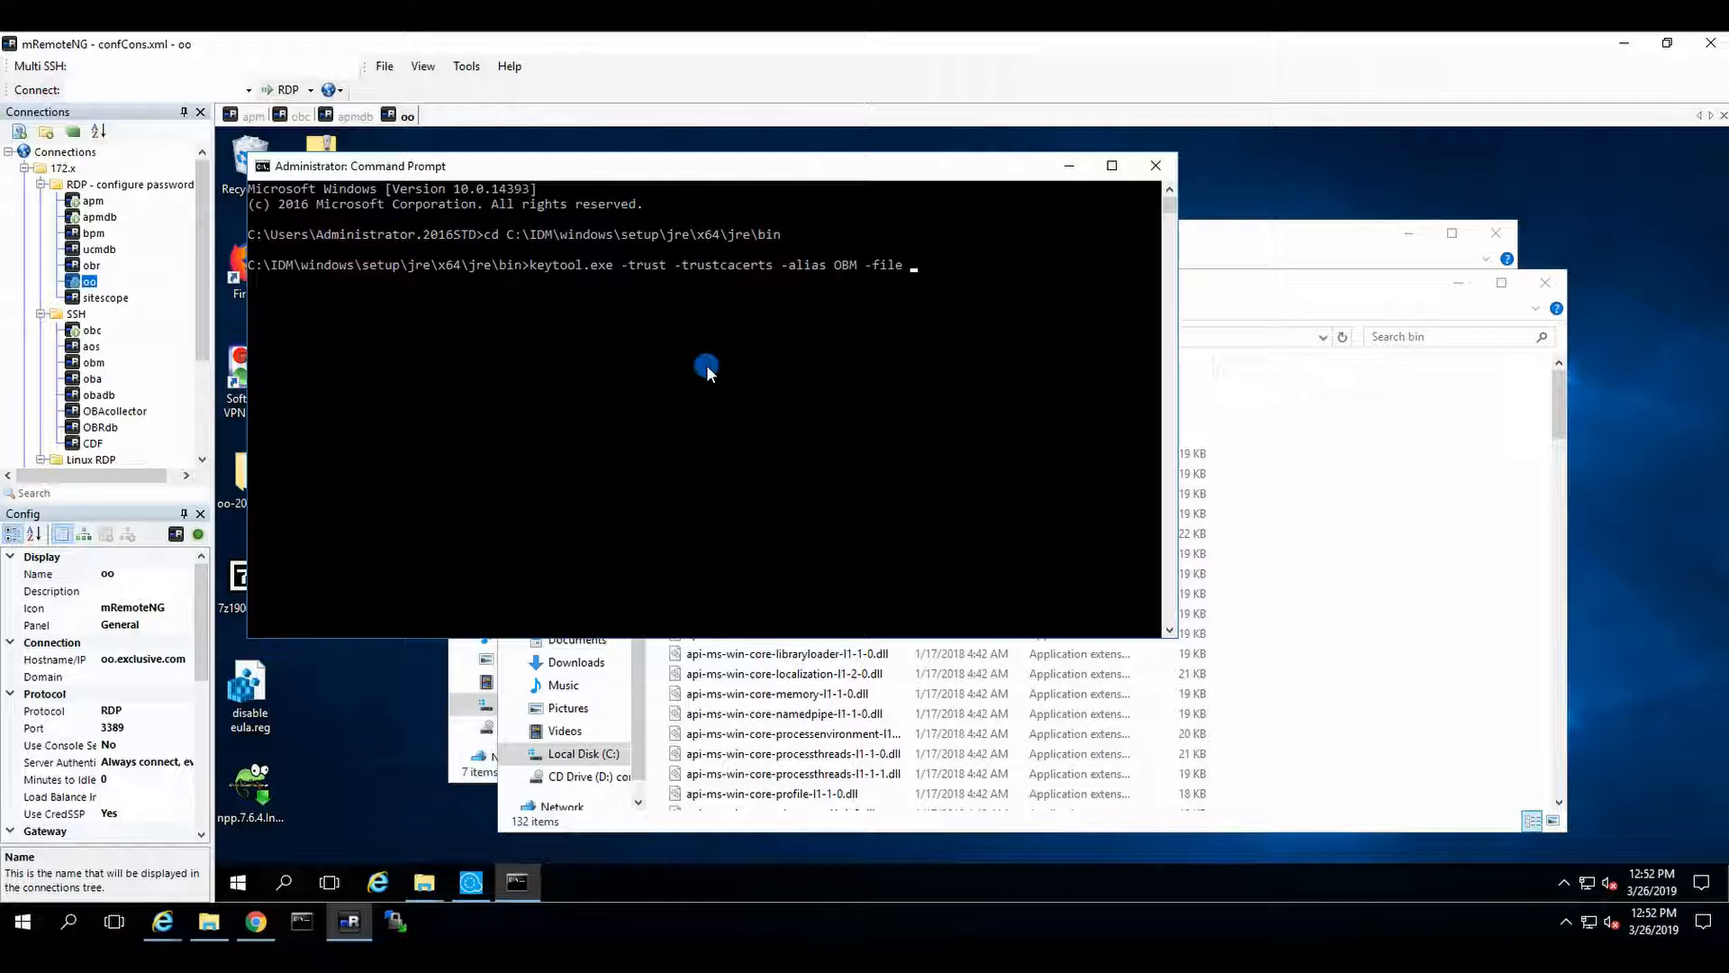
pyautogui.write('c:\\')
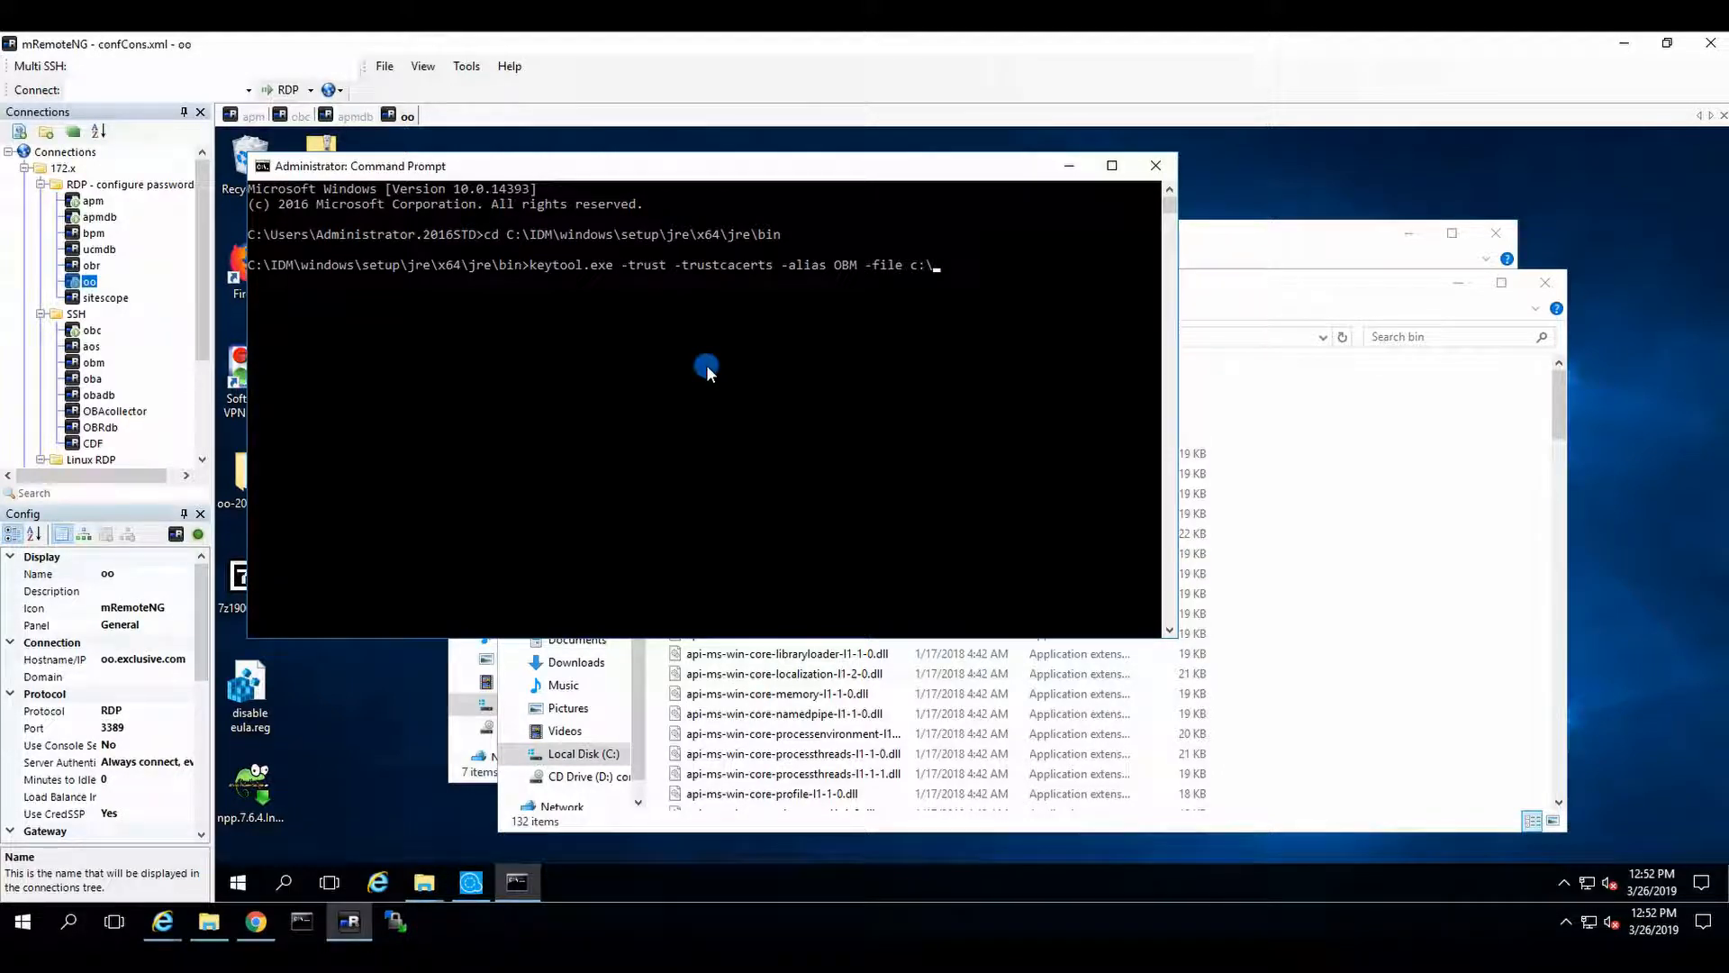
pyautogui.write('cert')
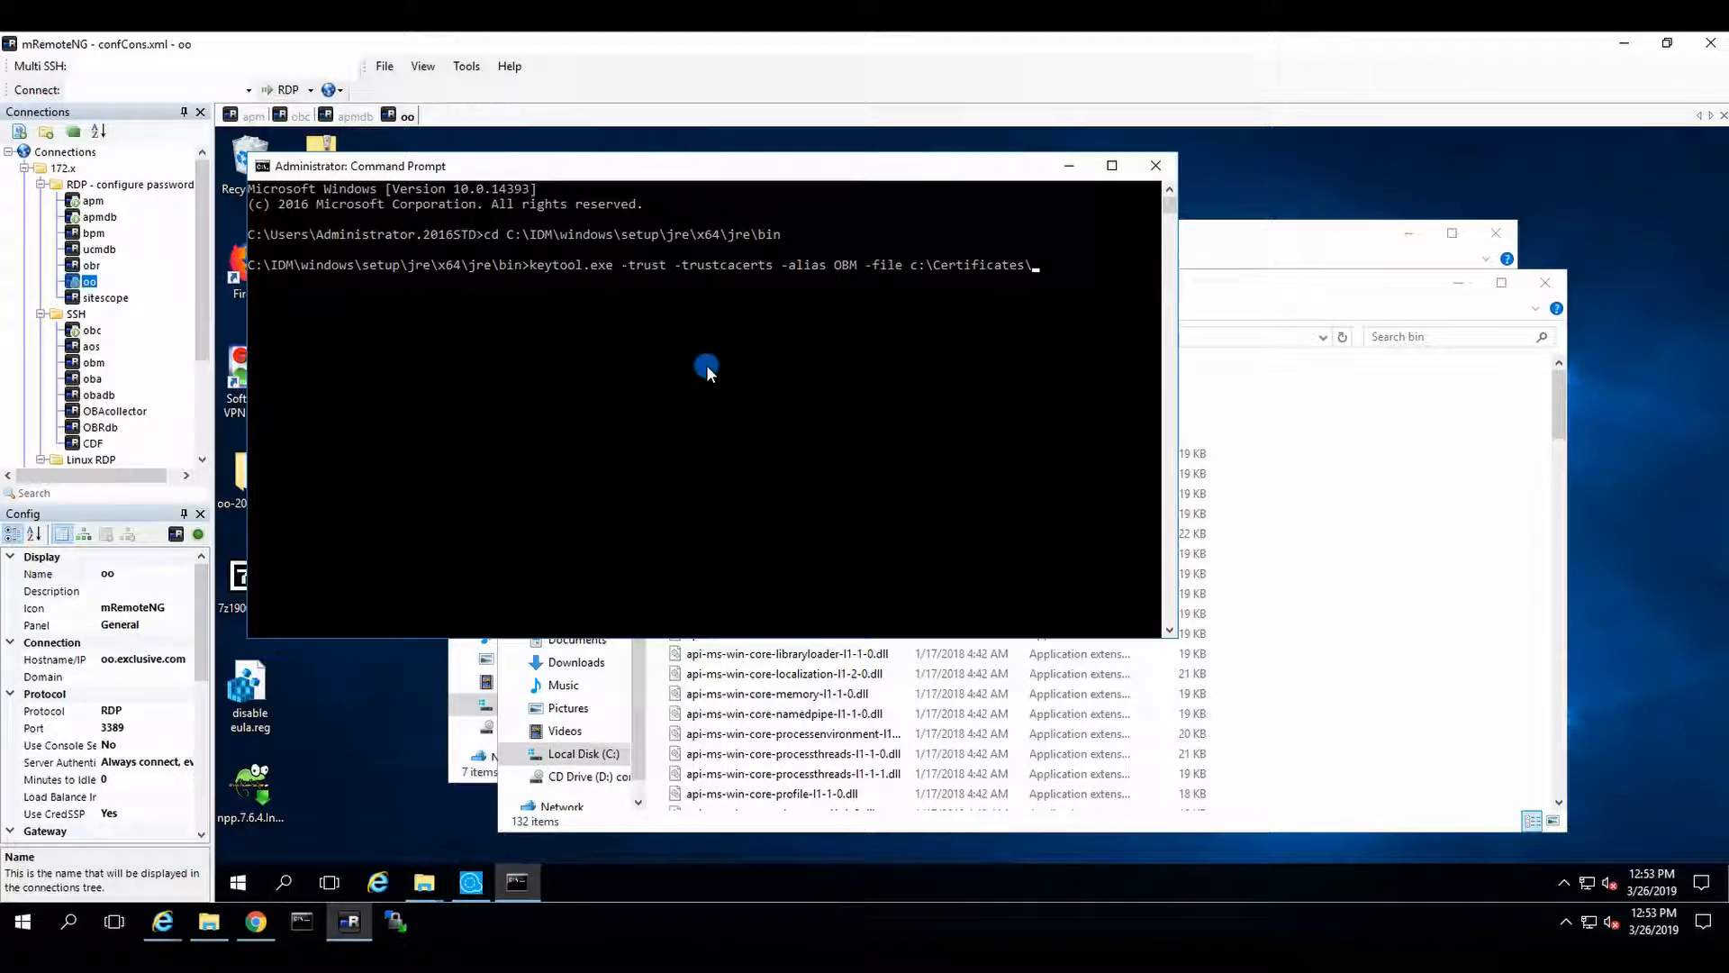
pyautogui.write('f')
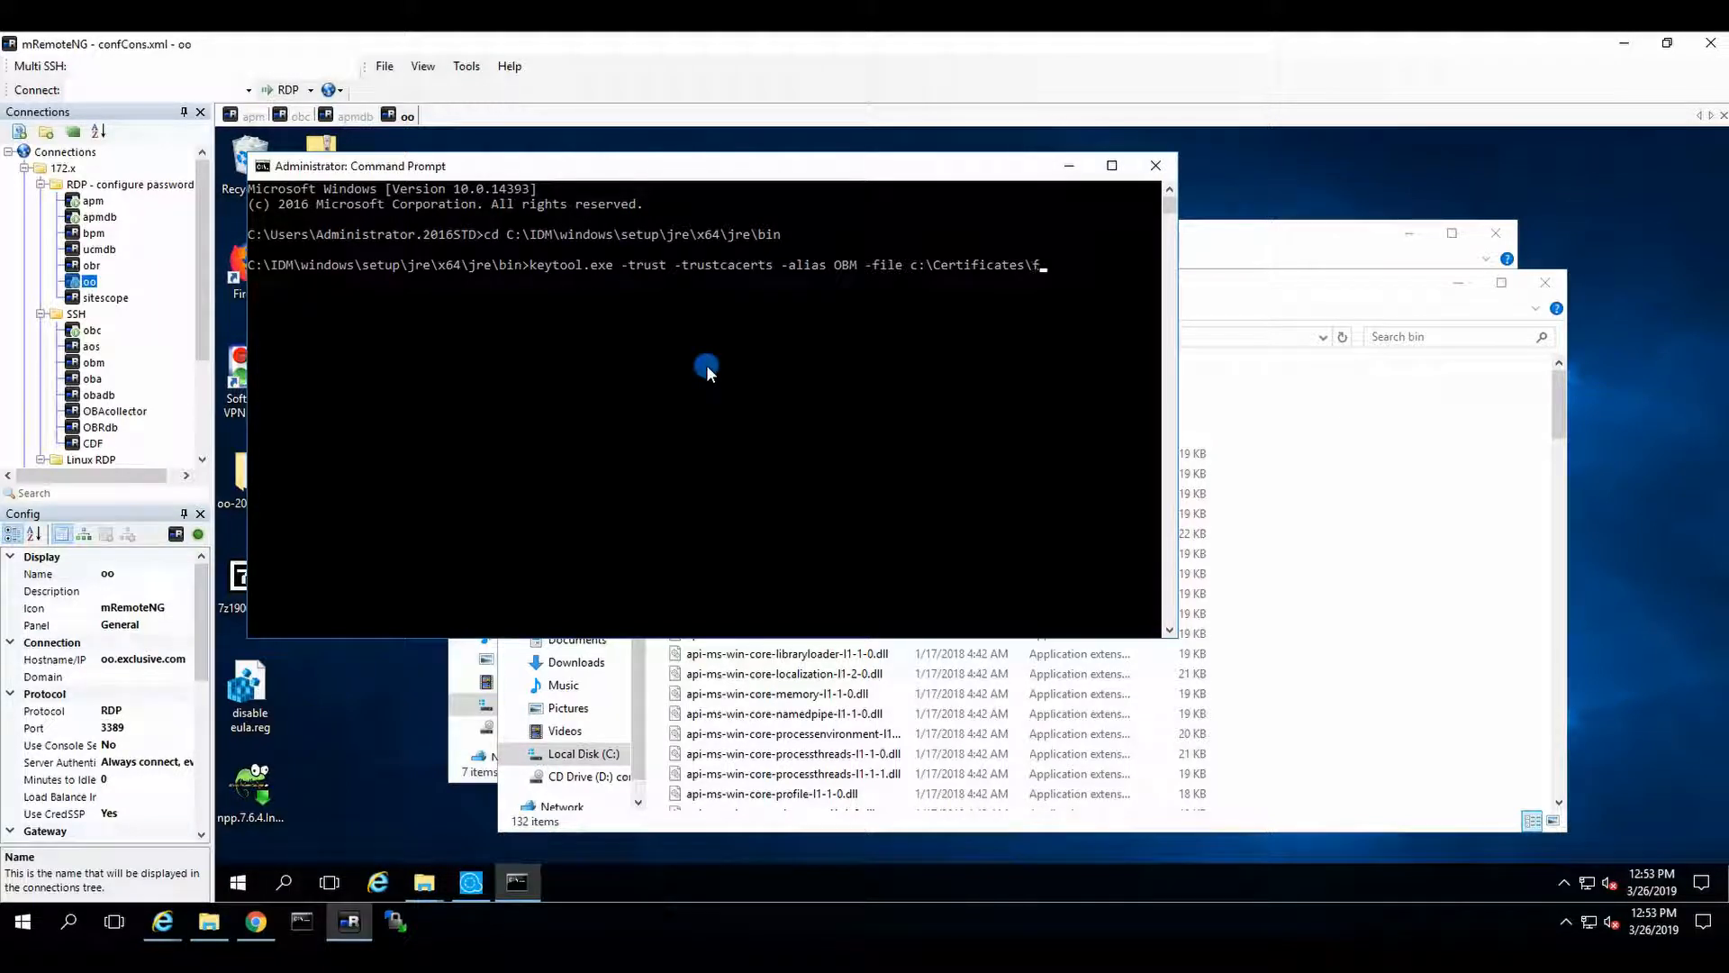
pyautogui.write('rom ob')
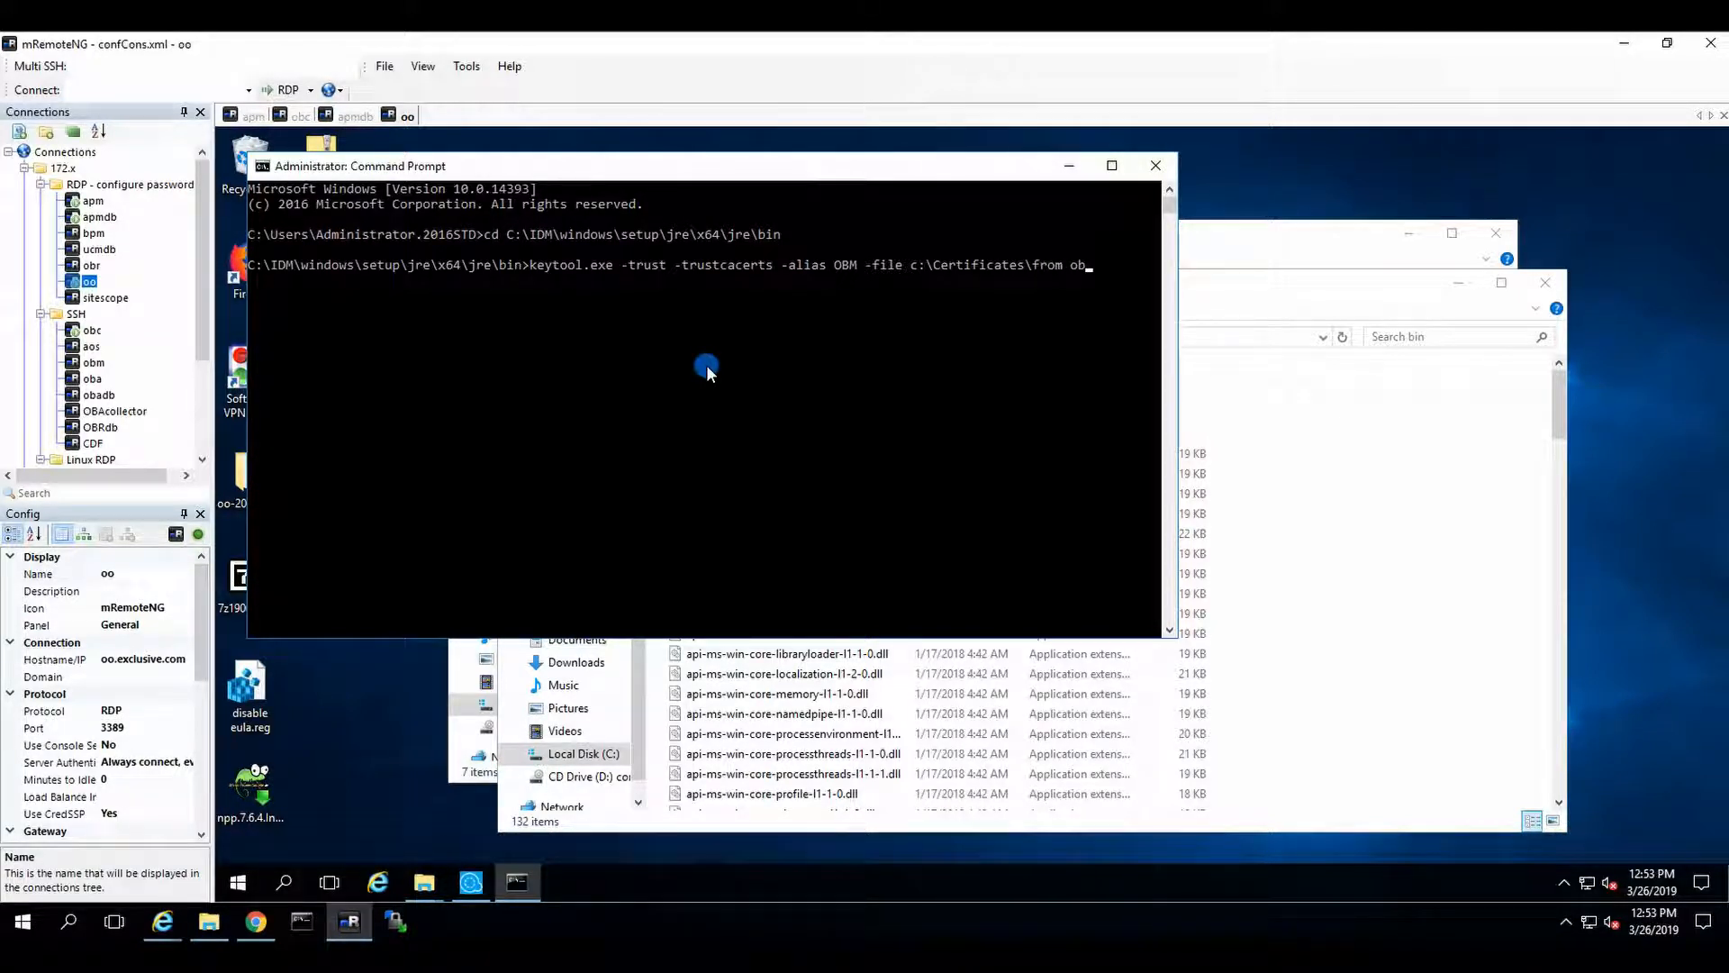
pyautogui.press('backspace')
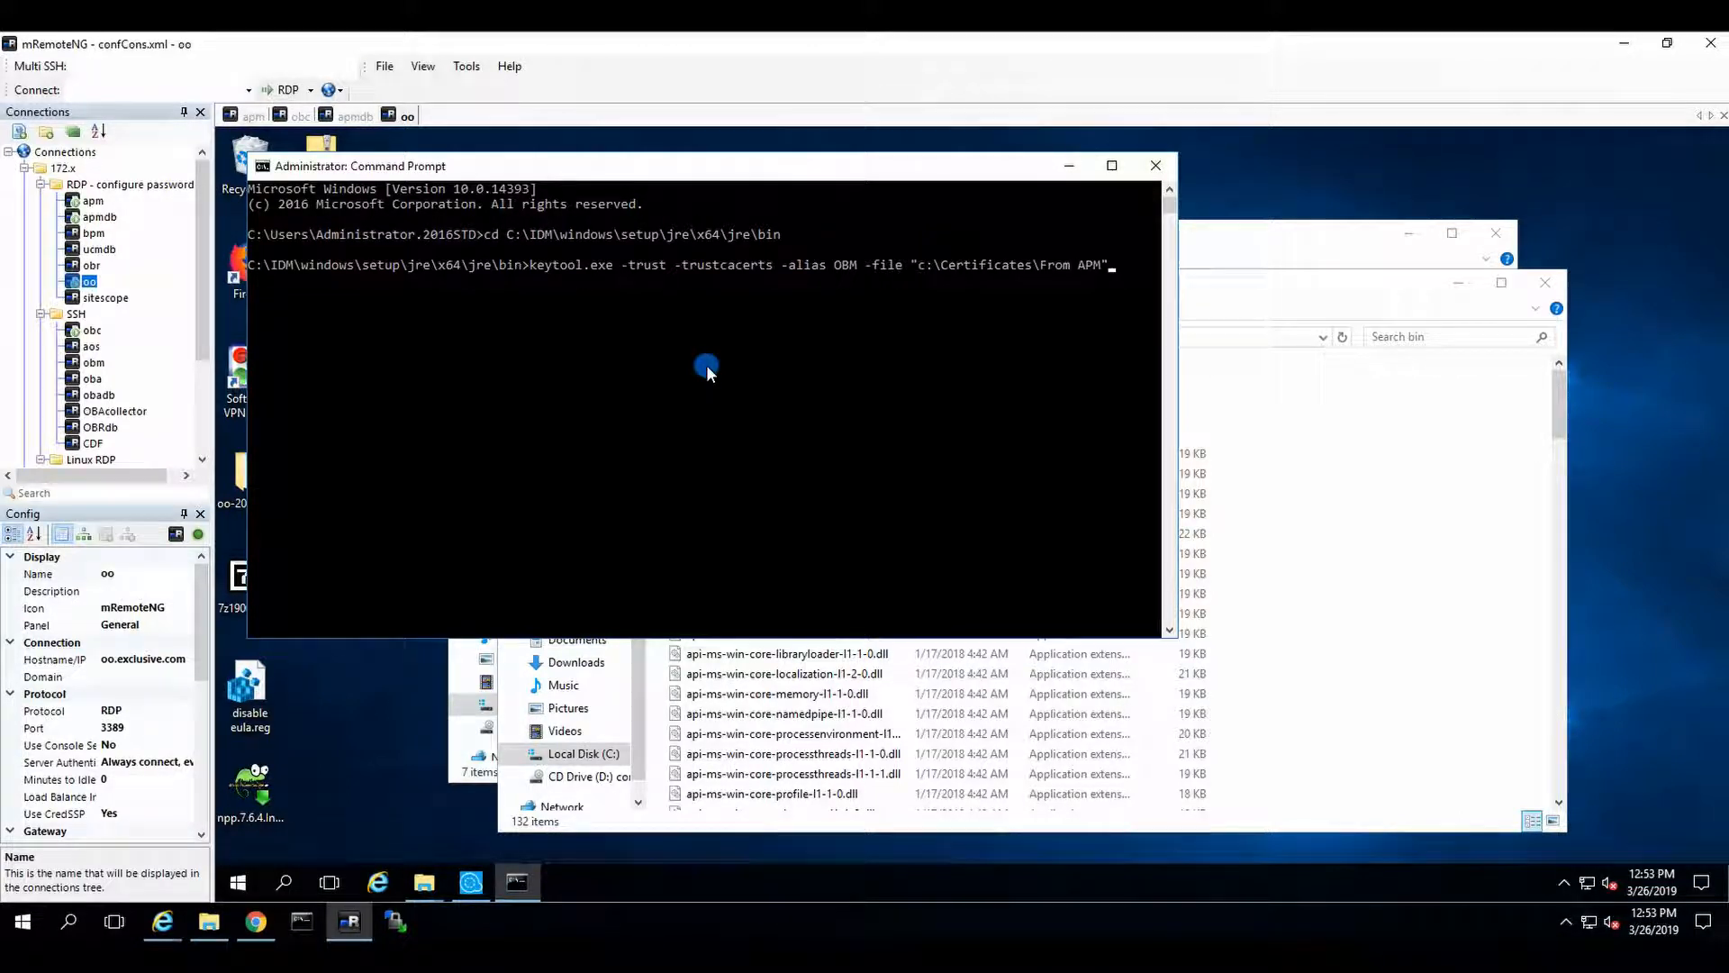
pyautogui.write('OBM')
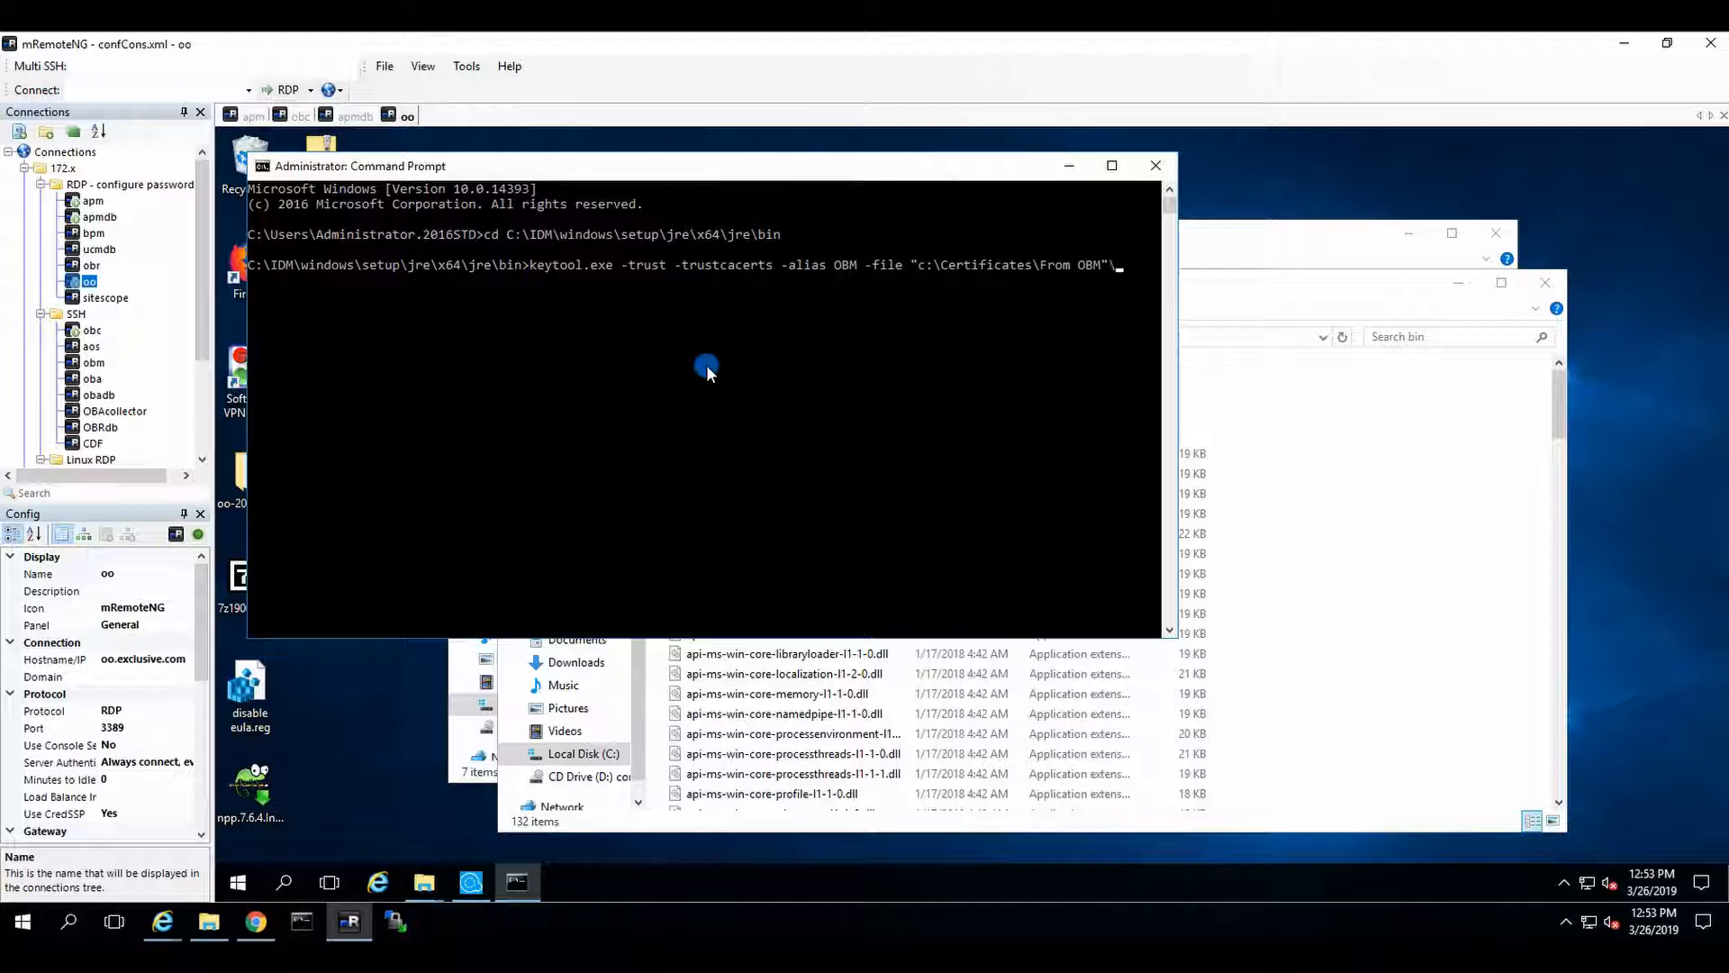
pyautogui.write('server.crt')
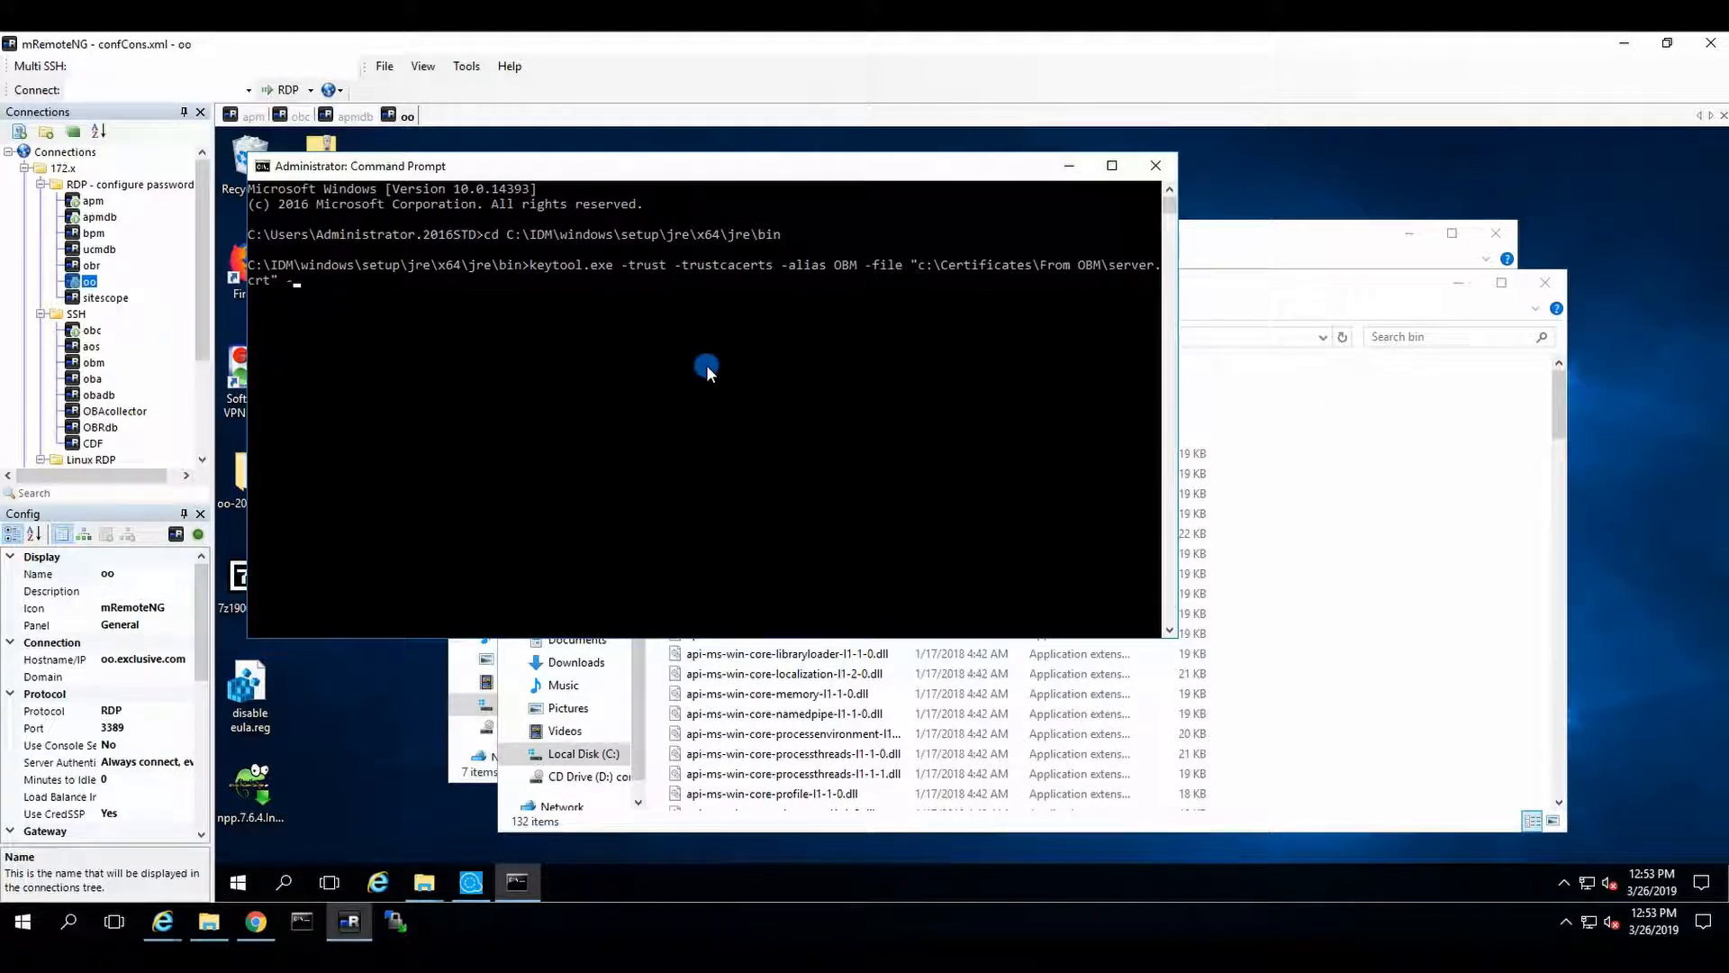
pyautogui.write('-keystore')
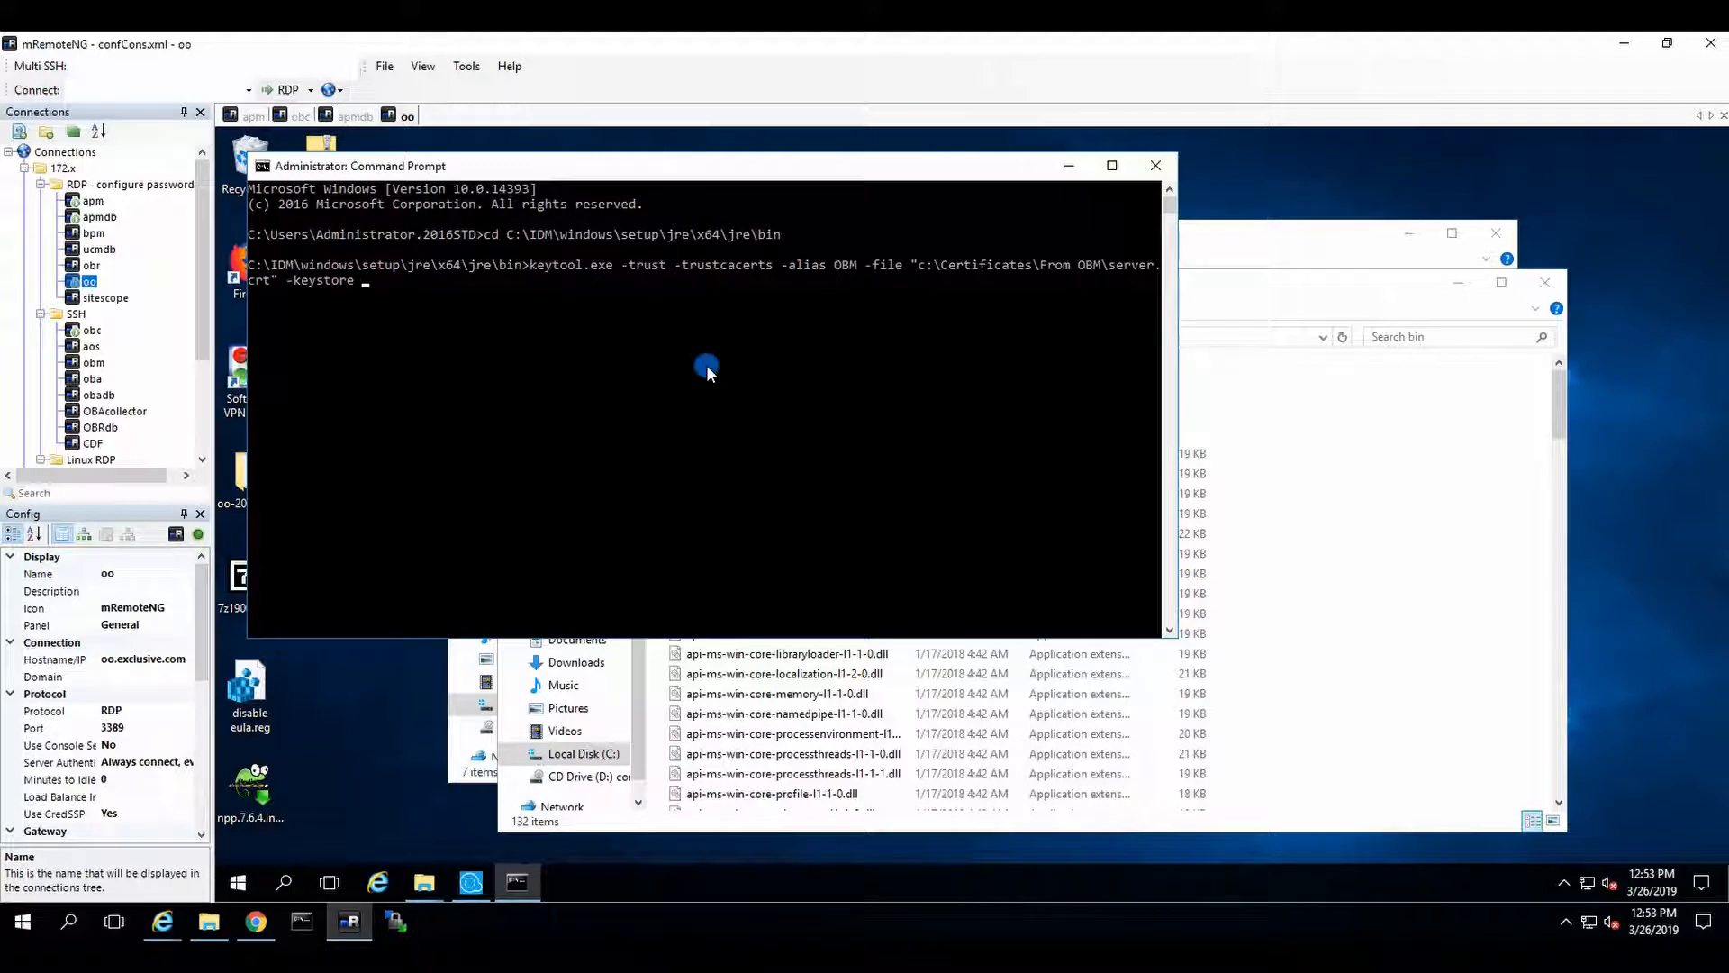
pyautogui.moveTo(1308, 216)
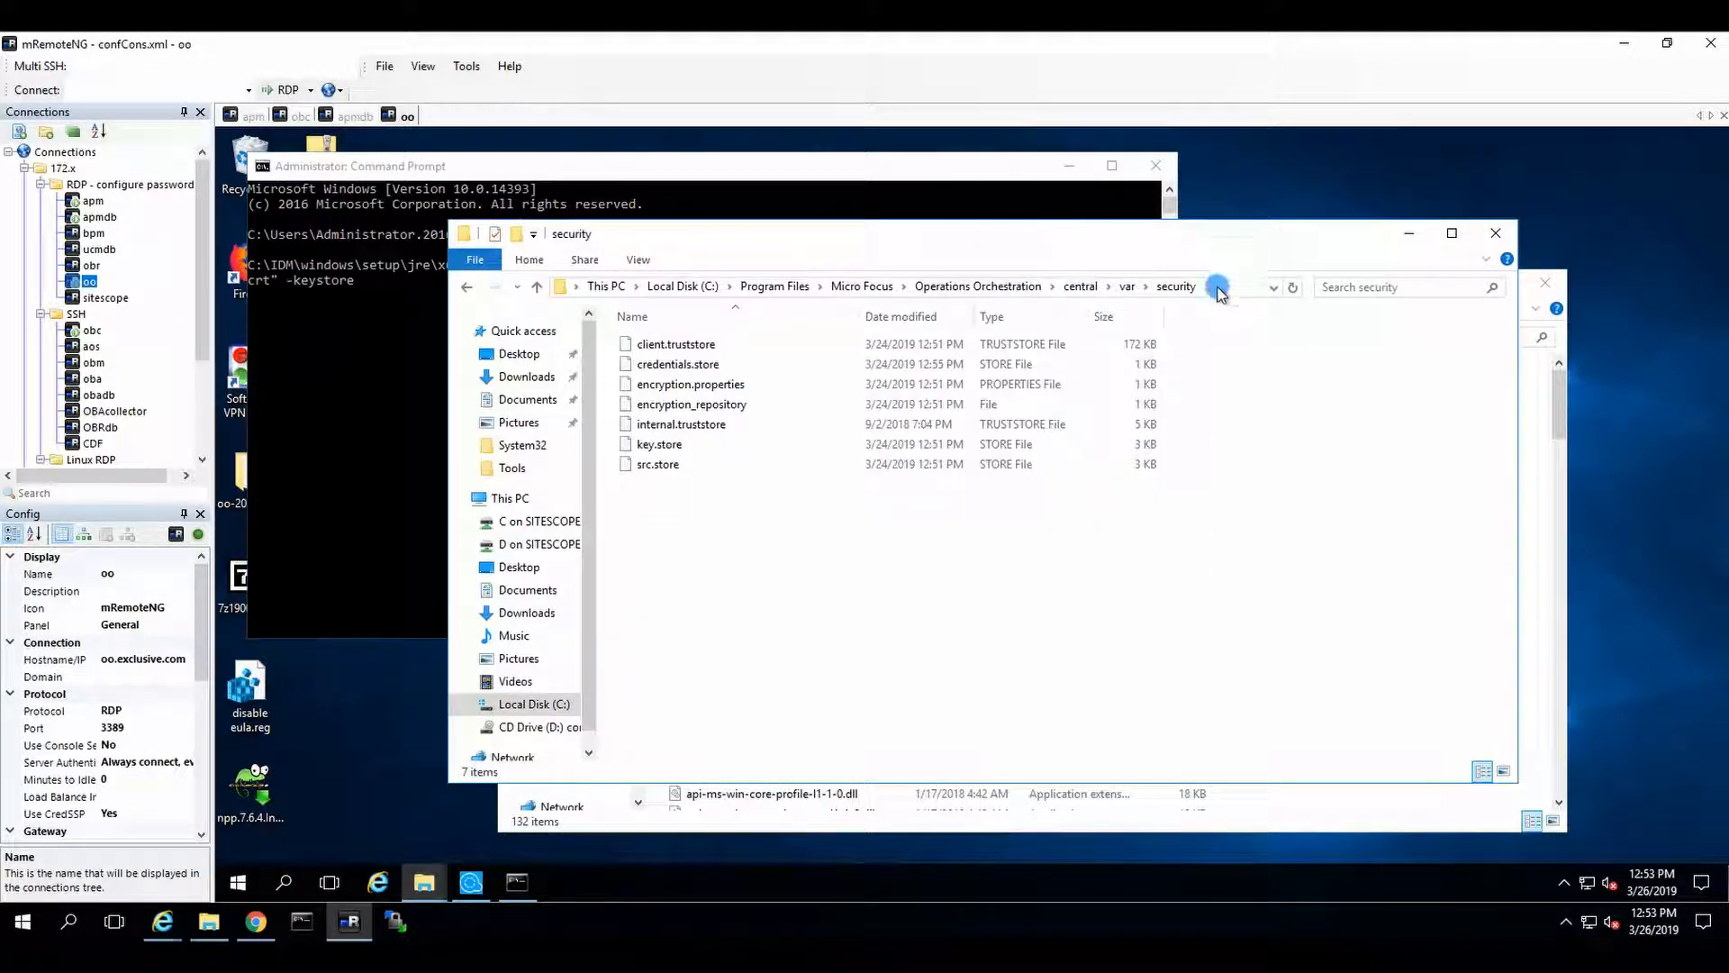
# - Append the copied security folder path plus \key.store to the keytool command, unquoted
pyautogui.click(1212, 287)
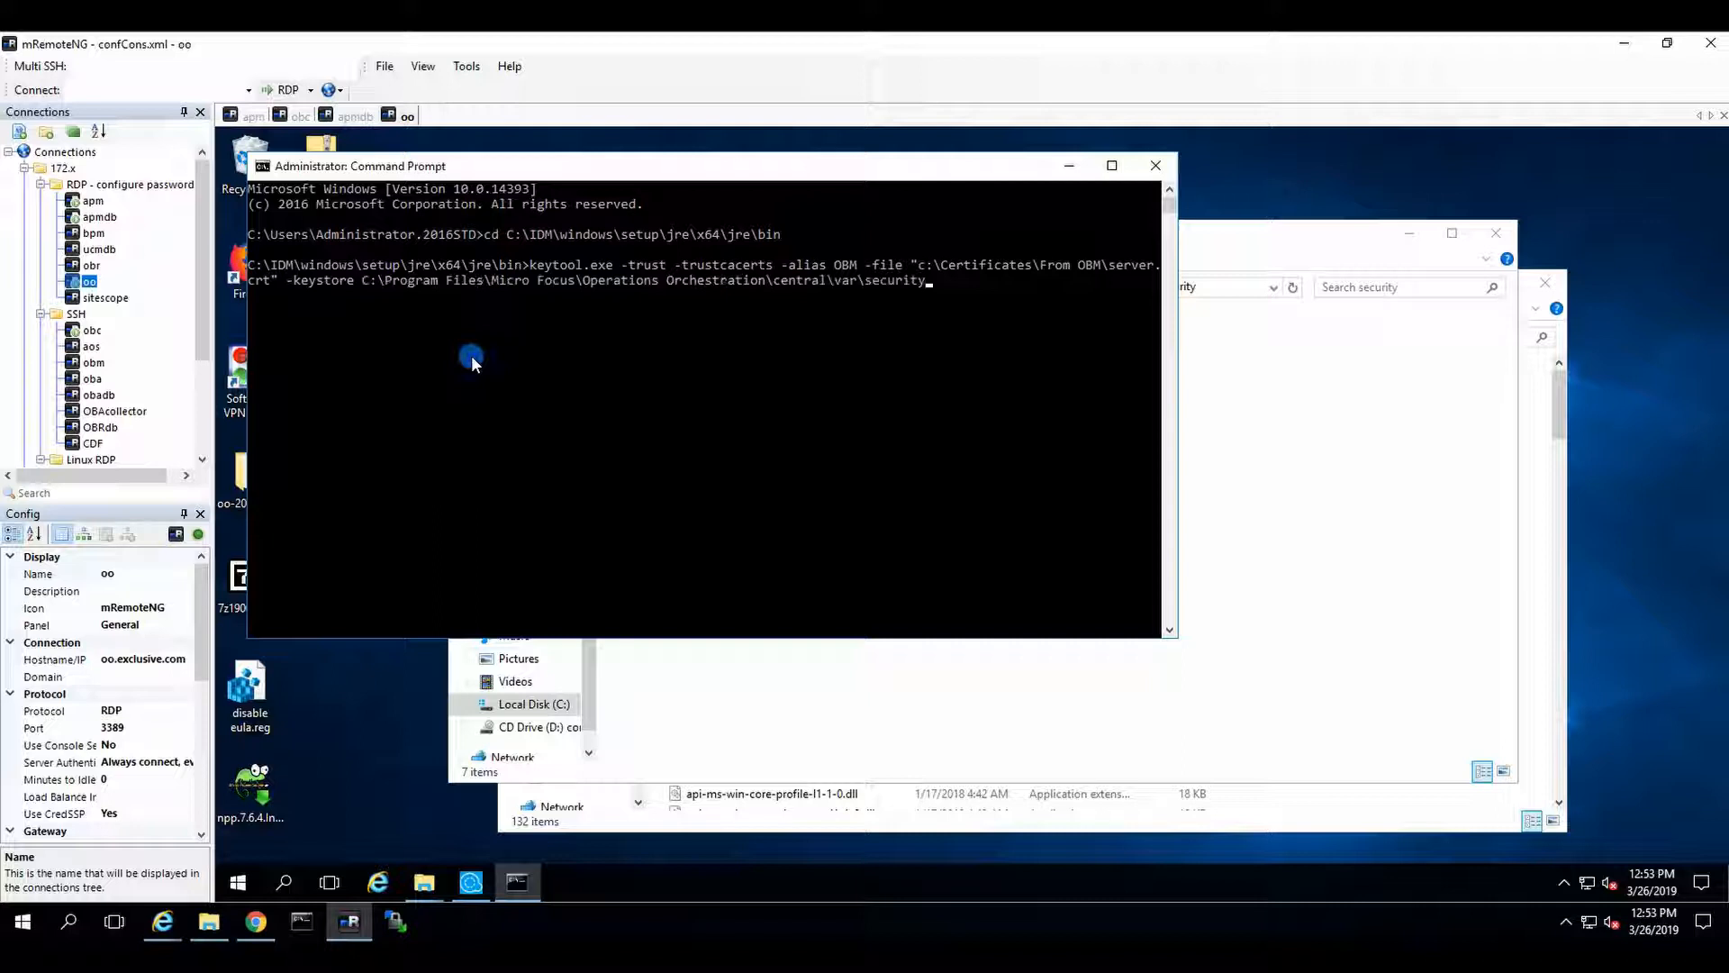
pyautogui.write('\\')
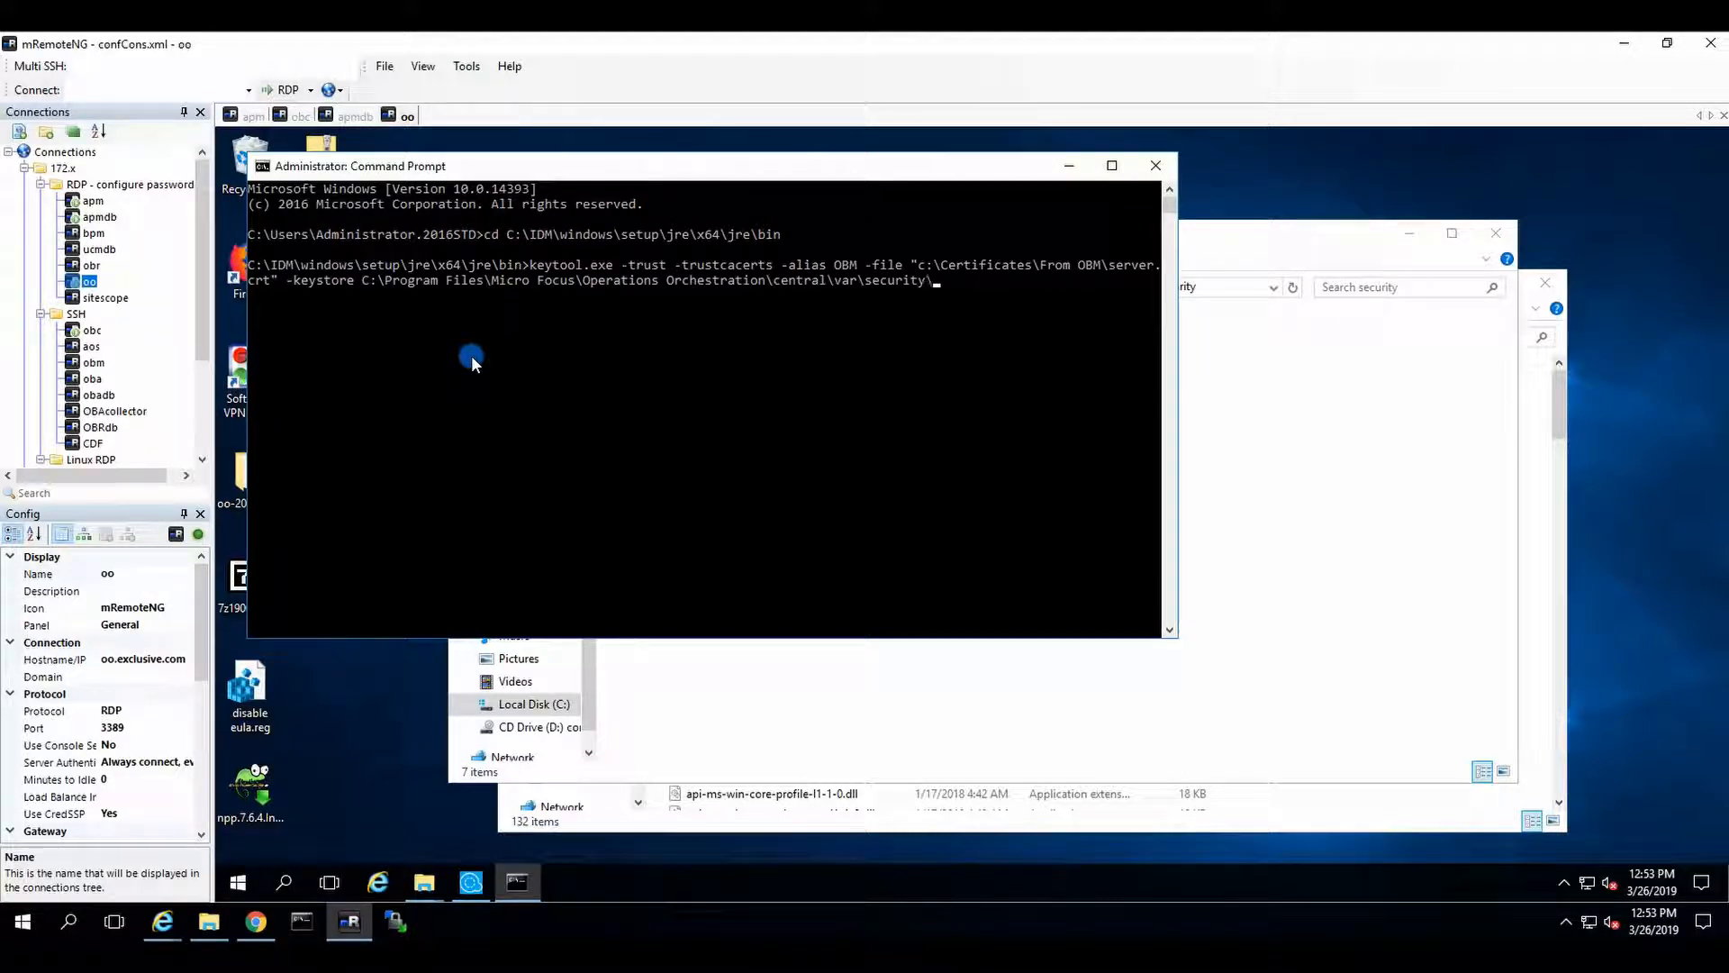
pyautogui.write('key.store')
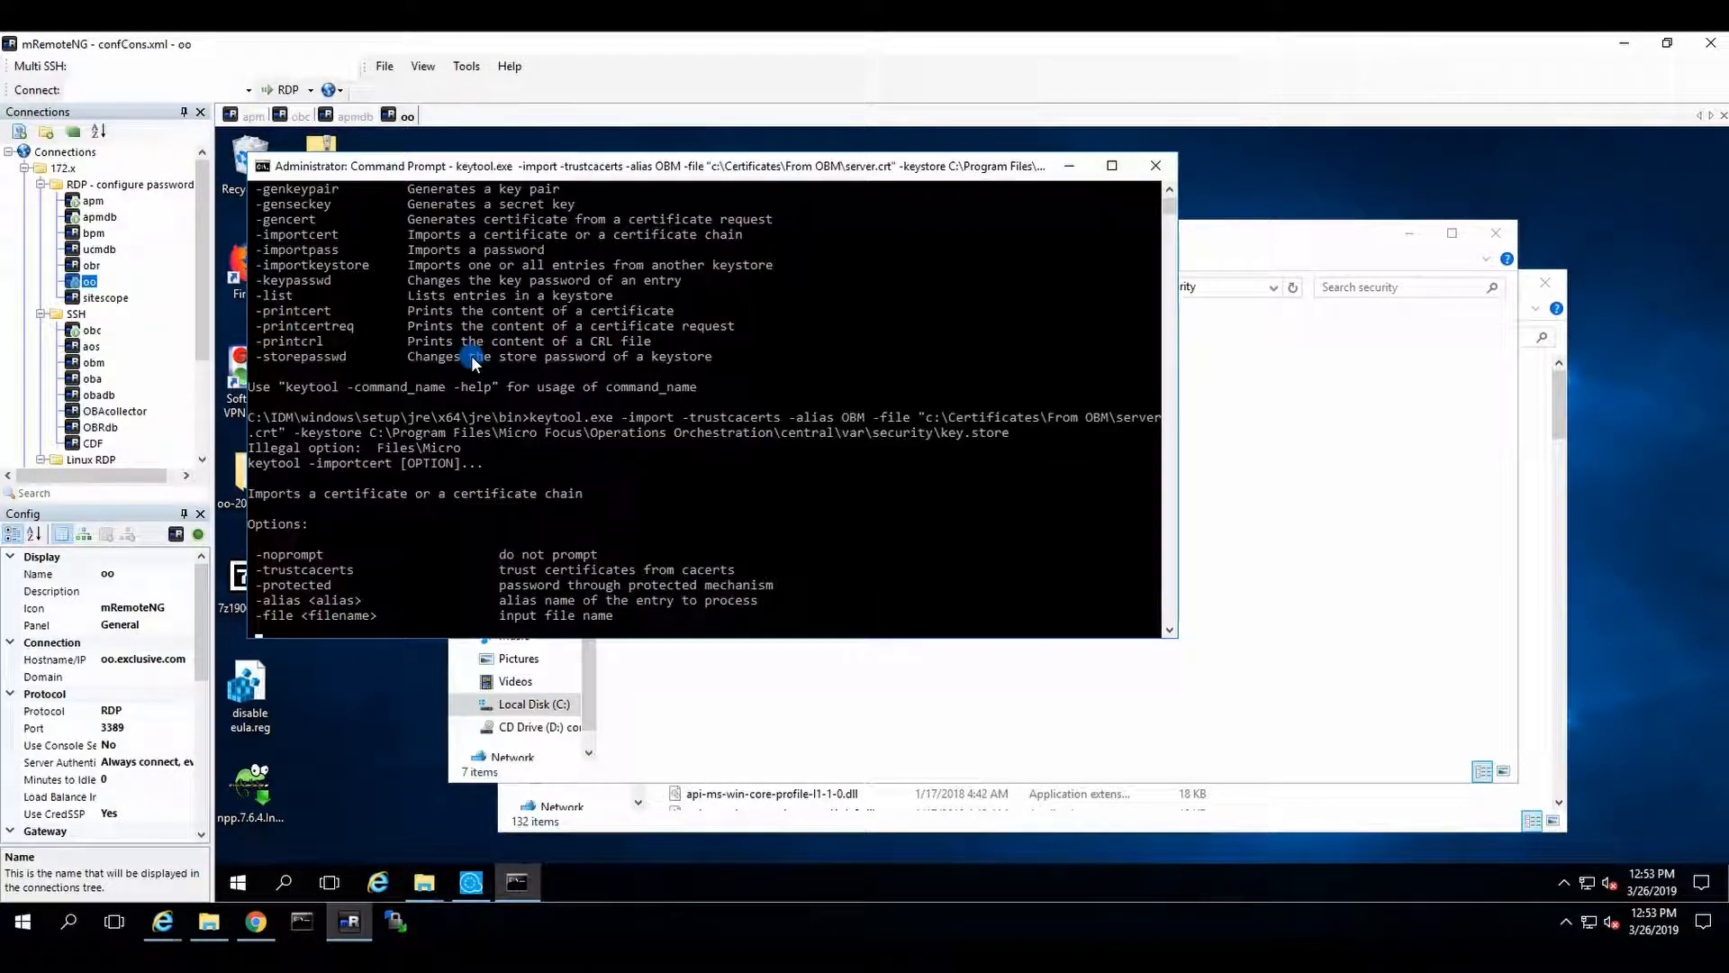
# - Answer yes to trust the OBM certificate in key.store, then start the obm terminal session
pyautogui.scroll(-3)
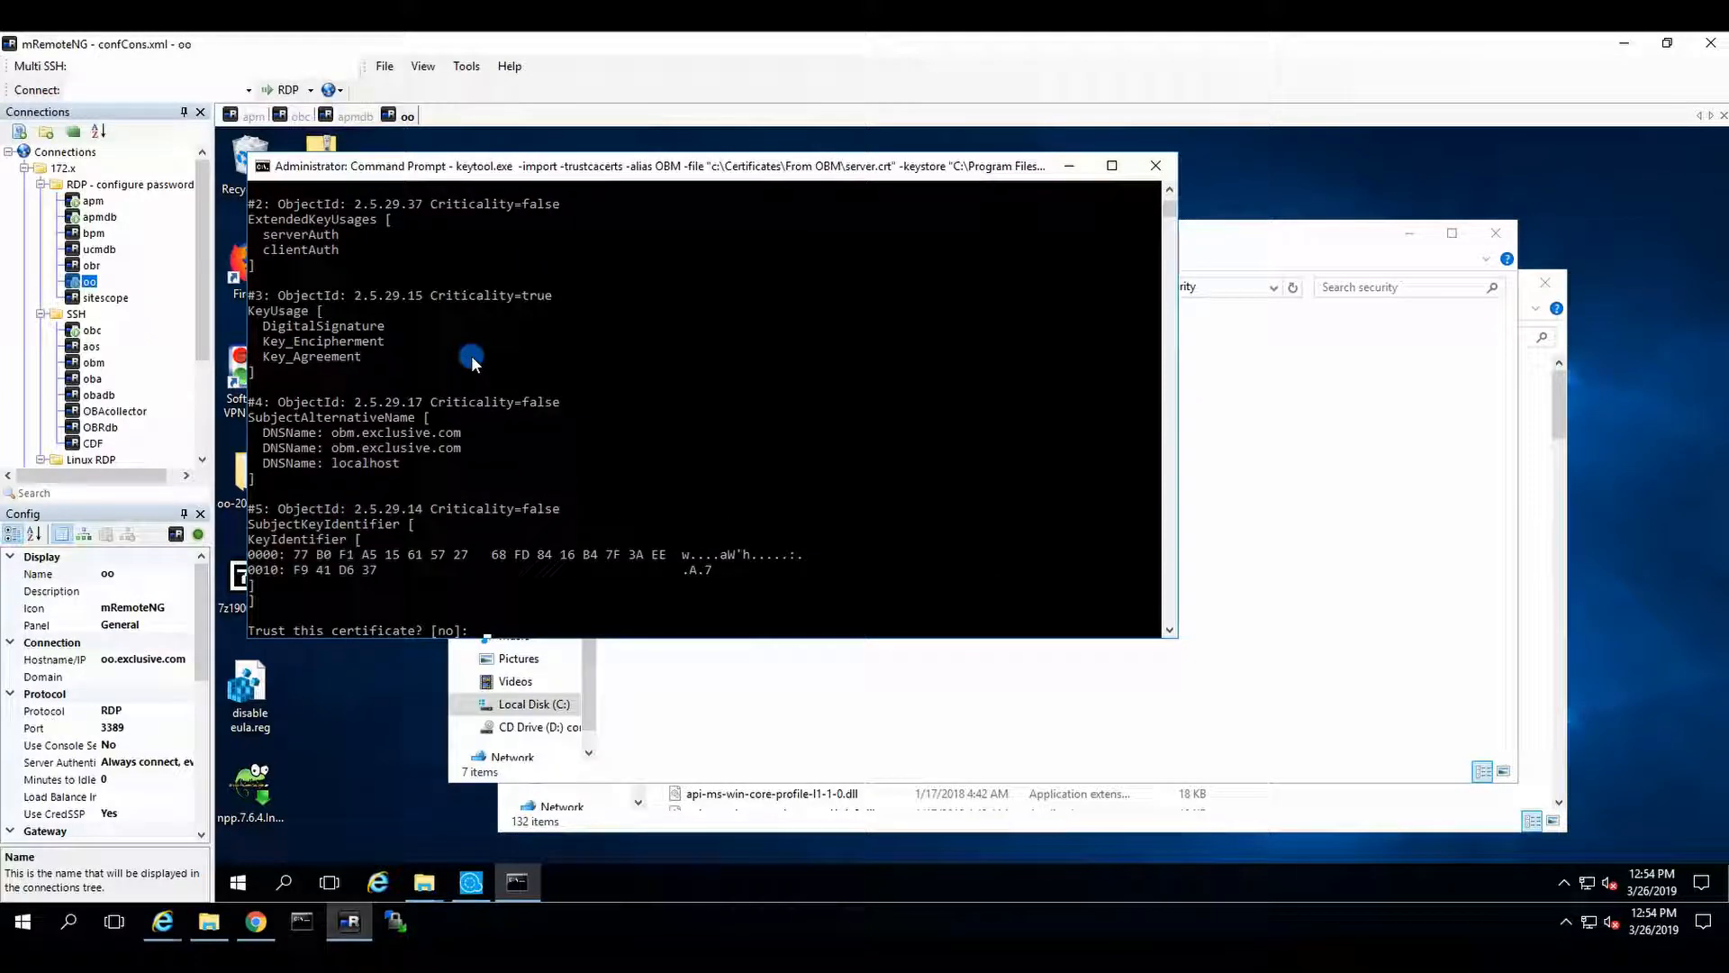
pyautogui.write('yes')
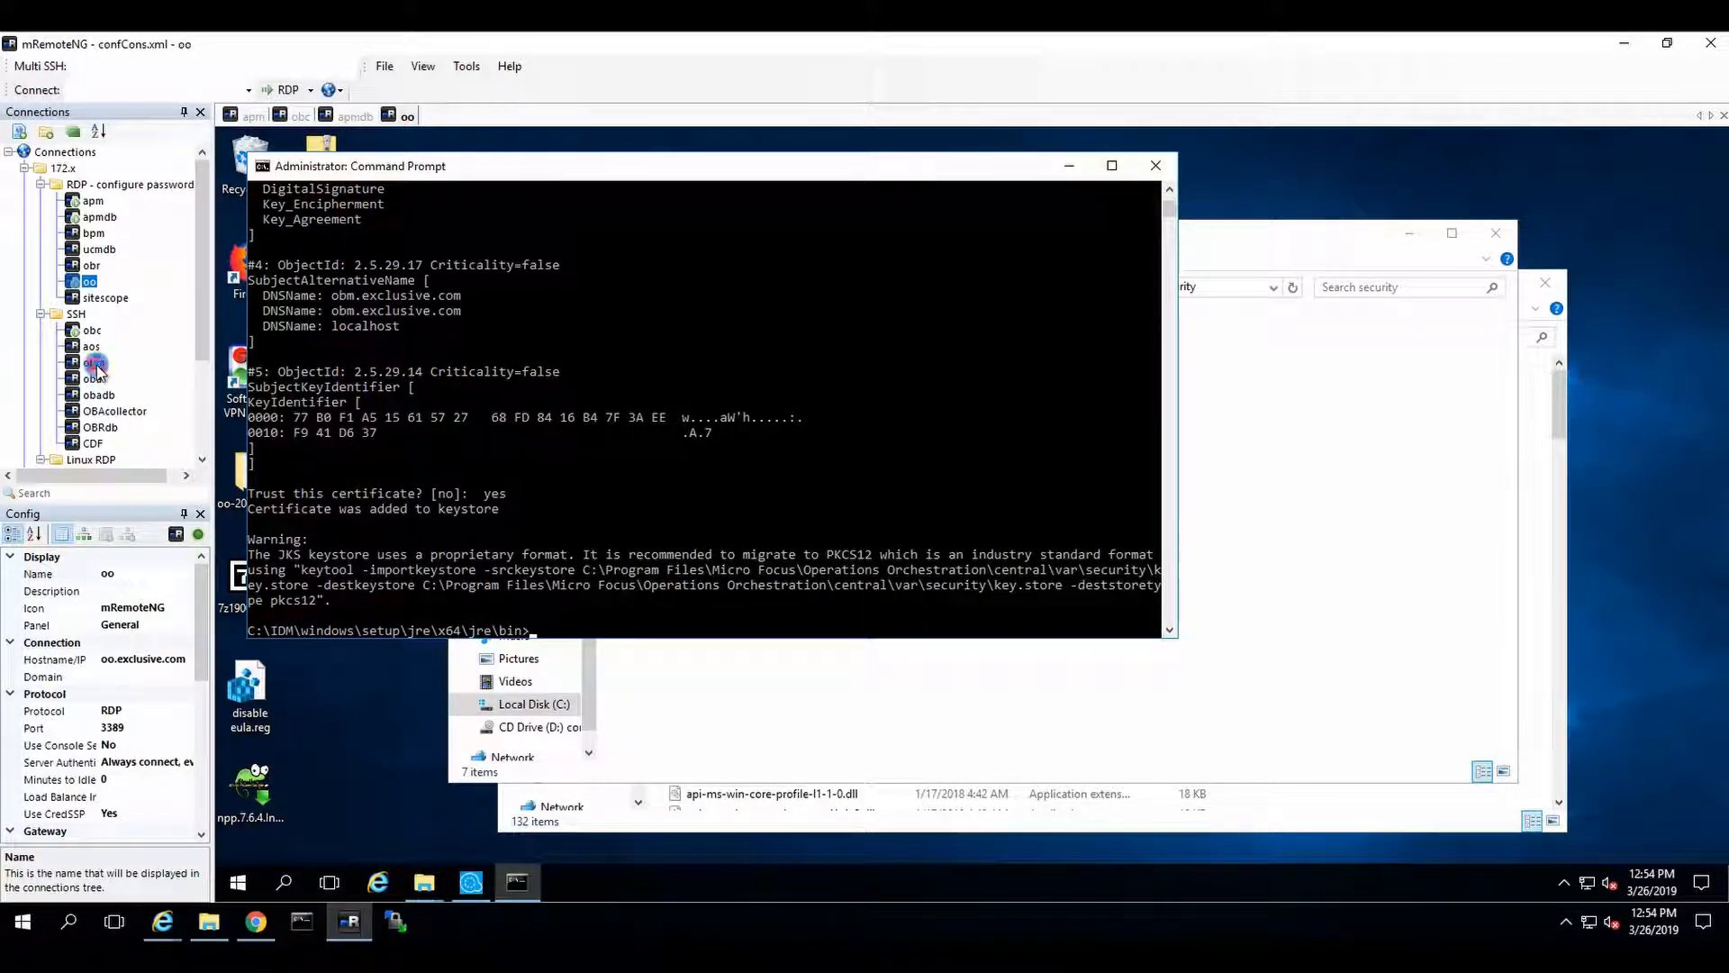
pyautogui.doubleClick(91, 362)
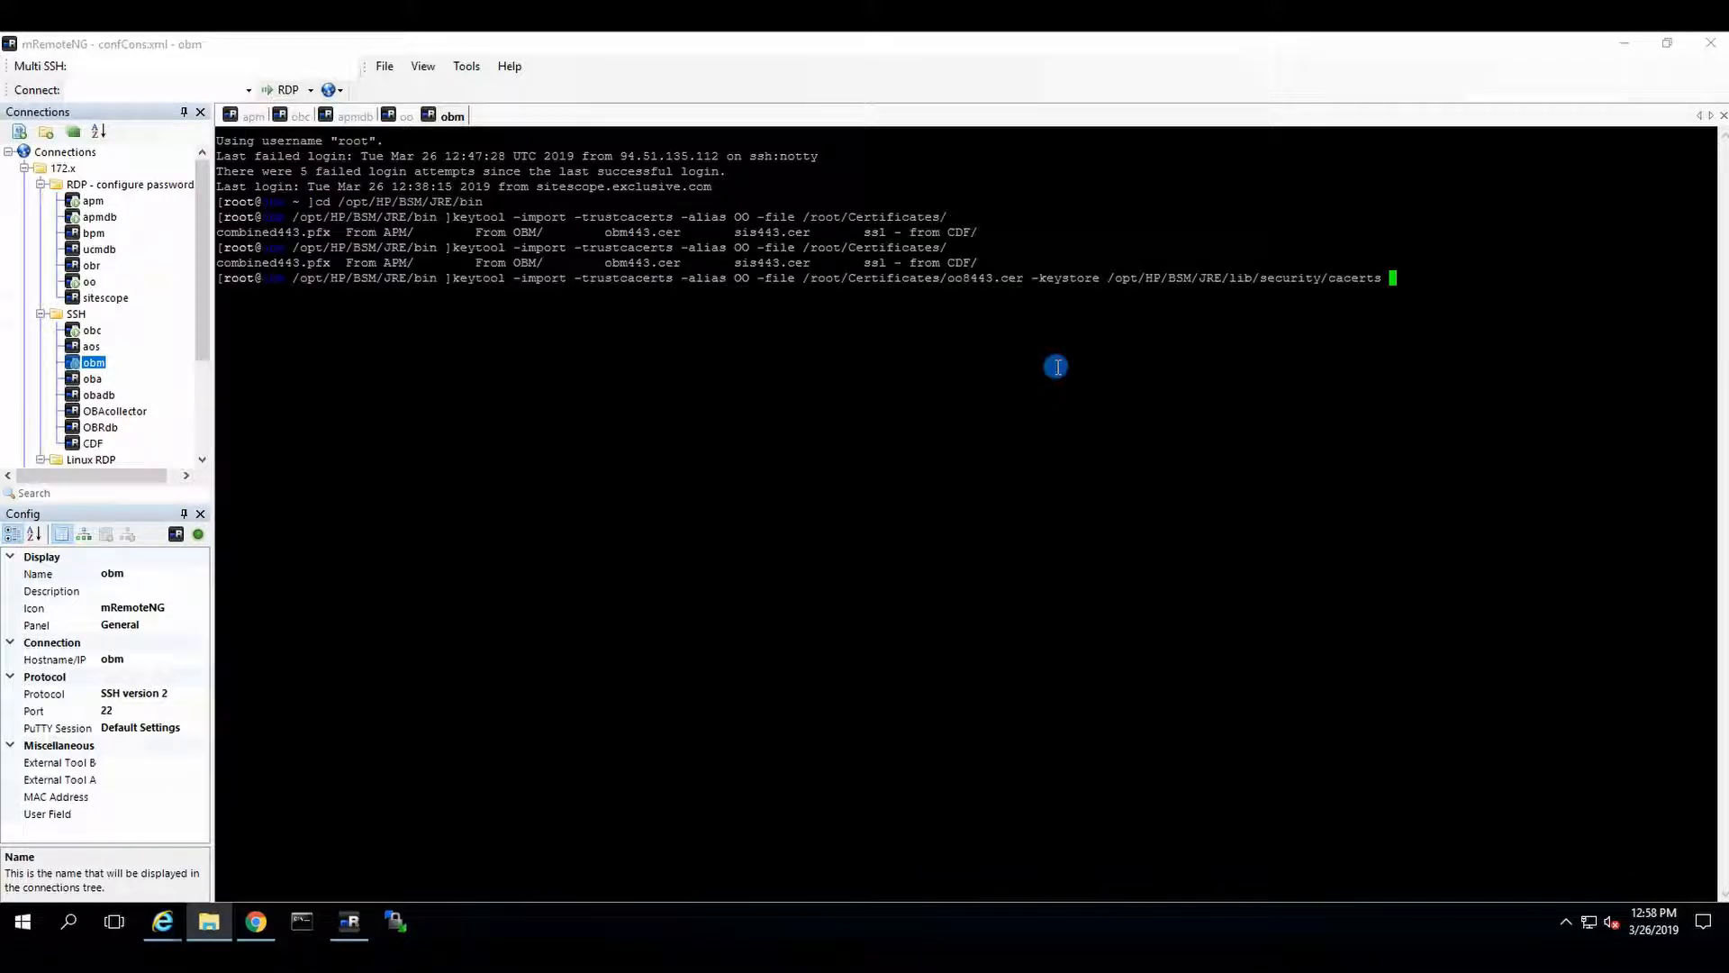
pyautogui.moveTo(954, 301)
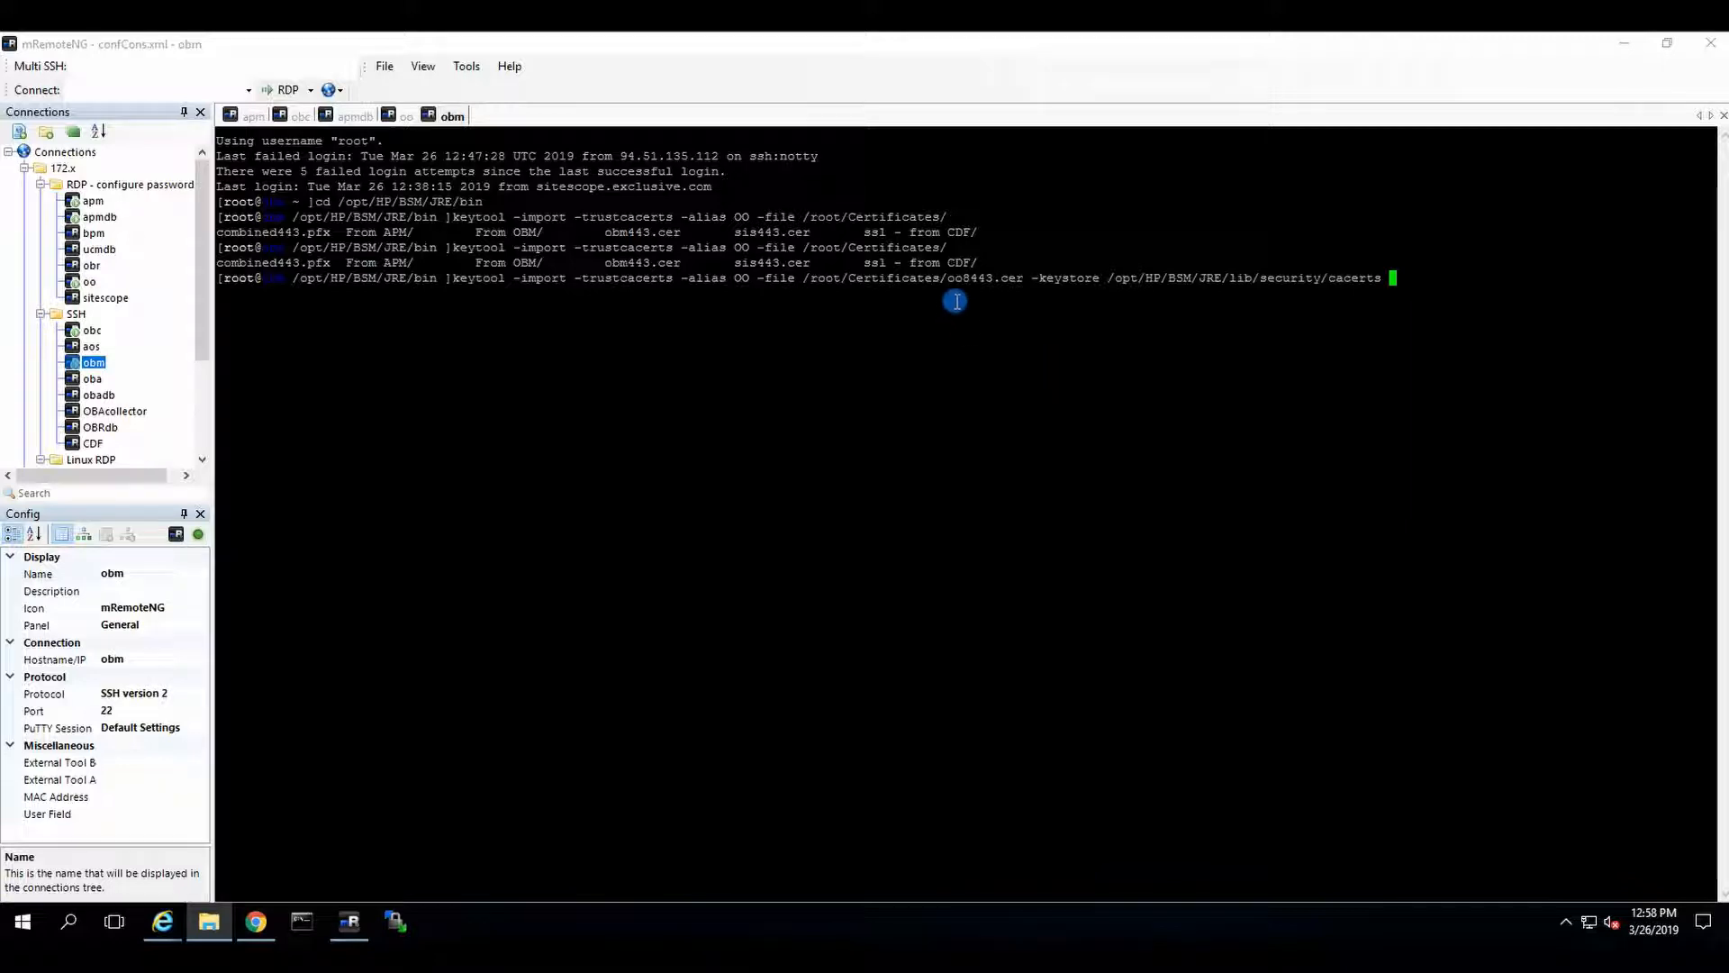
pyautogui.moveTo(988, 273)
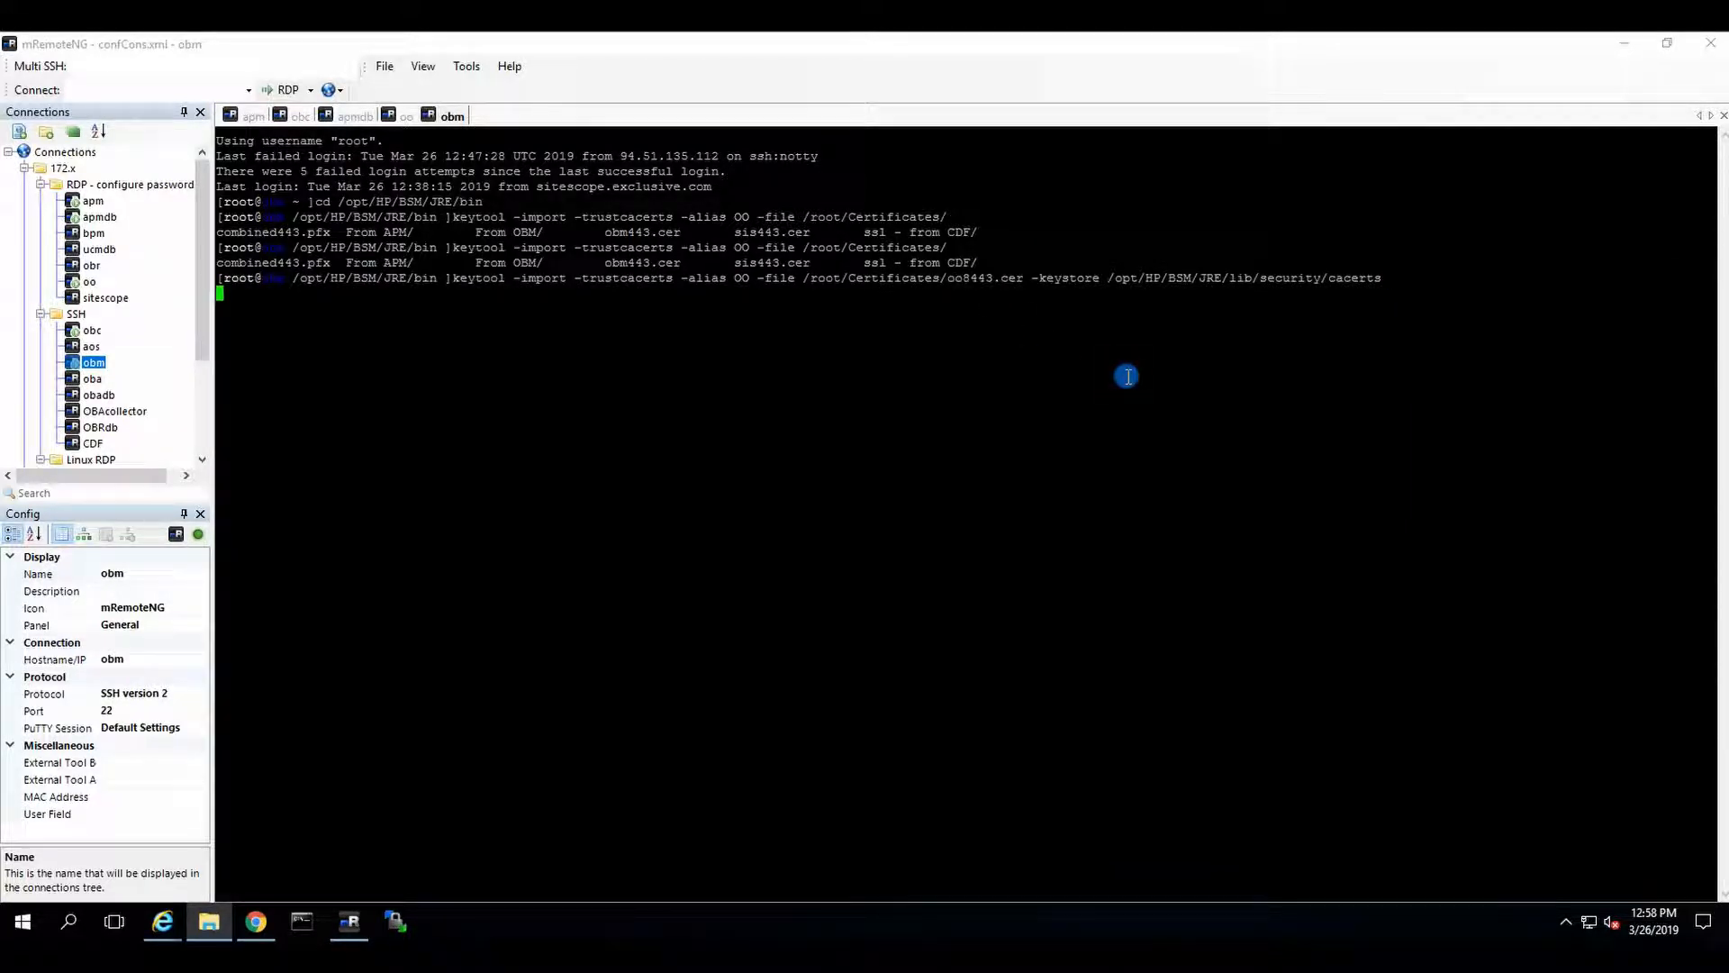
# - Run the keytool import of oo8443.cer under alias OO into cacerts, giving the password and answering yes
pyautogui.press('Return')
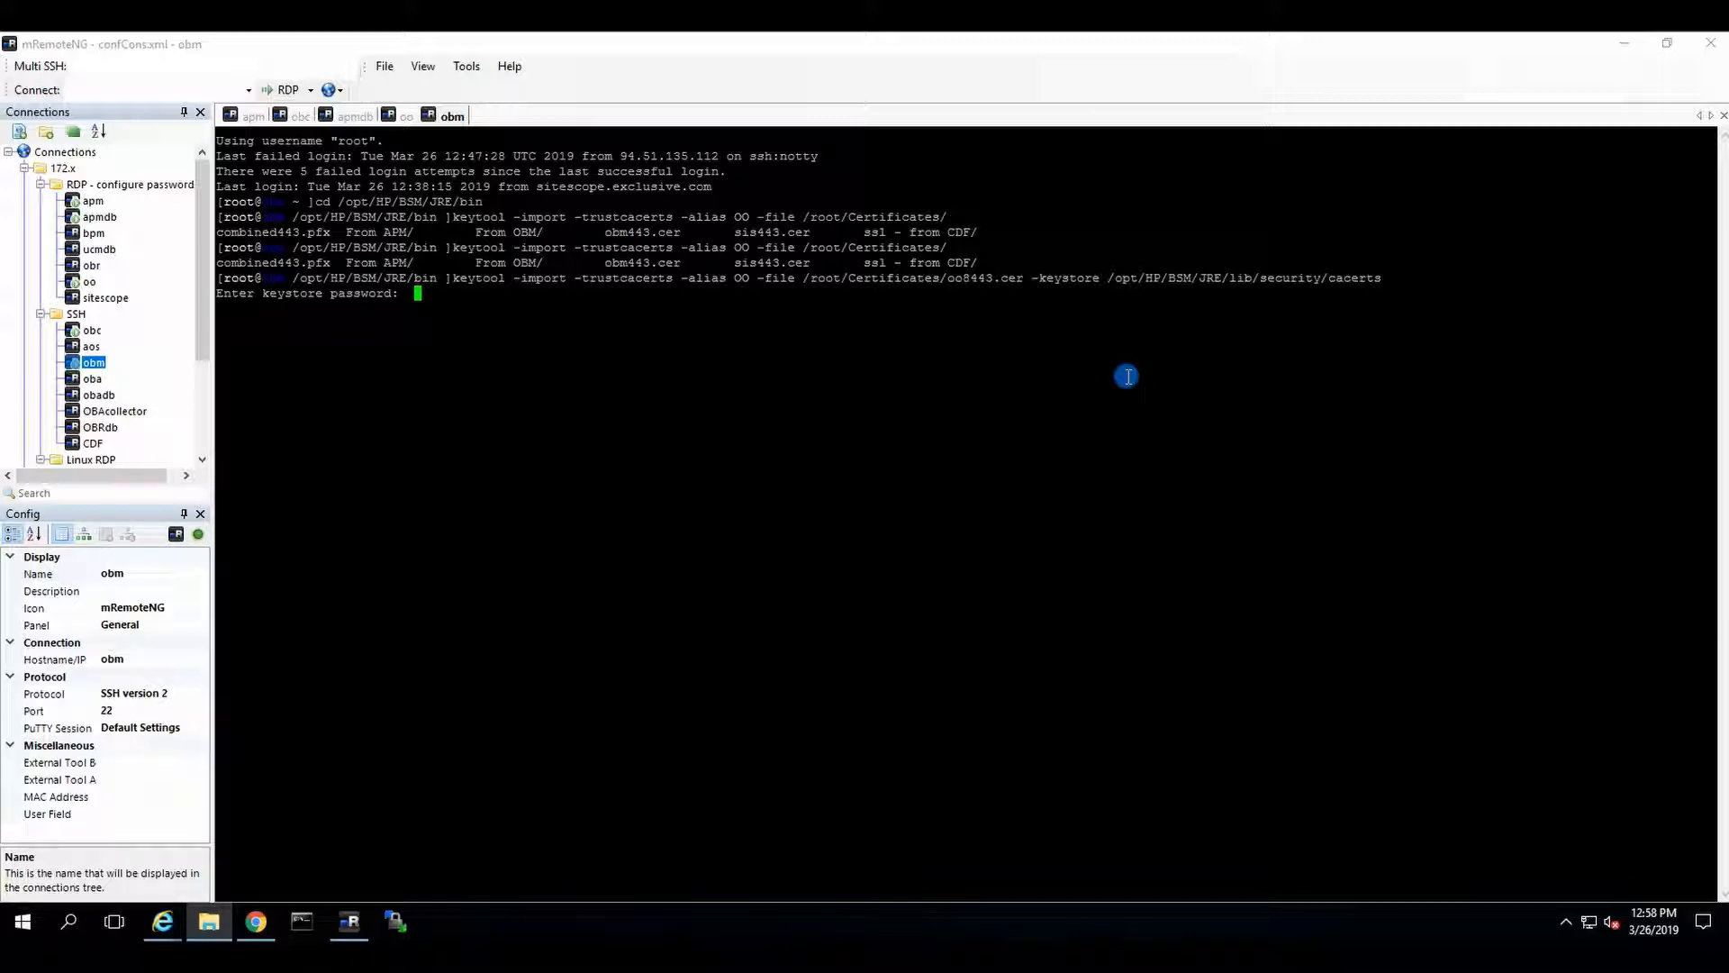
pyautogui.press('Return')
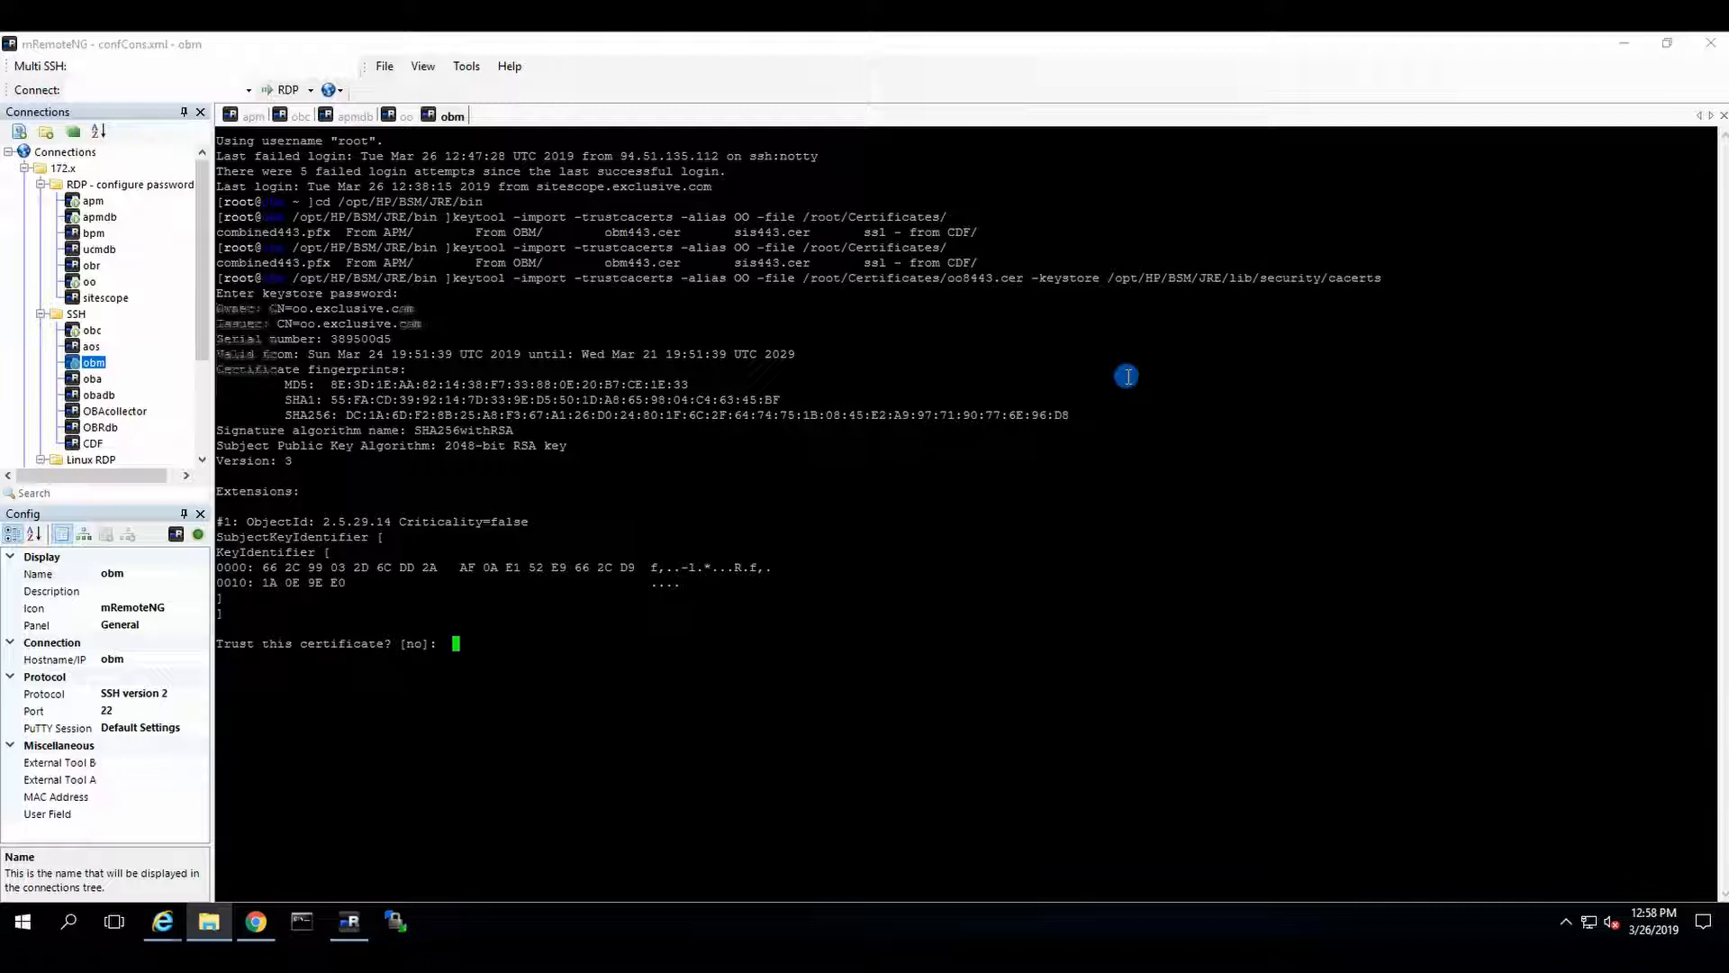
pyautogui.write('yes')
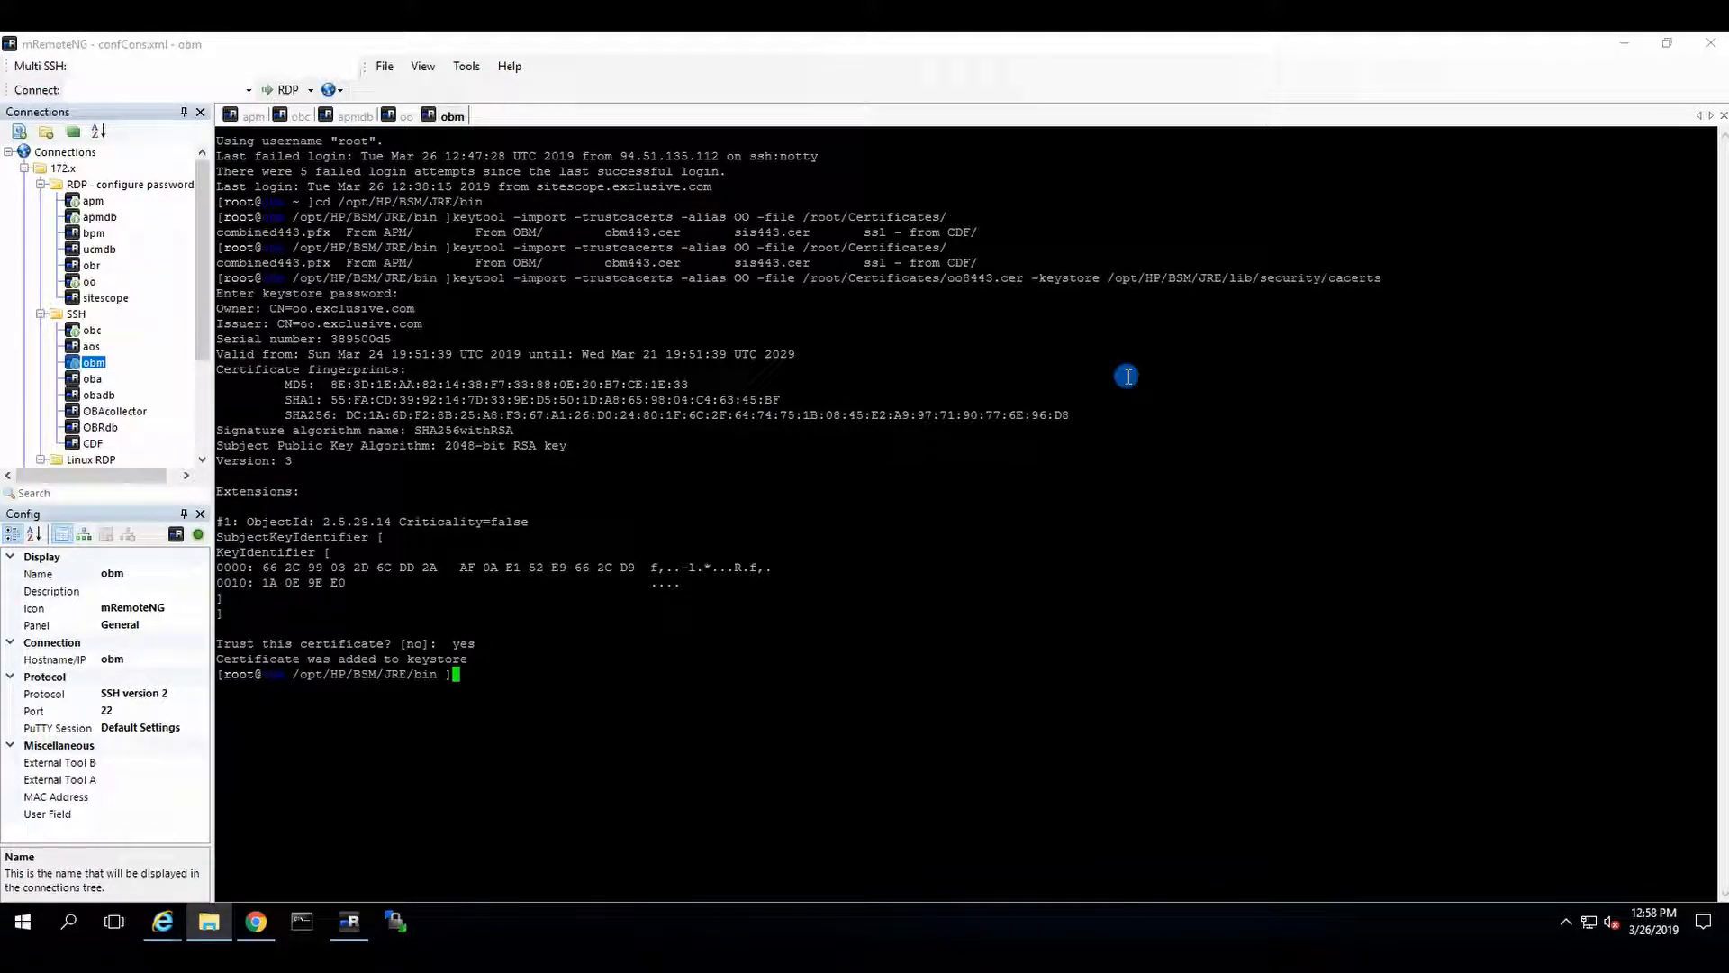
# - Run run_hpbsm restart from command history and return to the OBM web console
pyautogui.write('rest')
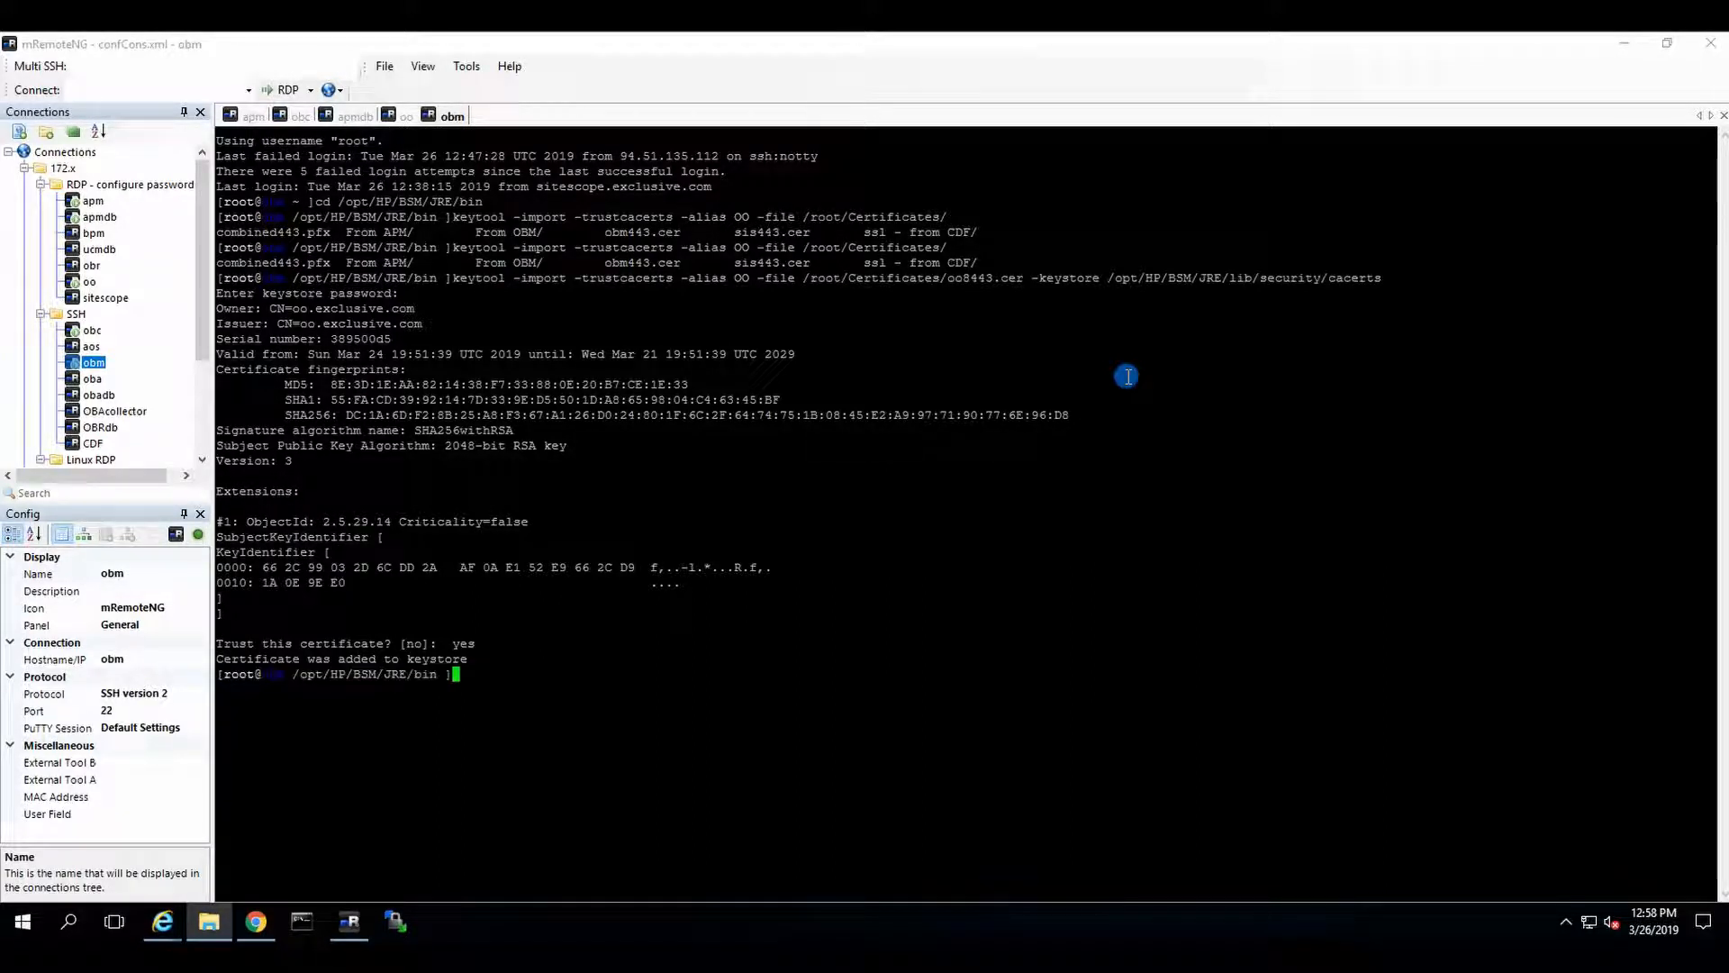
pyautogui.press('ctrl+r')
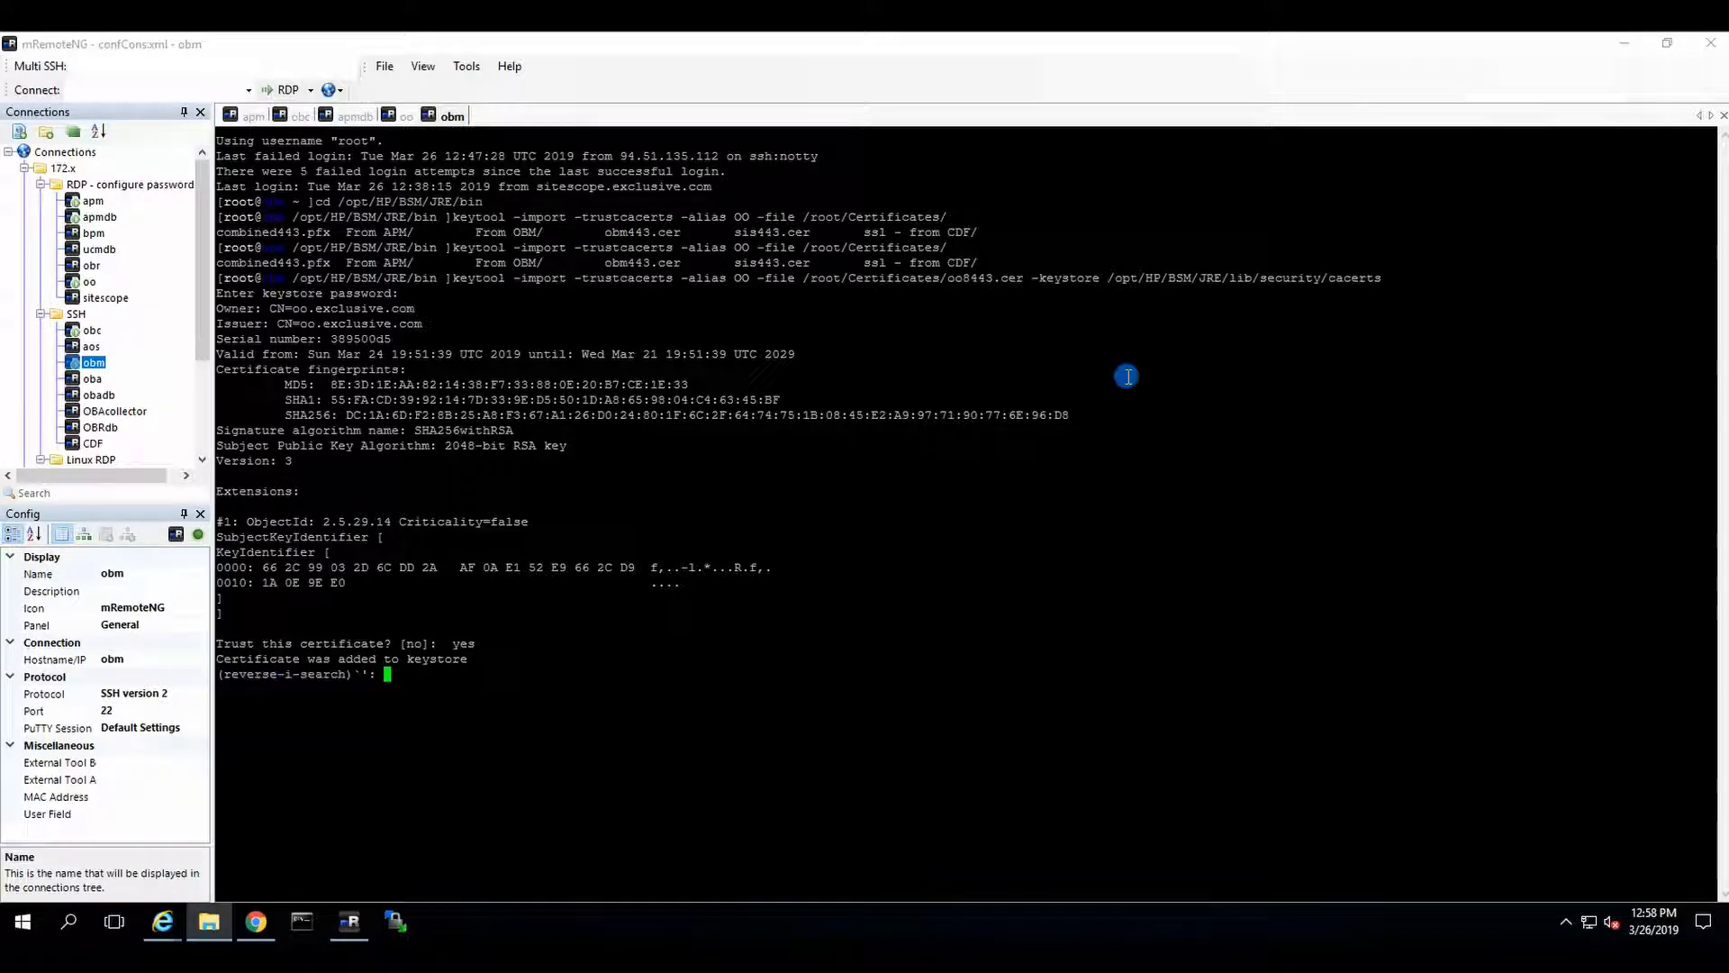
pyautogui.write('resta')
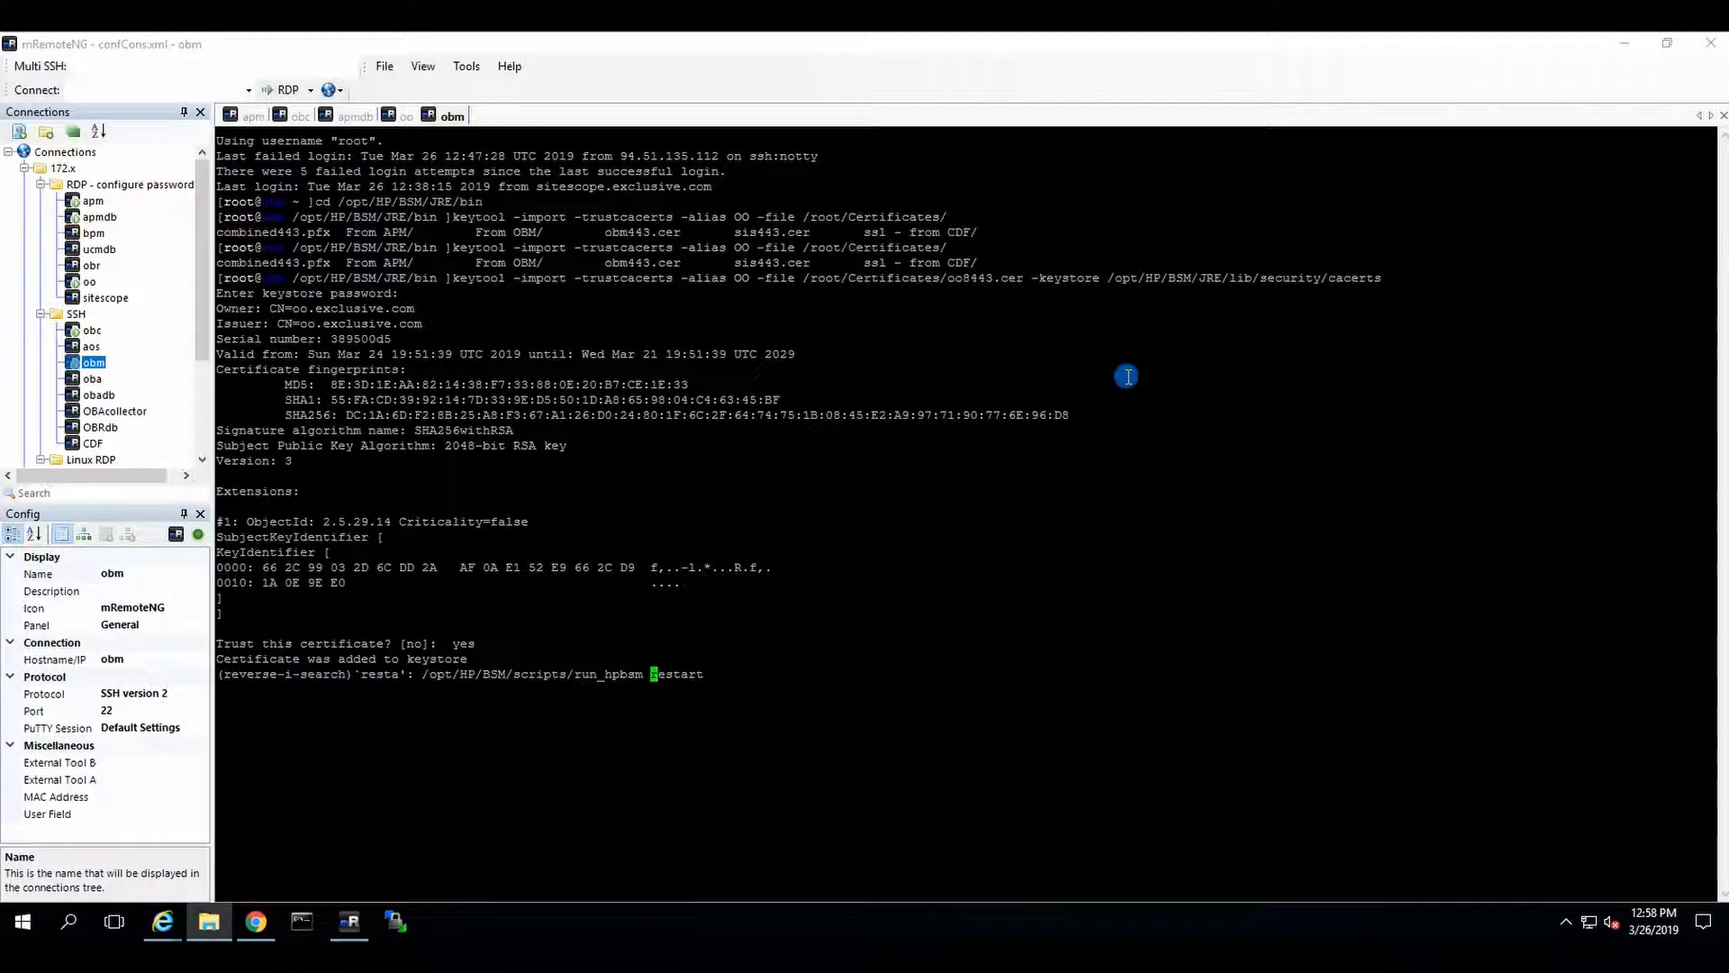
pyautogui.press('Return')
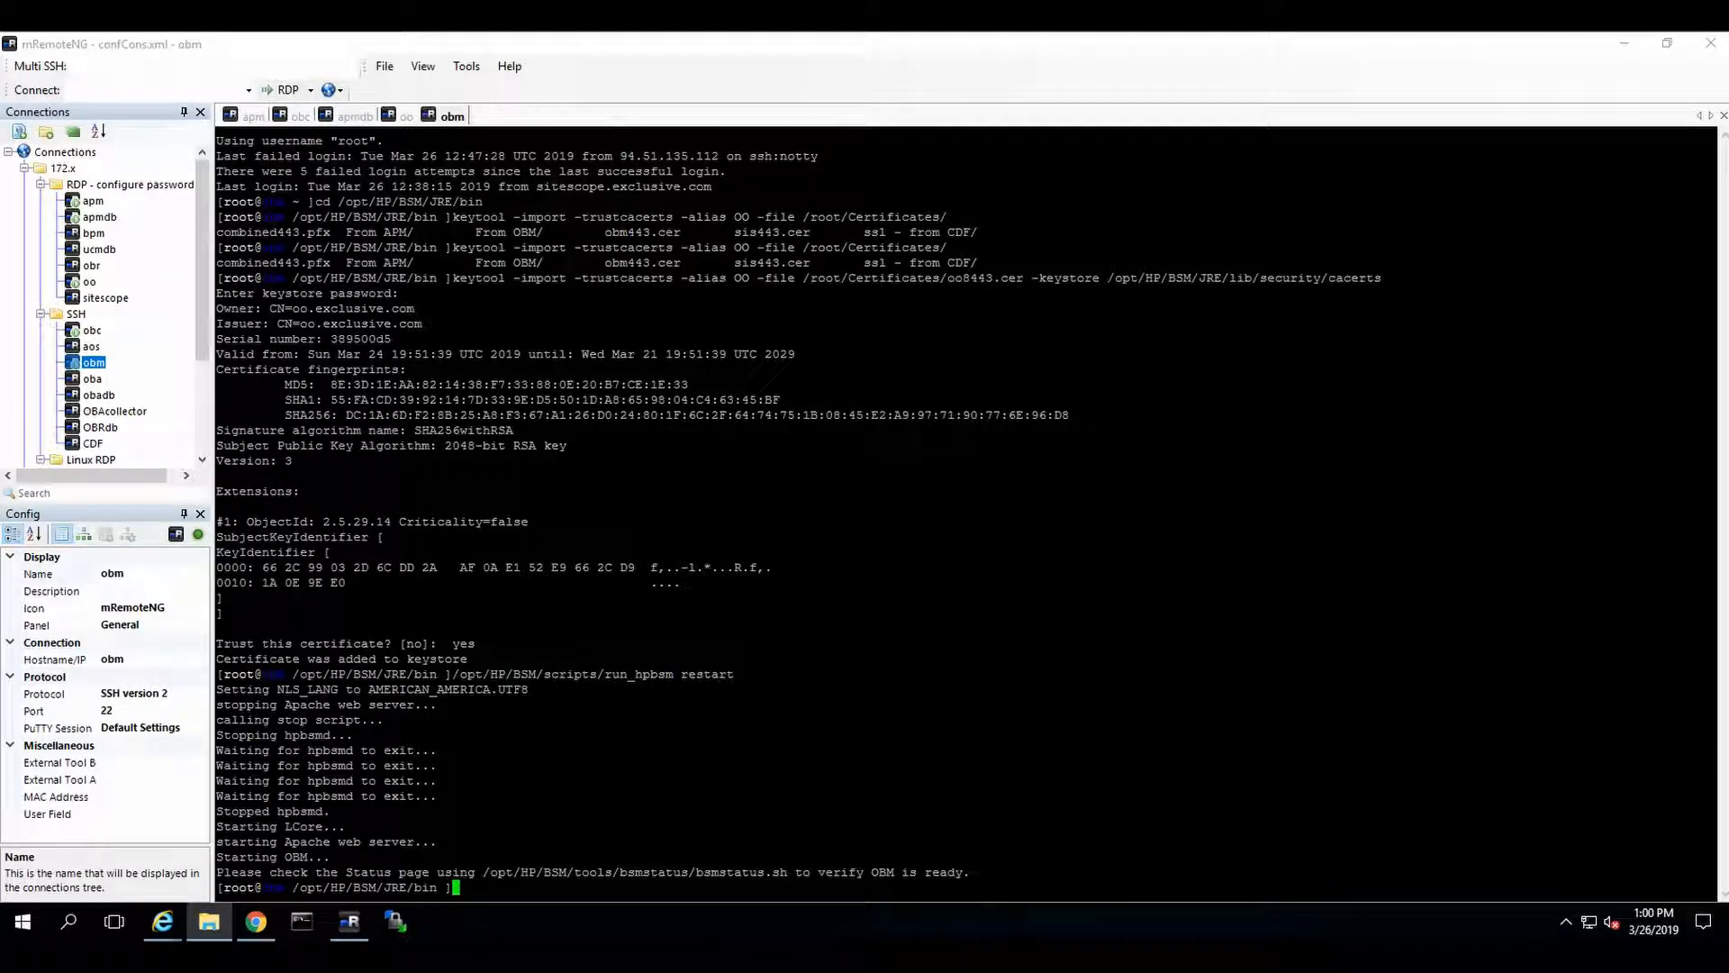
pyautogui.click(254, 920)
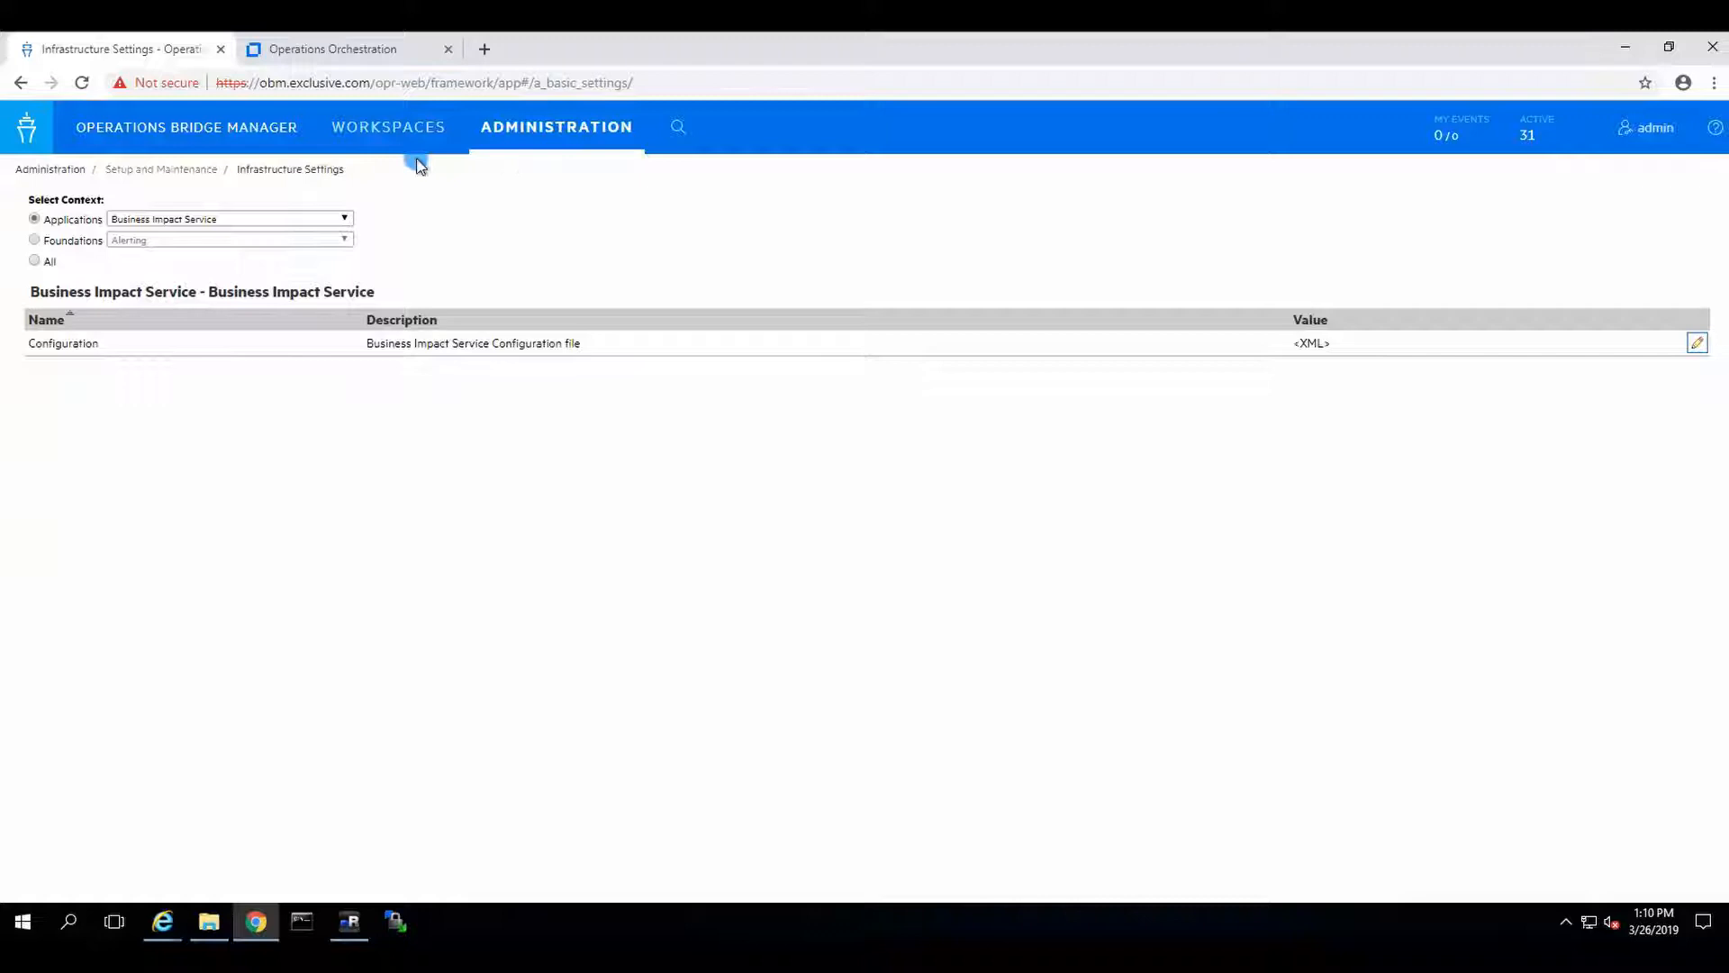
# - Navigate Administration > Users to the Users, Groups, and Roles page and view users and groups
pyautogui.click(556, 127)
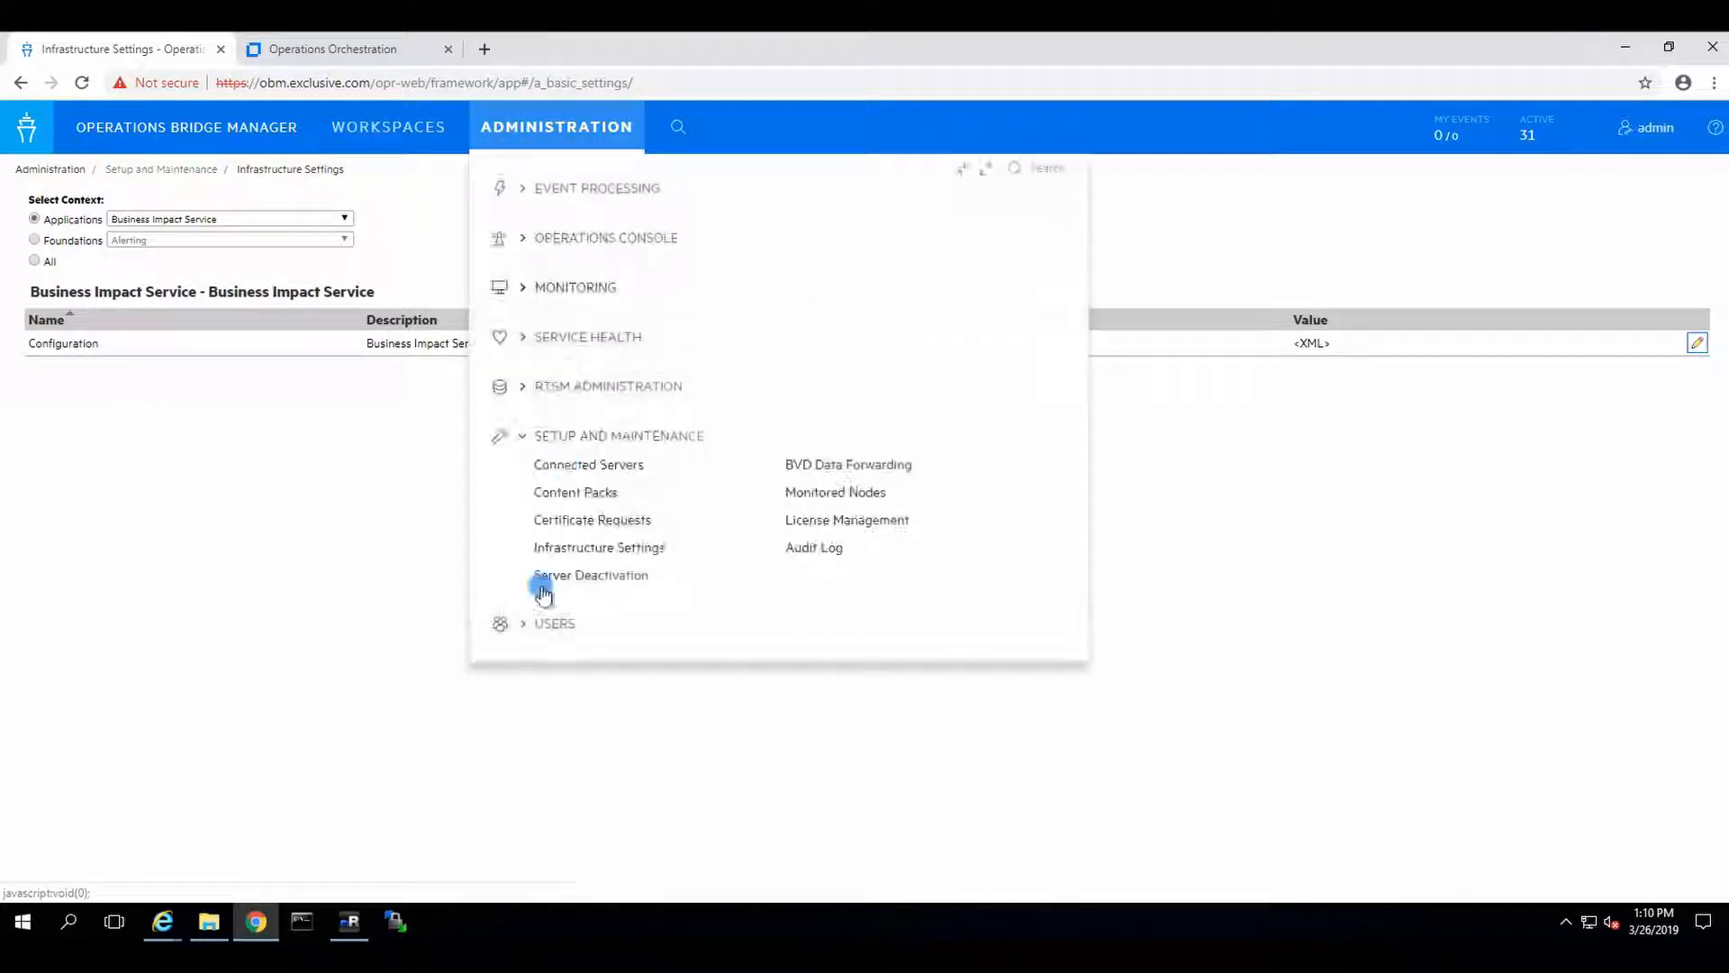
pyautogui.click(555, 623)
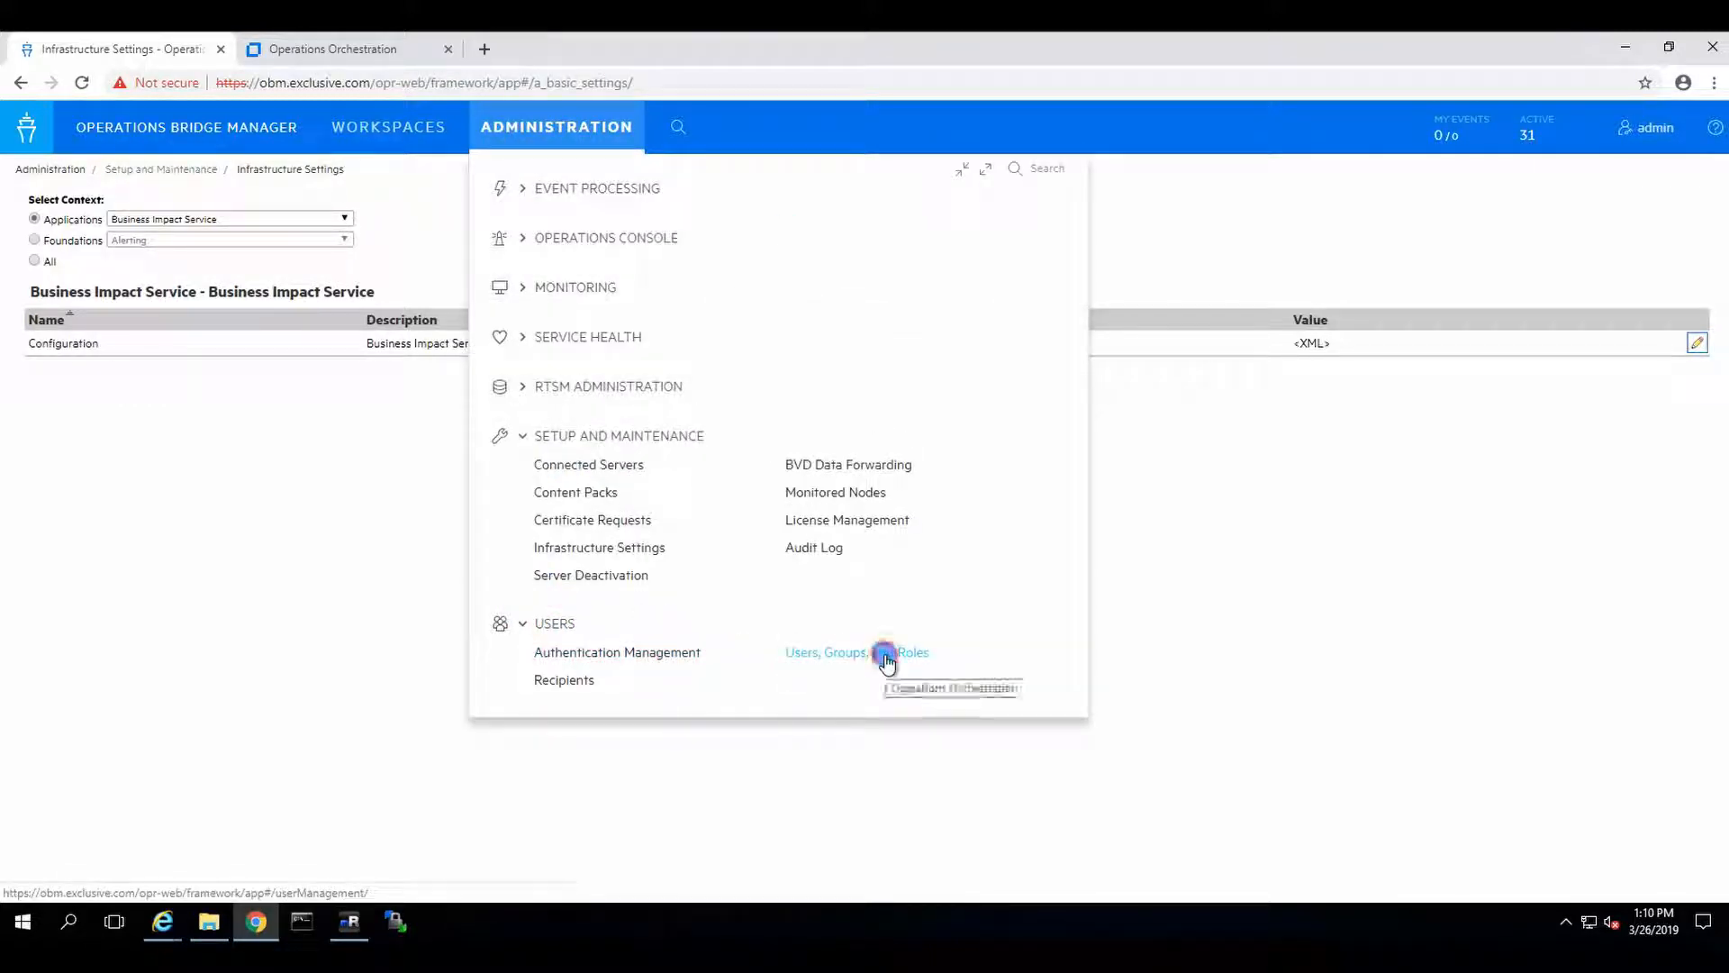
pyautogui.click(857, 652)
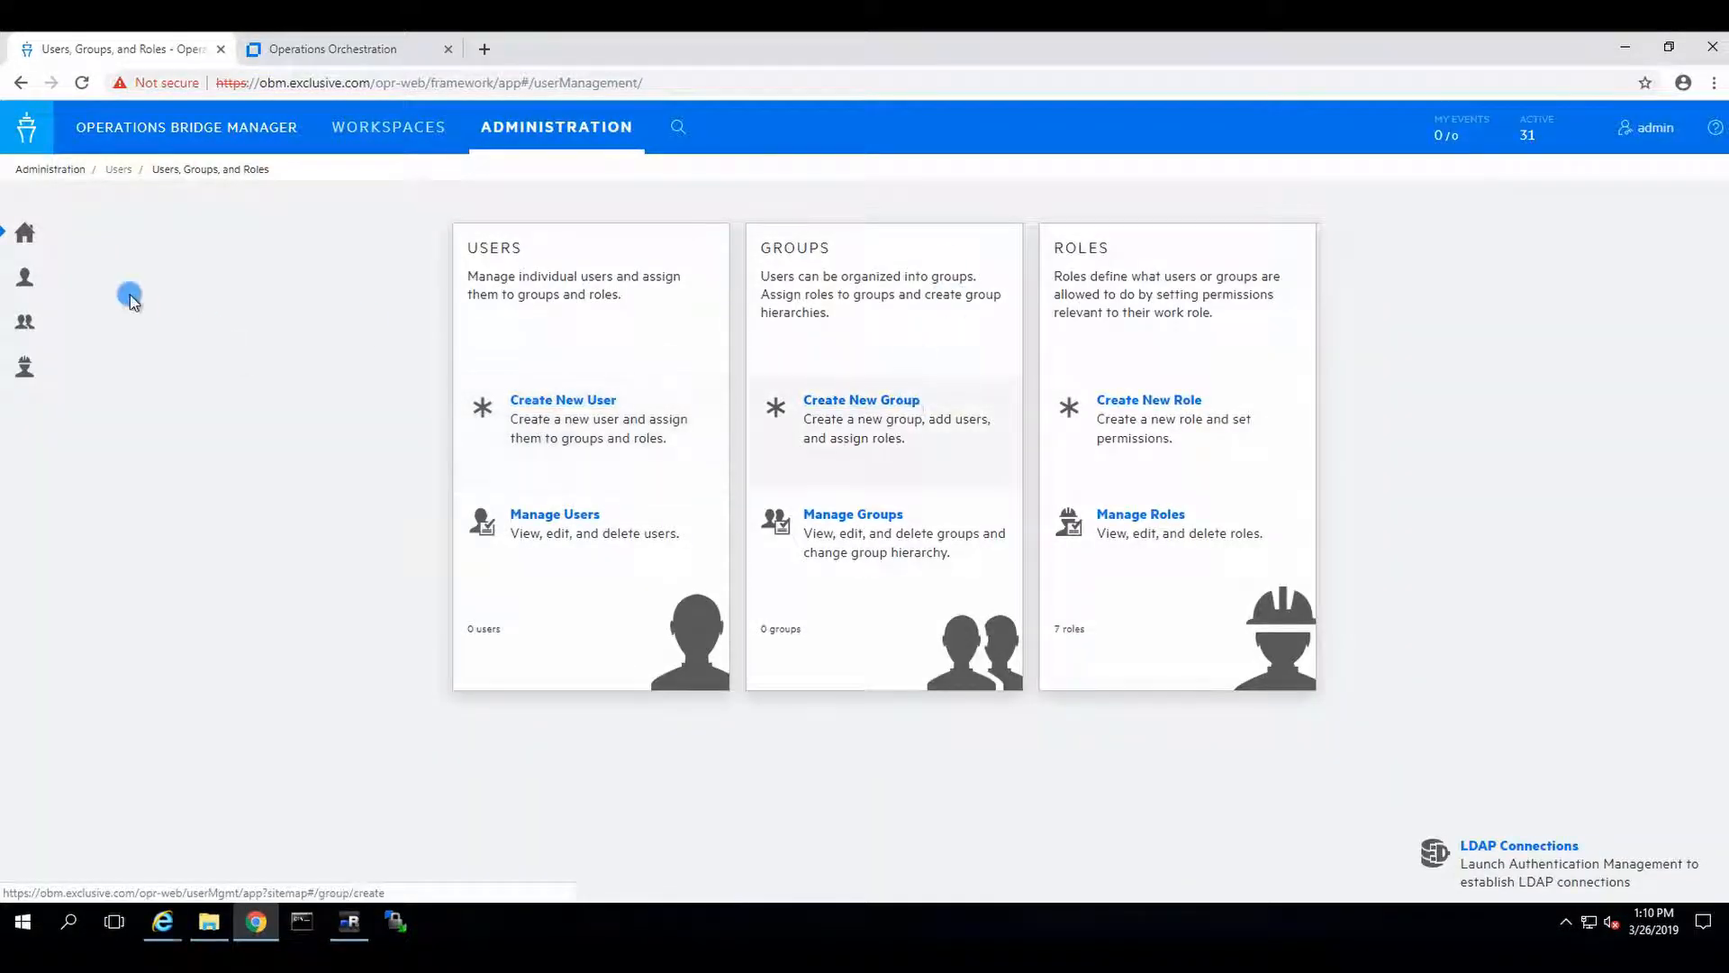
pyautogui.click(555, 514)
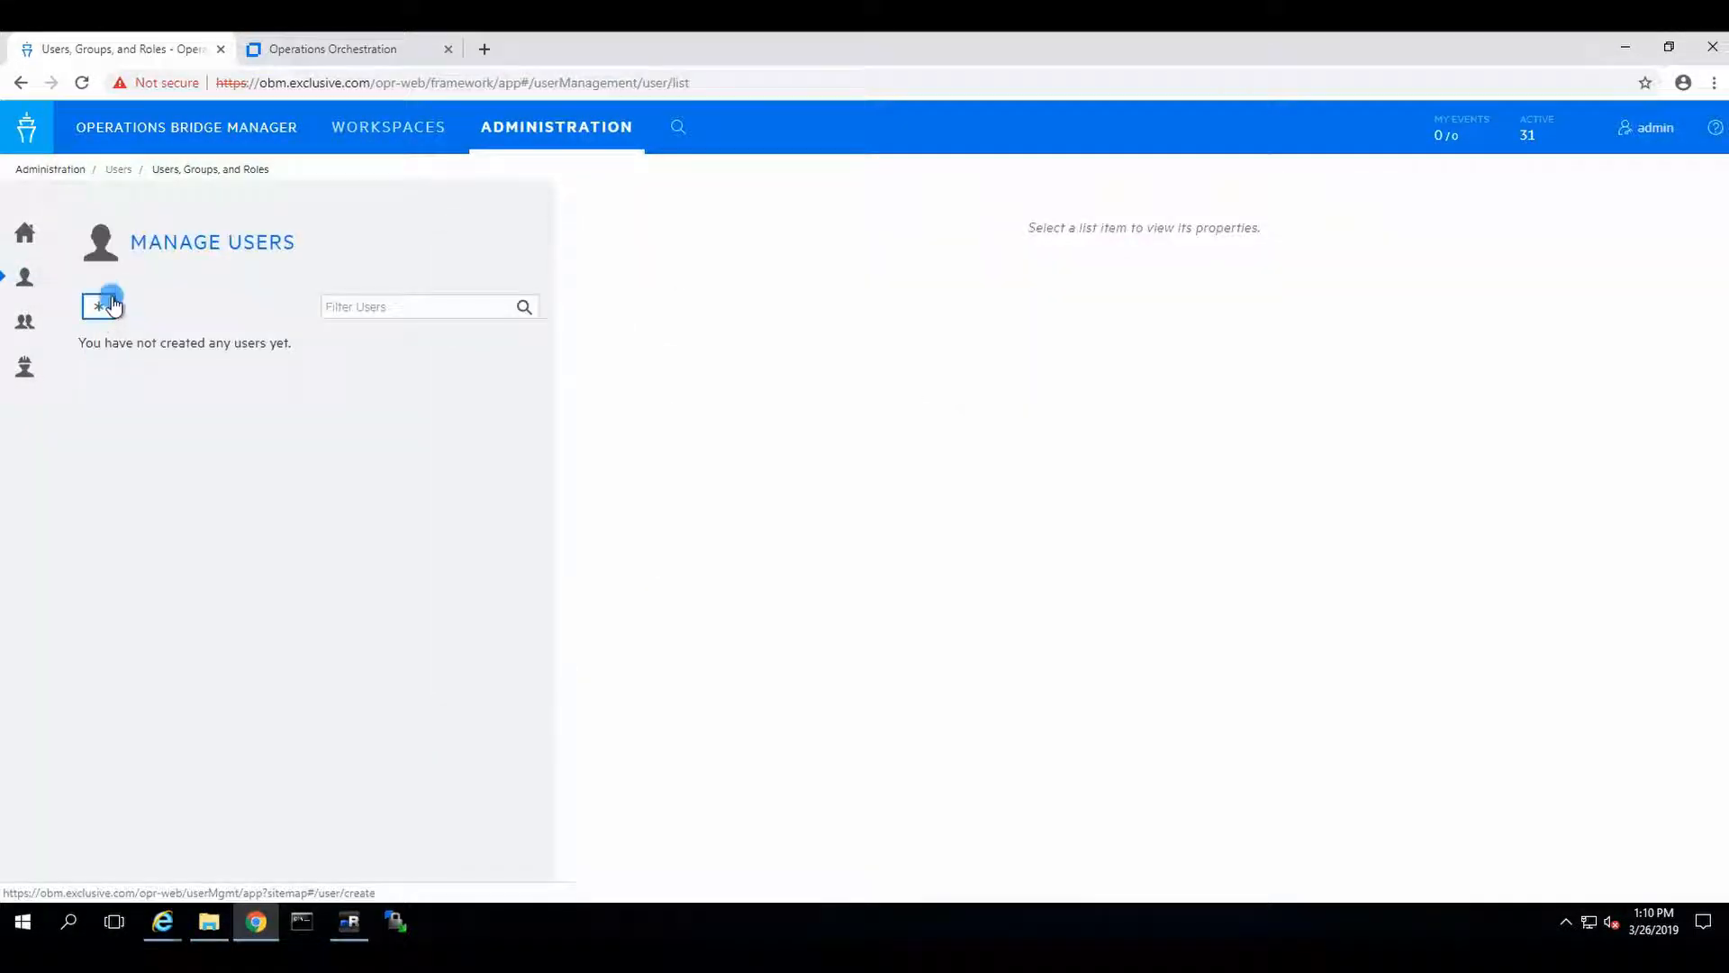
pyautogui.click(24, 321)
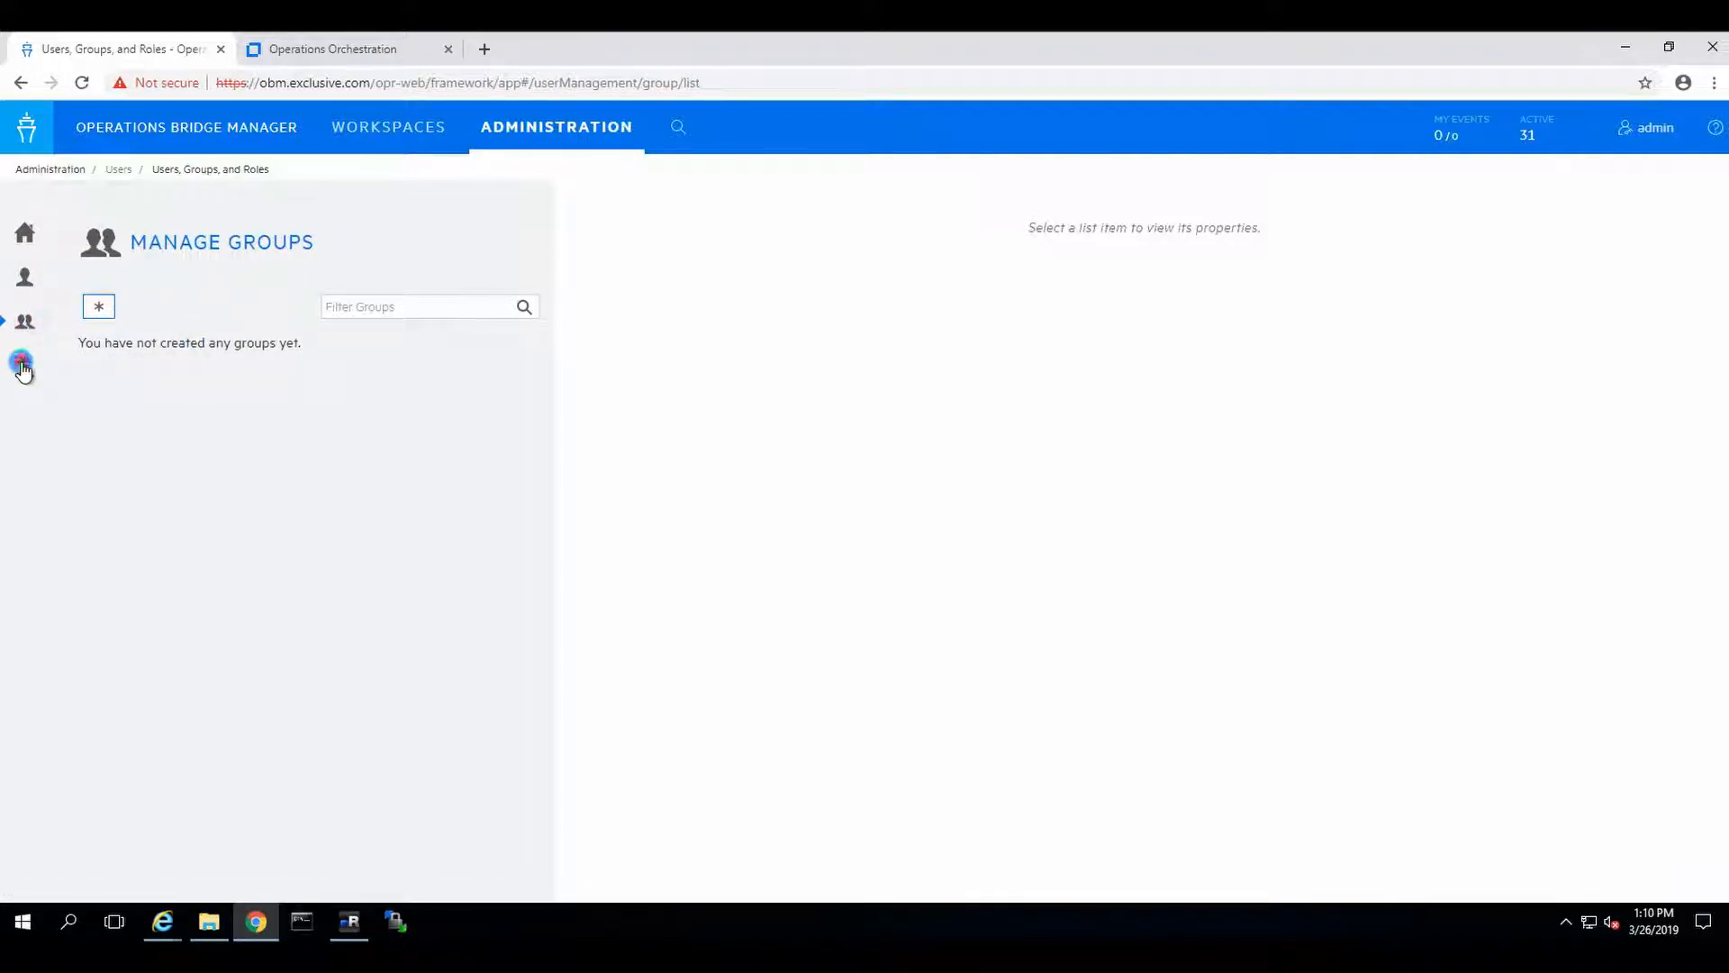
# - Review the Roles and Users lists, ending on Manage Roles with the Administration menu opened
pyautogui.click(23, 364)
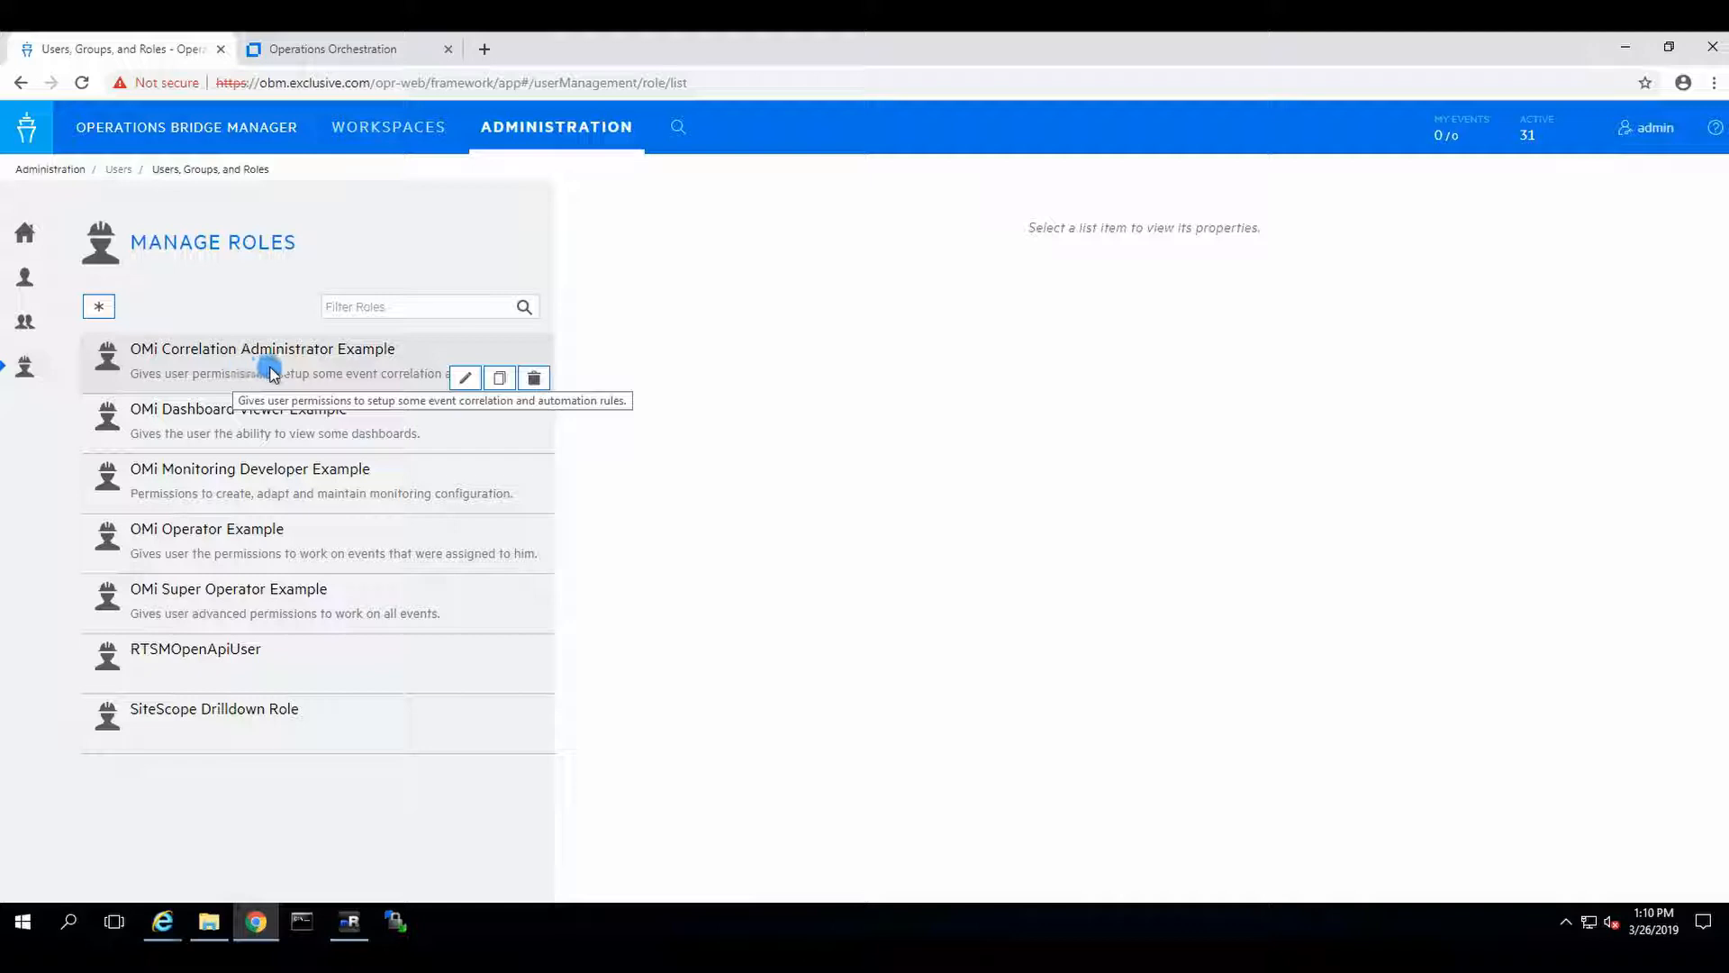
pyautogui.moveTo(401, 394)
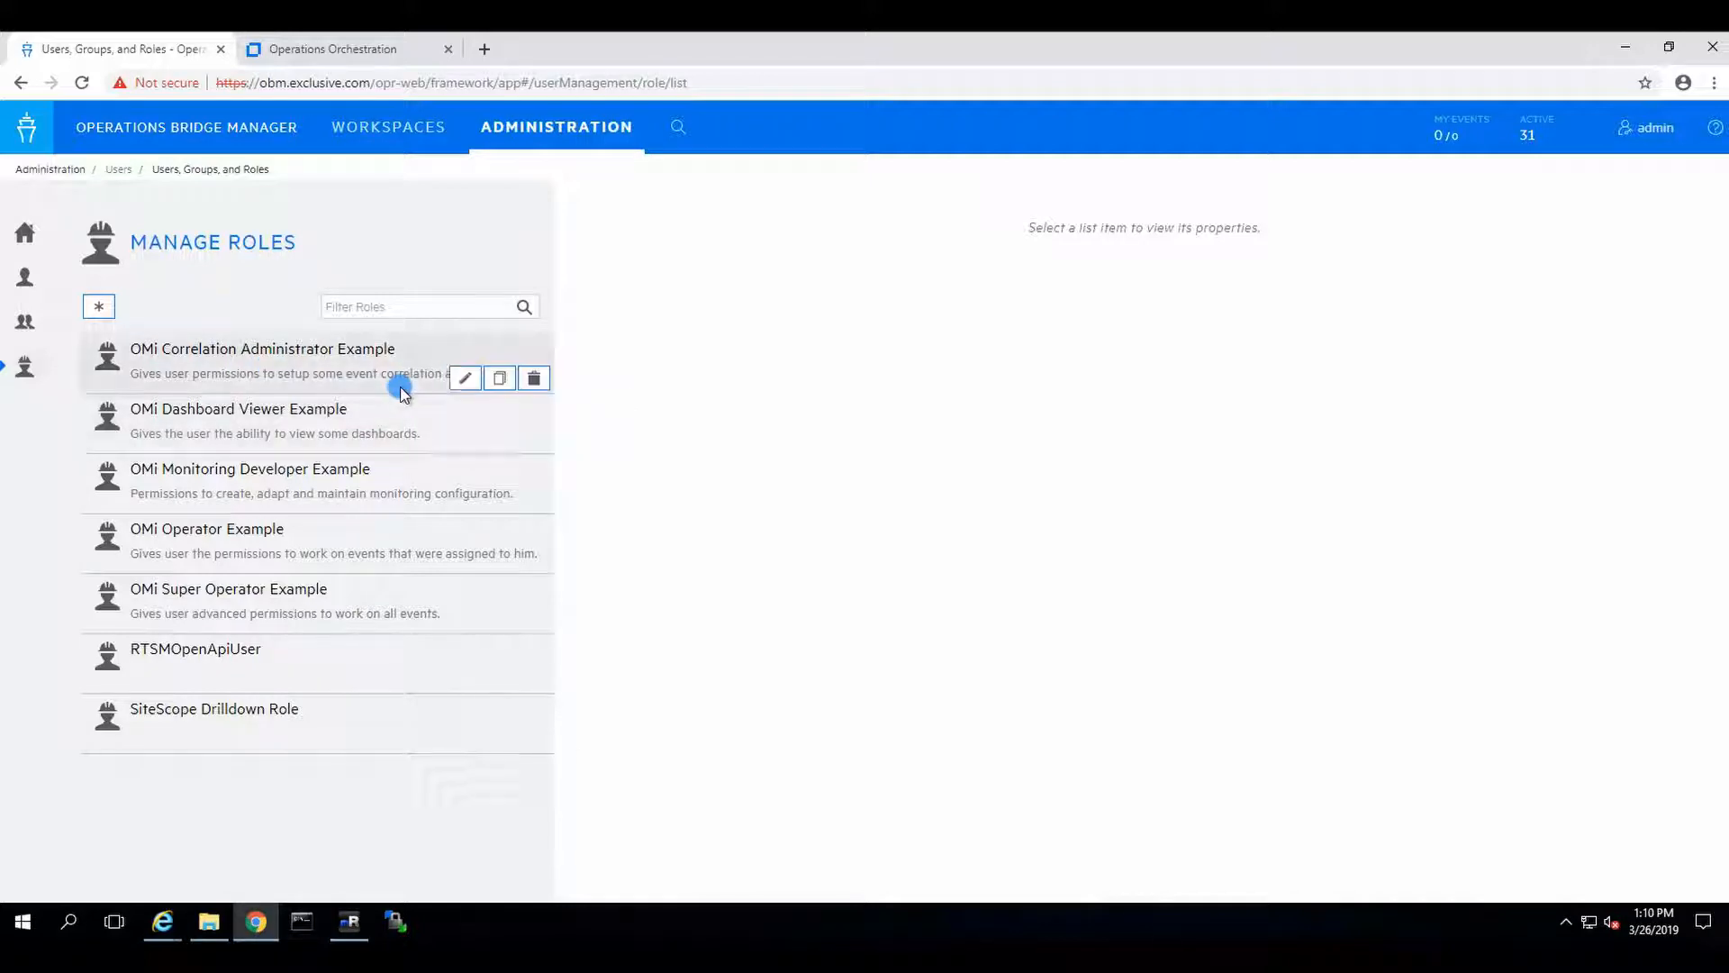
pyautogui.click(23, 277)
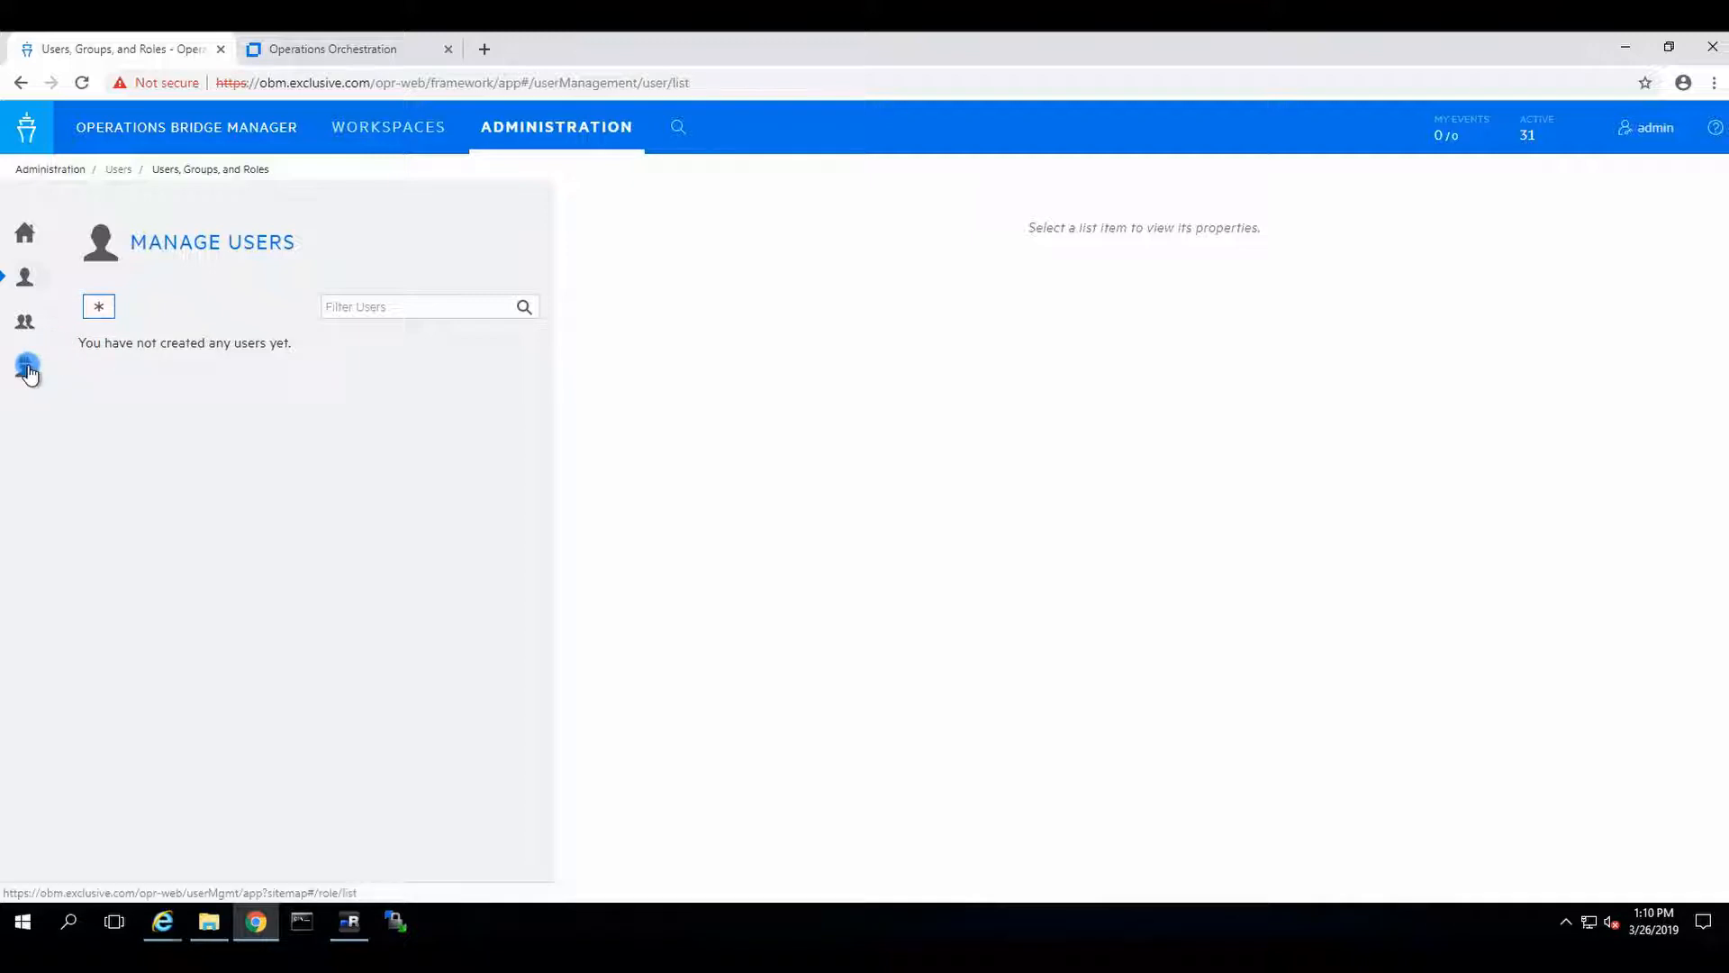
pyautogui.click(23, 366)
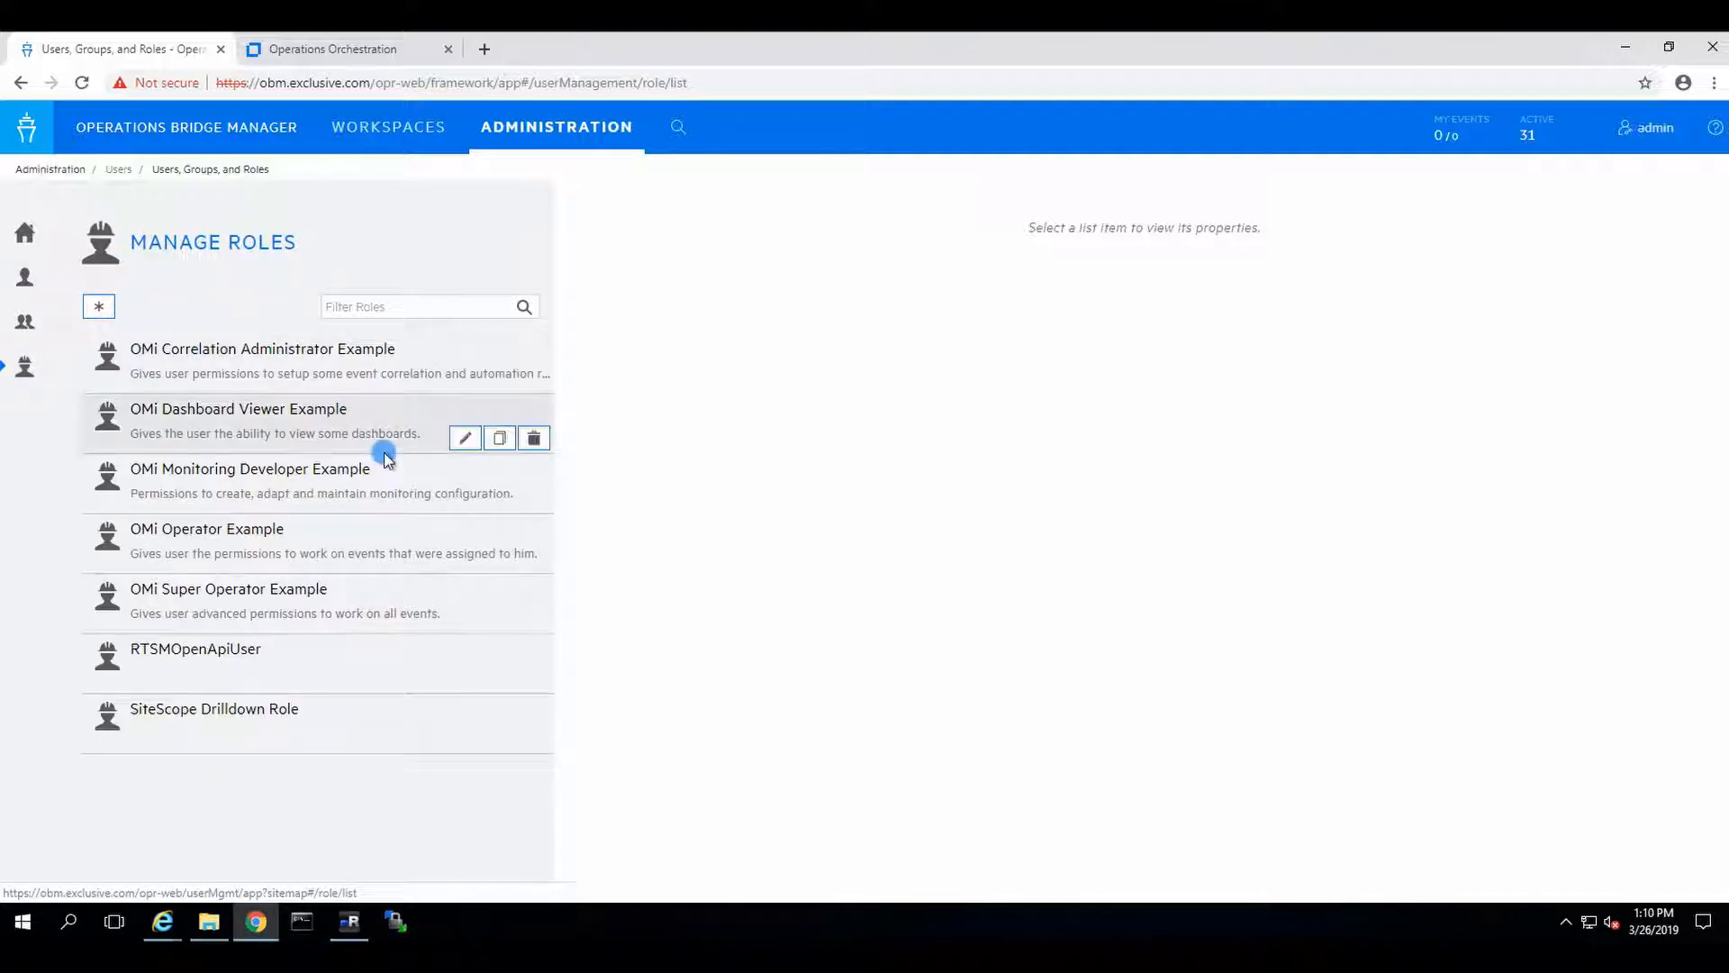
pyautogui.moveTo(284, 645)
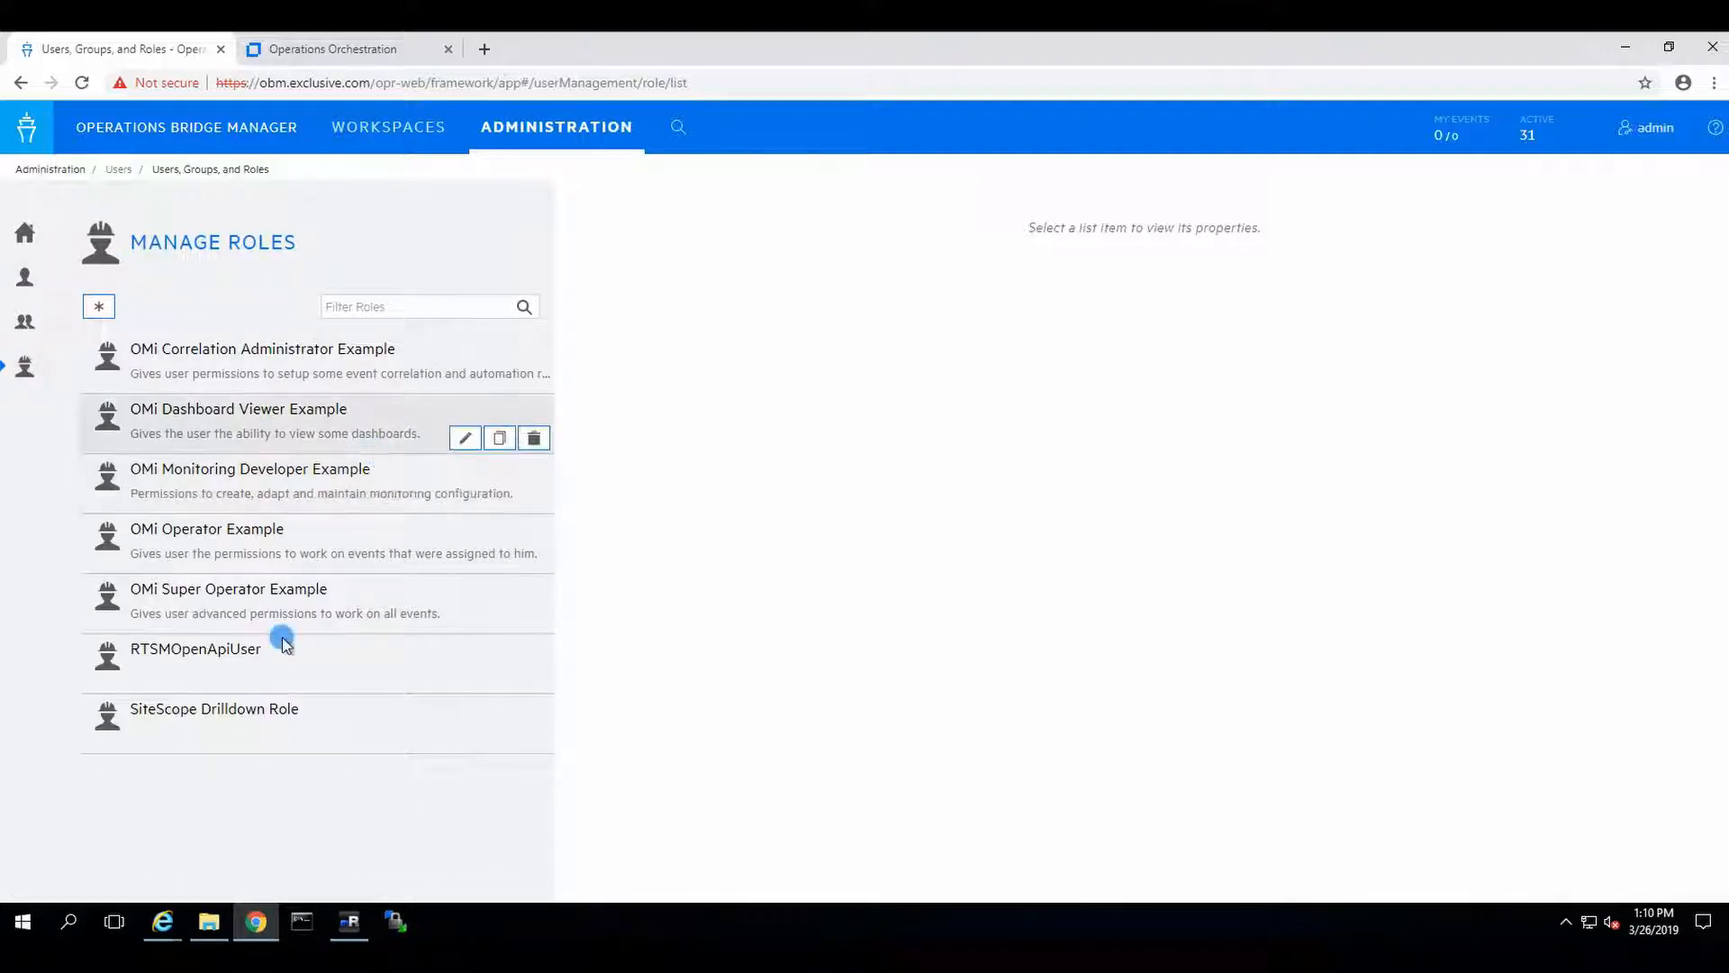
pyautogui.moveTo(331, 364)
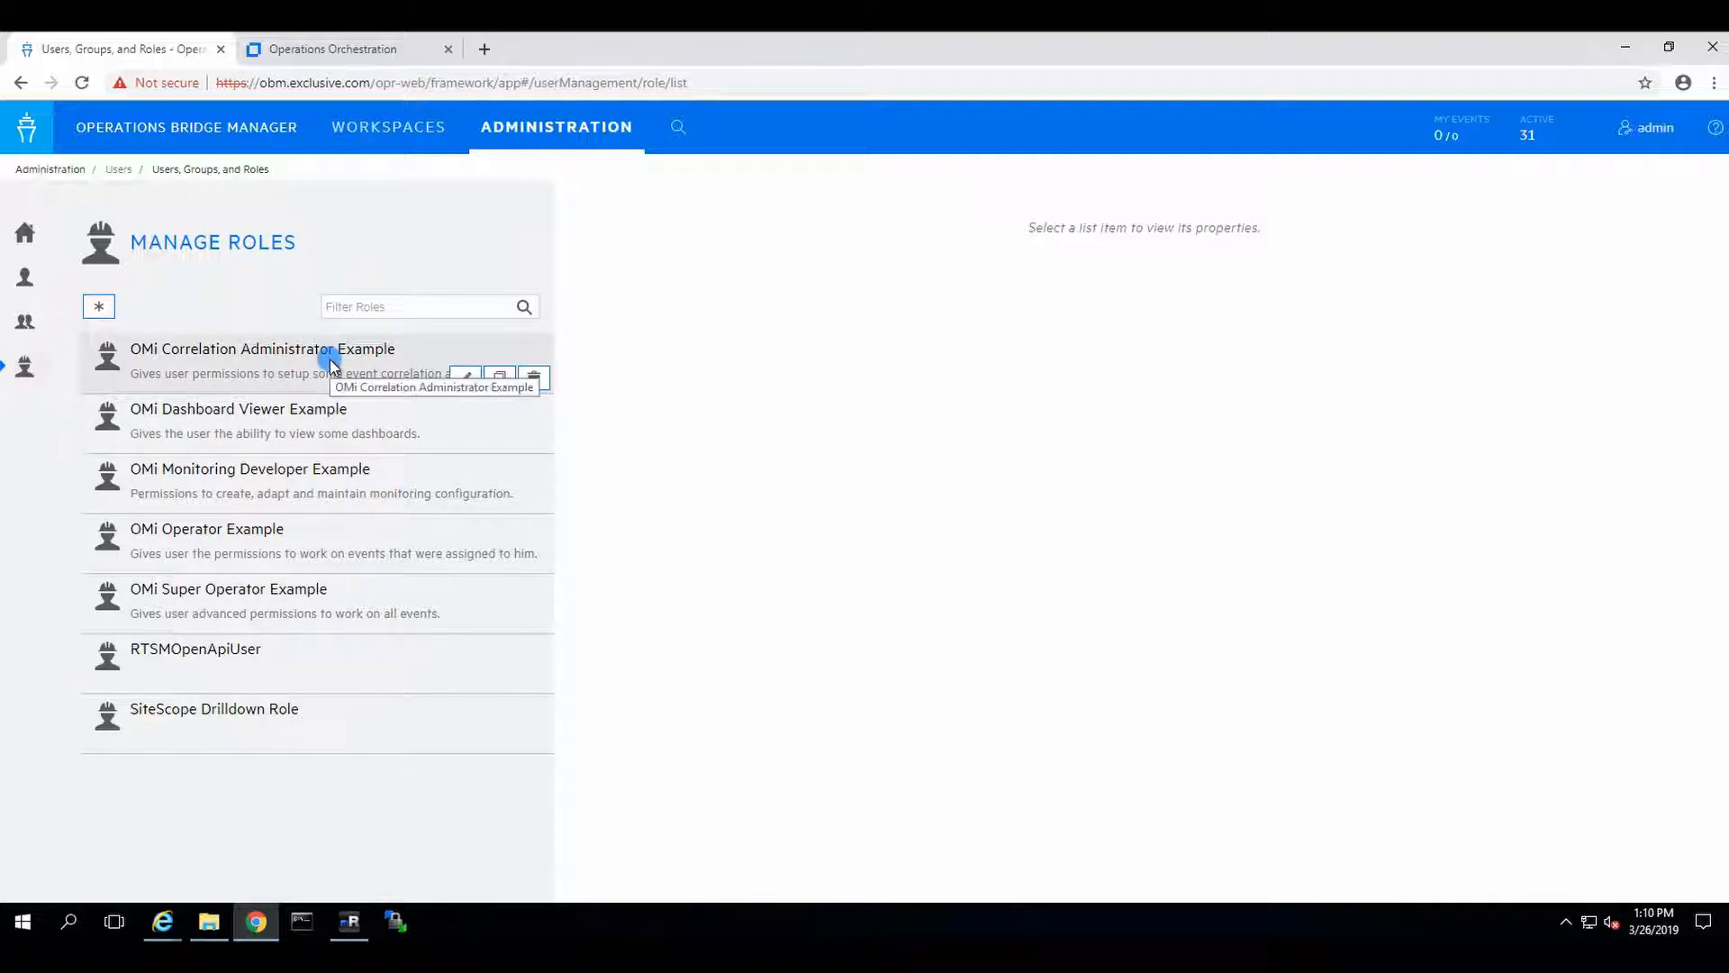
pyautogui.moveTo(291, 525)
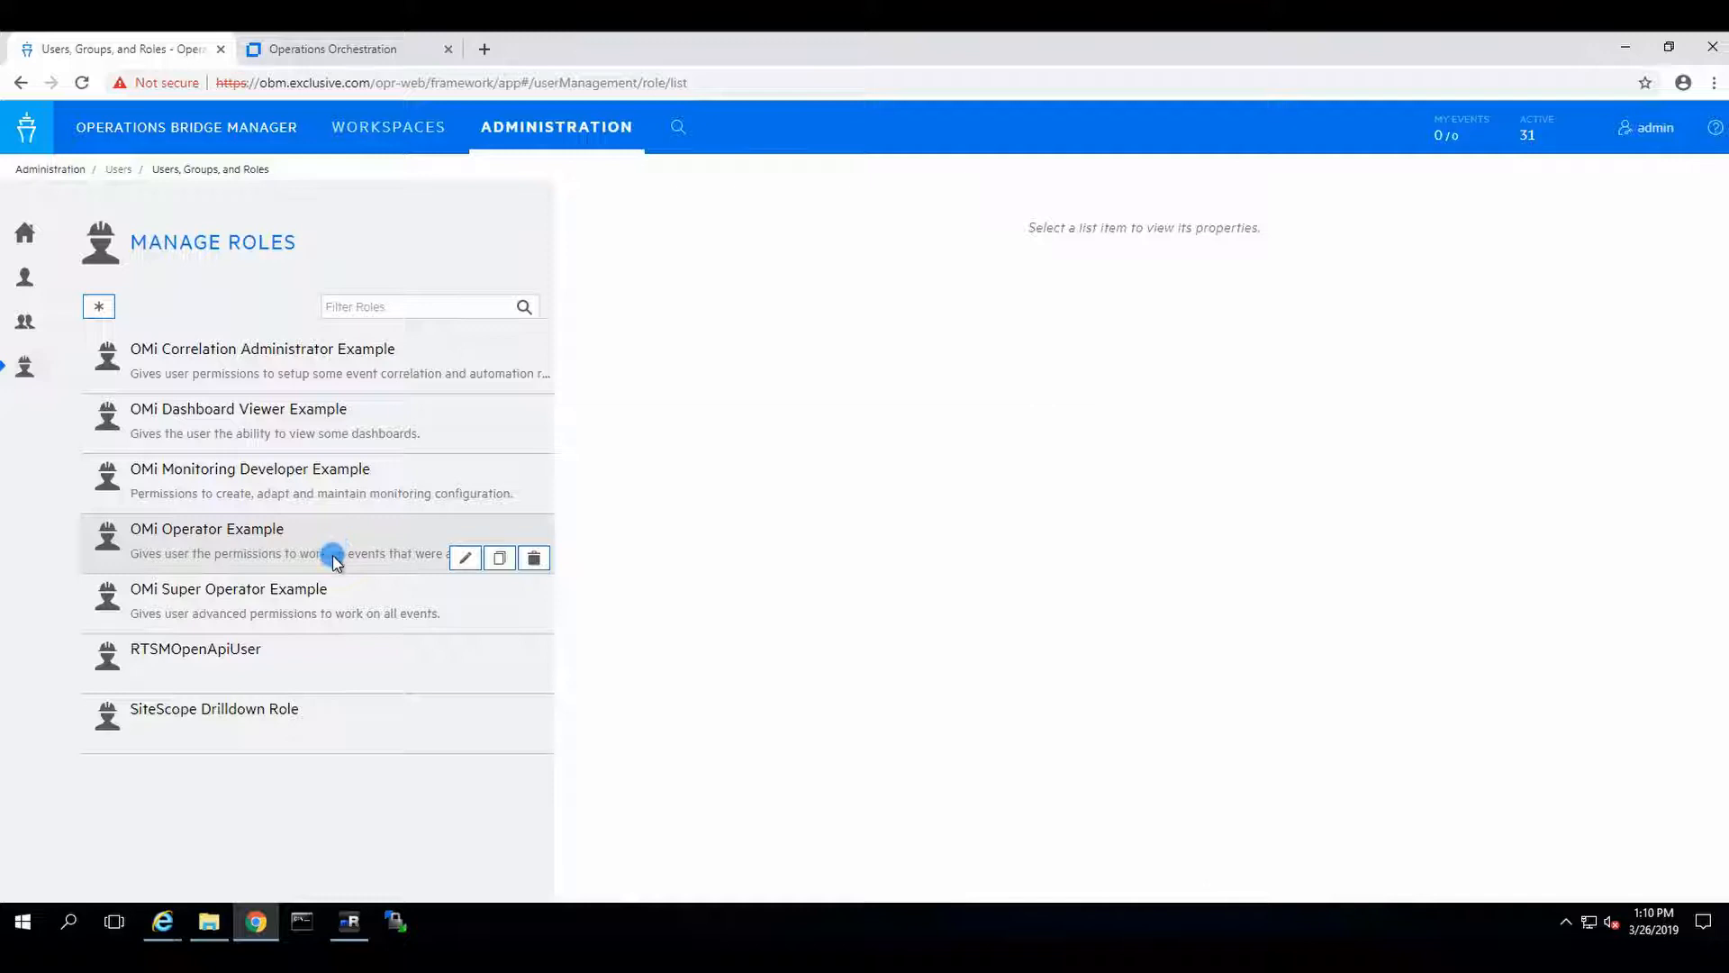
pyautogui.moveTo(245, 629)
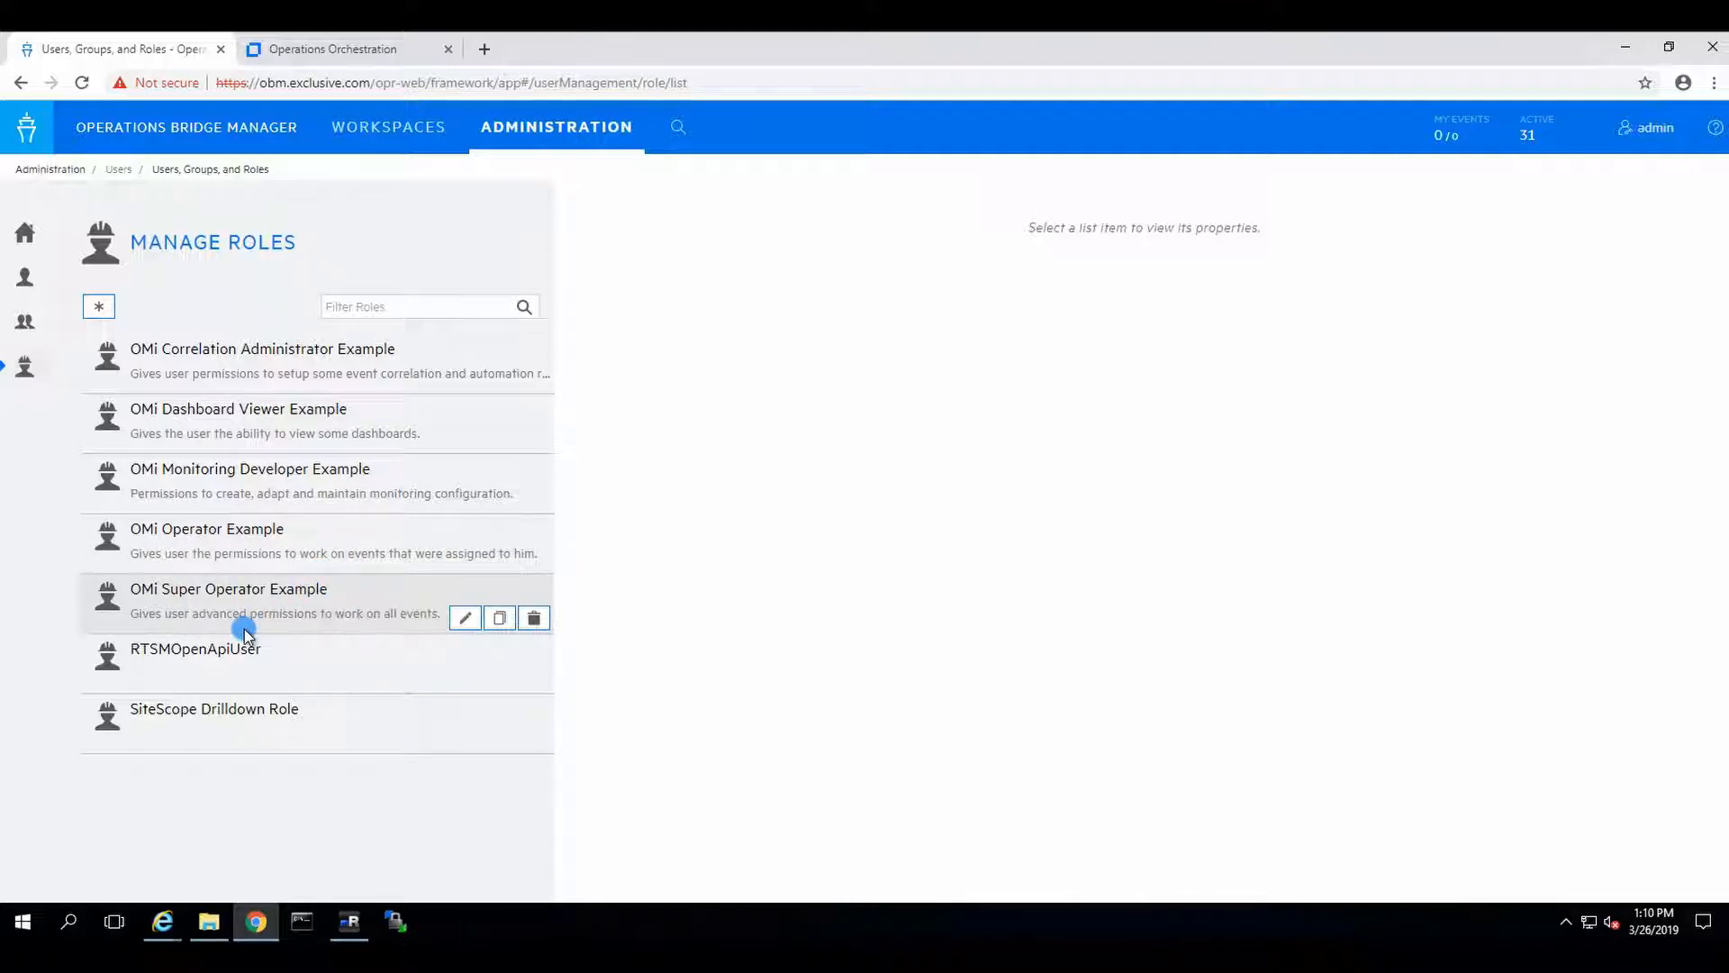
pyautogui.moveTo(292, 659)
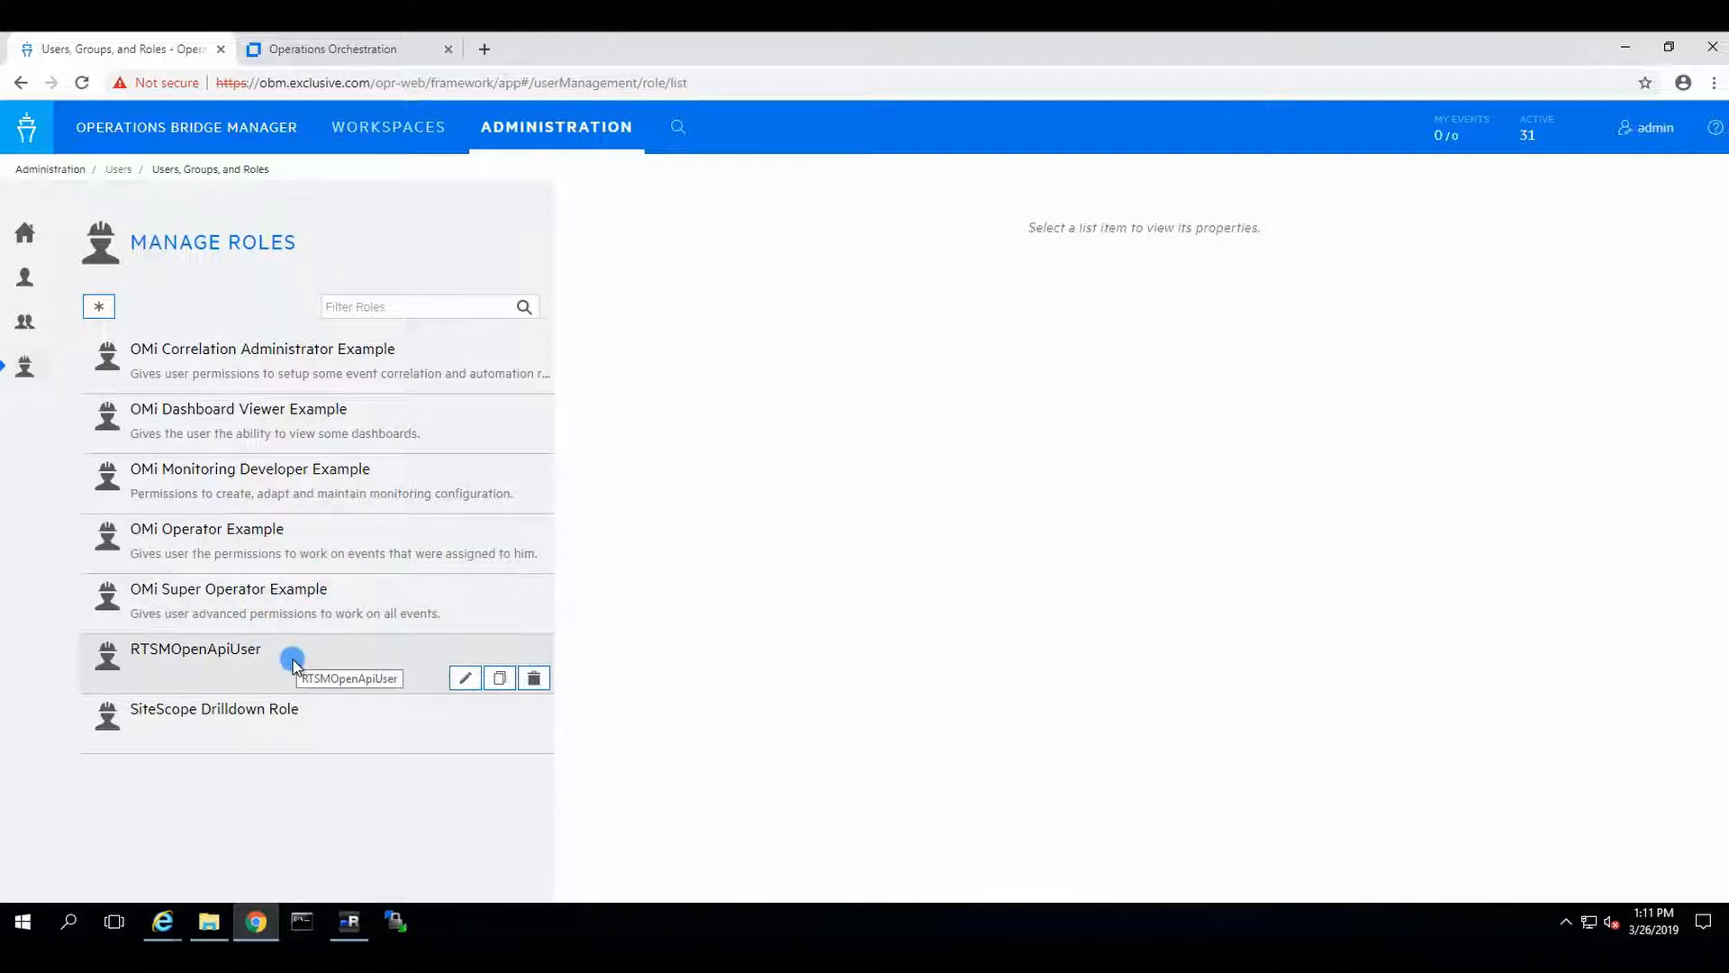
pyautogui.moveTo(702, 461)
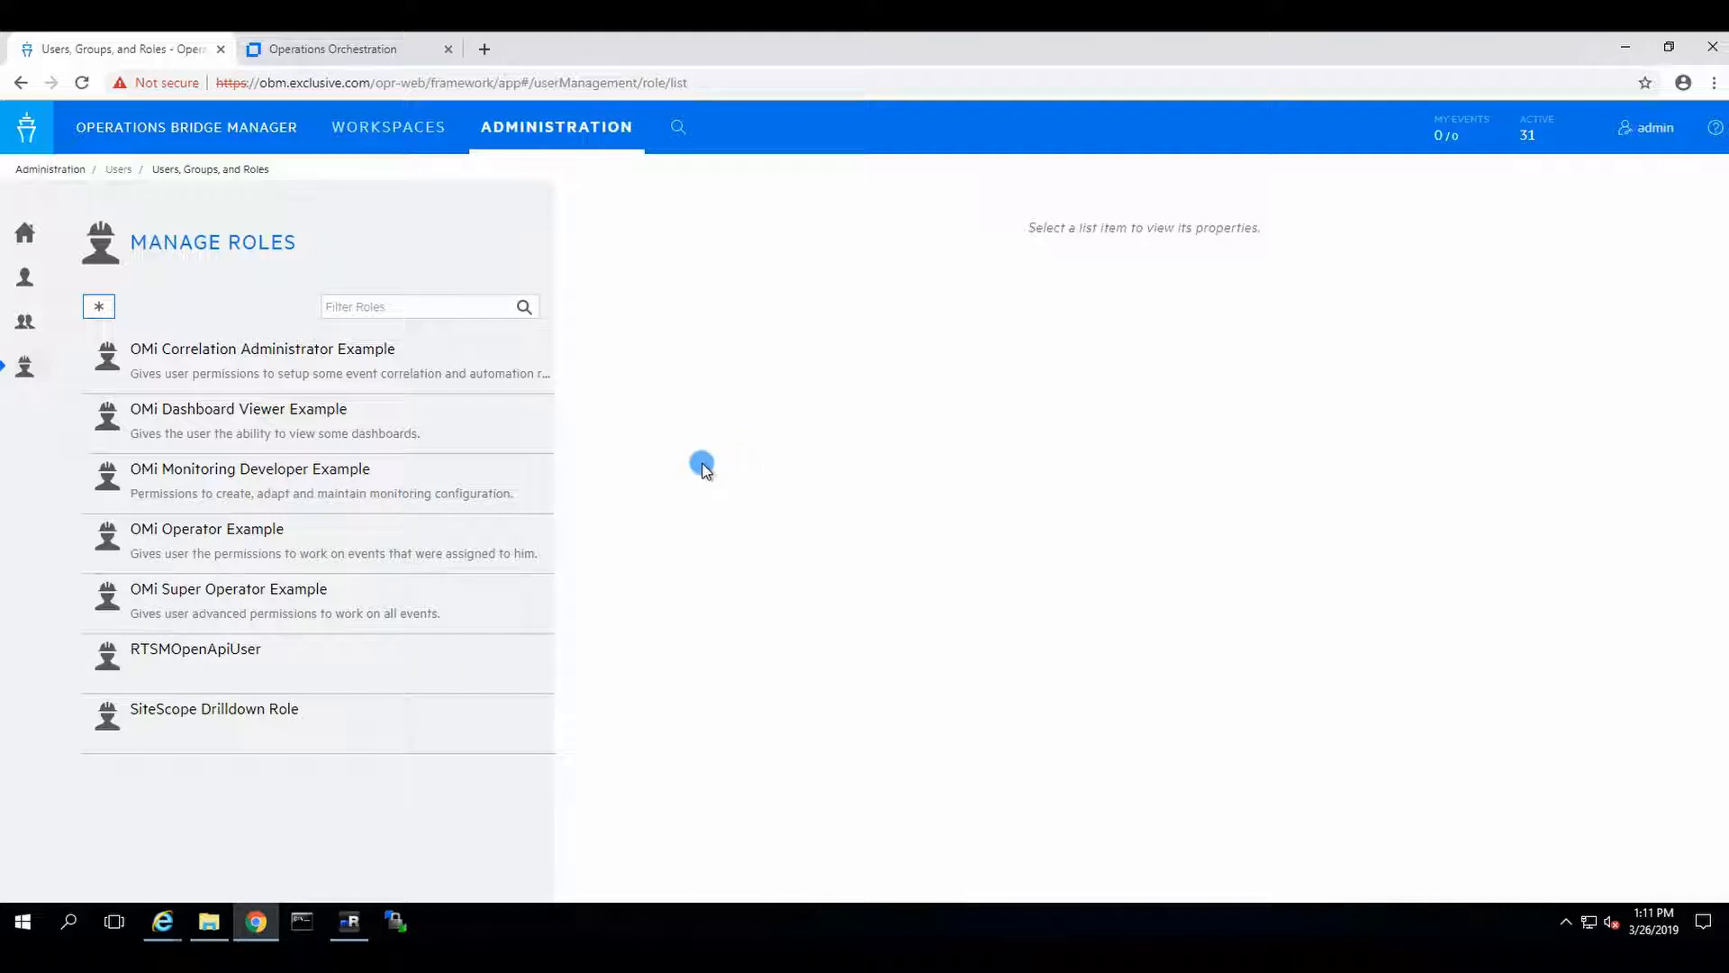
pyautogui.moveTo(540, 540)
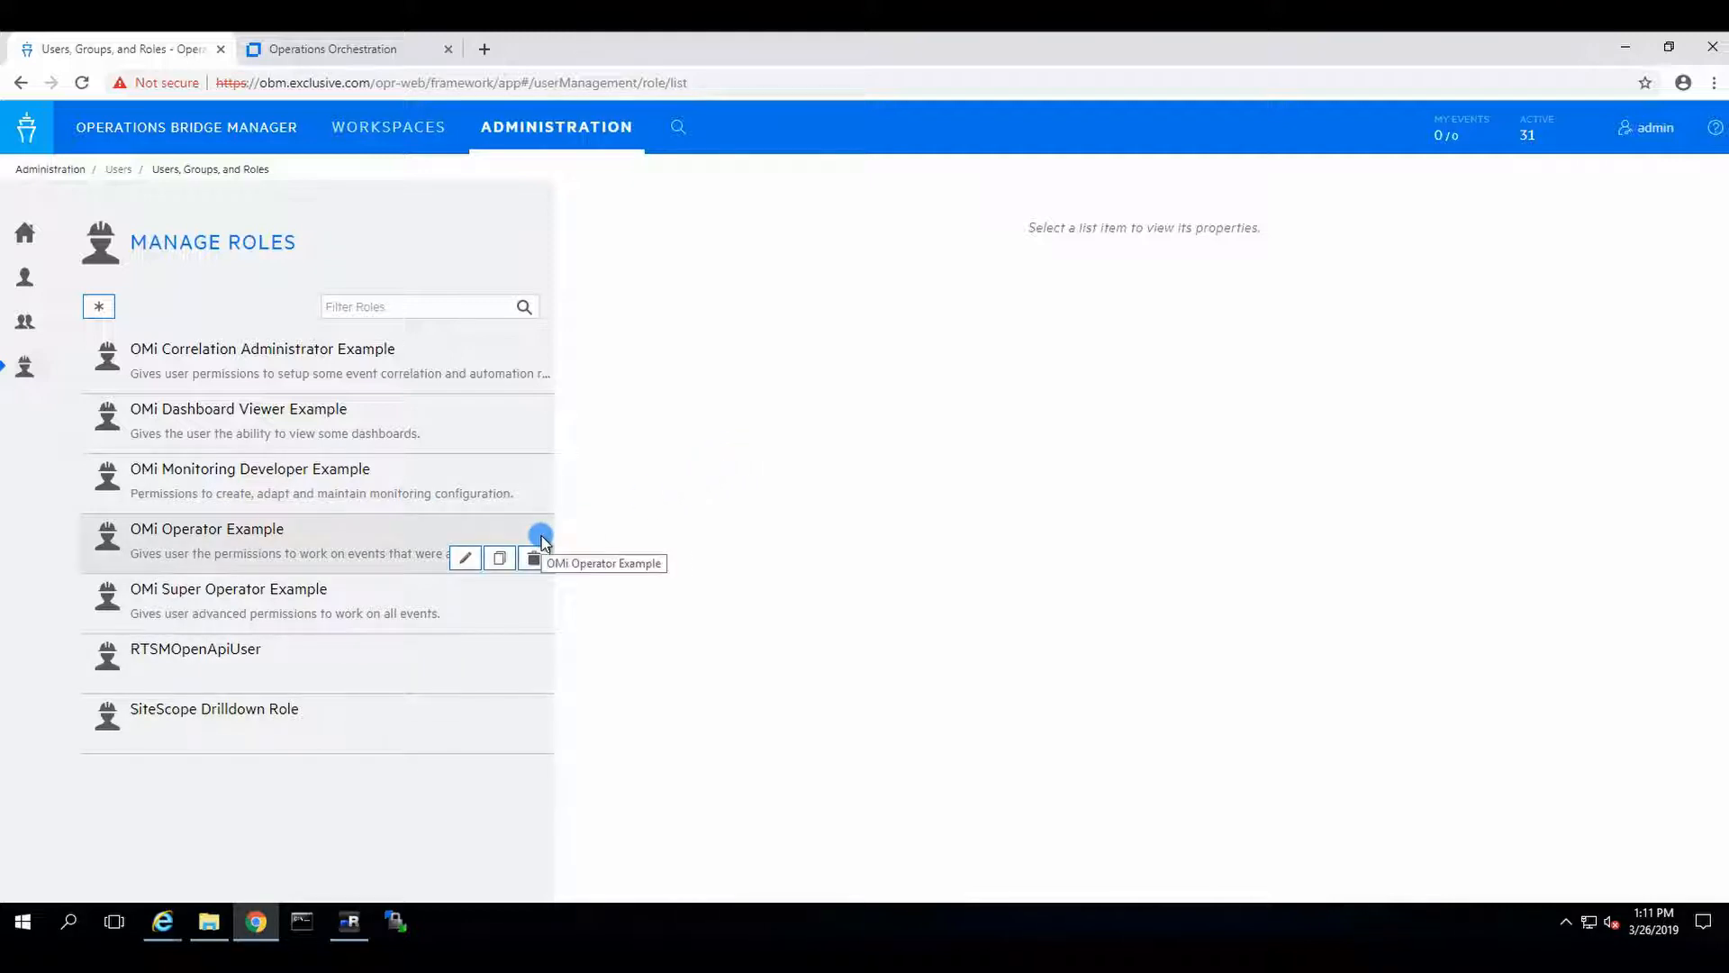
pyautogui.moveTo(836, 375)
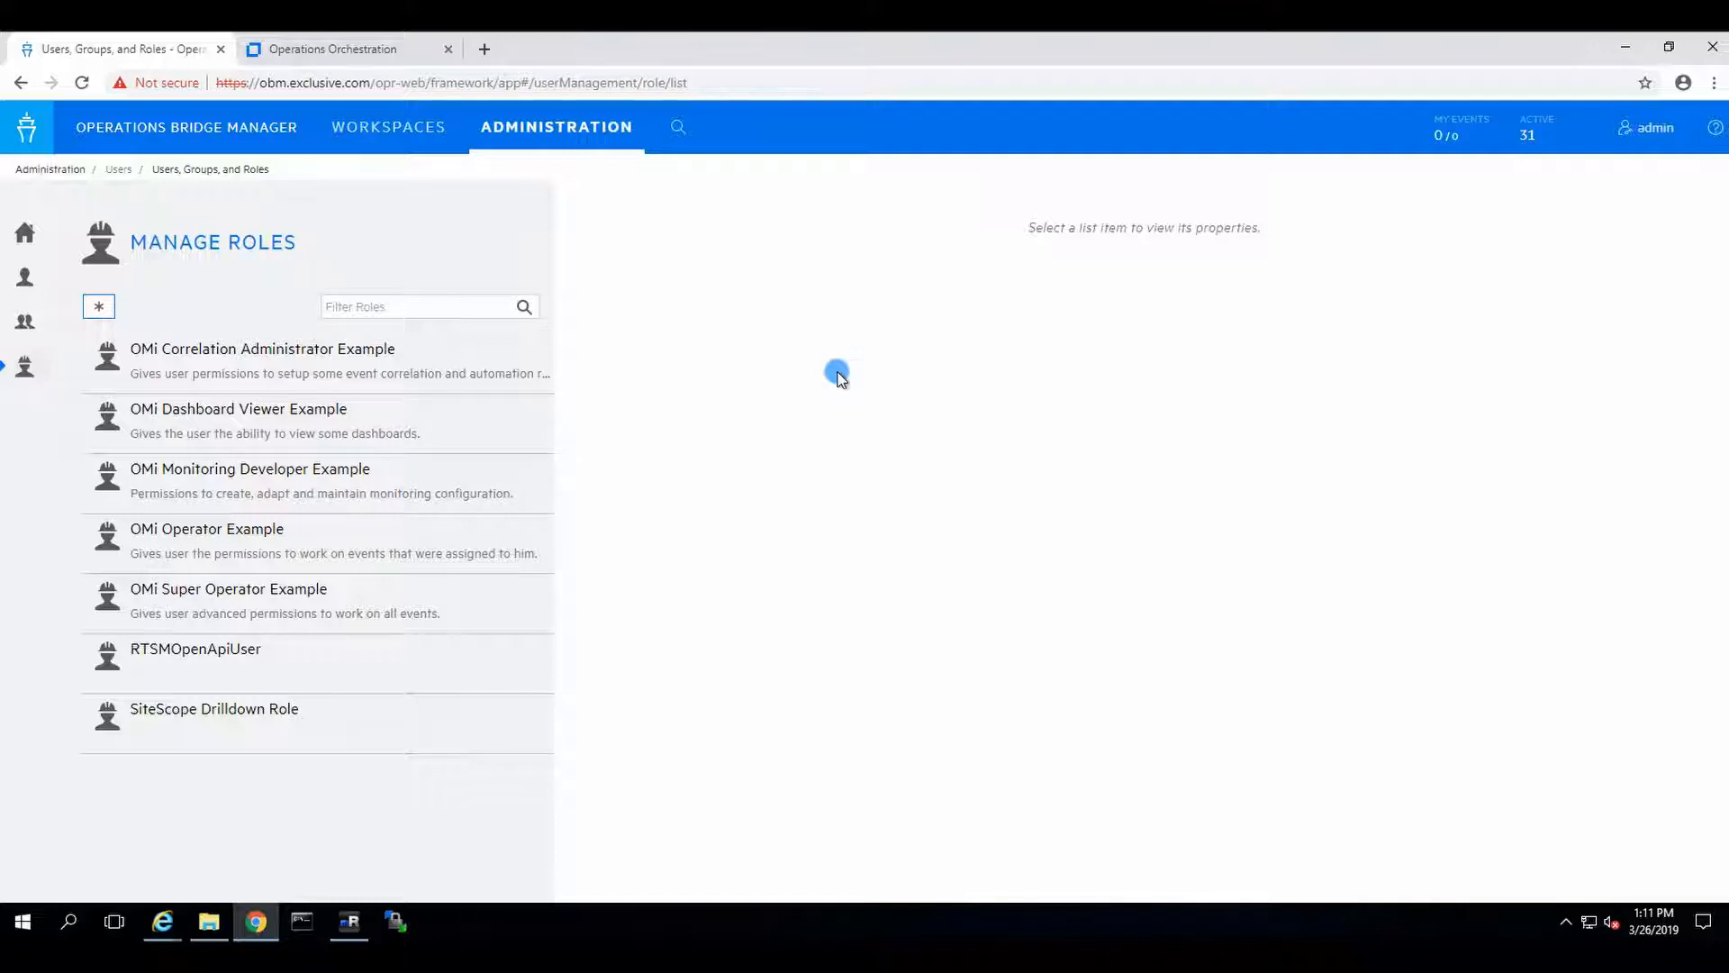
pyautogui.moveTo(837, 375)
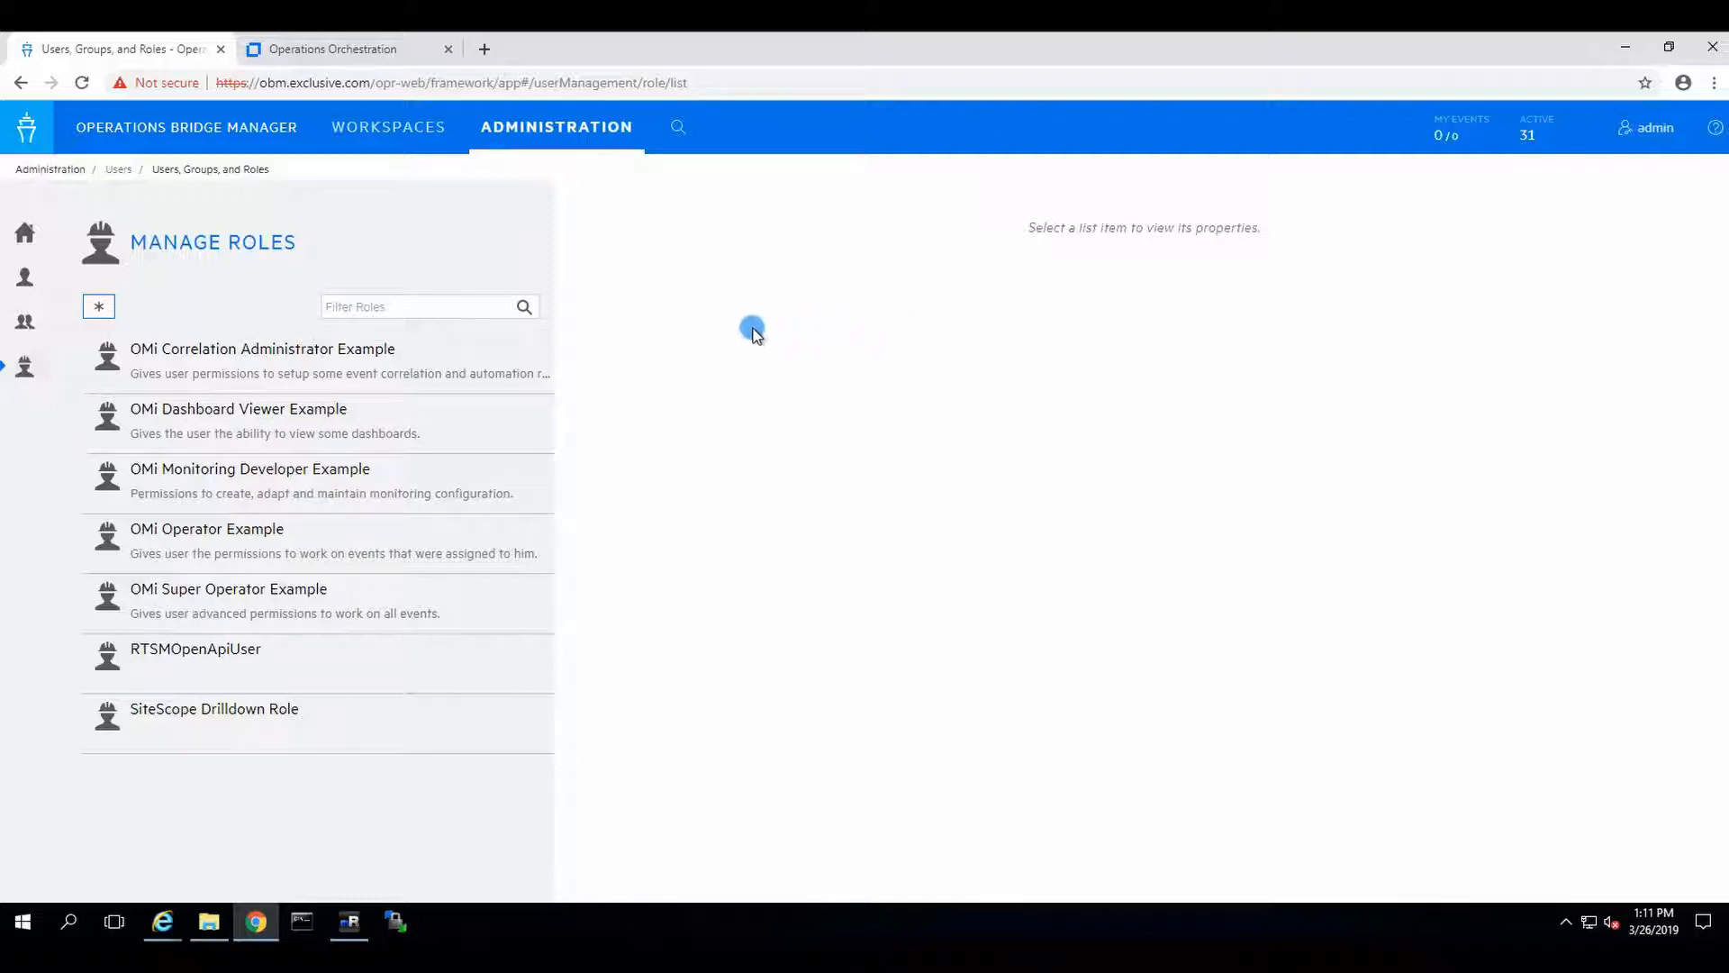
pyautogui.moveTo(758, 301)
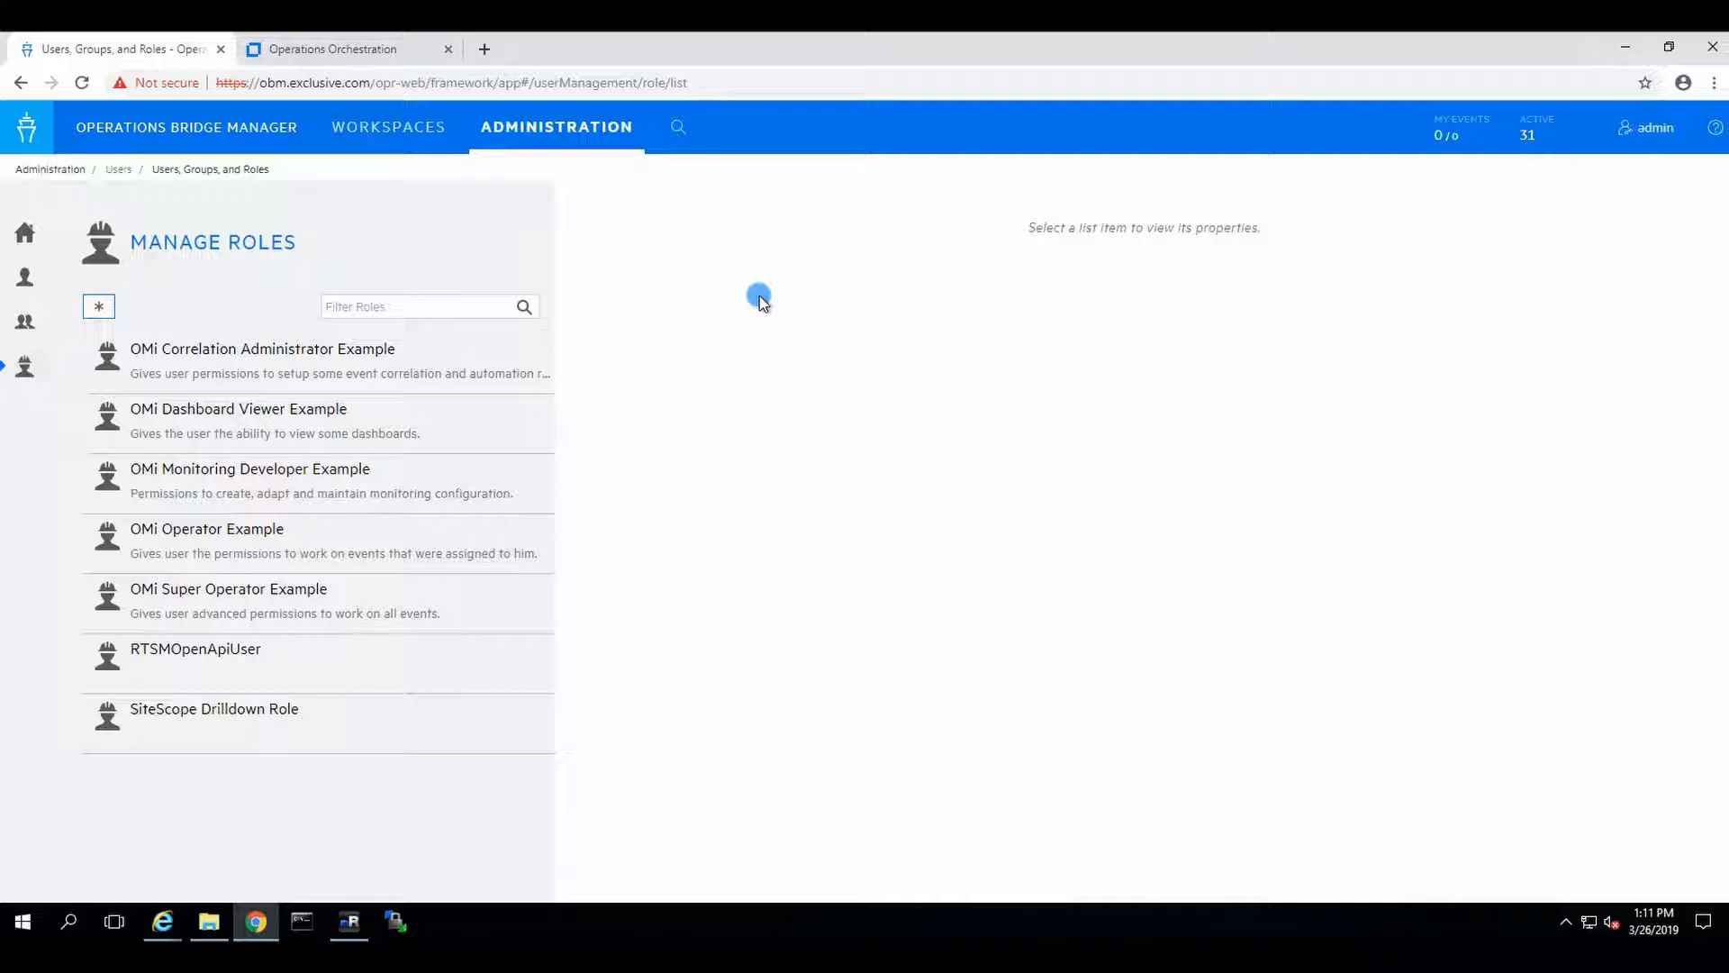
pyautogui.click(556, 126)
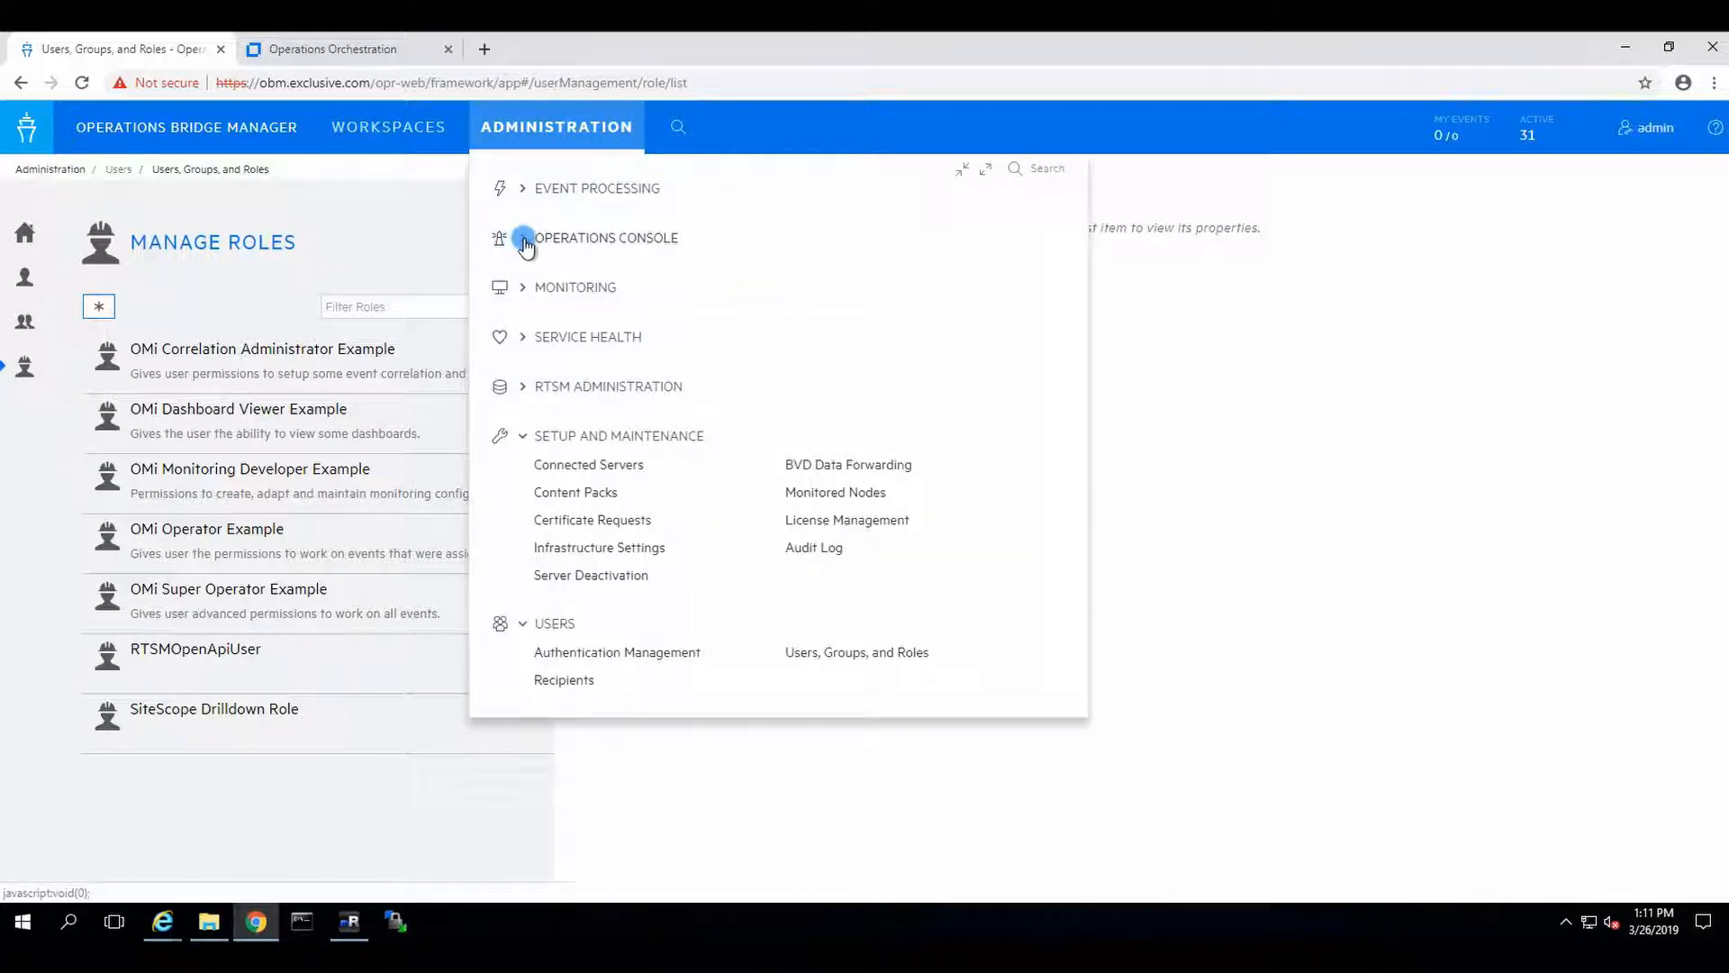
# - Navigate from the administration areas list to Run Book Mappings and start a new run book CI type mapping
pyautogui.click(522, 237)
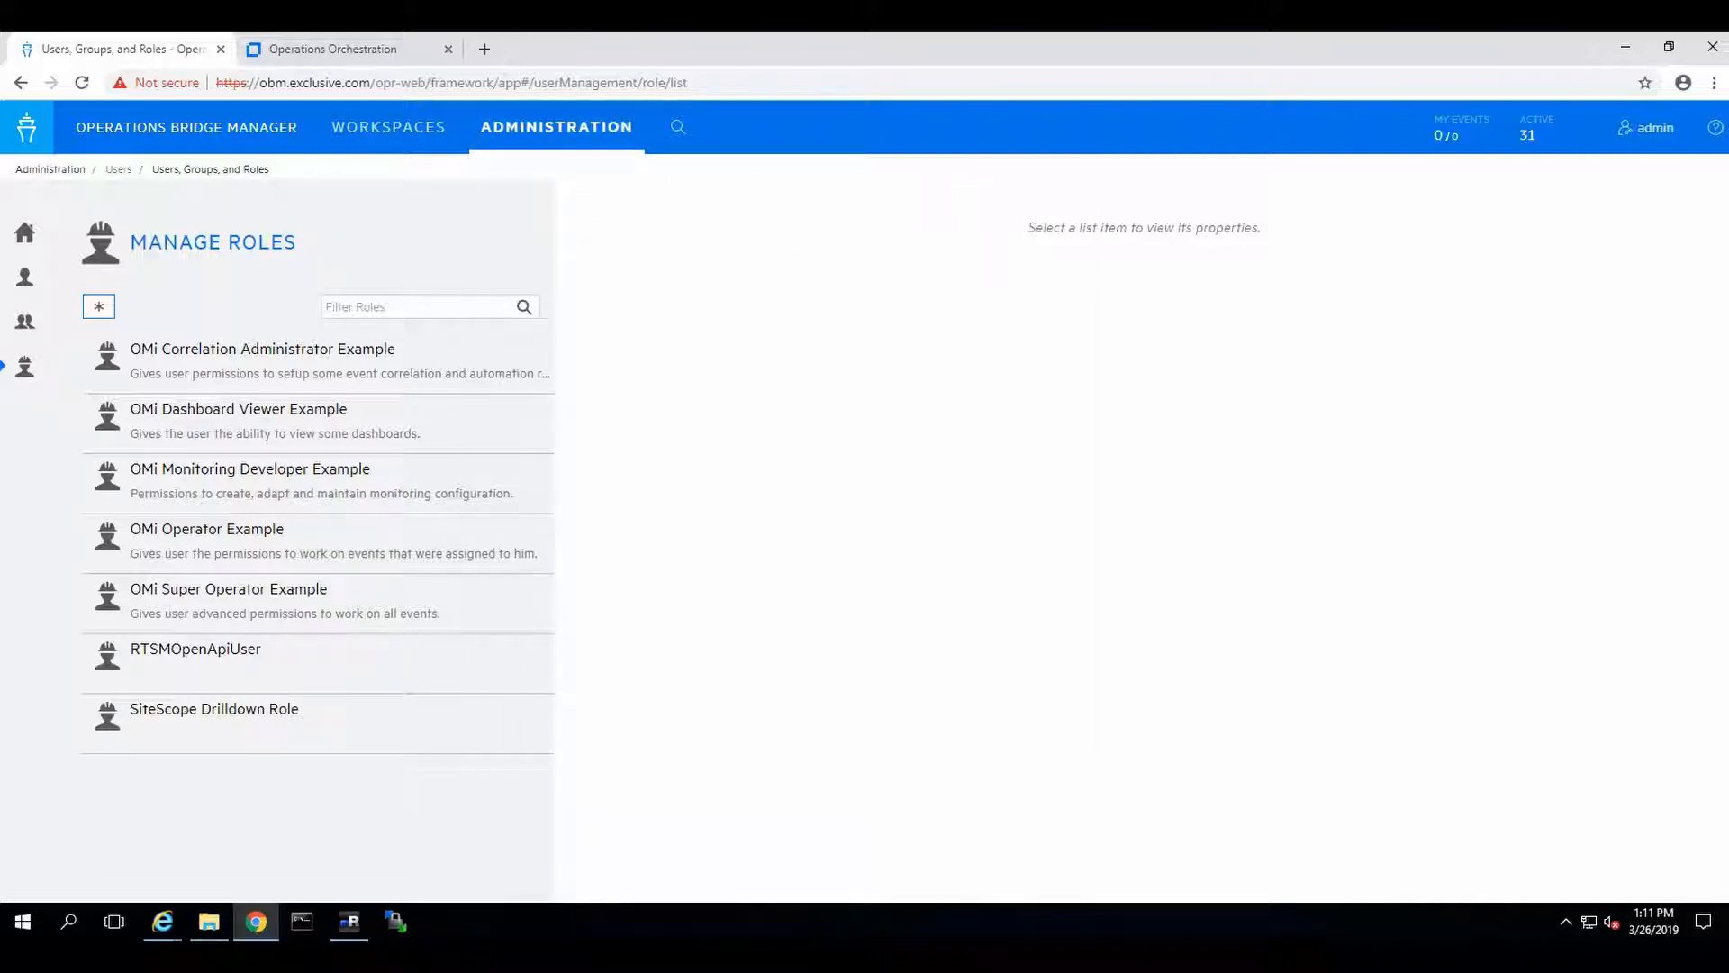
pyautogui.moveTo(564, 150)
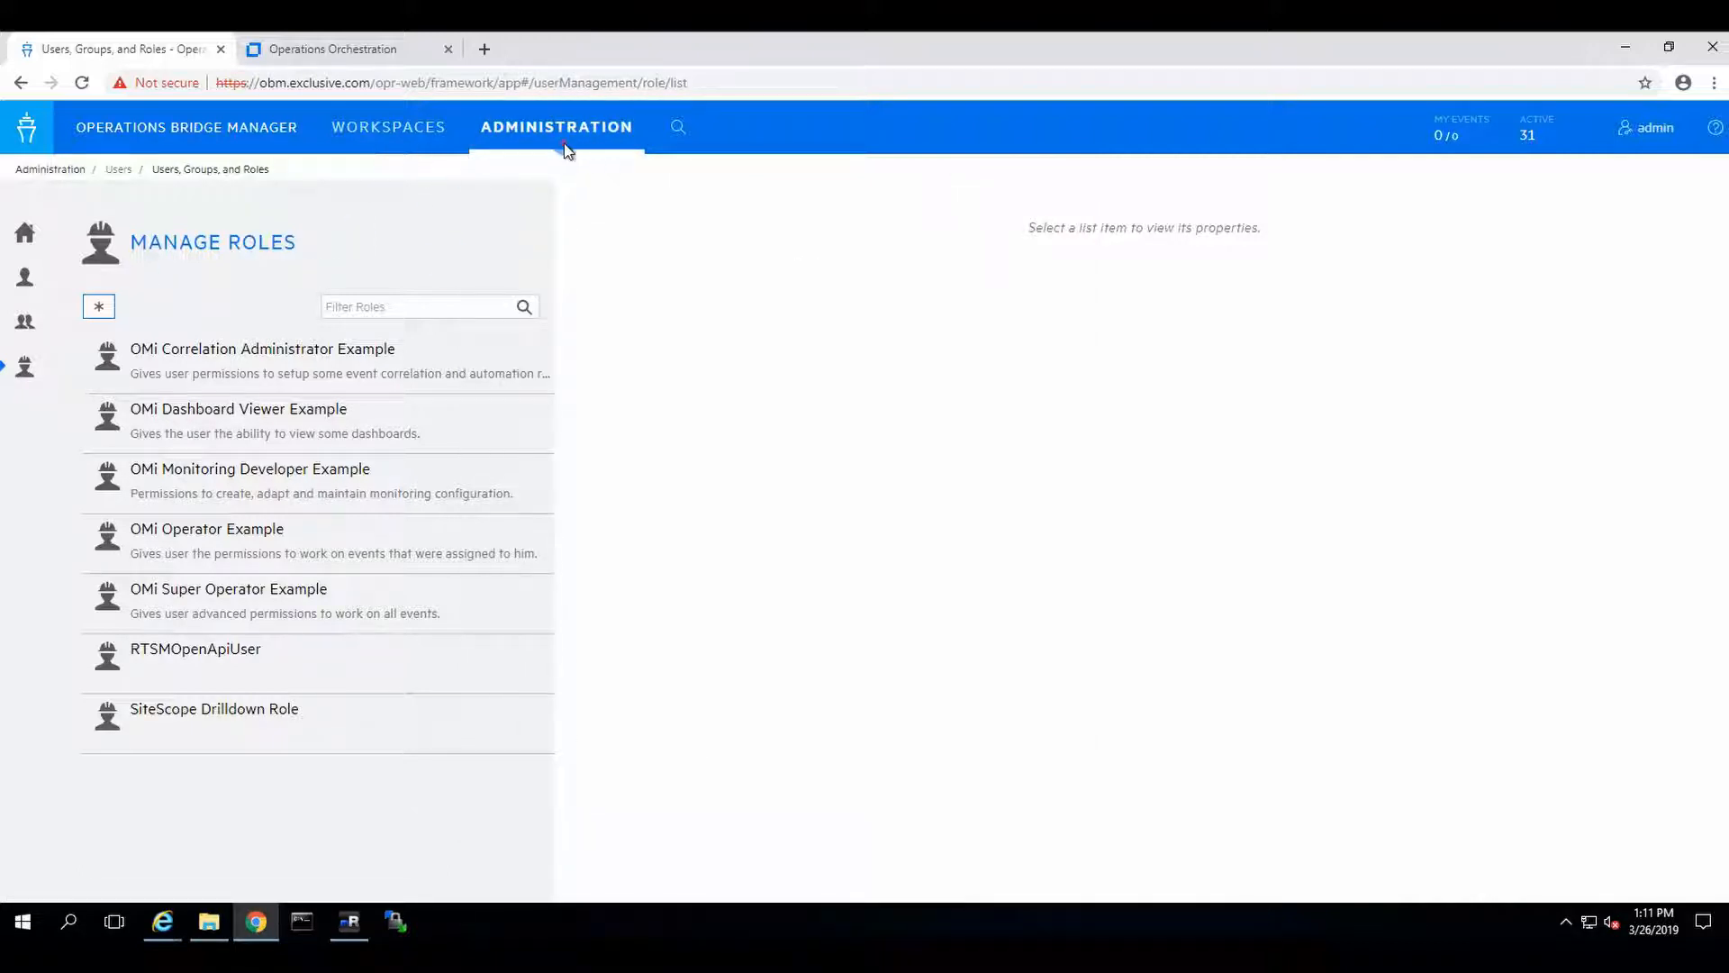
pyautogui.click(556, 126)
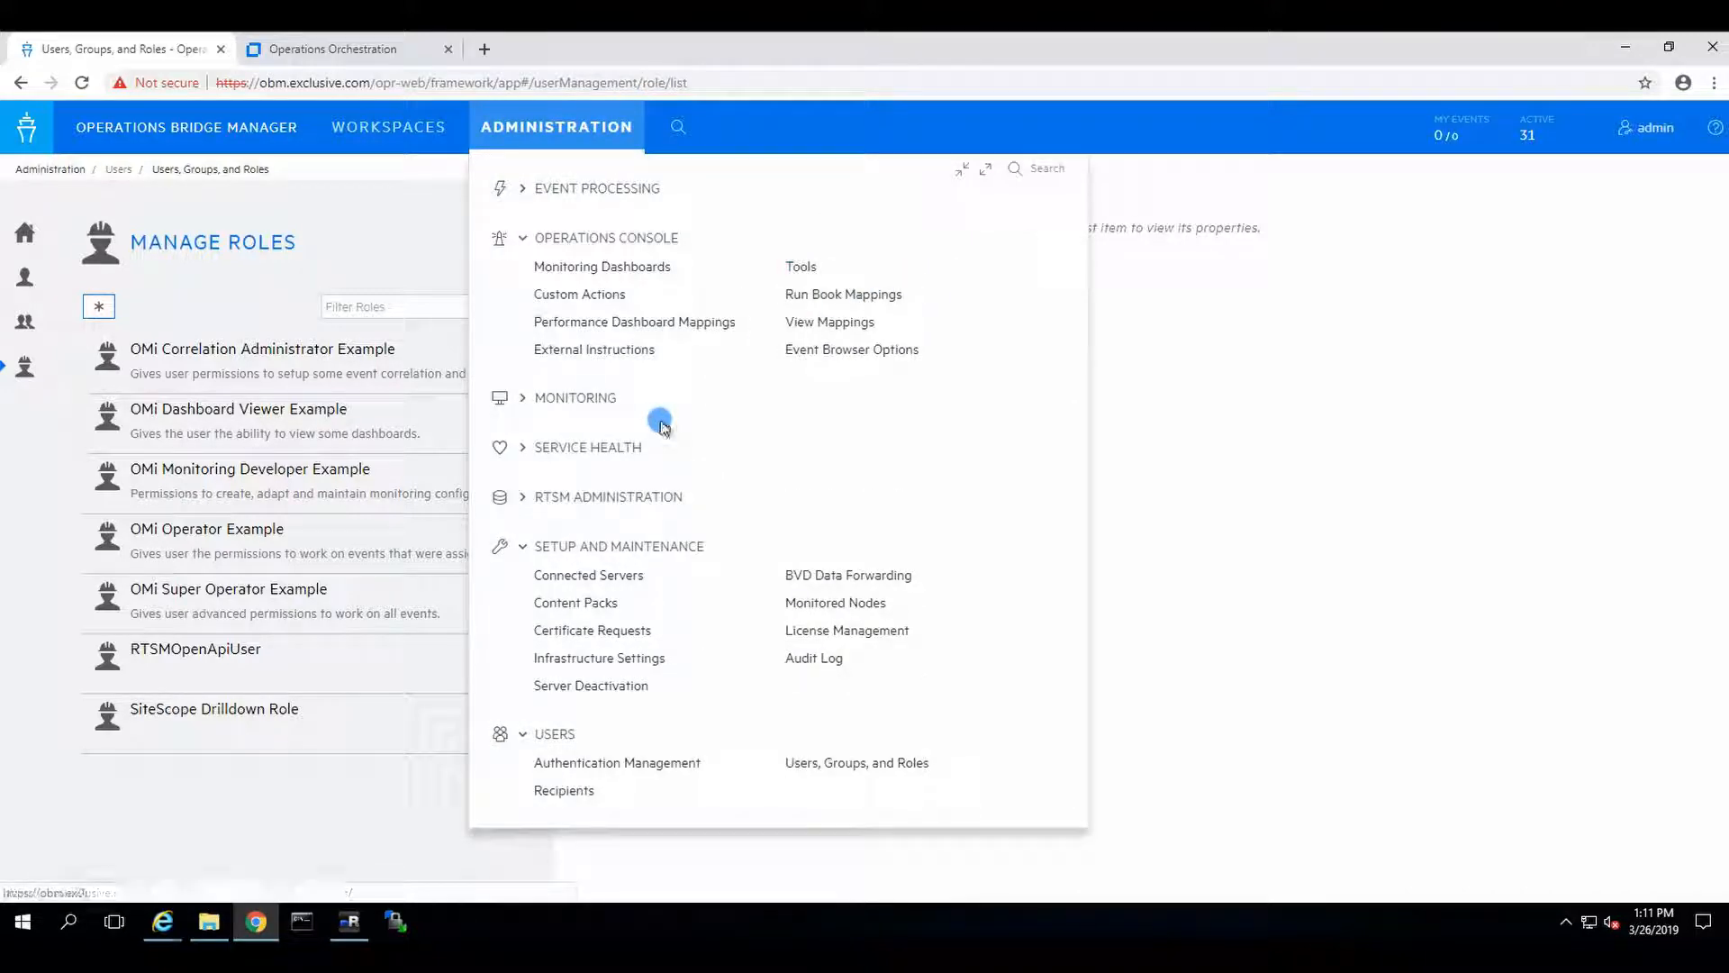
pyautogui.moveTo(816, 306)
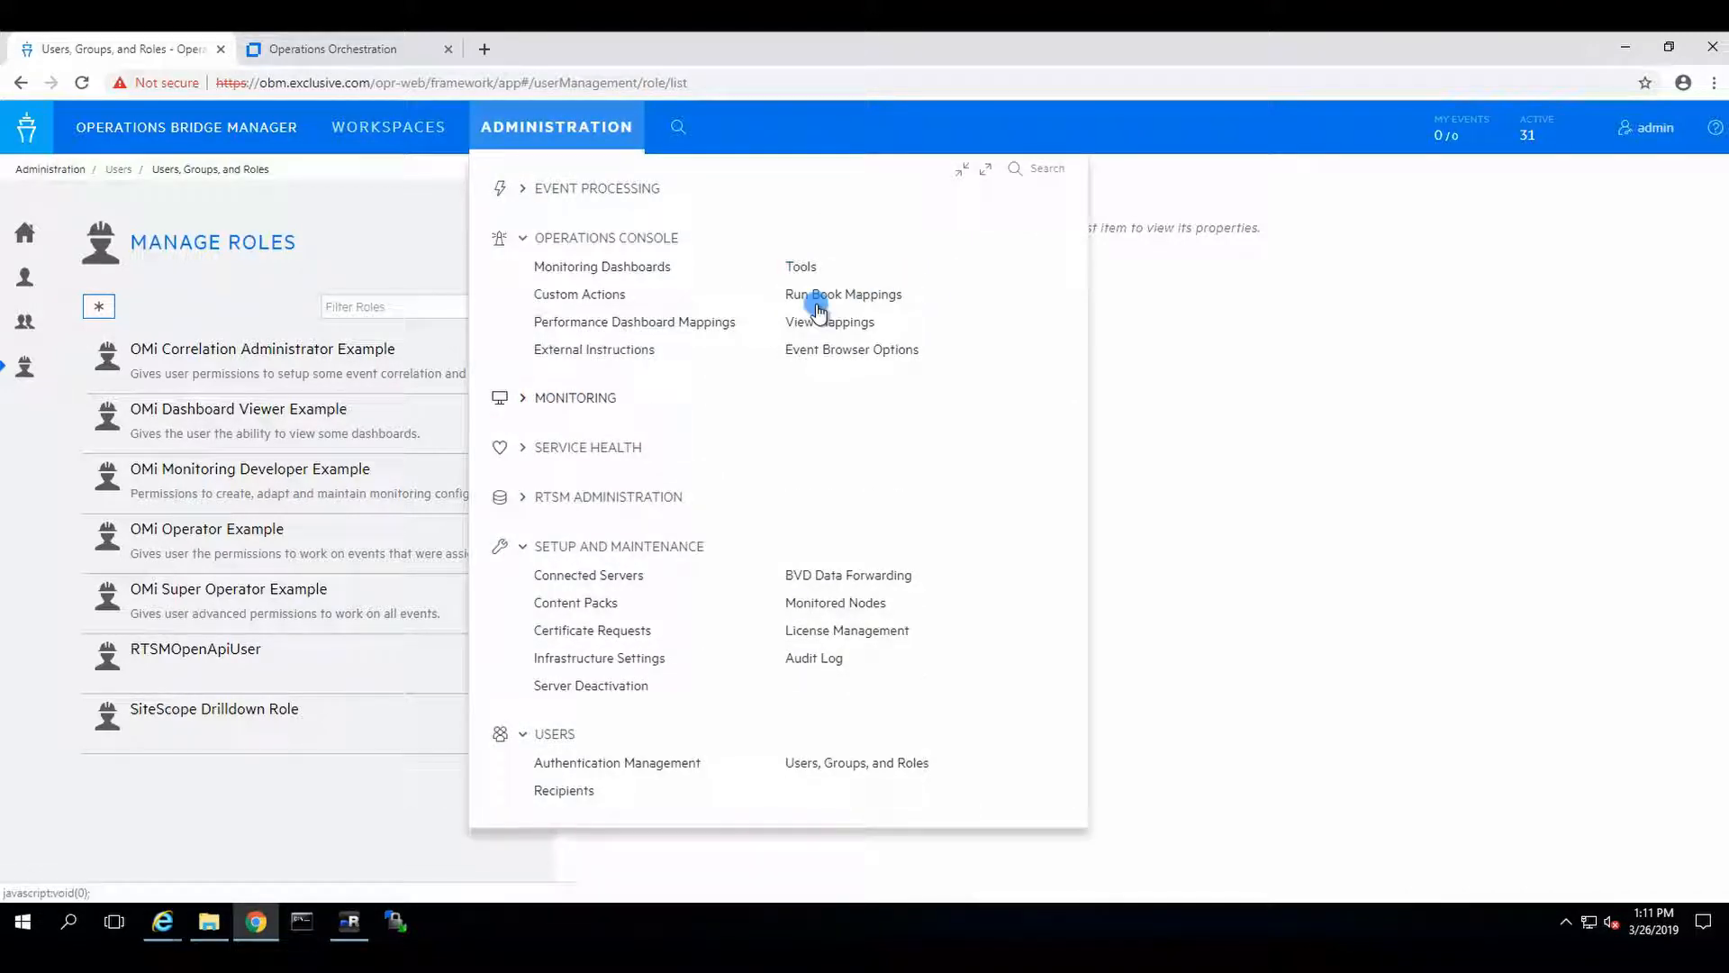
pyautogui.click(843, 294)
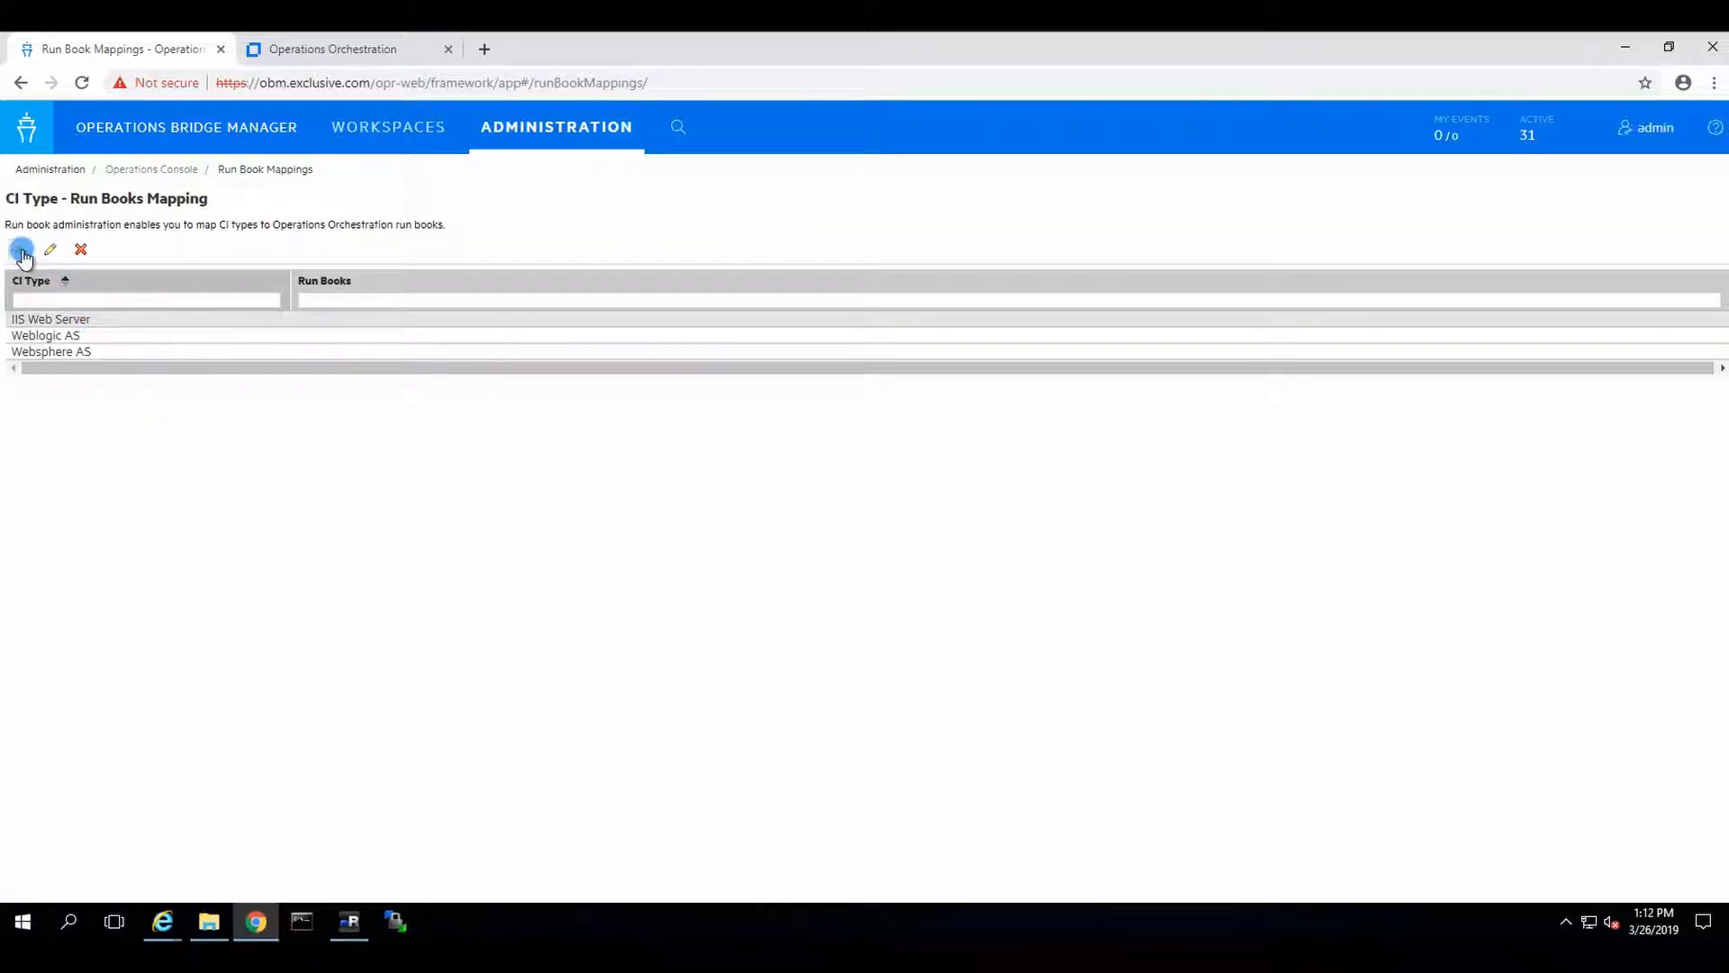
pyautogui.click(21, 249)
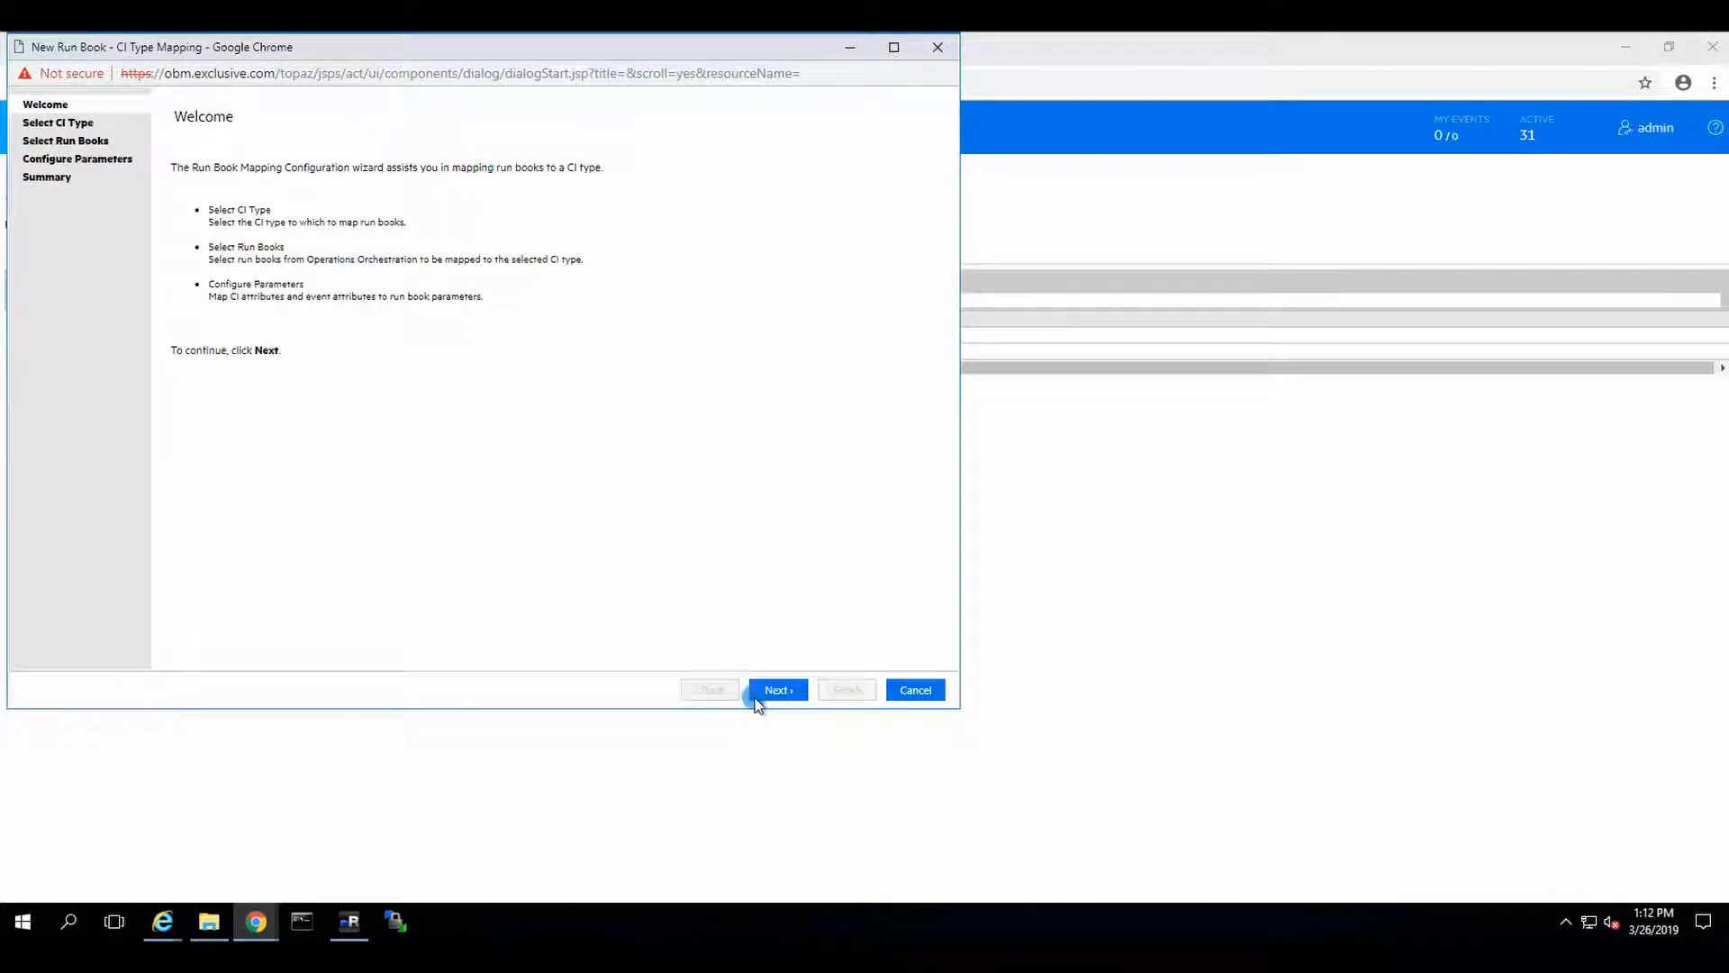
pyautogui.click(779, 690)
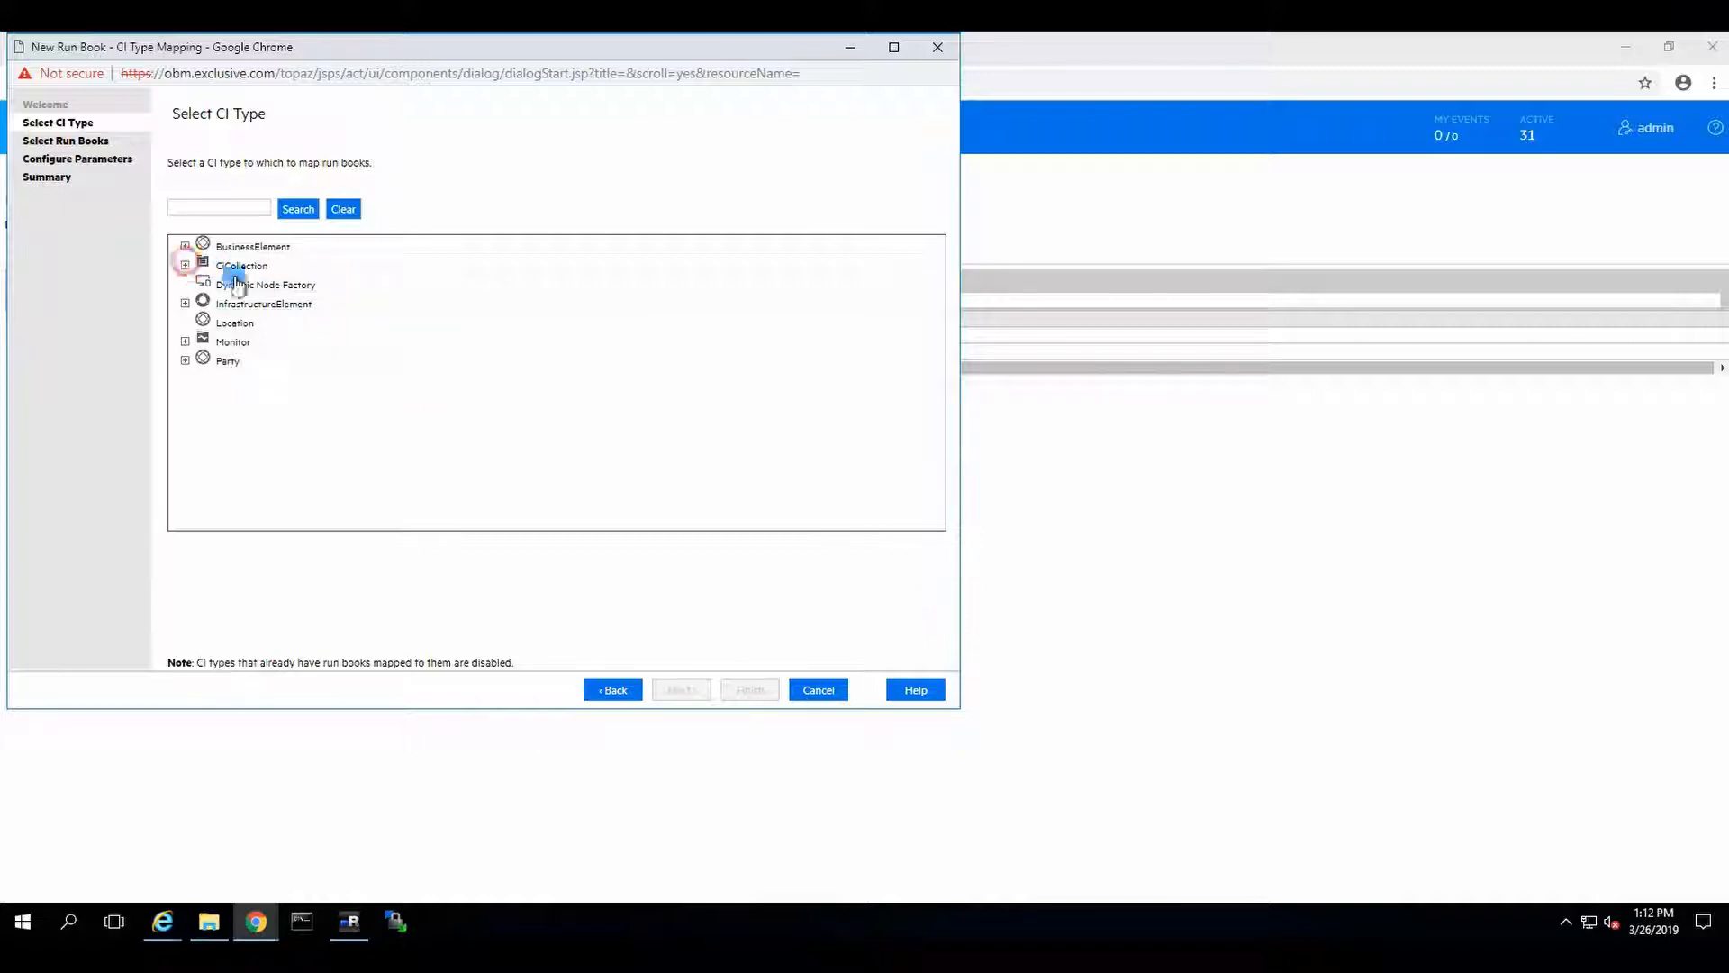
pyautogui.click(183, 265)
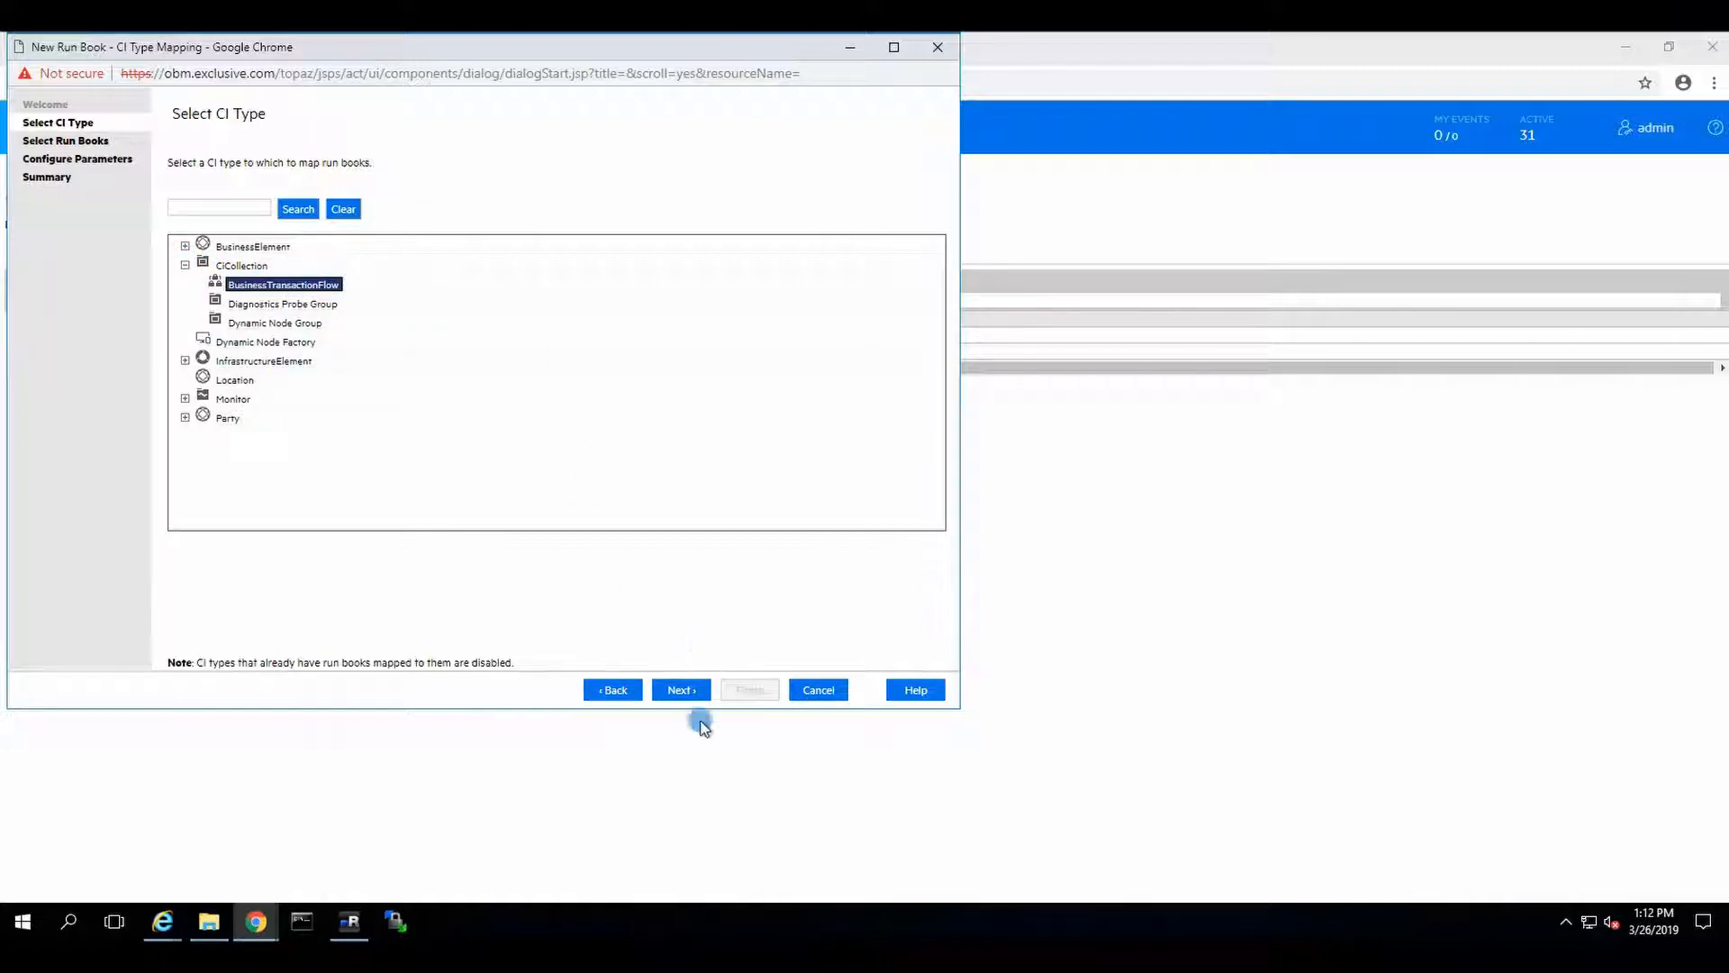
pyautogui.click(679, 690)
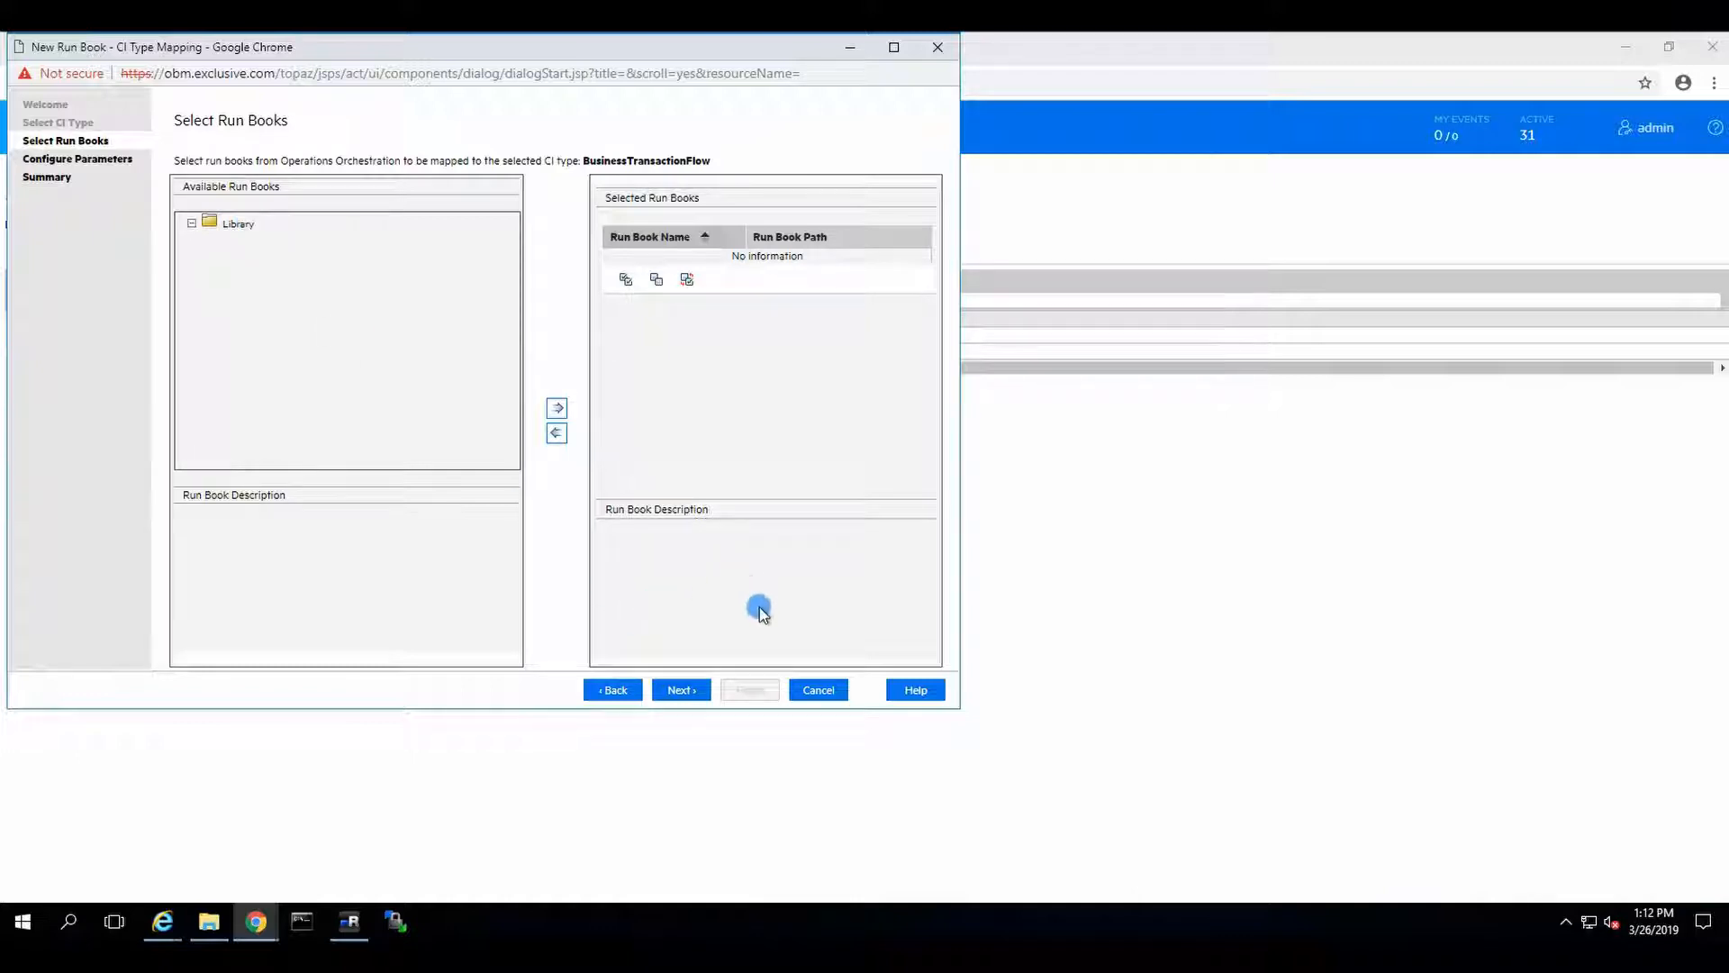
pyautogui.click(818, 690)
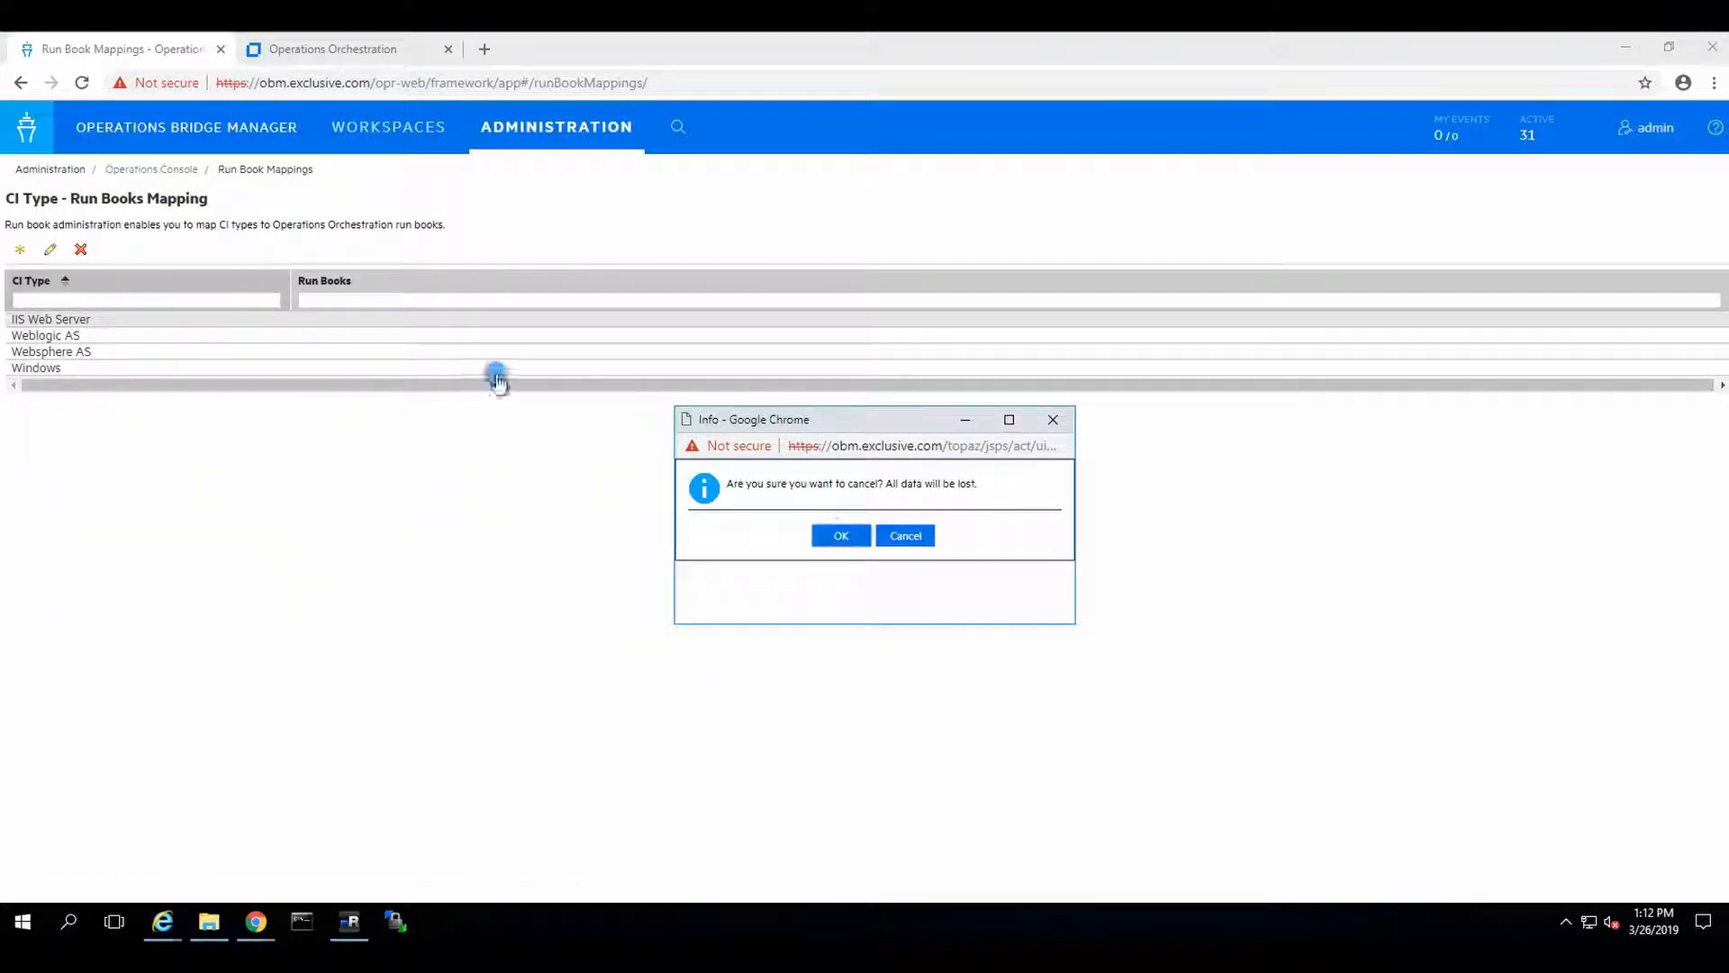
pyautogui.moveTo(832, 461)
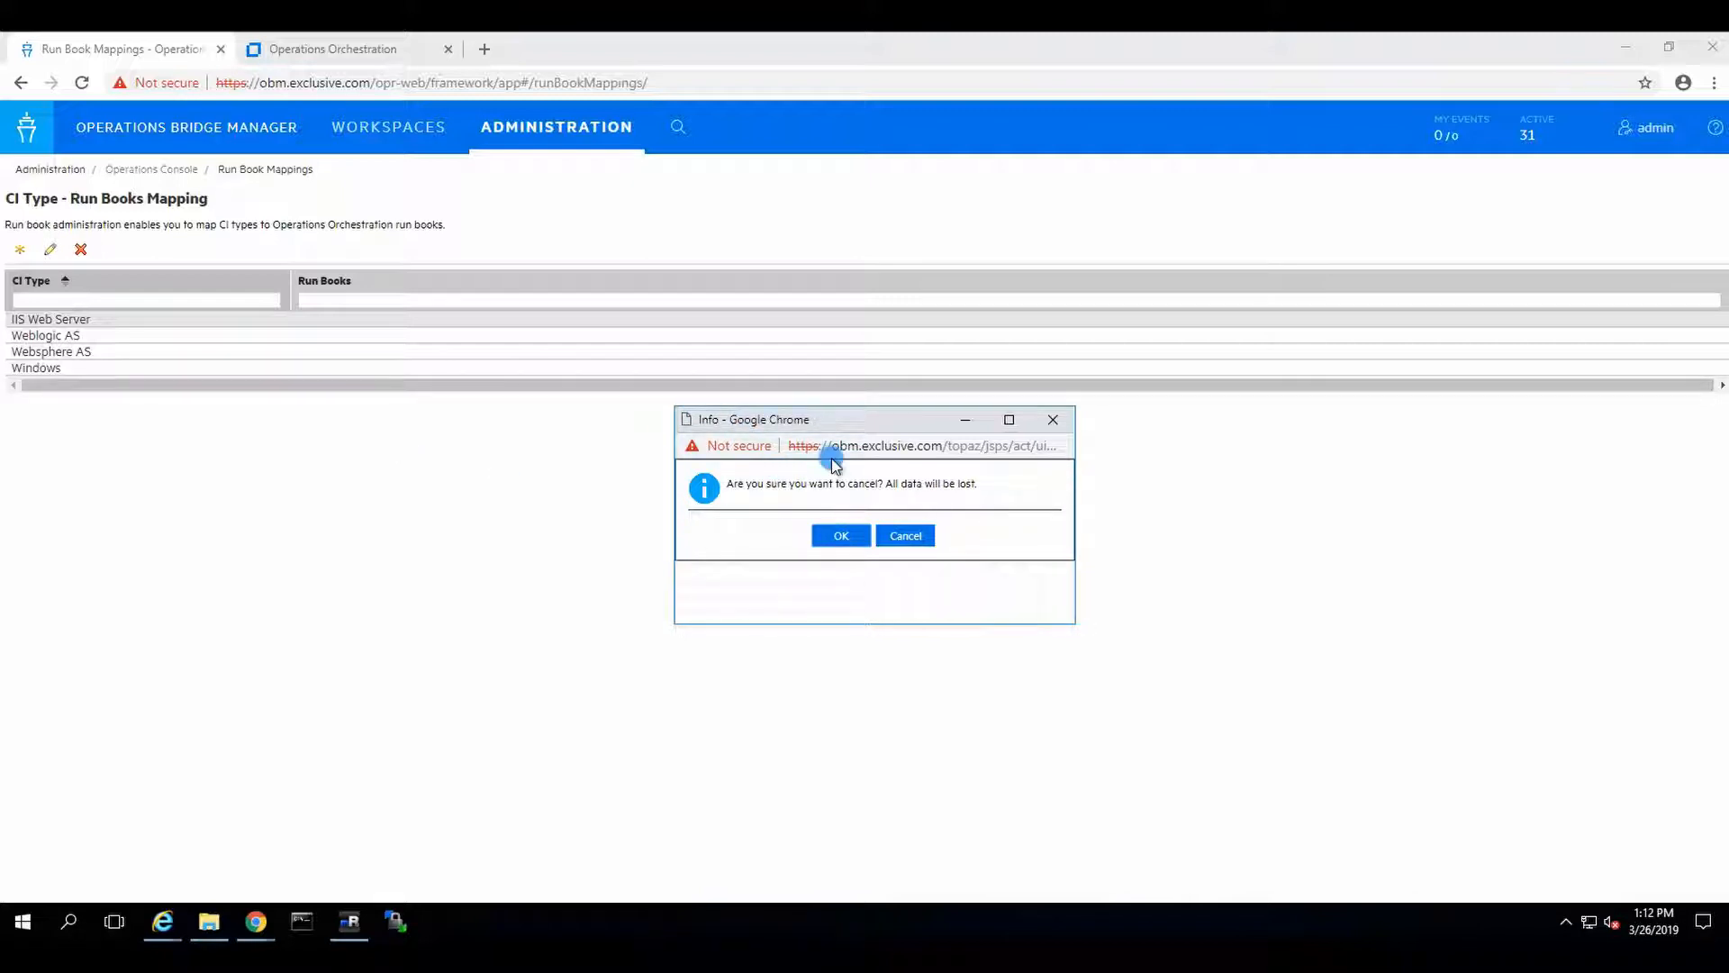
pyautogui.moveTo(1023, 447)
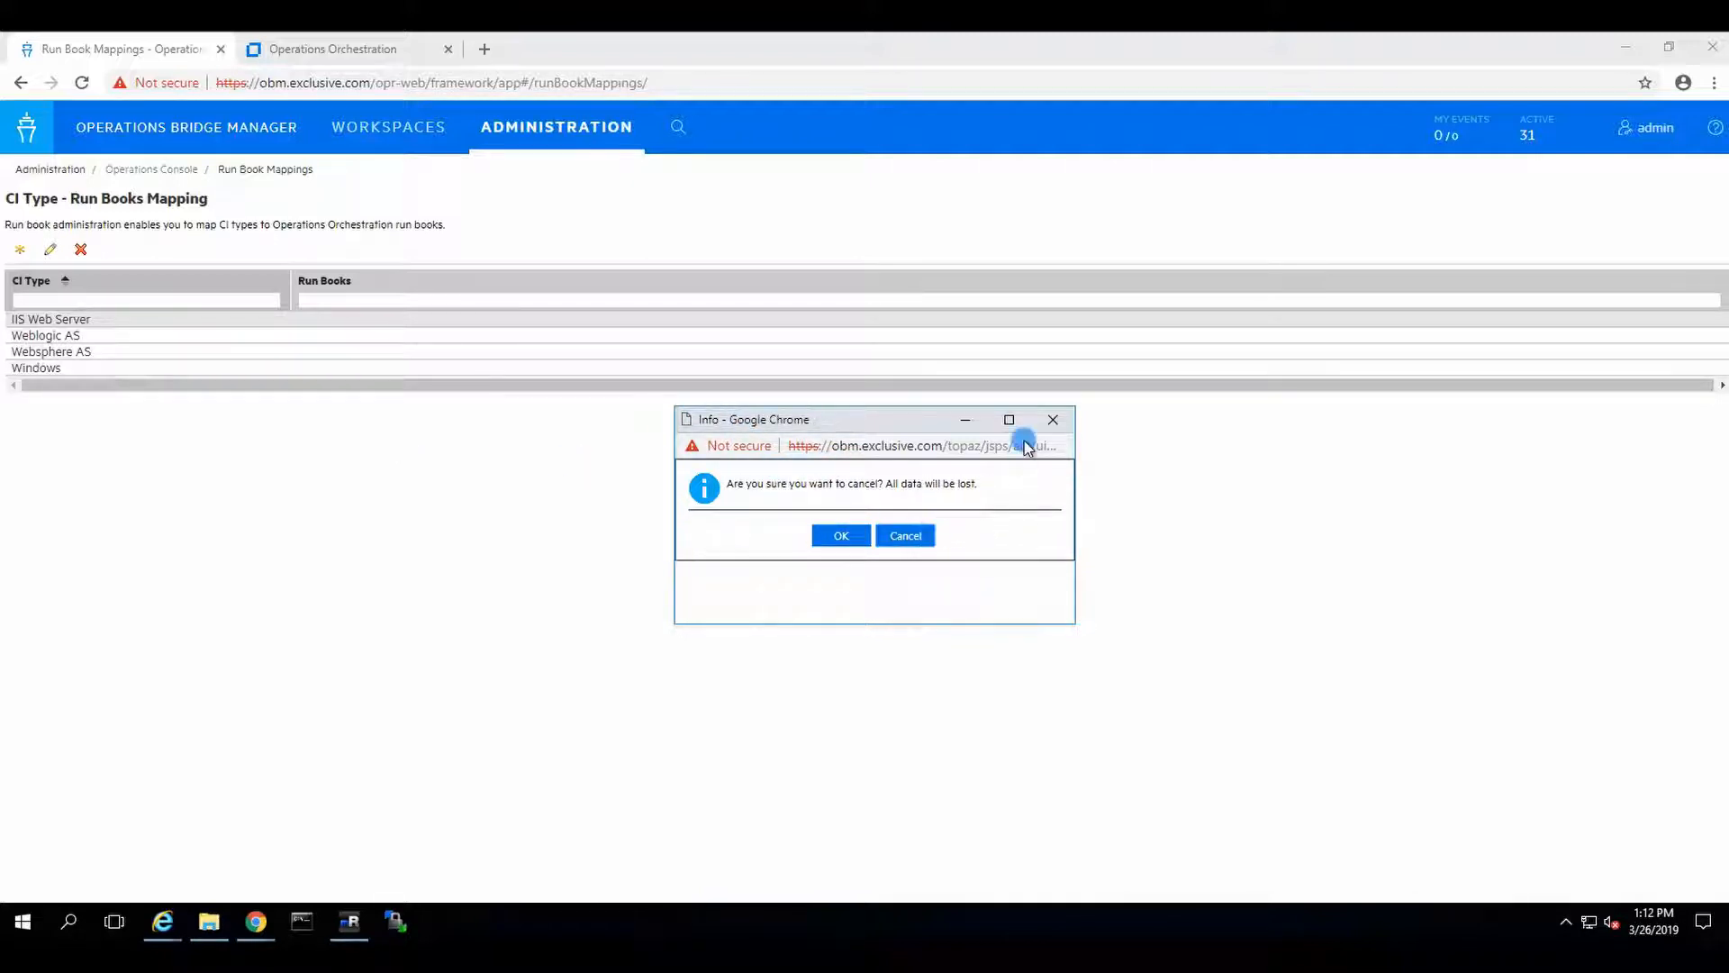
pyautogui.click(841, 535)
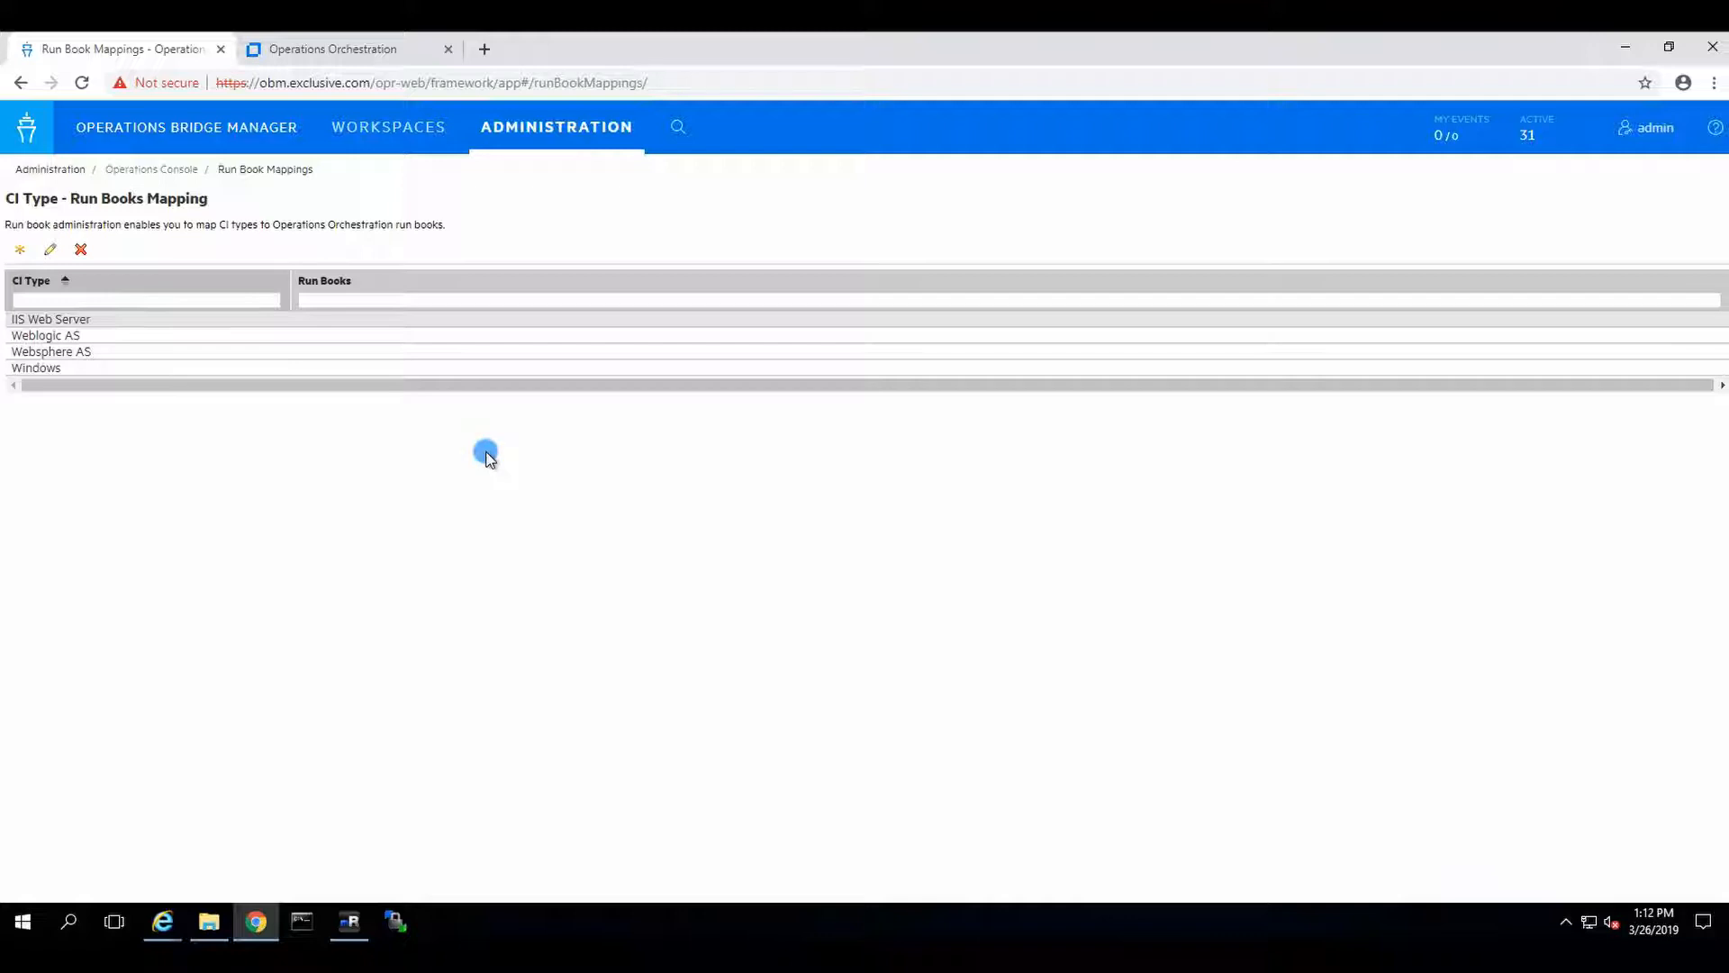